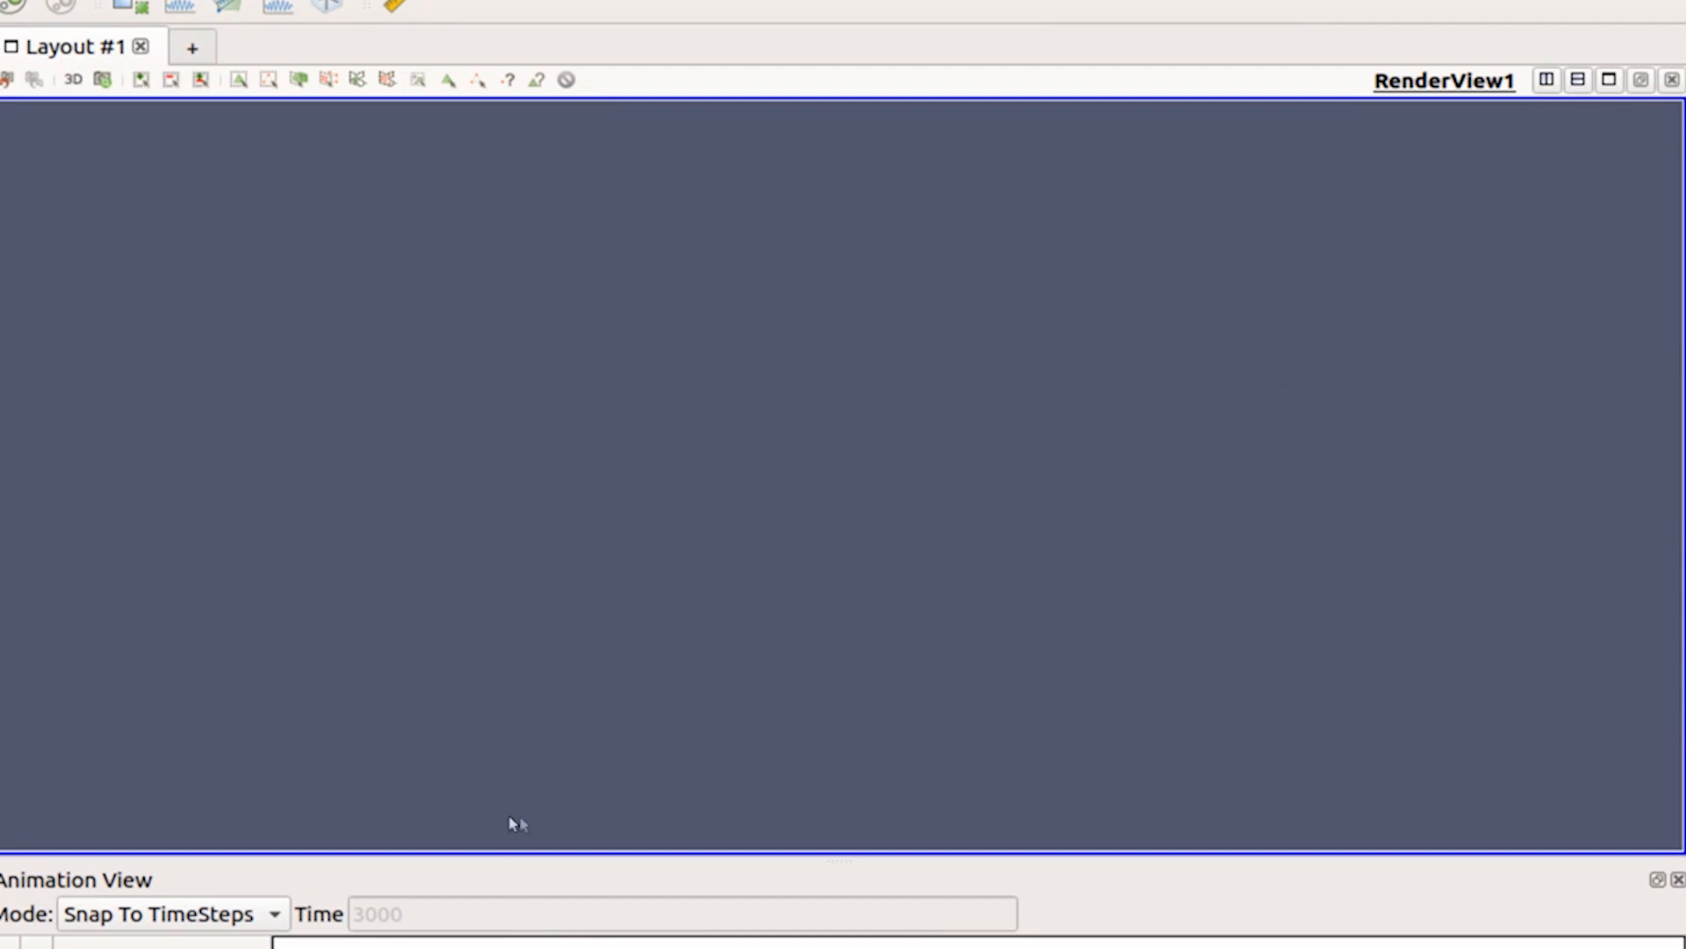
pyautogui.moveTo(552, 771)
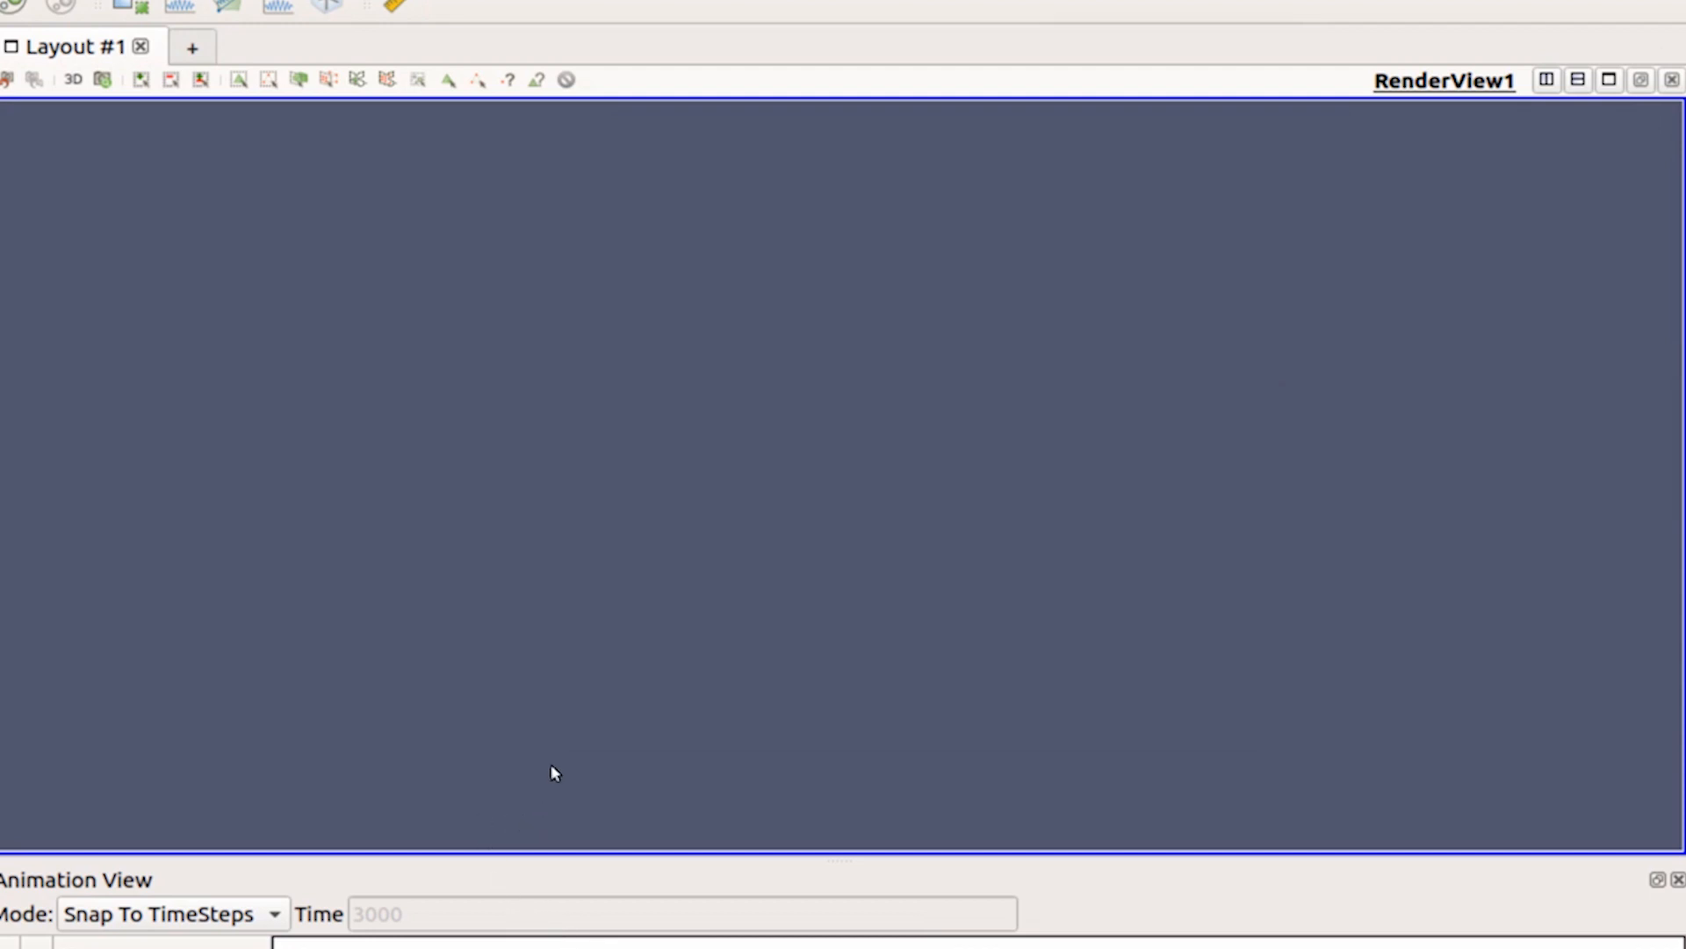
pyautogui.moveTo(534, 764)
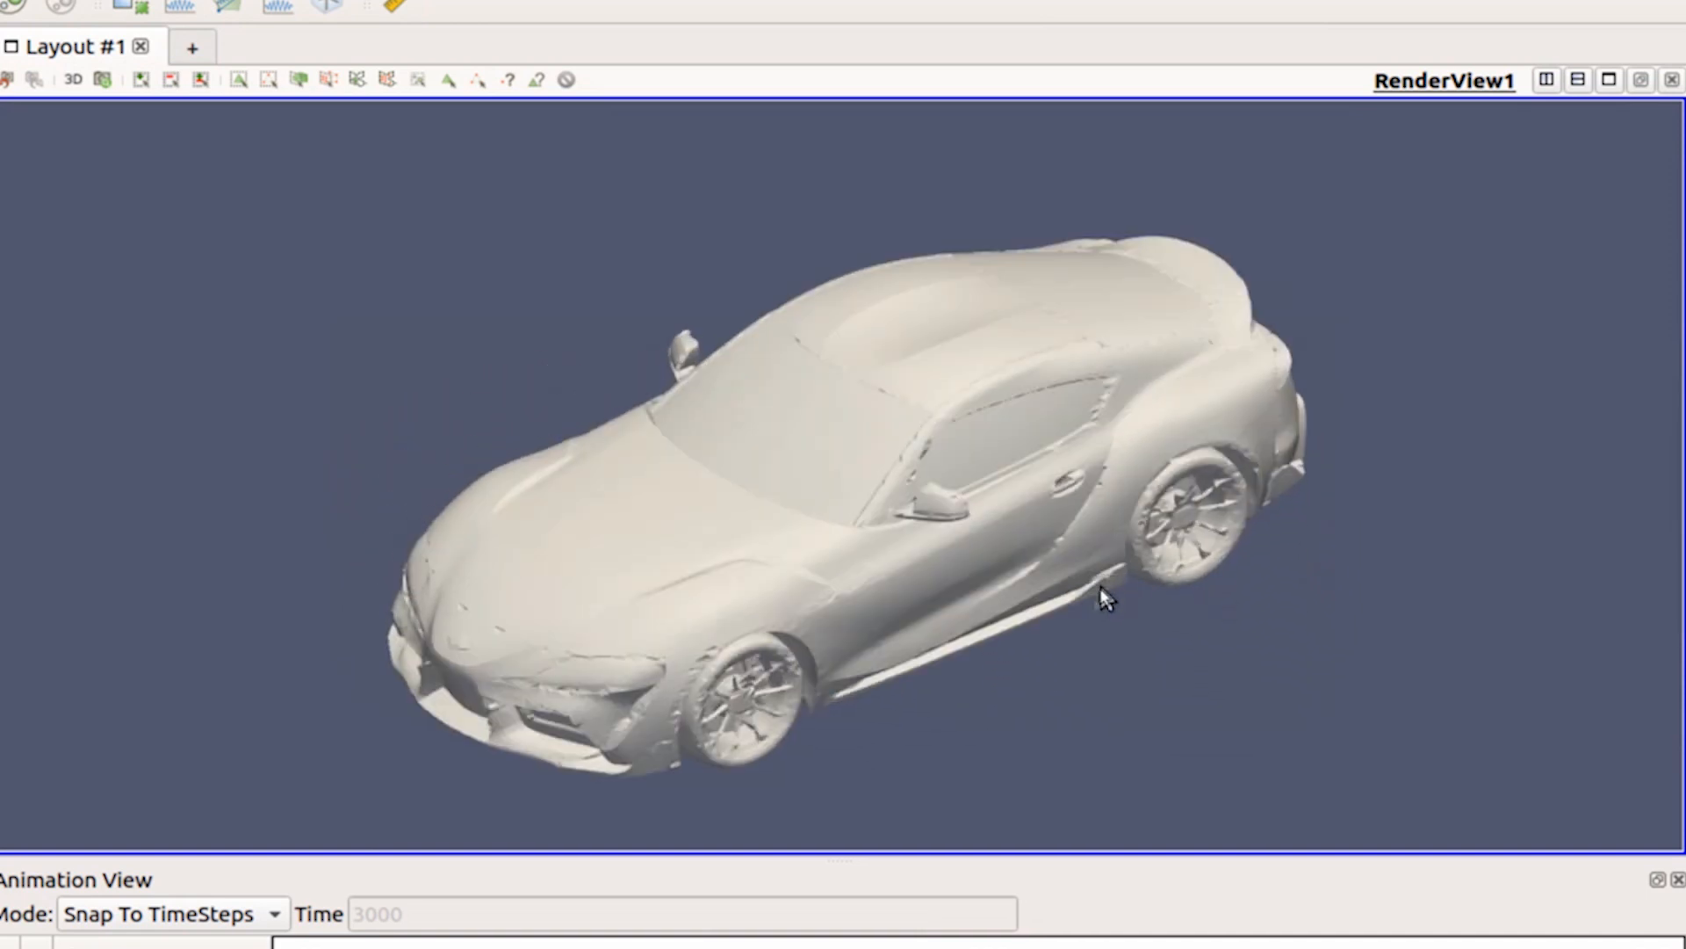
pyautogui.moveTo(1103, 601); pyautogui.dragTo(753, 643)
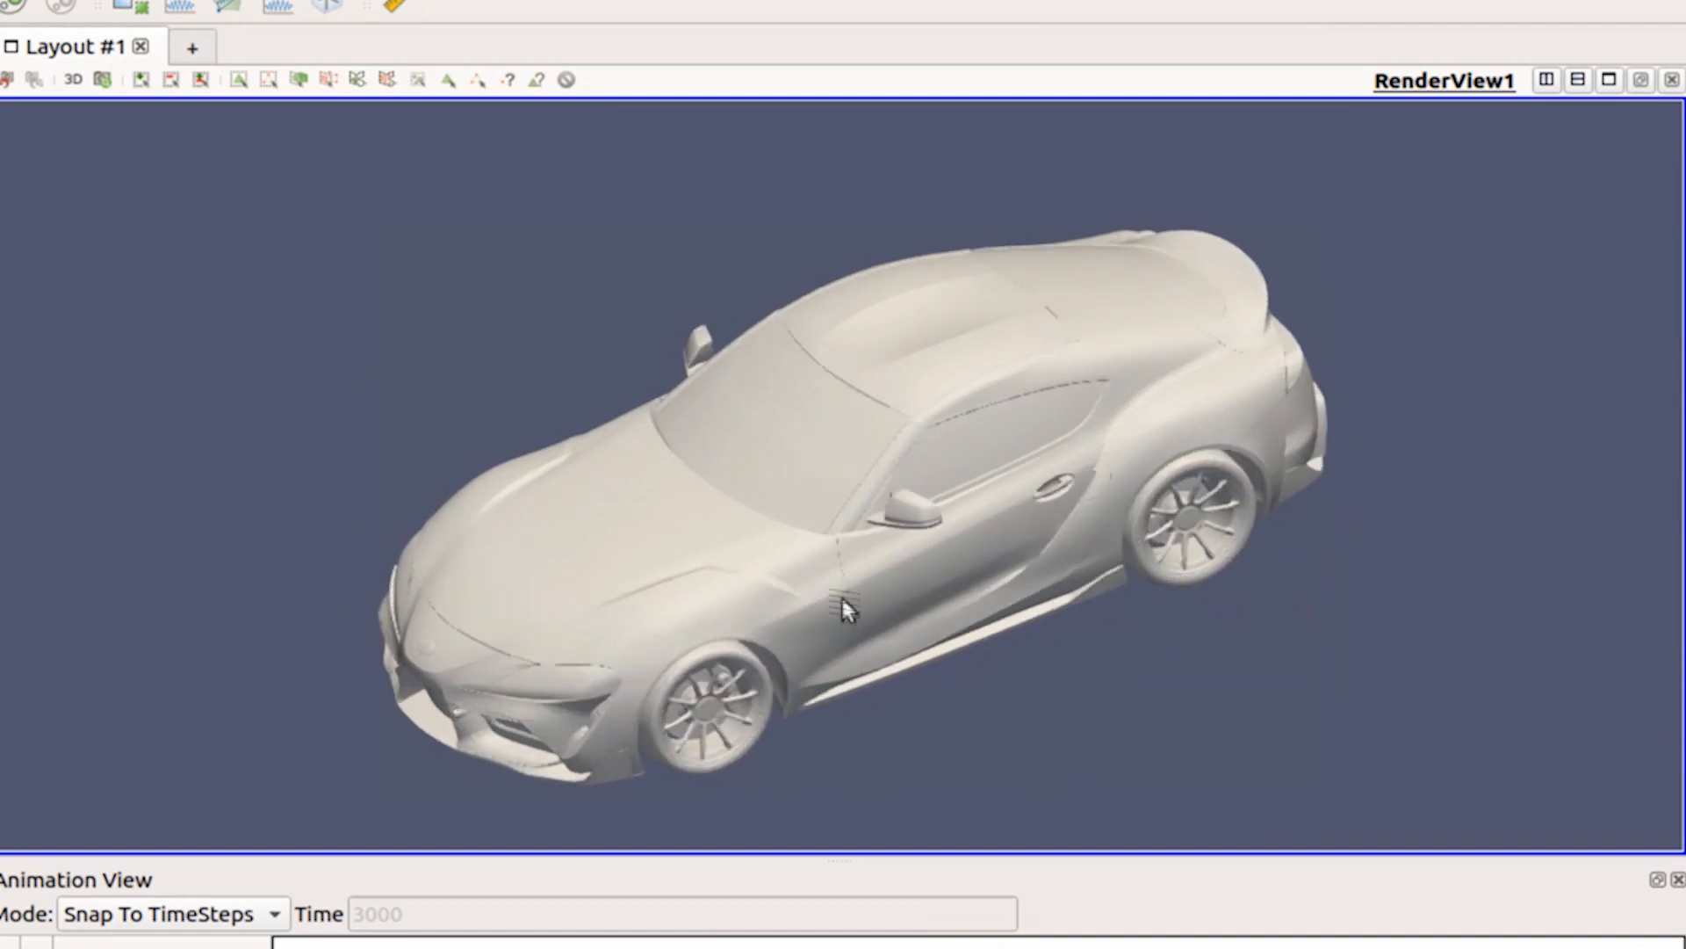
pyautogui.moveTo(845, 612); pyautogui.dragTo(756, 527)
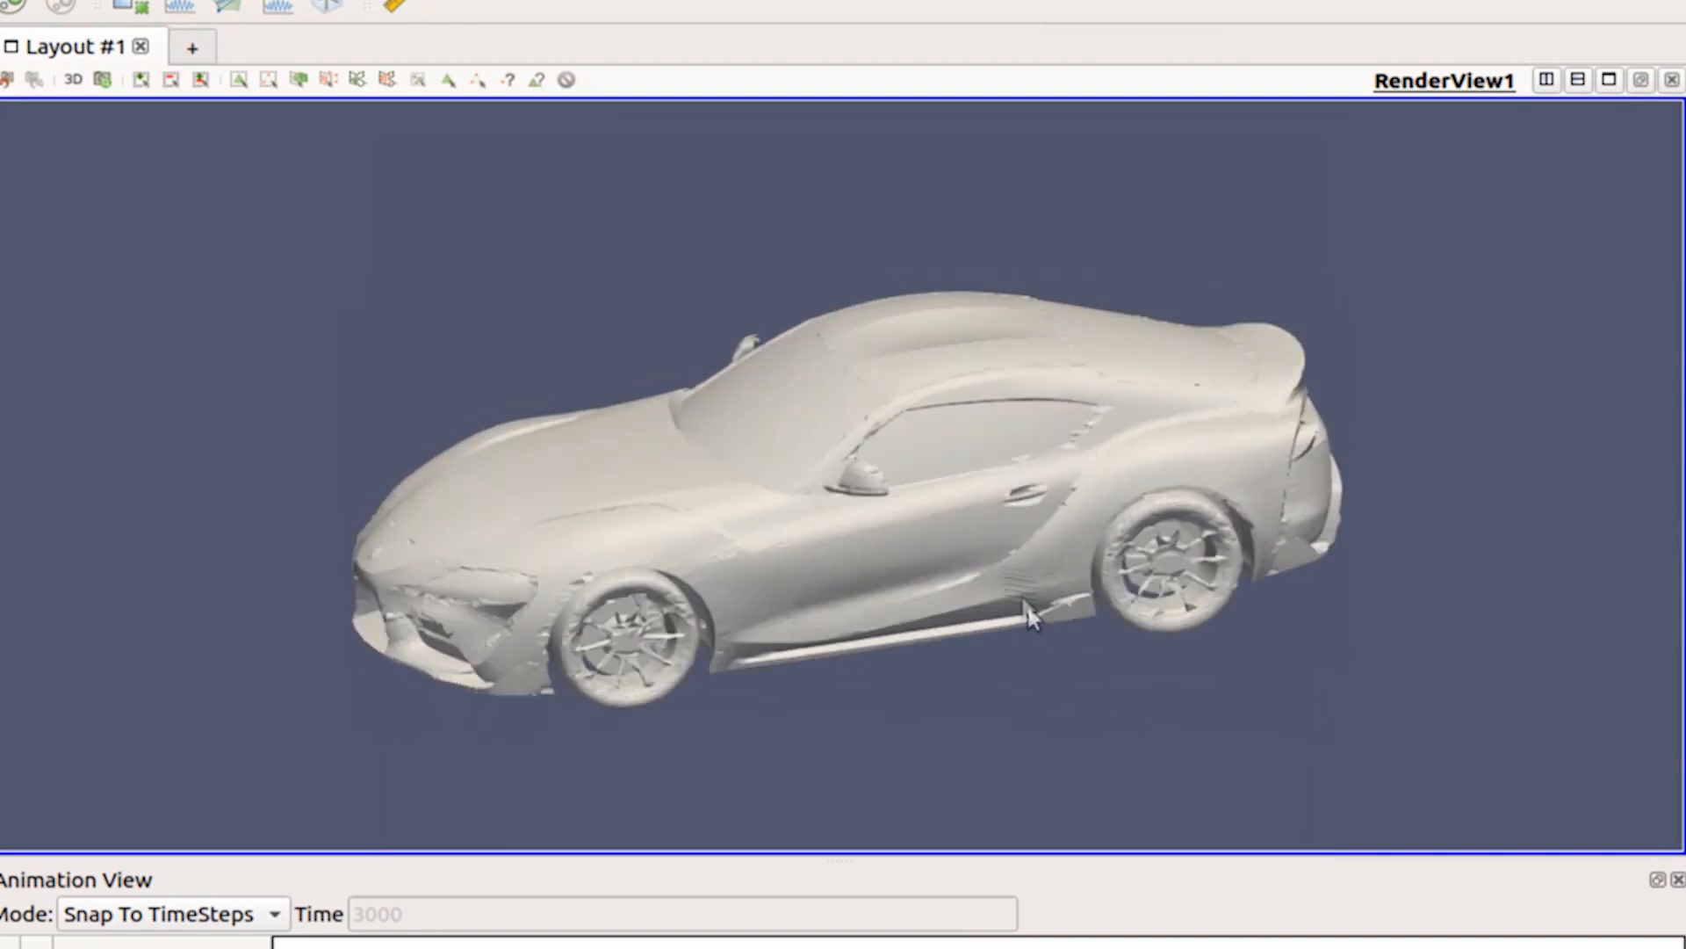
pyautogui.moveTo(1033, 616); pyautogui.dragTo(980, 446)
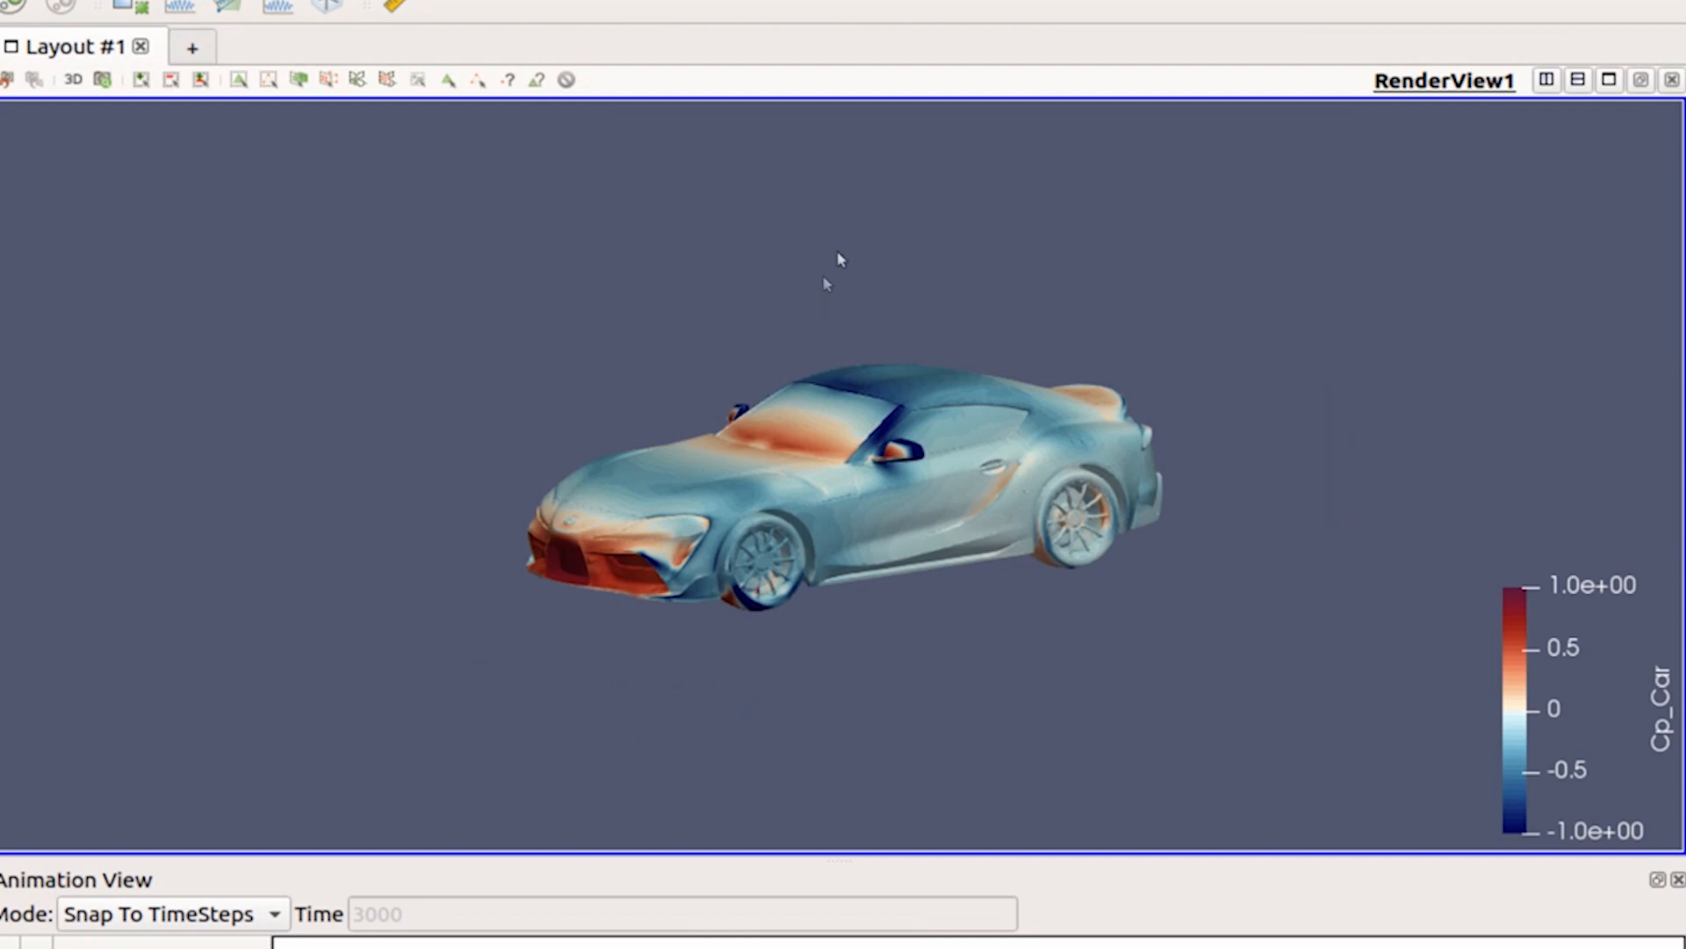
pyautogui.moveTo(662, 499)
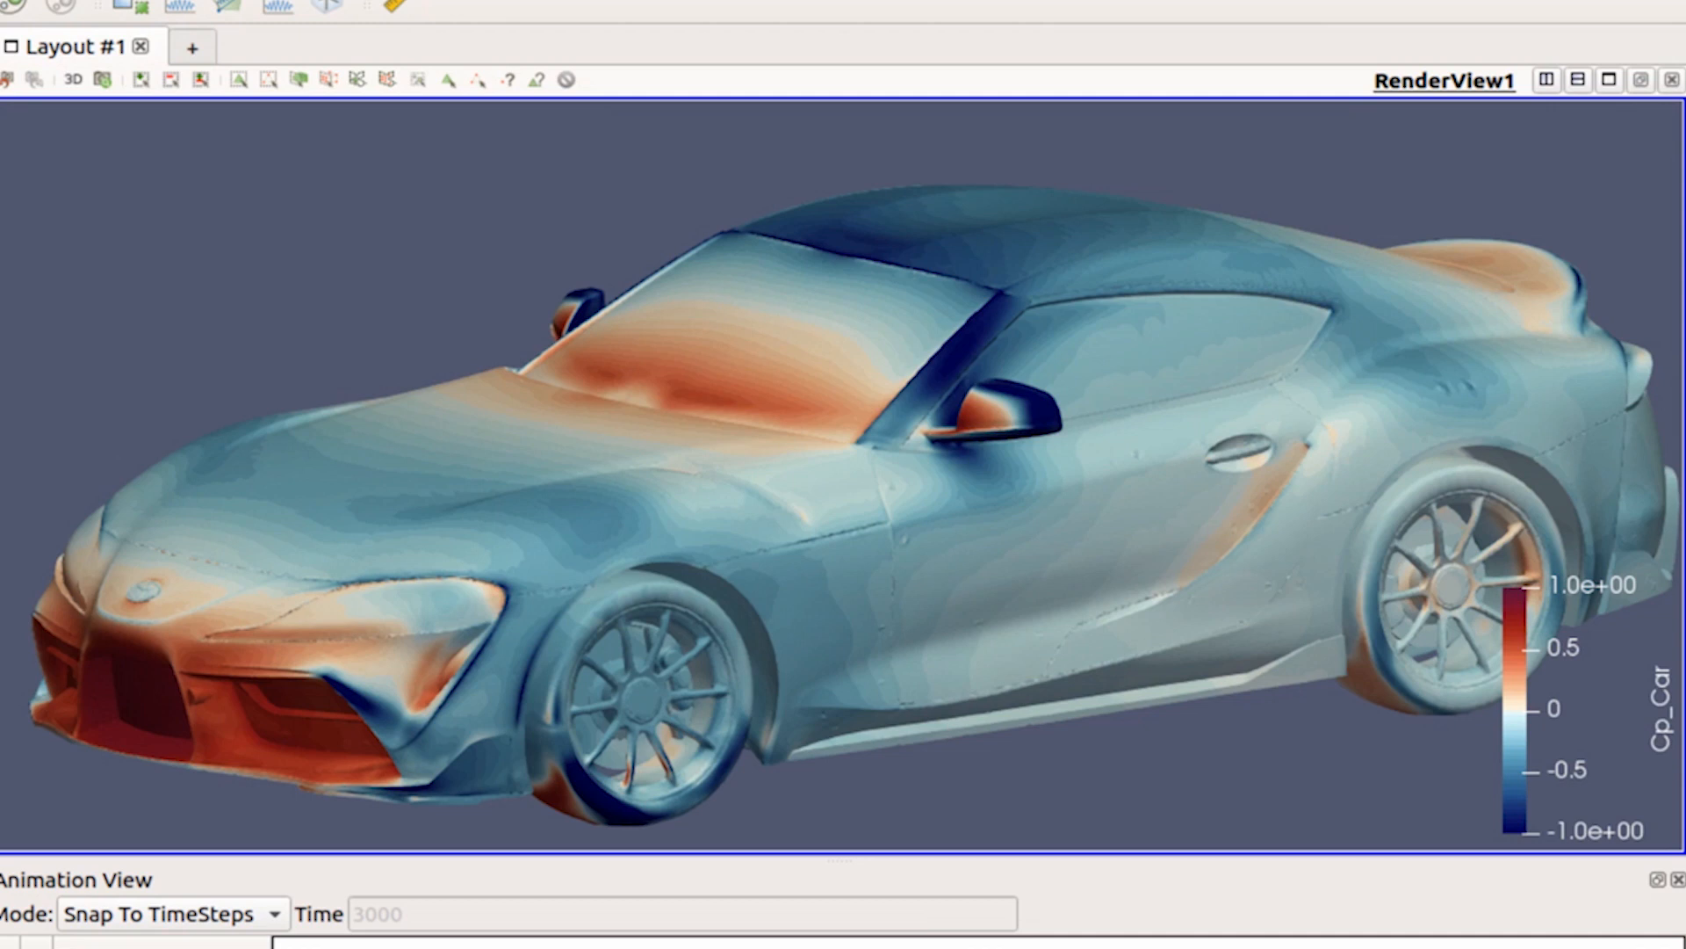
pyautogui.moveTo(330, 438)
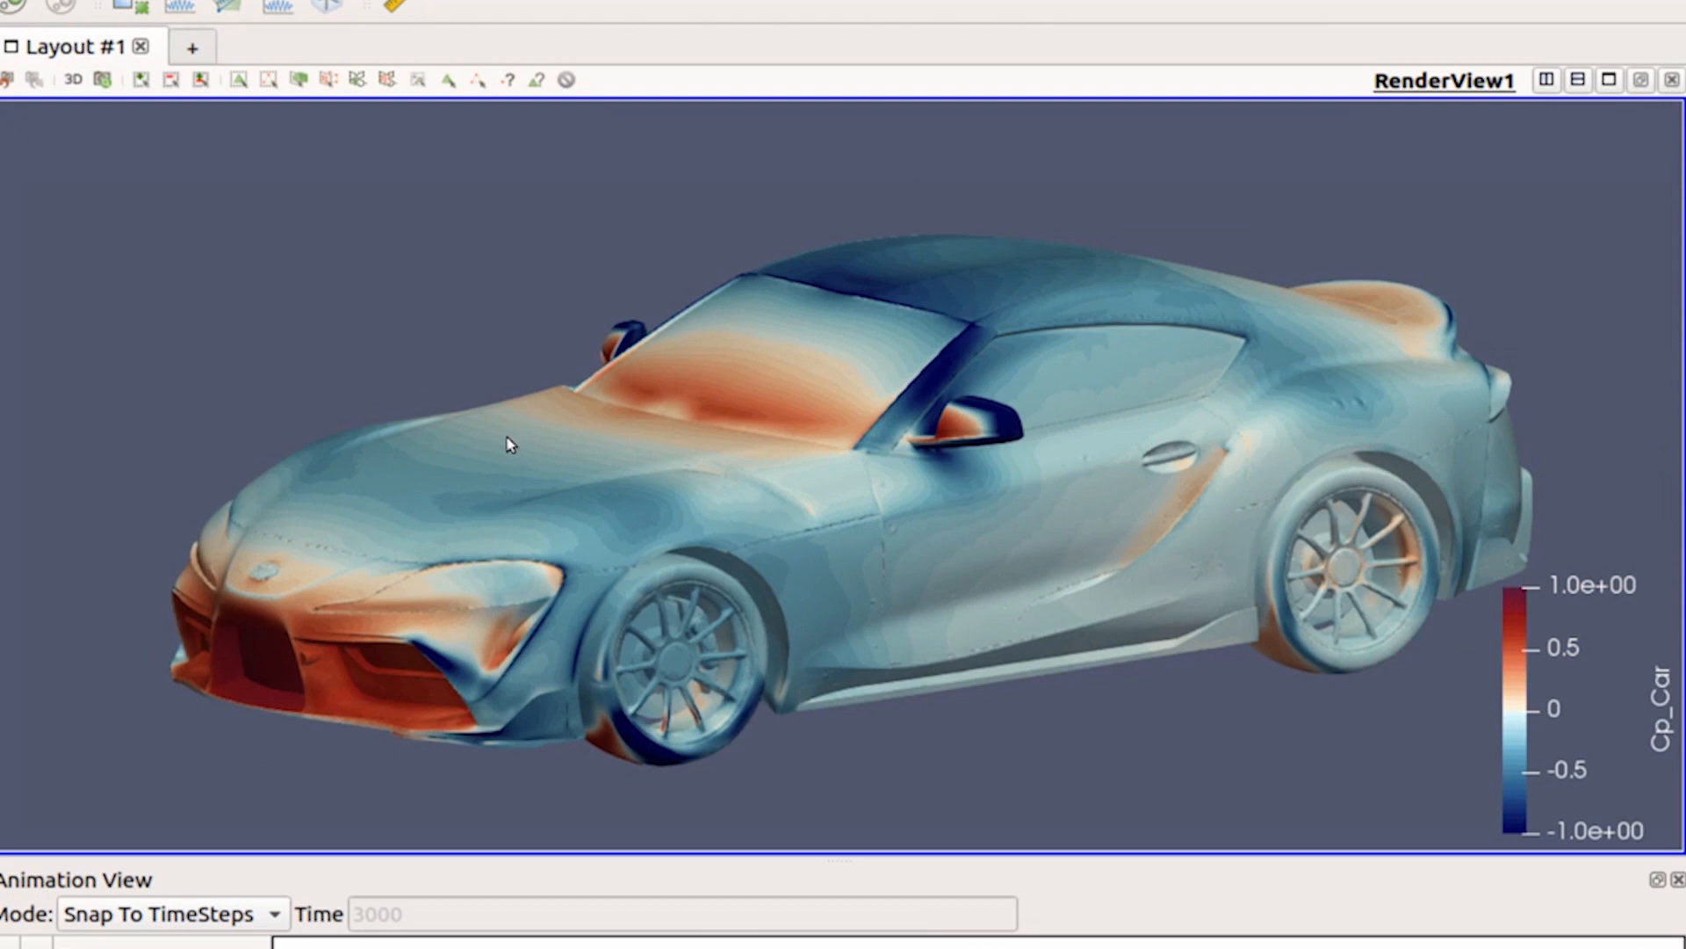
pyautogui.moveTo(881, 577)
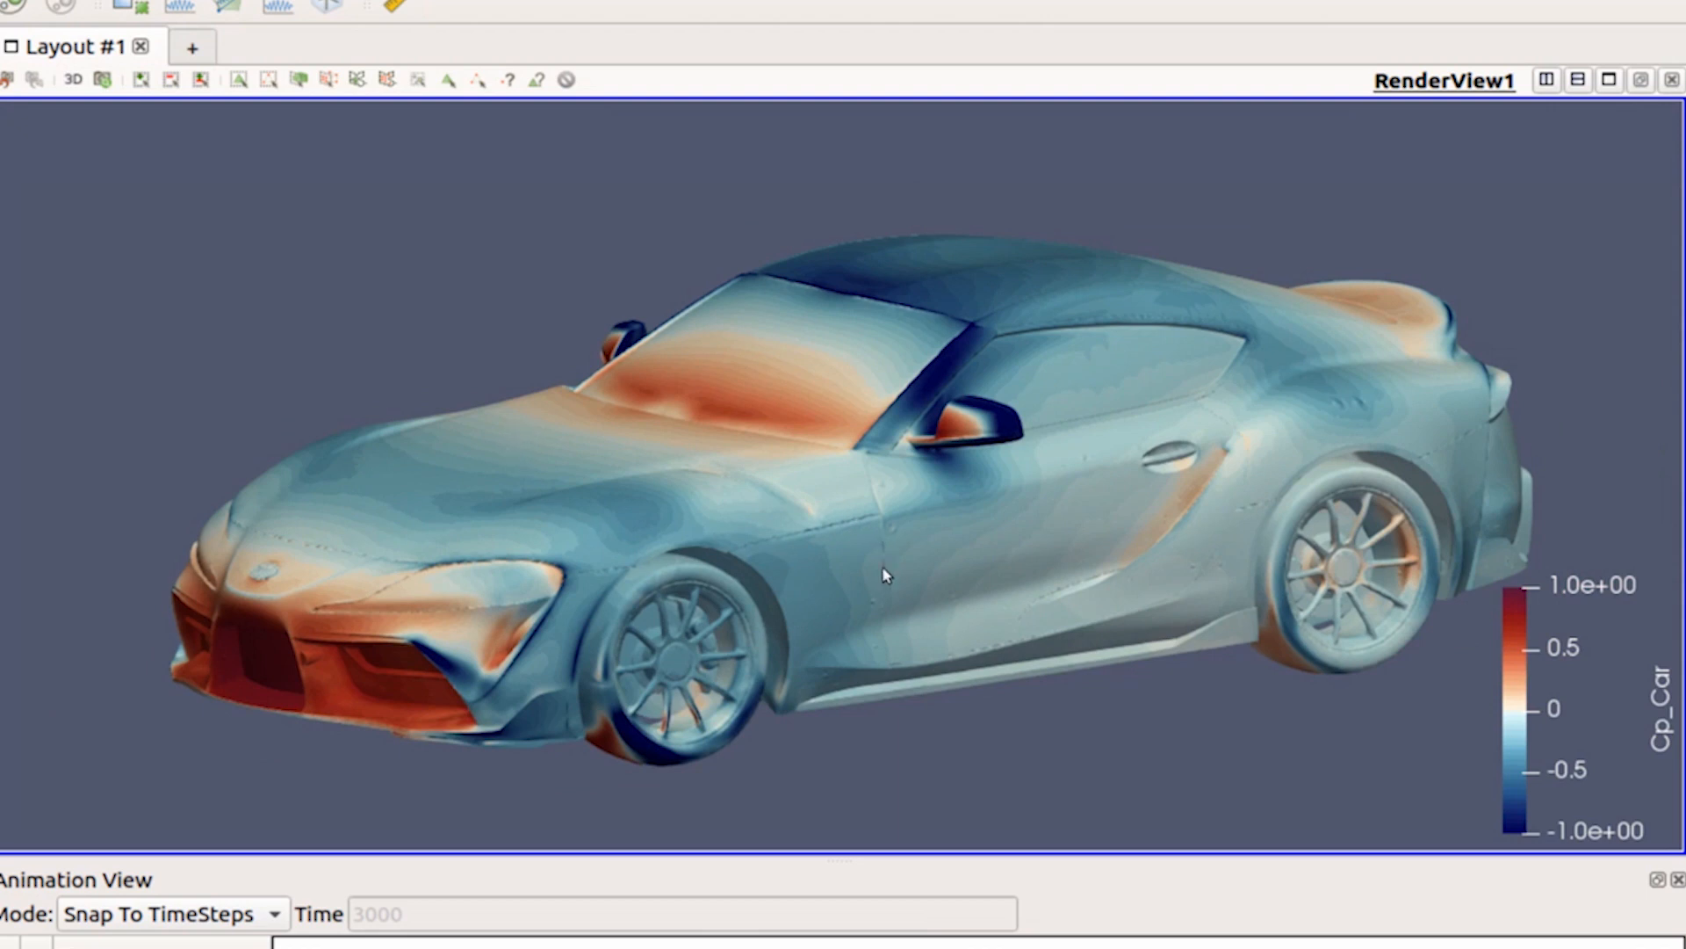
pyautogui.moveTo(704, 511)
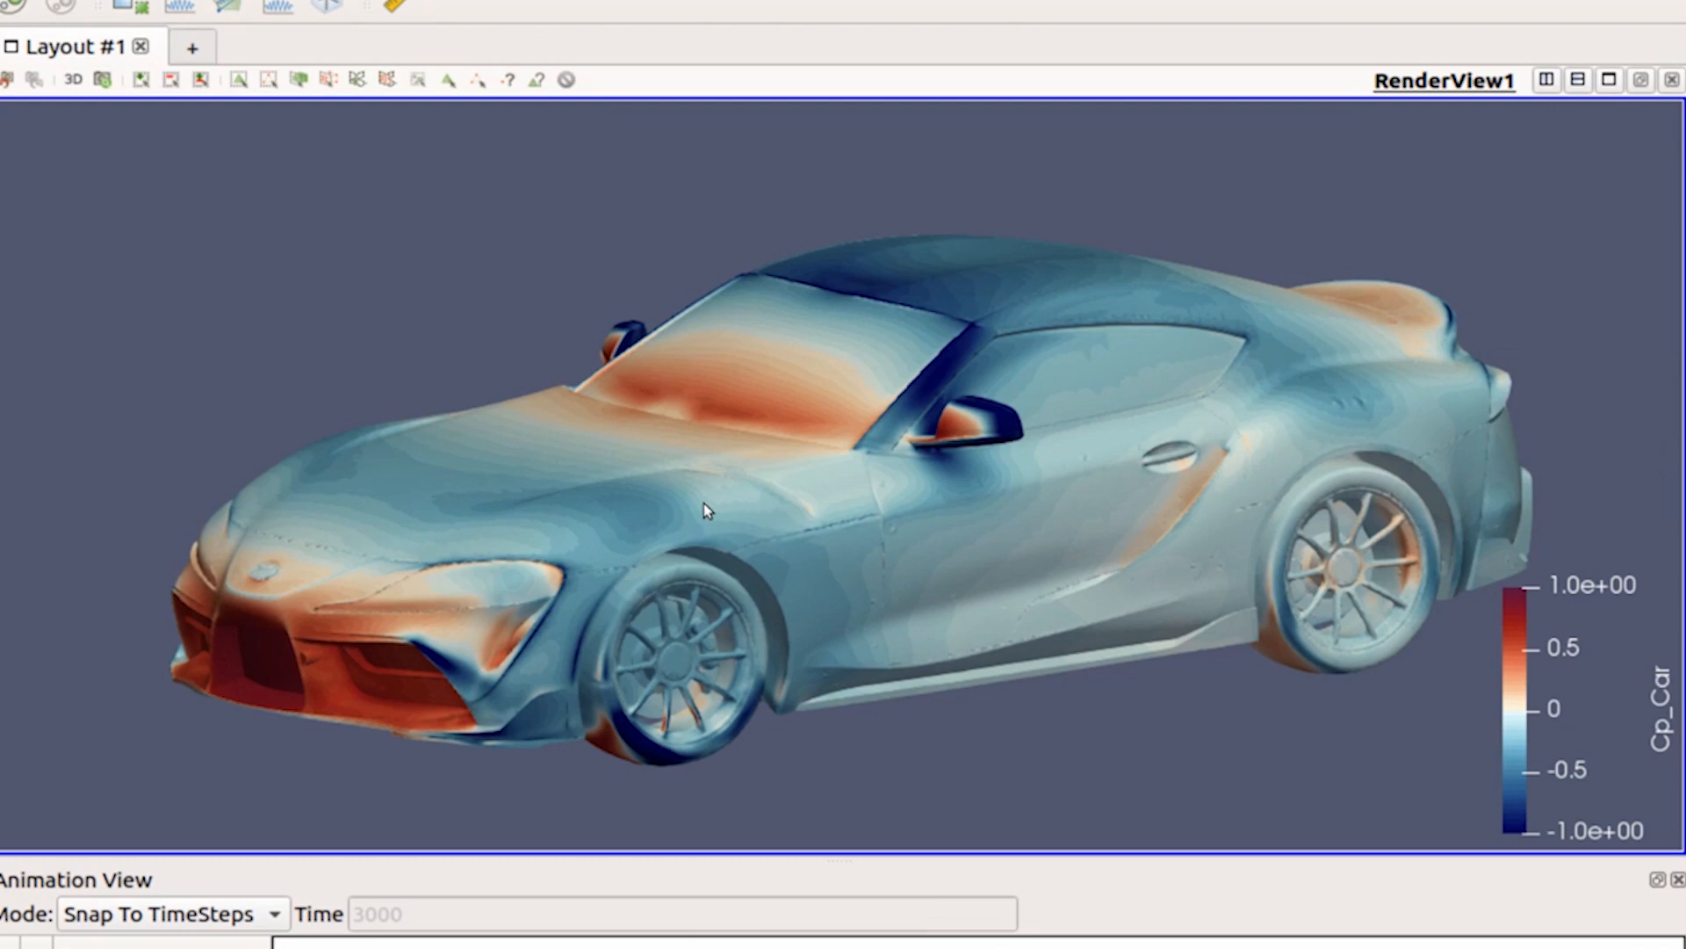
# Orbit the Cp_Car-coloured car round to a side view
pyautogui.moveTo(704, 511); pyautogui.dragTo(650, 602)
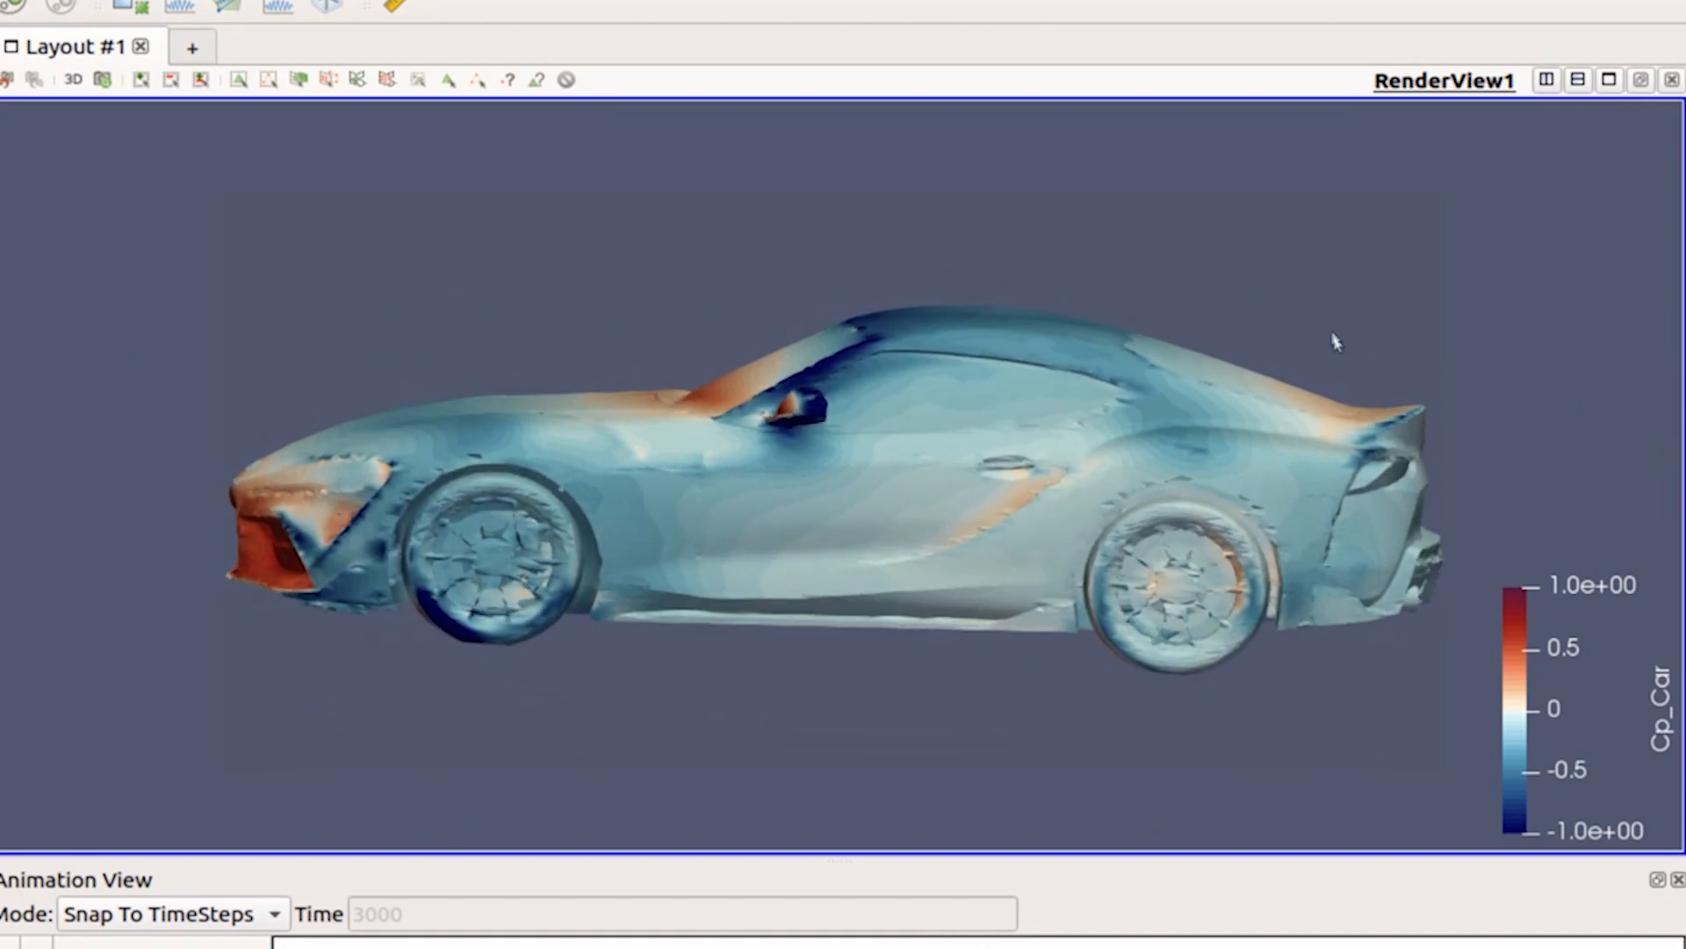
pyautogui.moveTo(1337, 343); pyautogui.dragTo(1344, 506)
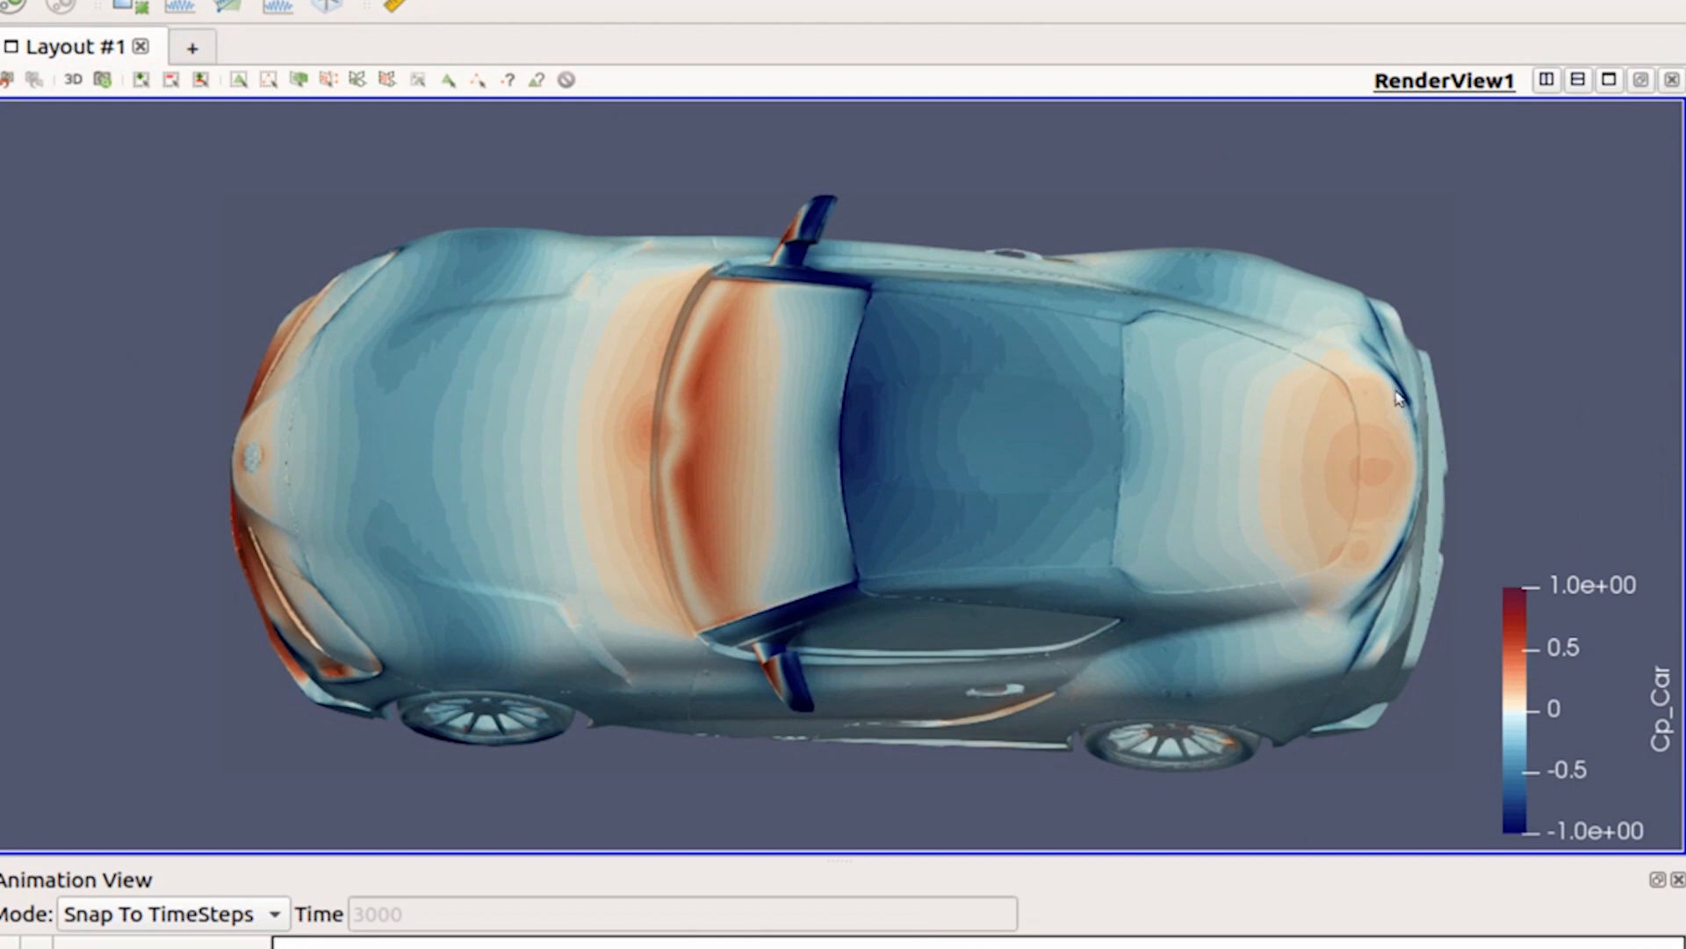
pyautogui.moveTo(1282, 446)
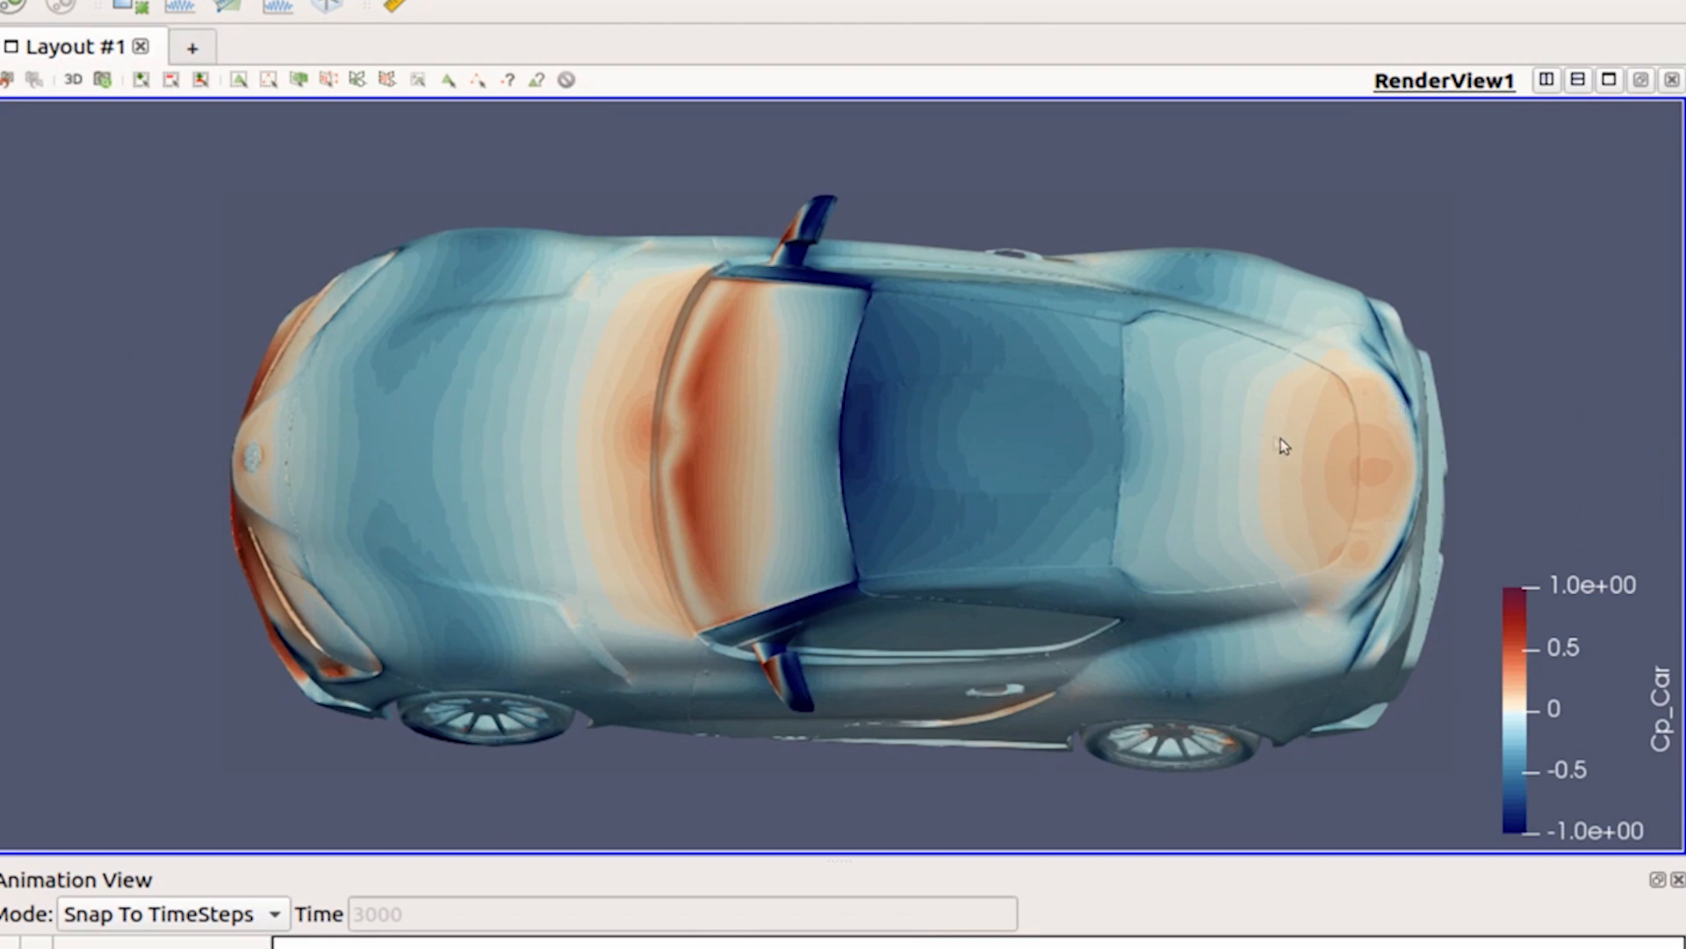
pyautogui.moveTo(1381, 509)
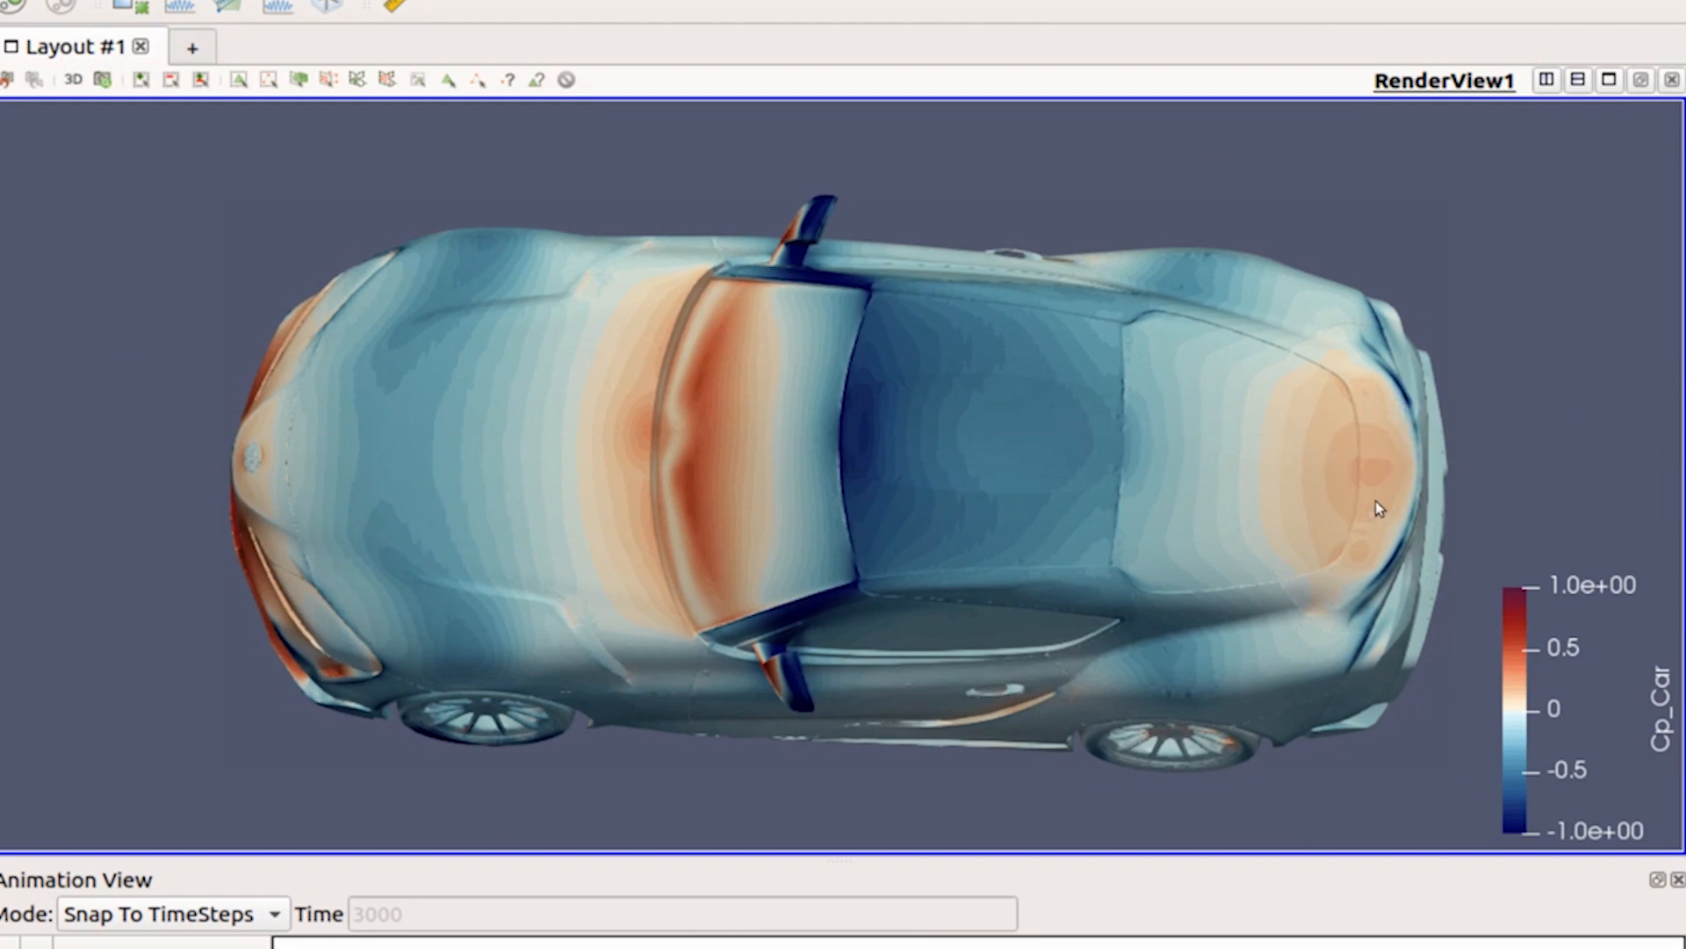
pyautogui.moveTo(1363, 473)
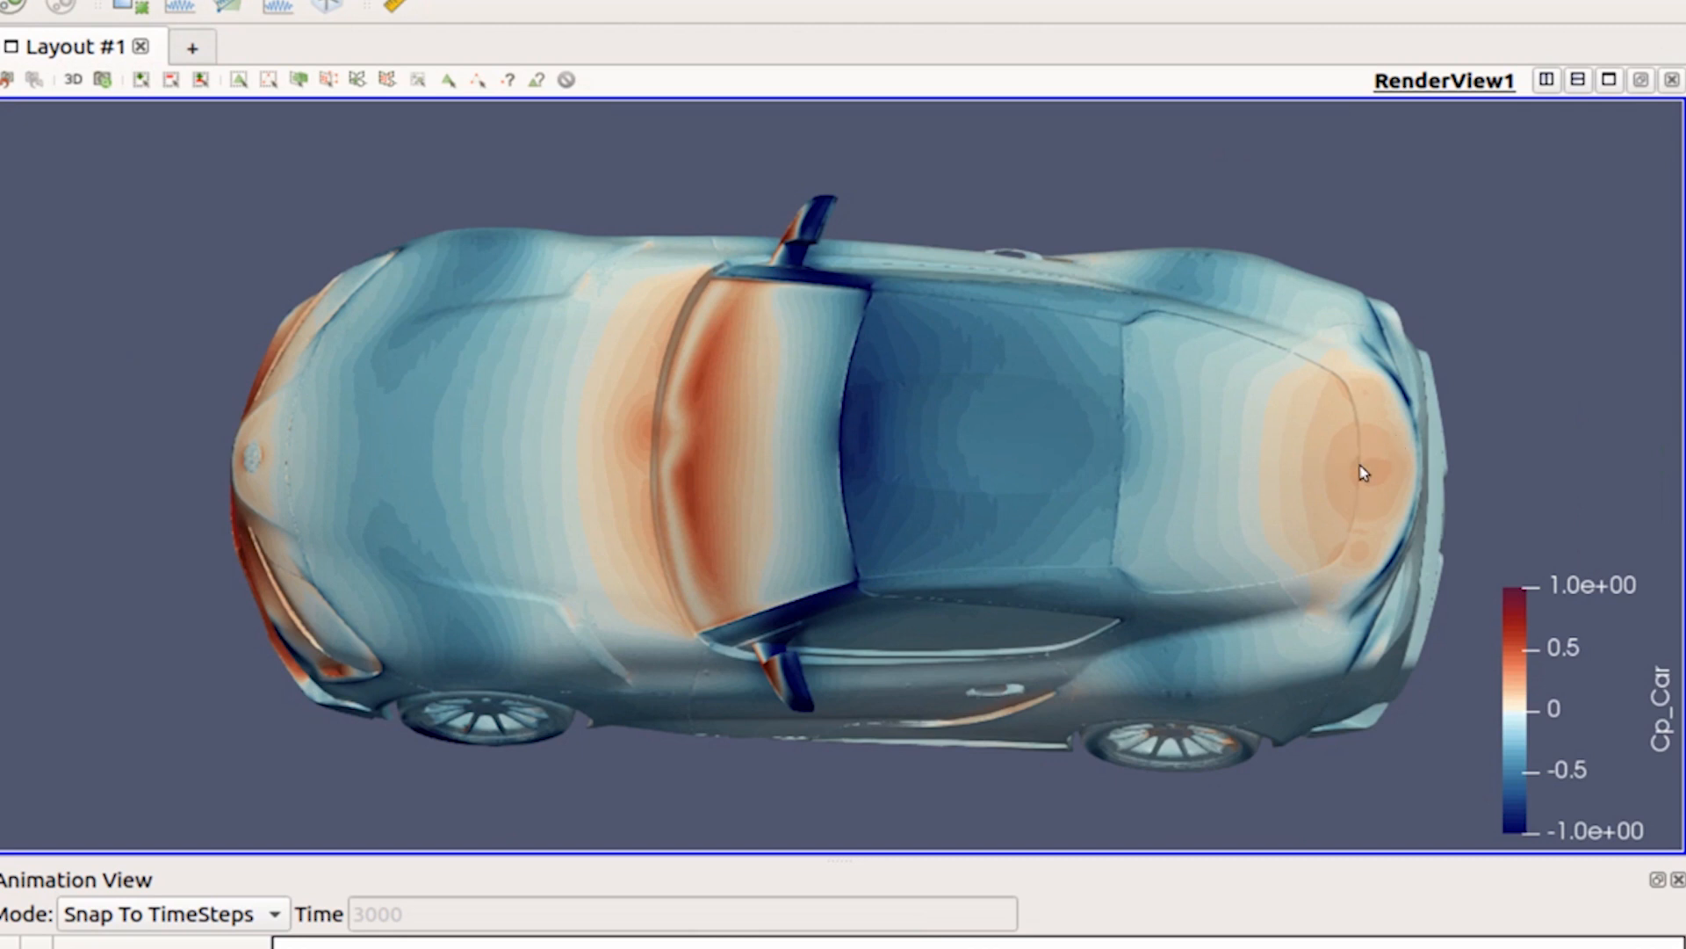
pyautogui.moveTo(1513, 495)
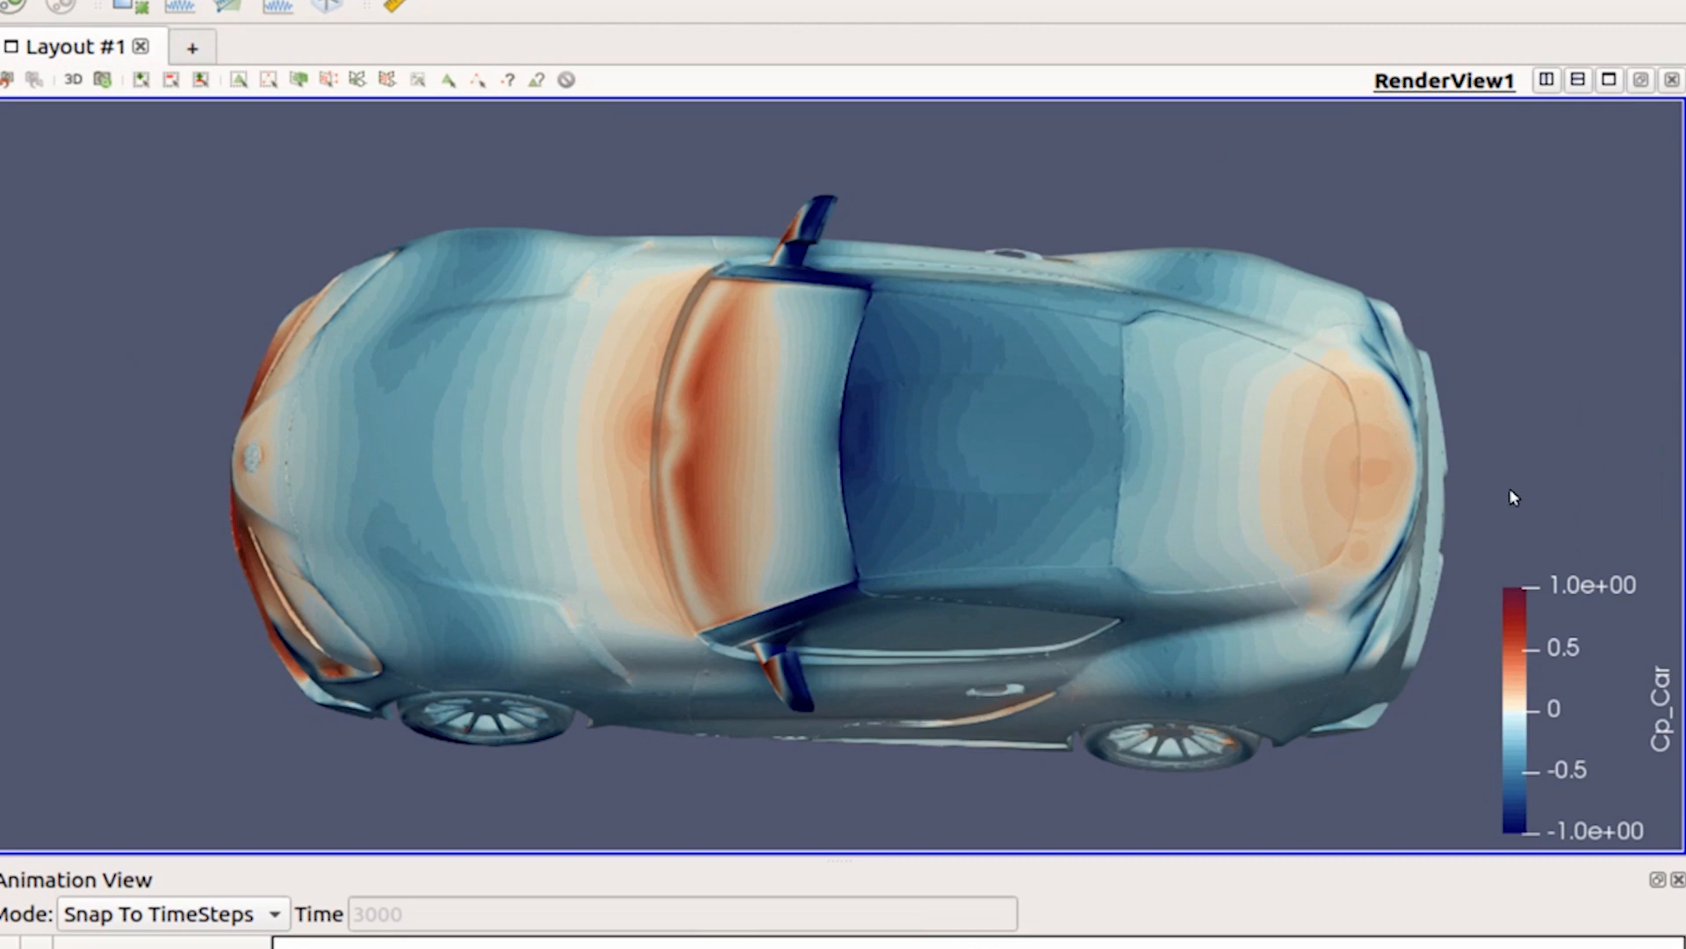
pyautogui.moveTo(925, 400)
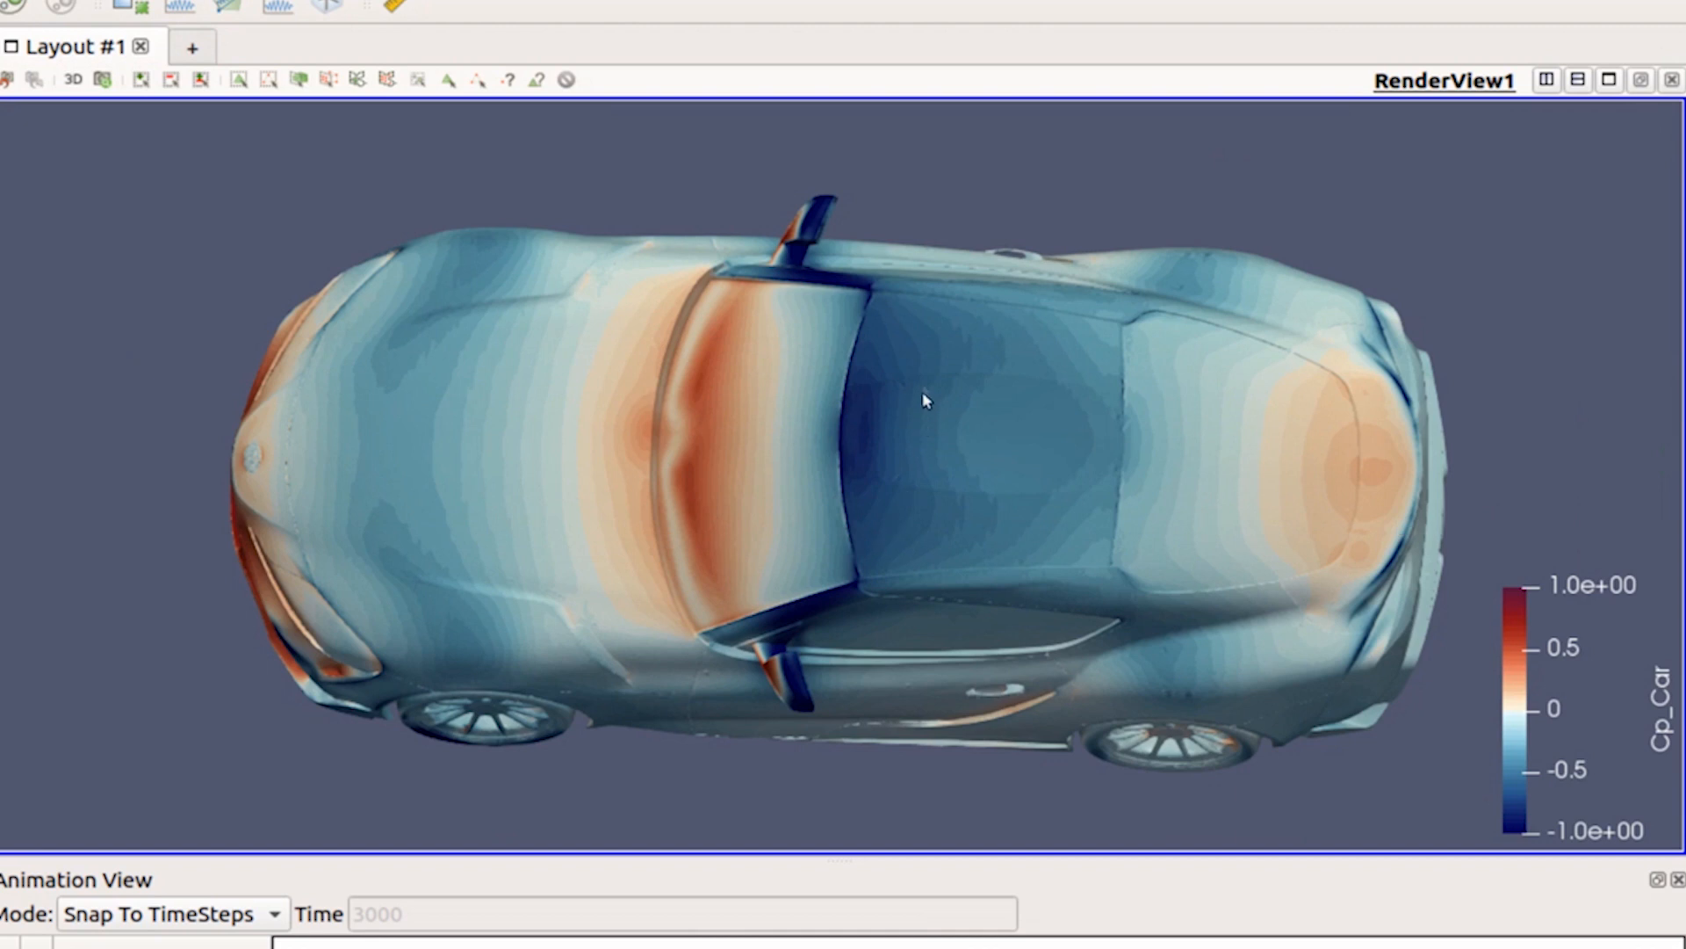
pyautogui.moveTo(934, 536)
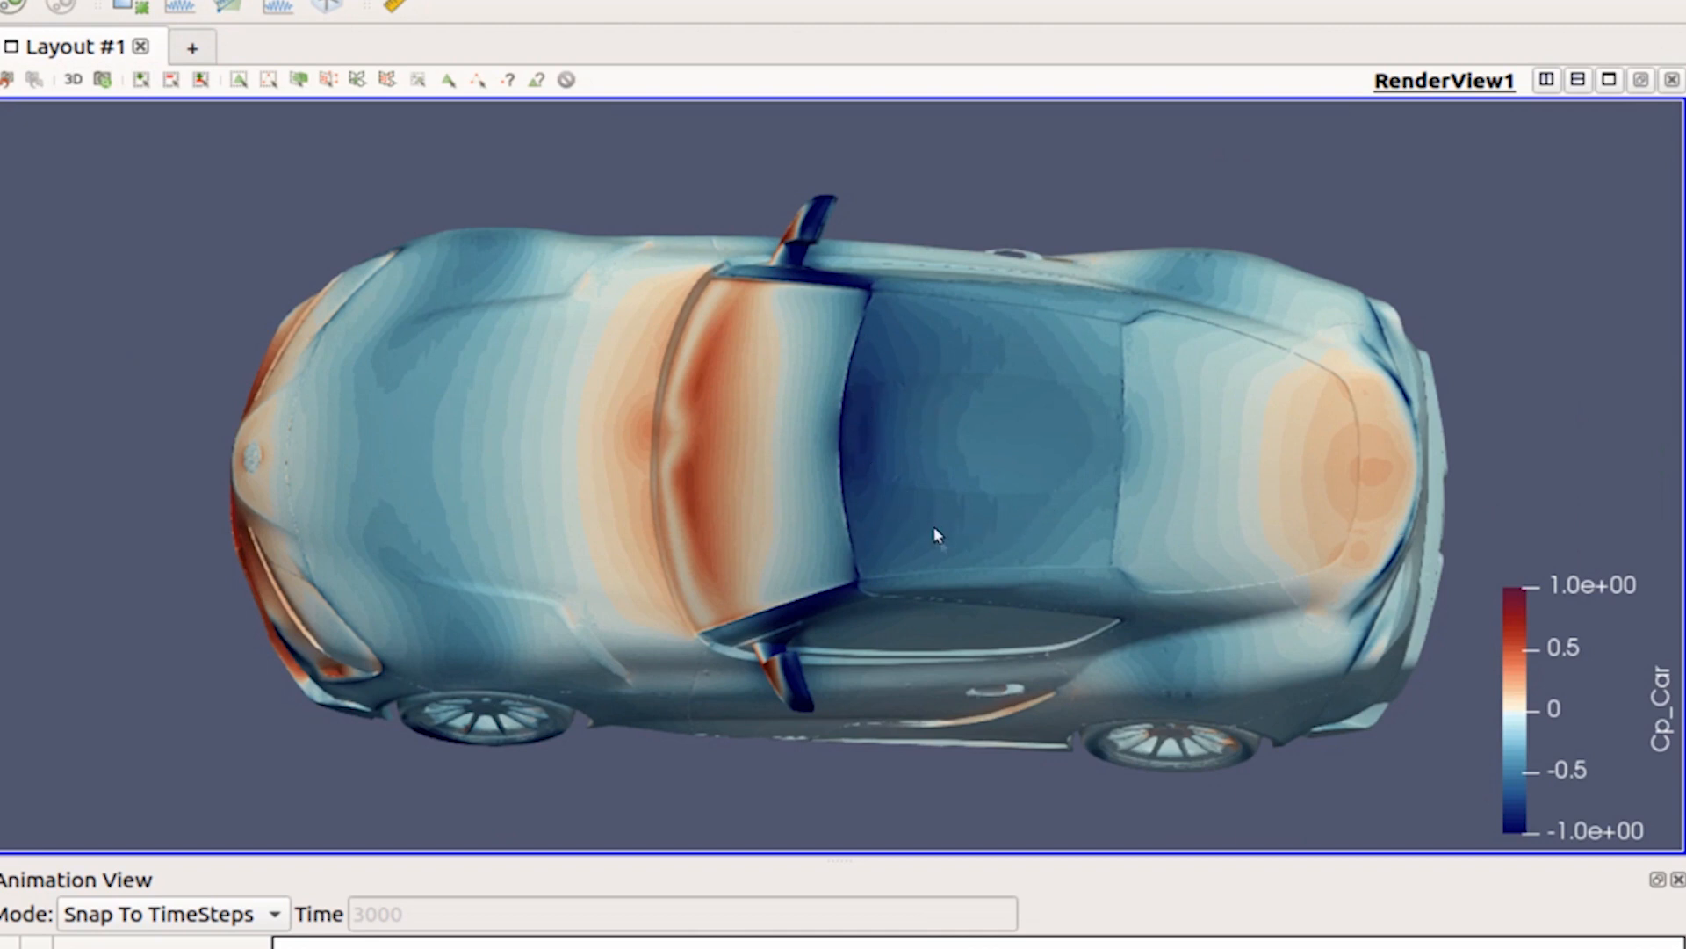
pyautogui.moveTo(961, 520)
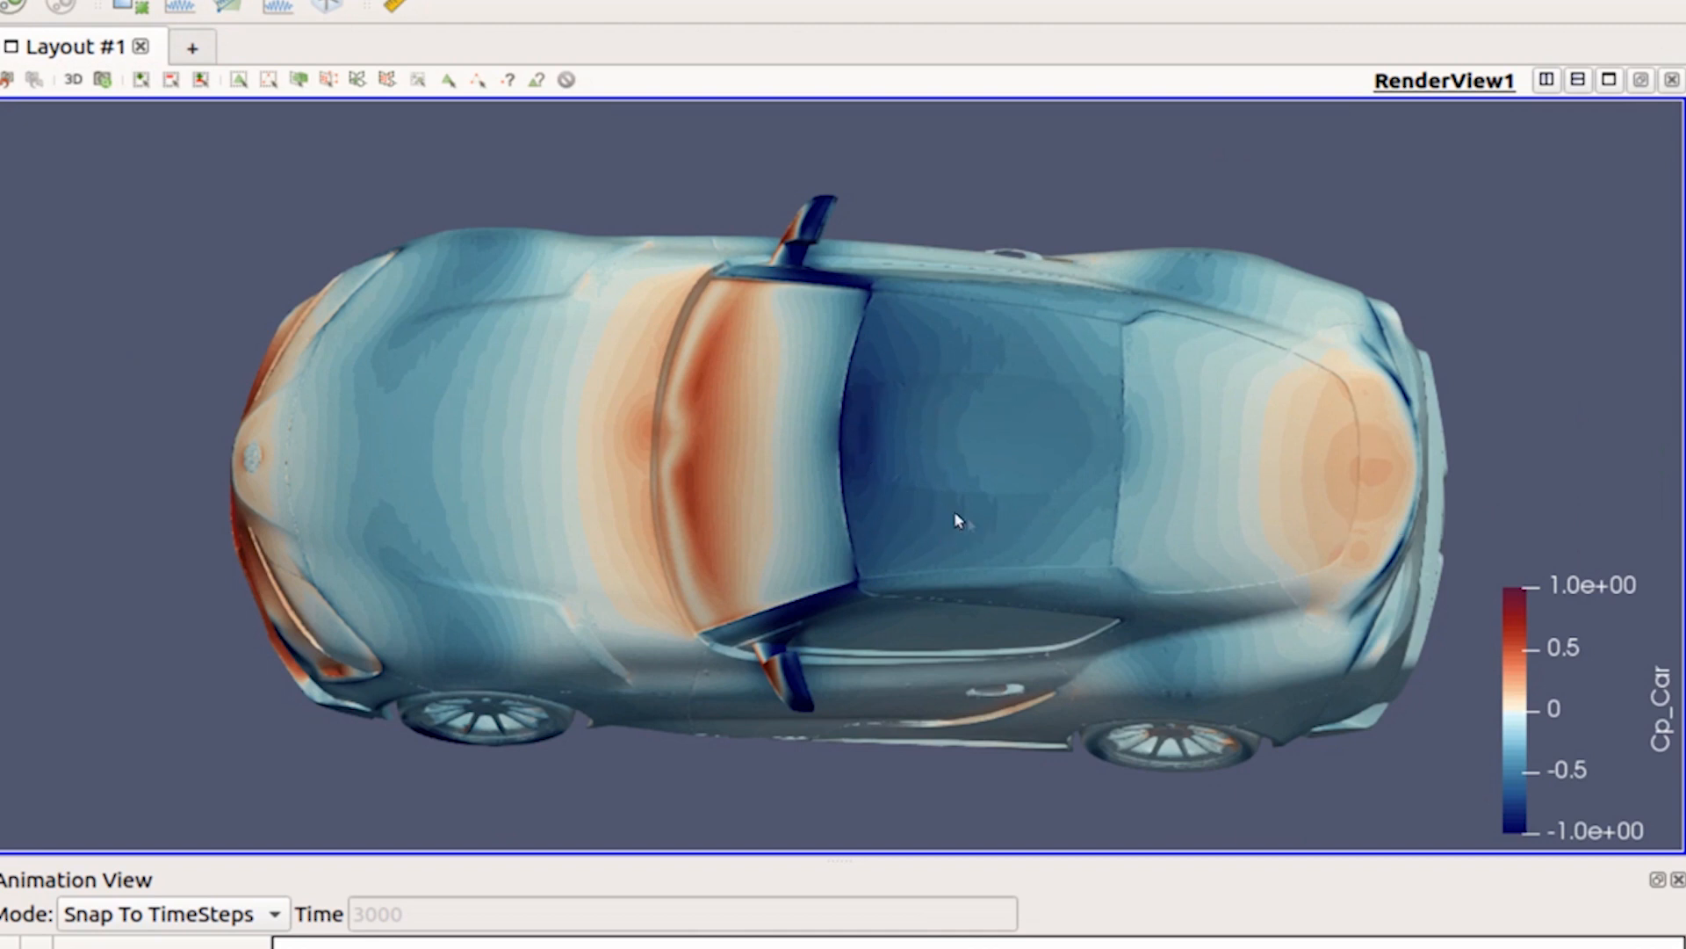
pyautogui.moveTo(957, 520); pyautogui.dragTo(1059, 447)
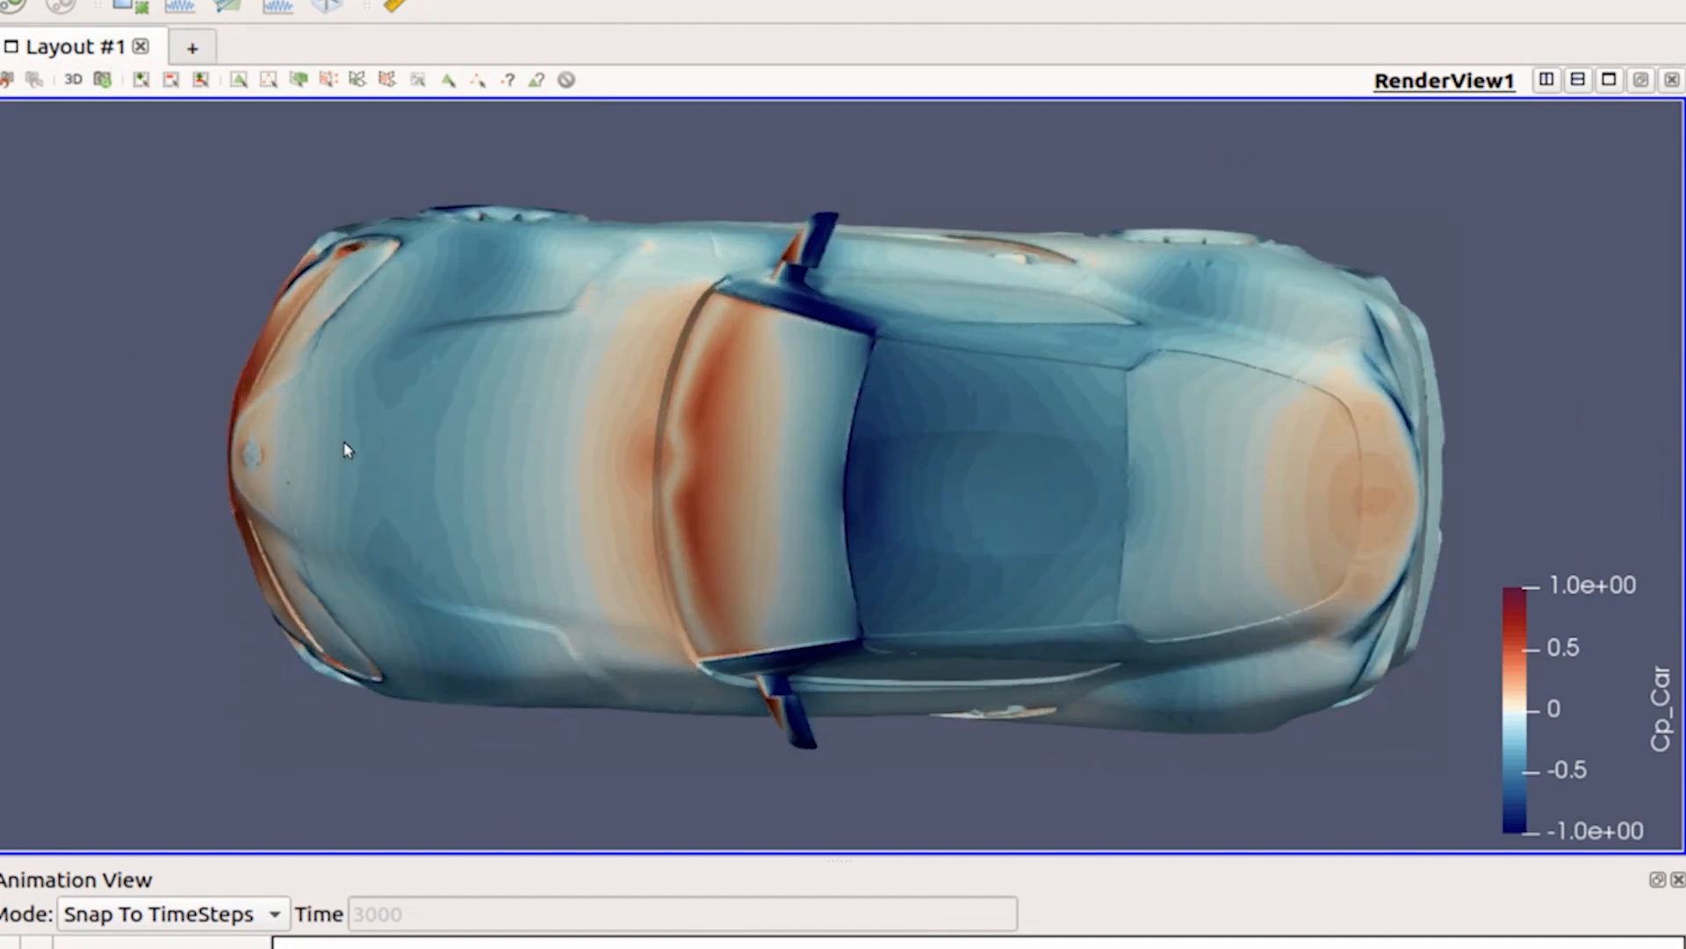
pyautogui.moveTo(514, 306)
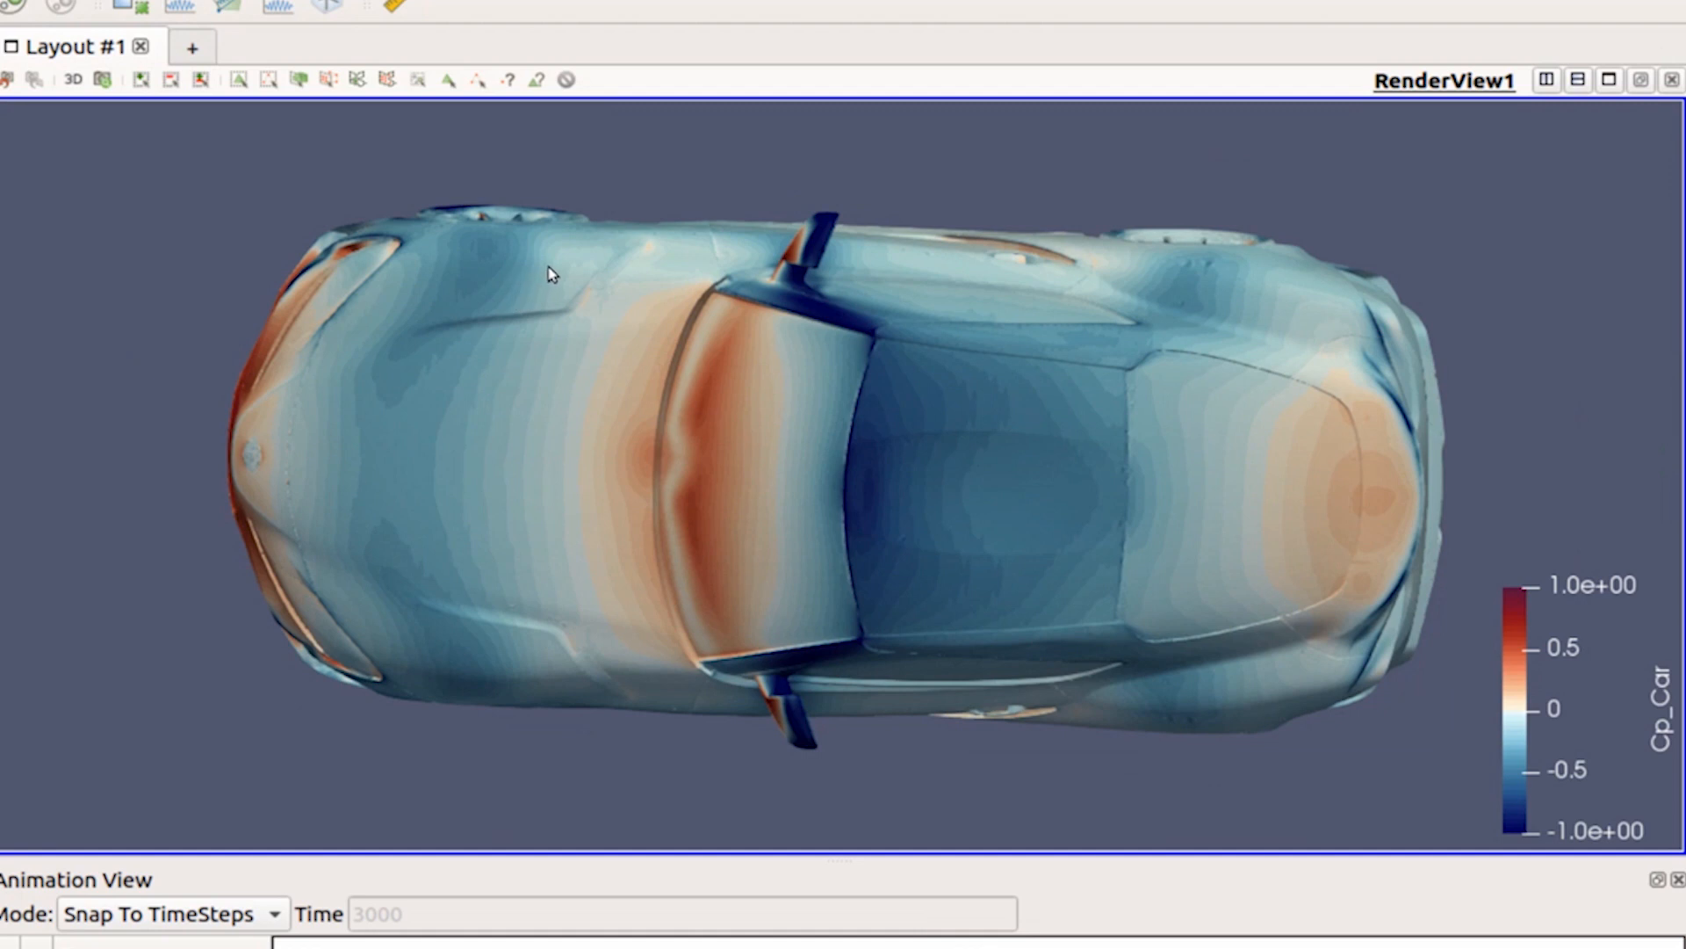
pyautogui.moveTo(1096, 492)
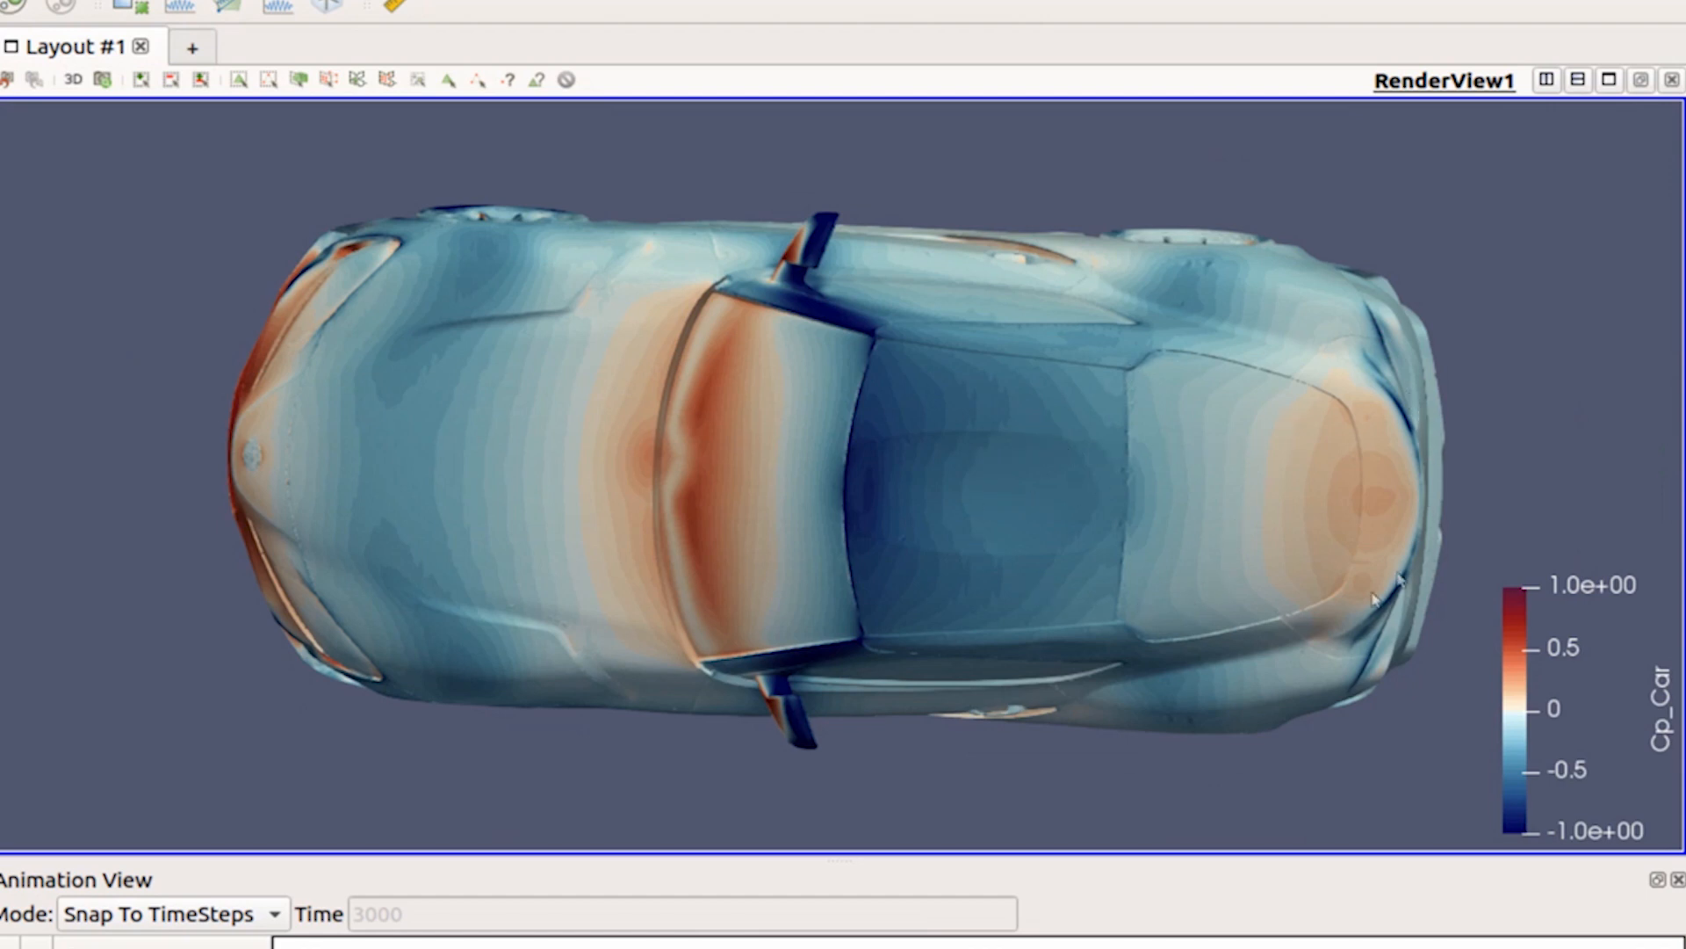
pyautogui.moveTo(1240, 708)
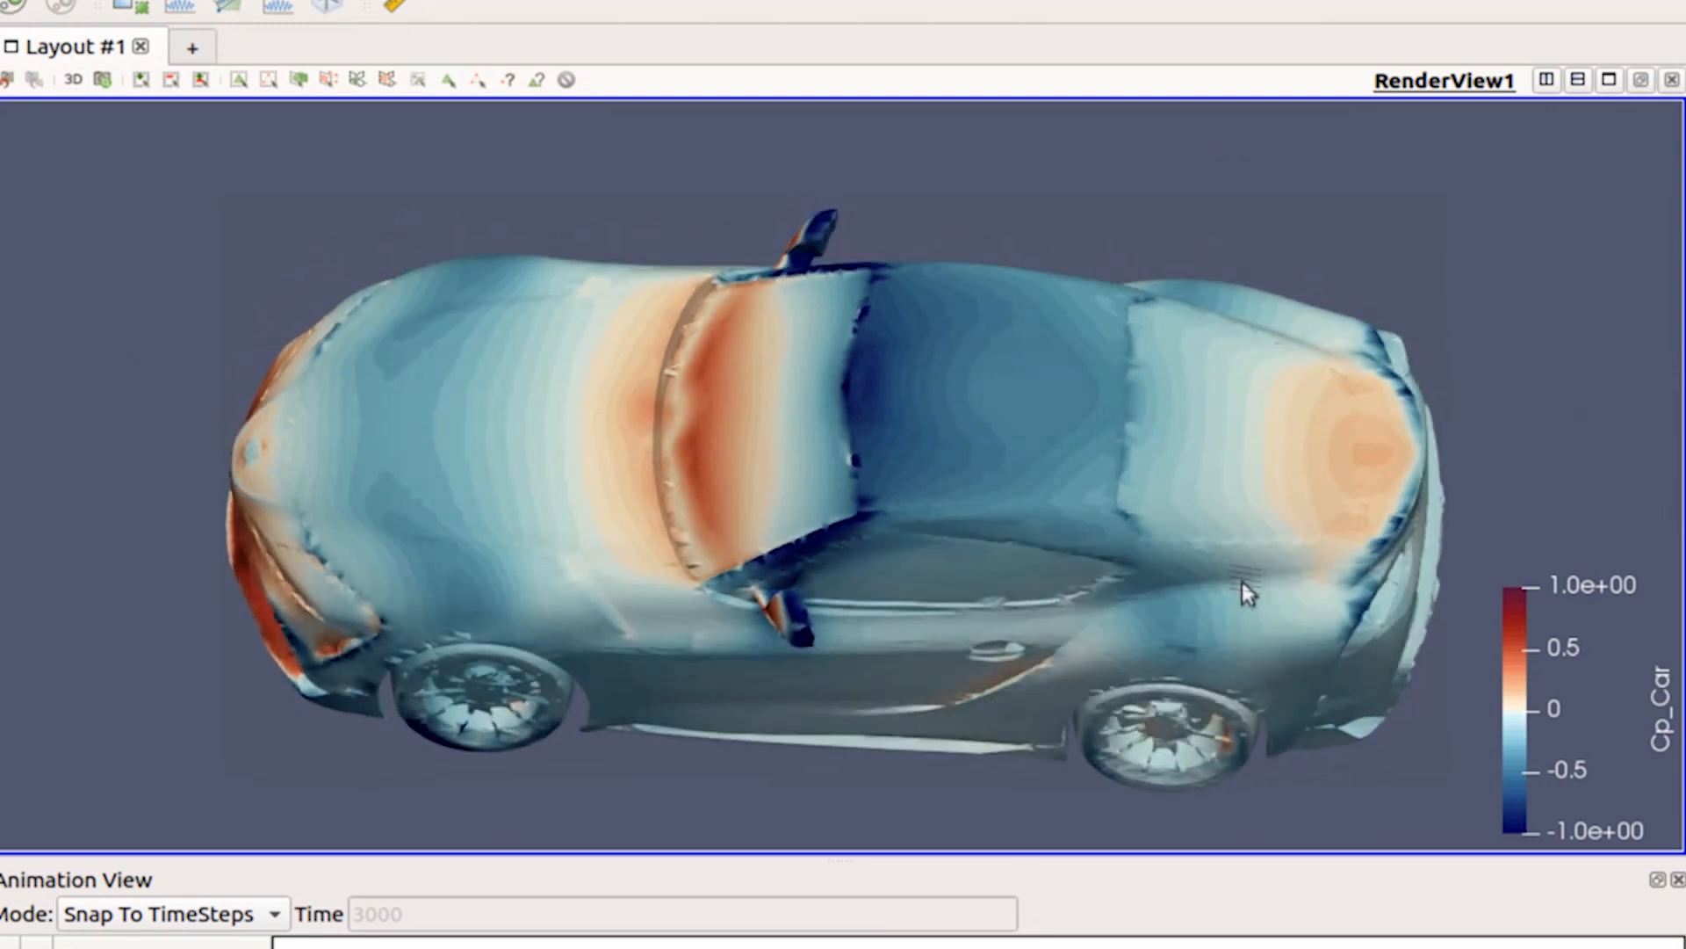
pyautogui.moveTo(1242, 597); pyautogui.dragTo(1268, 564)
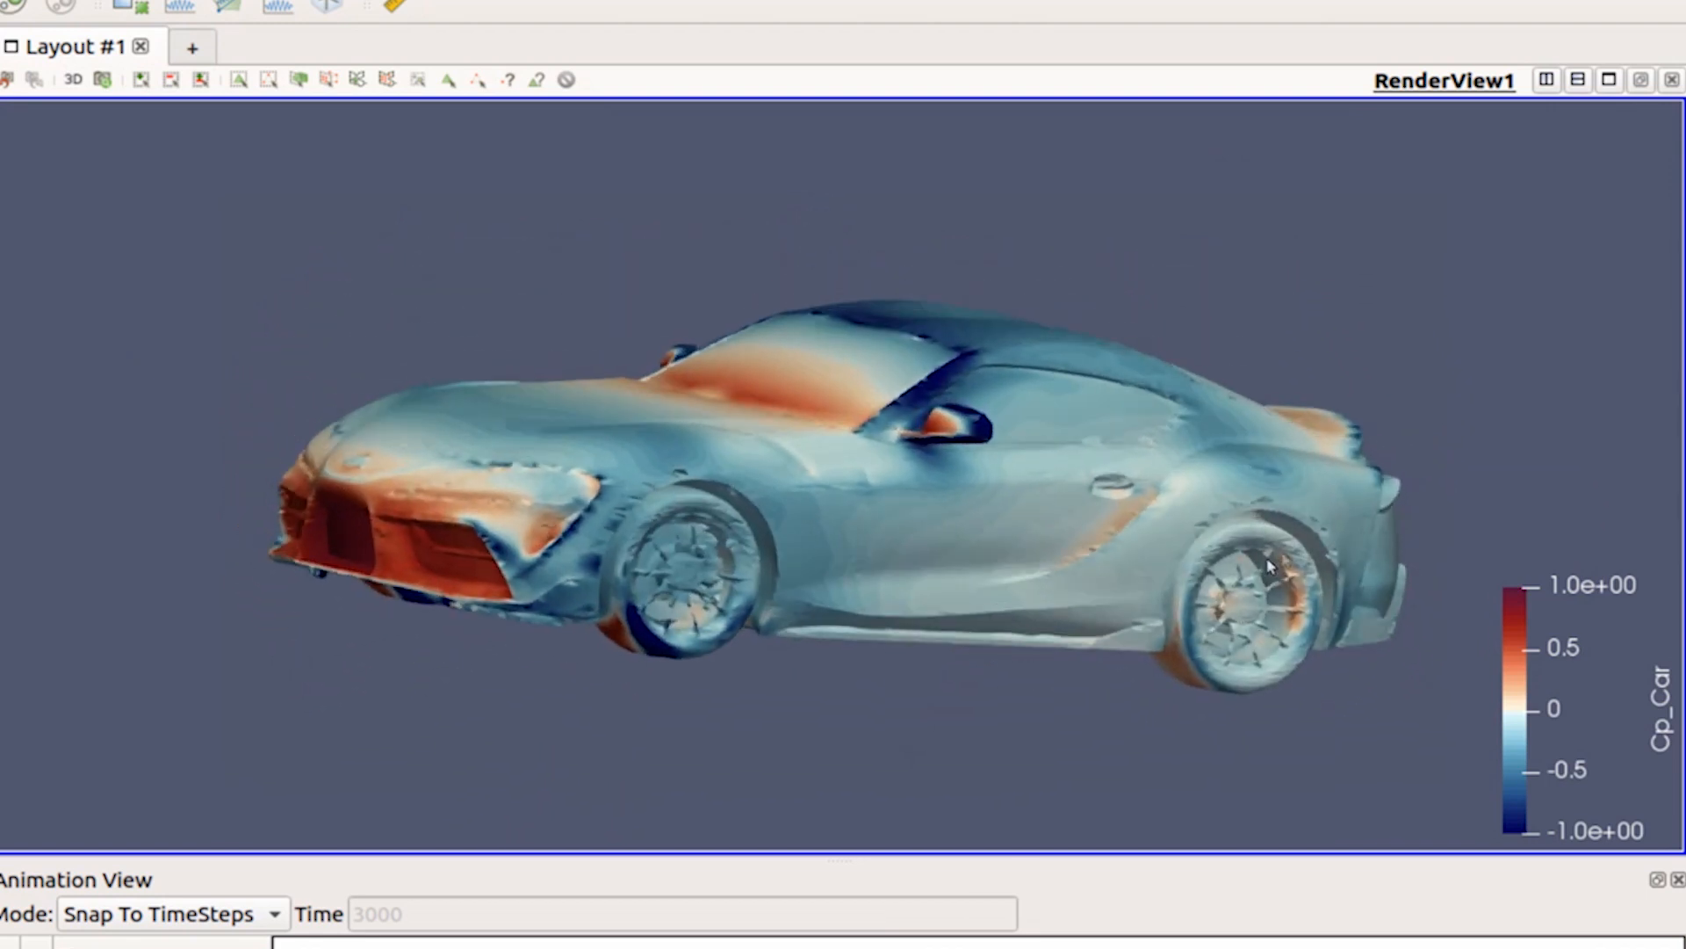
pyautogui.moveTo(1269, 567); pyautogui.dragTo(973, 680)
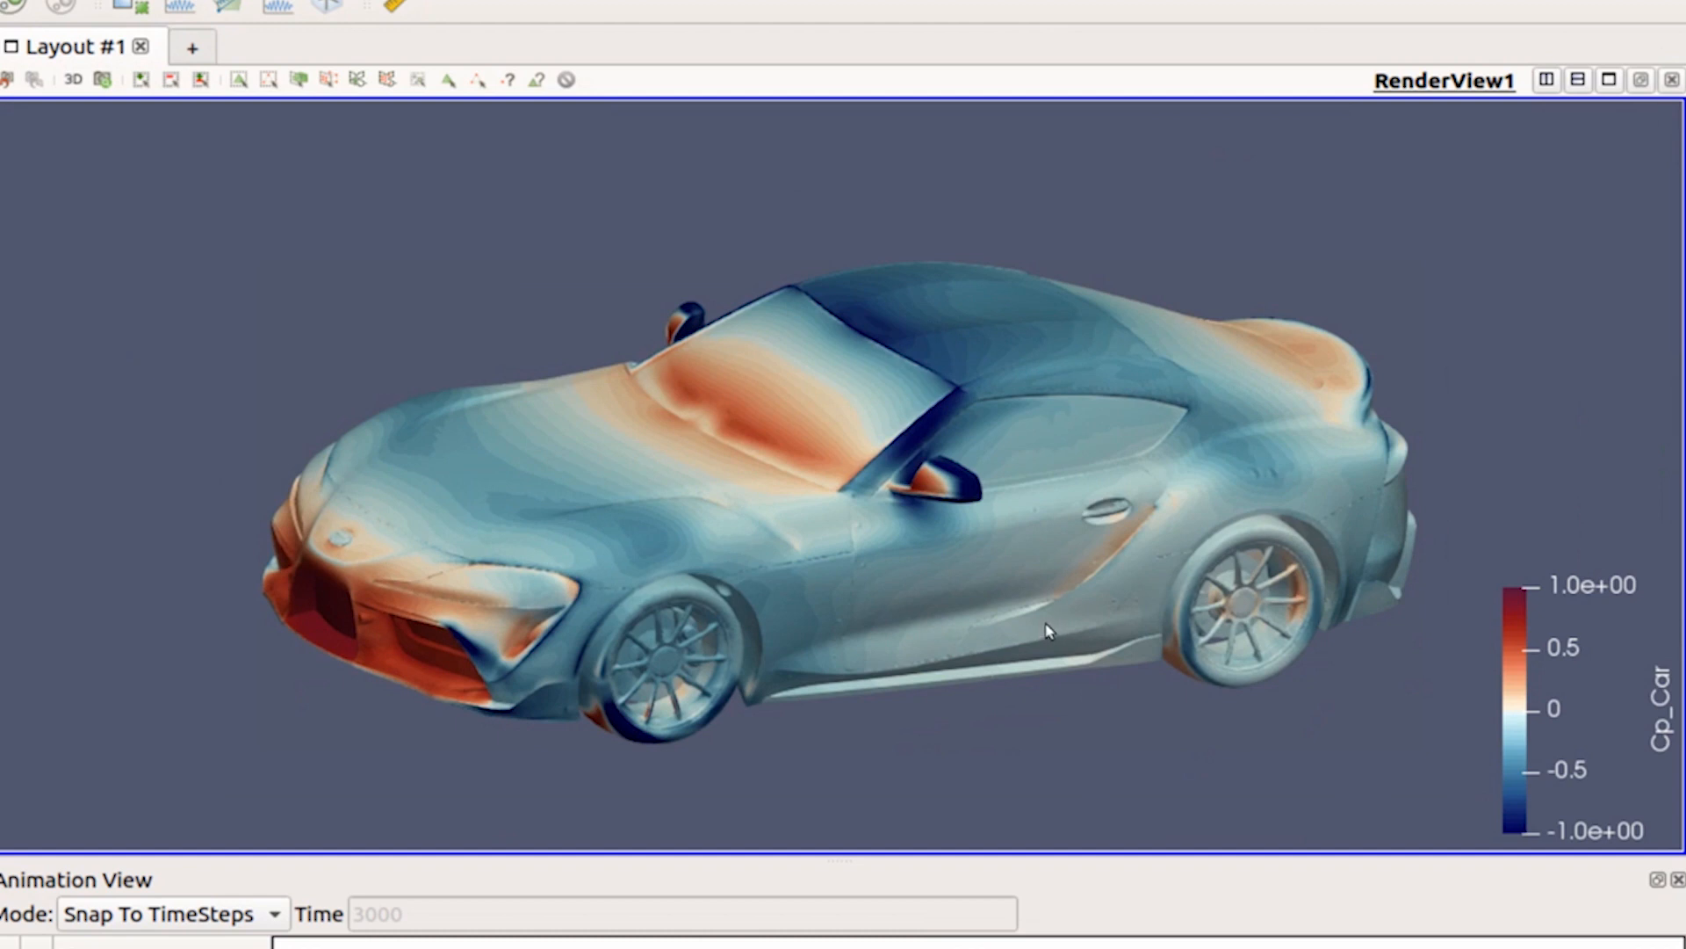
pyautogui.moveTo(1147, 553)
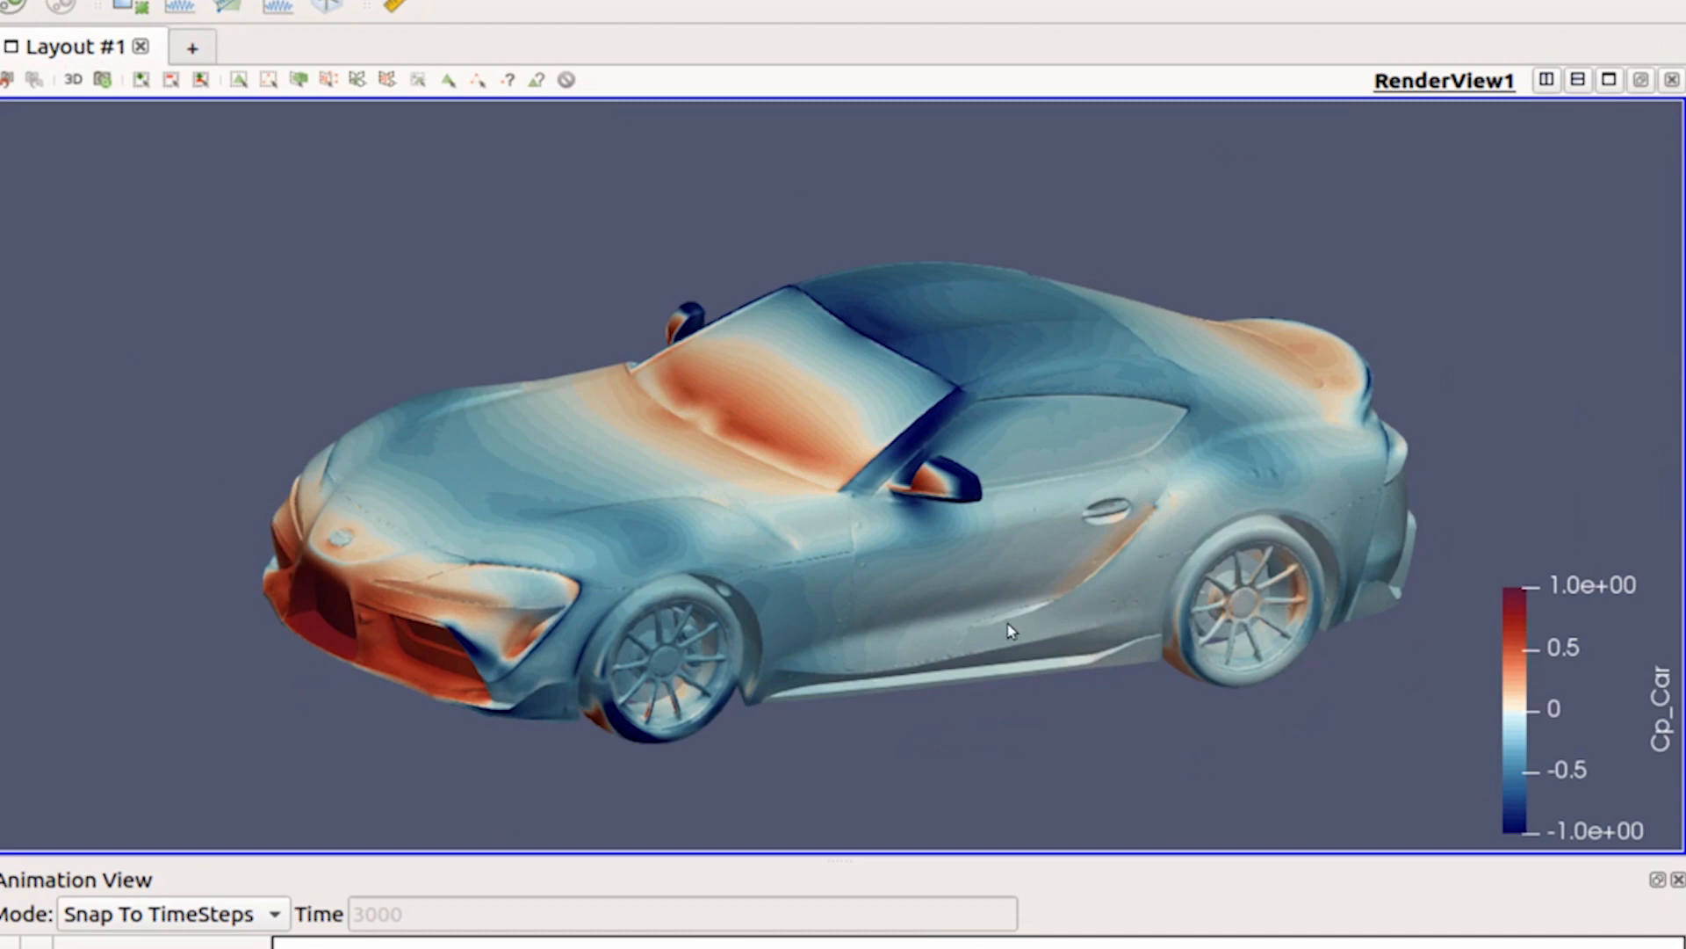
pyautogui.moveTo(1091, 581)
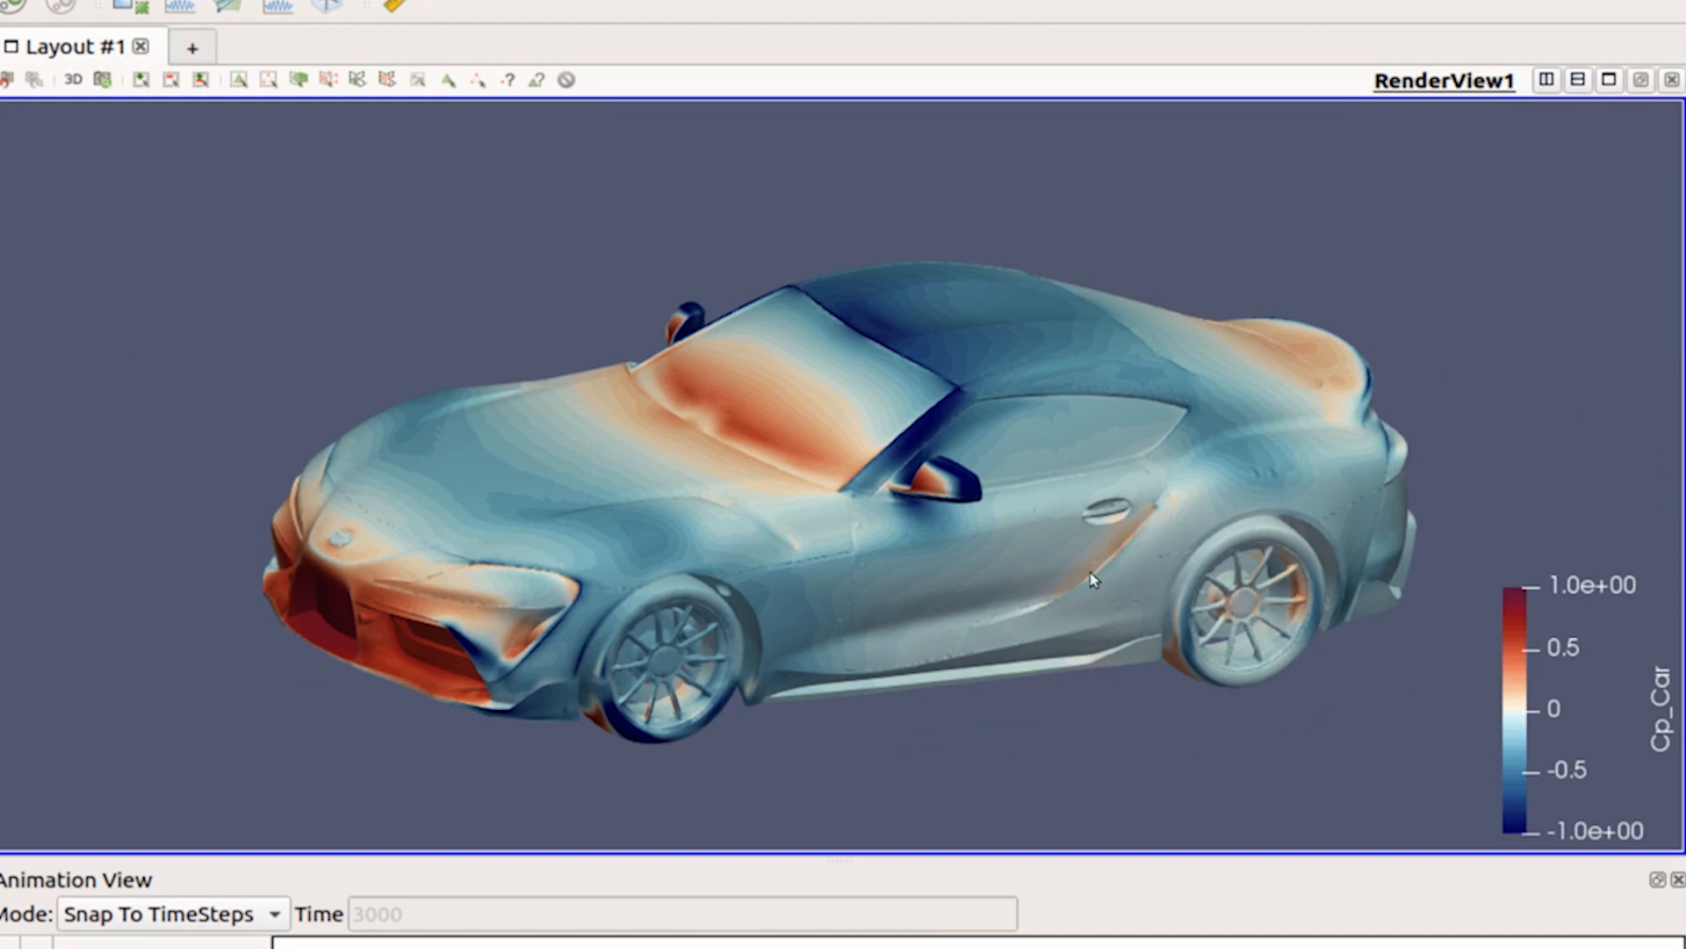
pyautogui.moveTo(1072, 608)
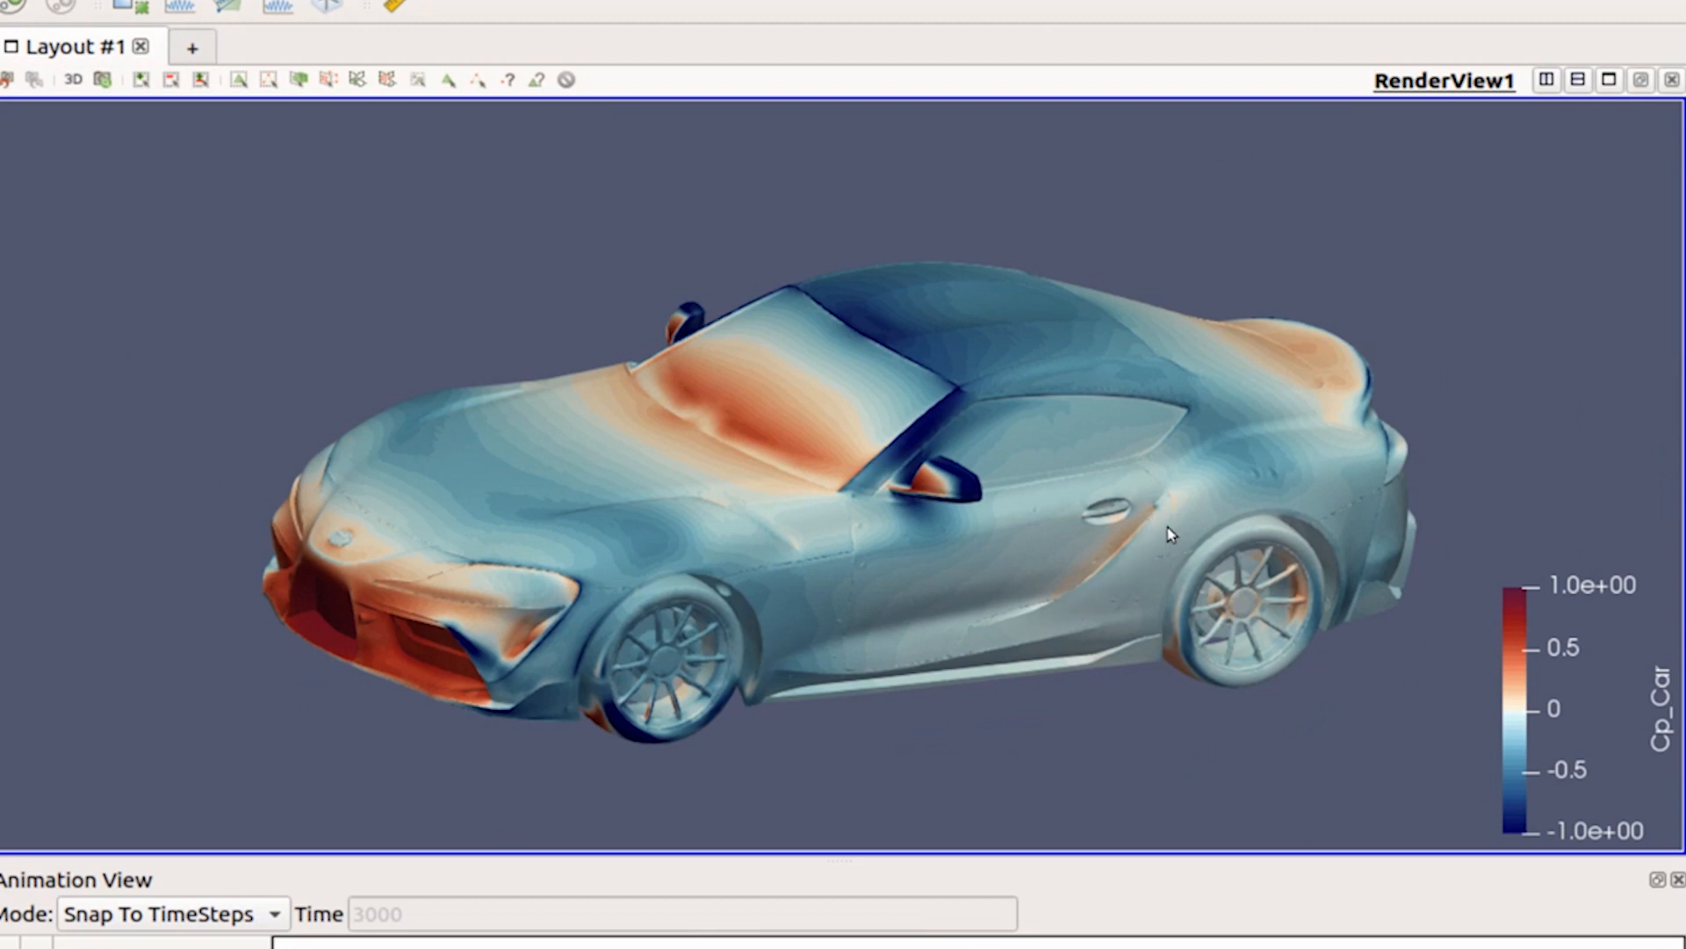
pyautogui.moveTo(1131, 548)
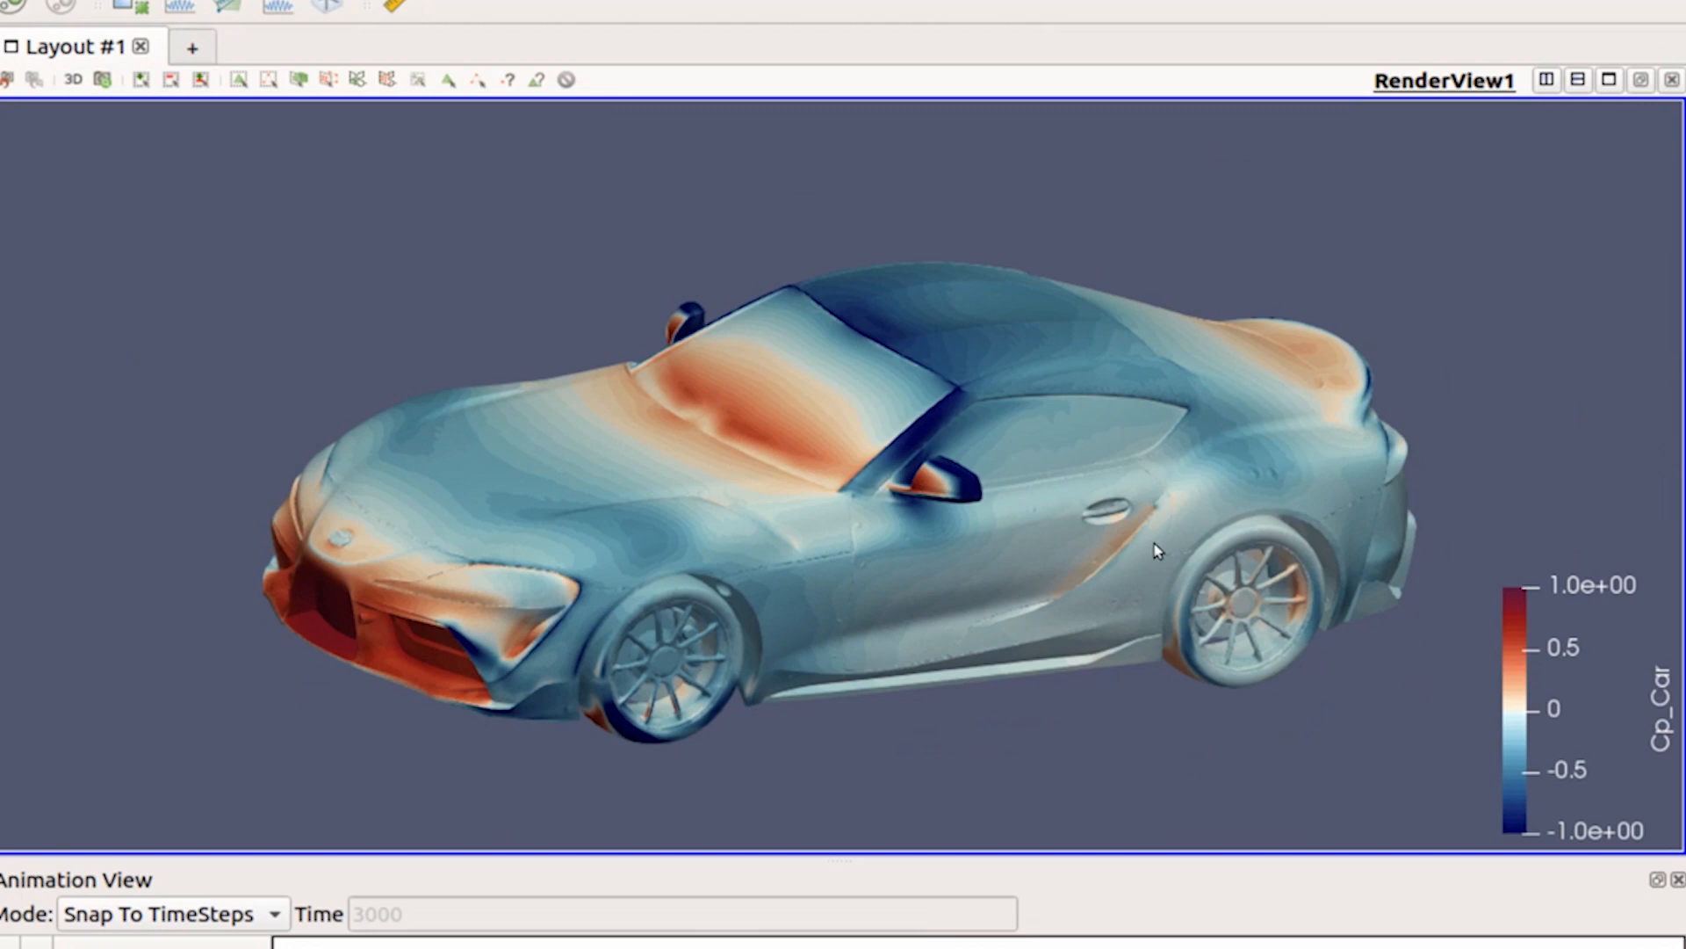
pyautogui.moveTo(866, 710)
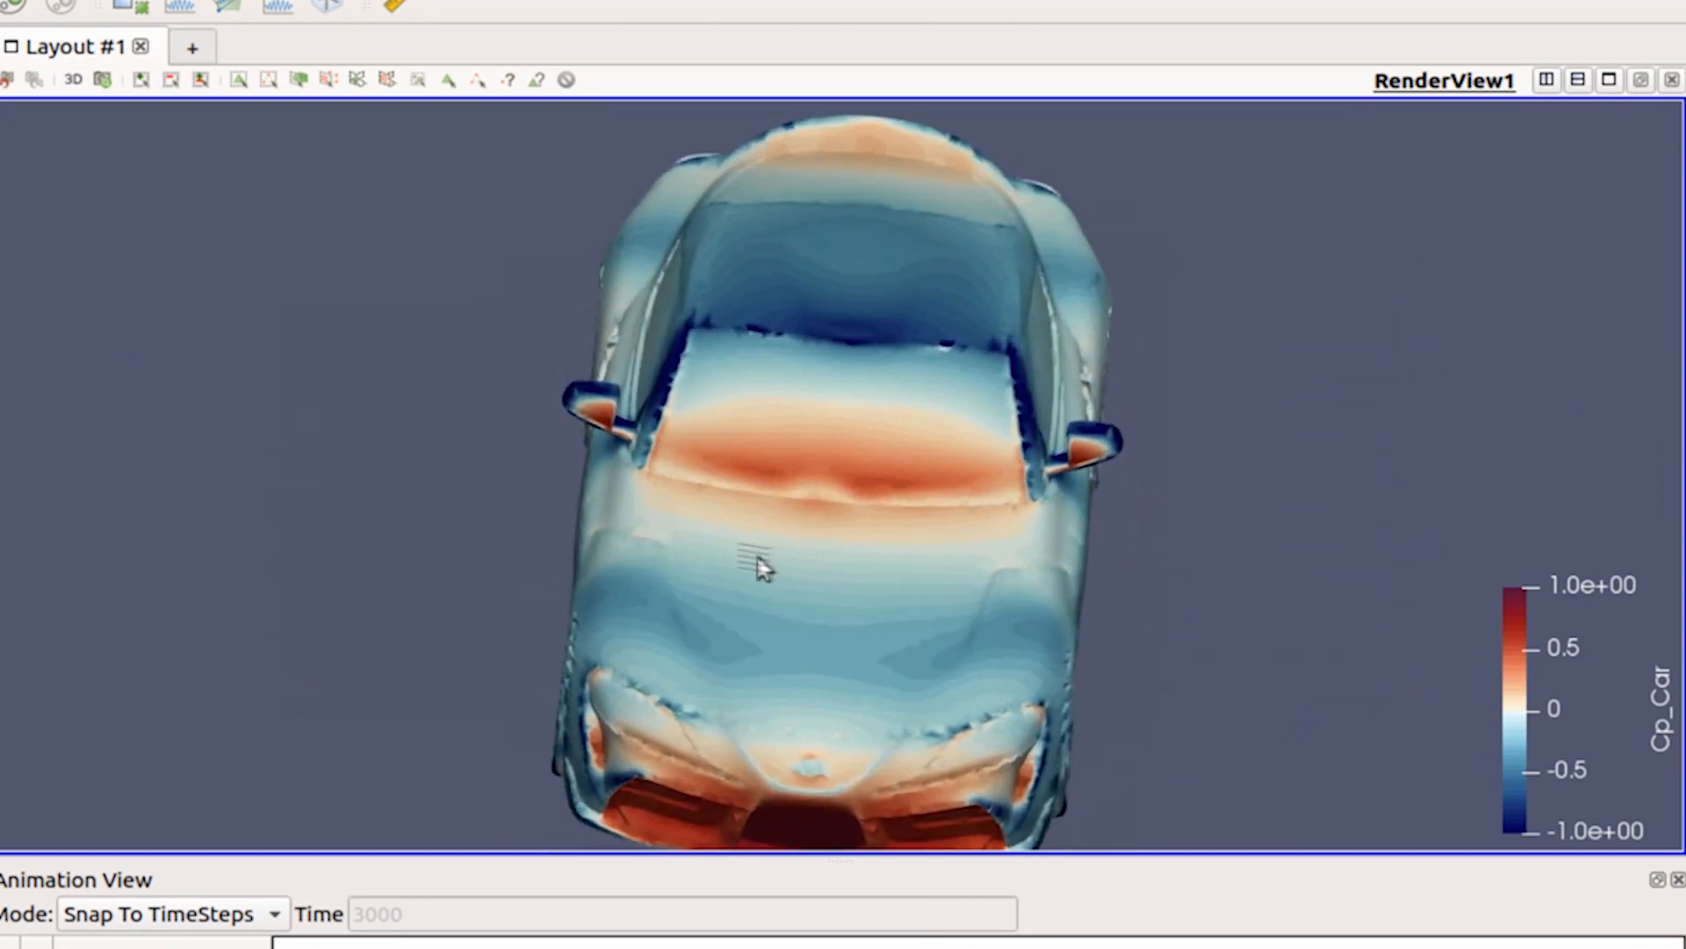
# Orbit the car to inspect Cp on its underbody, then settle back on a low side view
pyautogui.moveTo(759, 567); pyautogui.dragTo(532, 462)
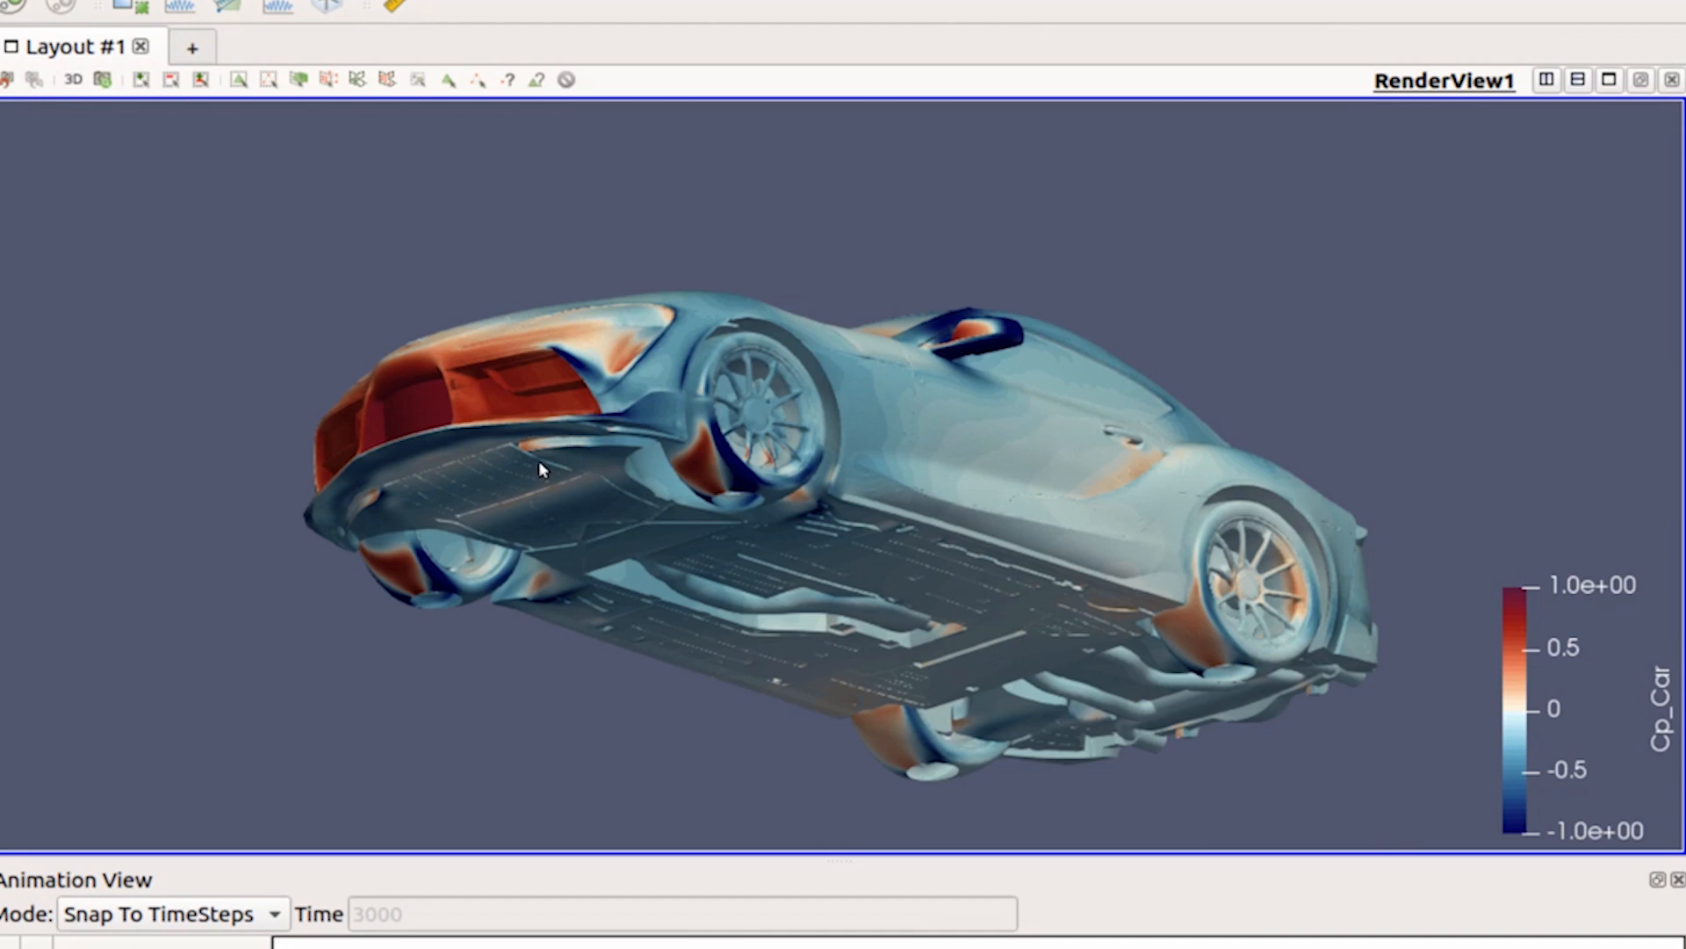
pyautogui.moveTo(578, 439)
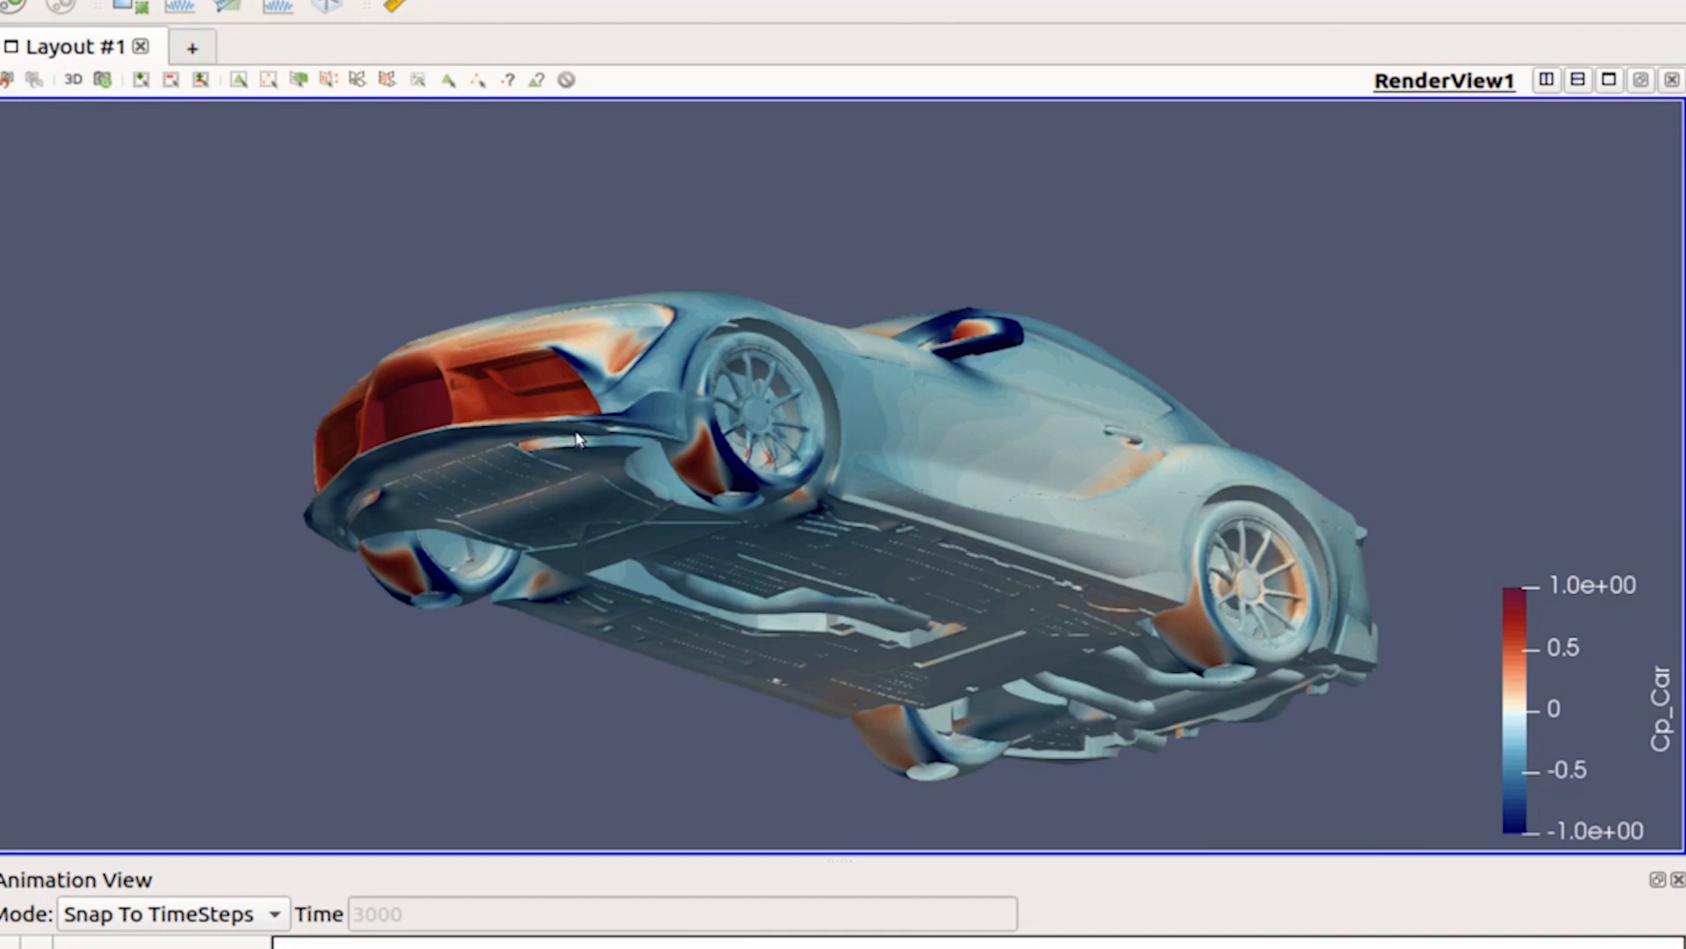
pyautogui.moveTo(624, 241)
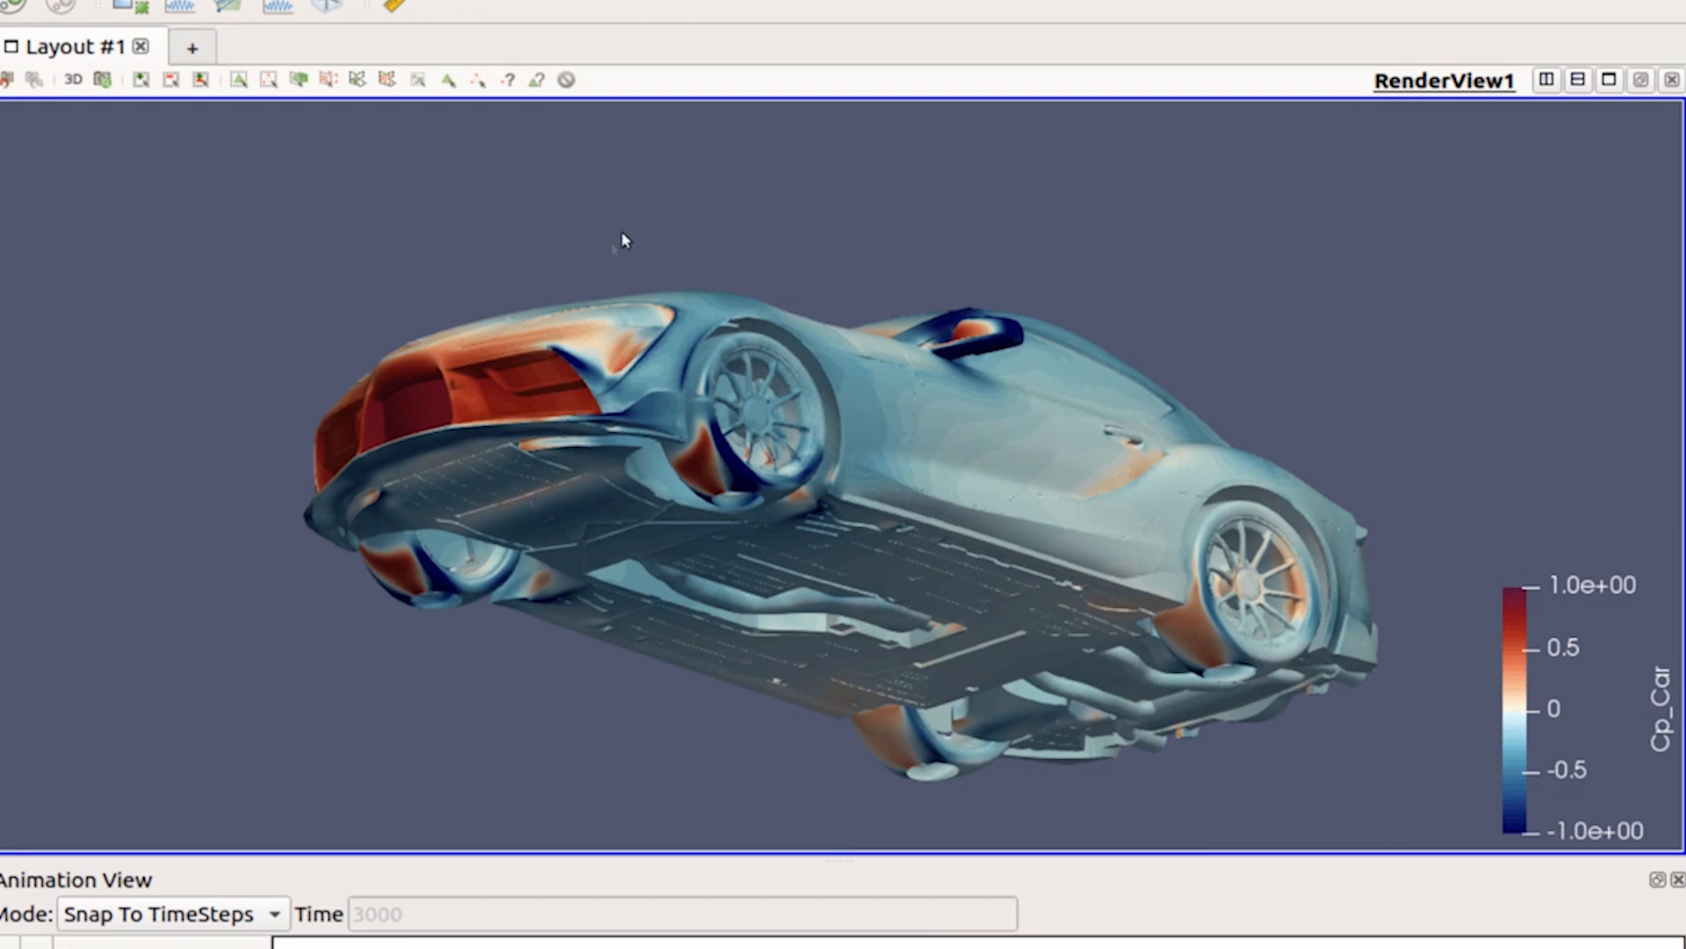
pyautogui.moveTo(634, 246)
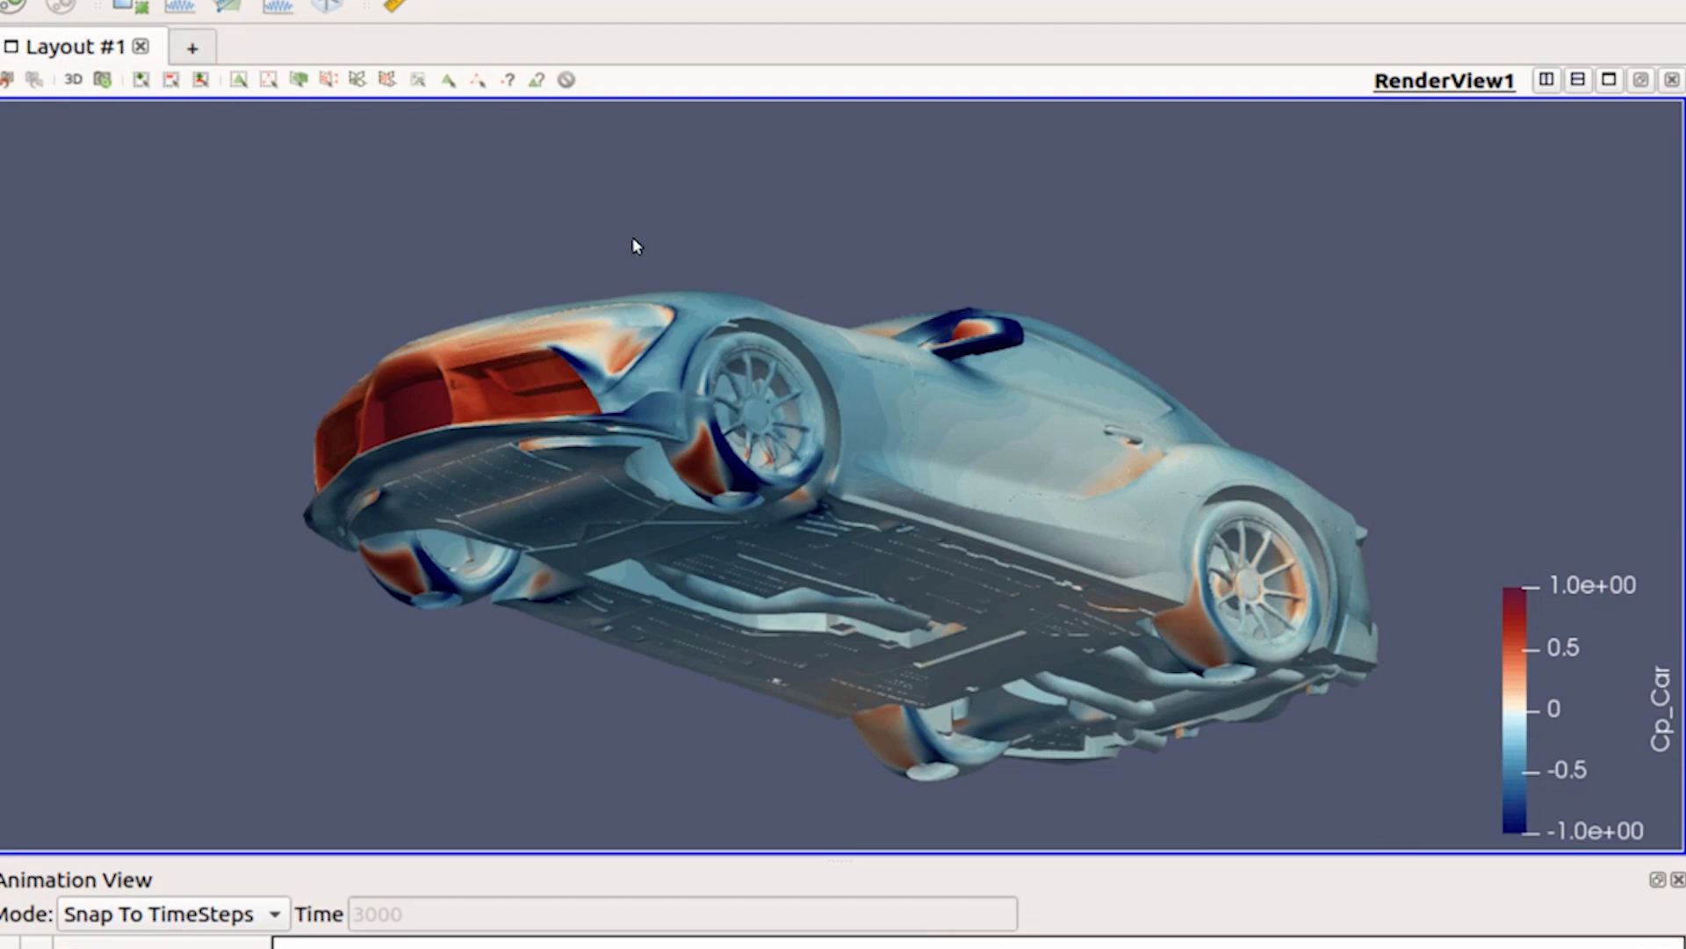
pyautogui.moveTo(368, 313)
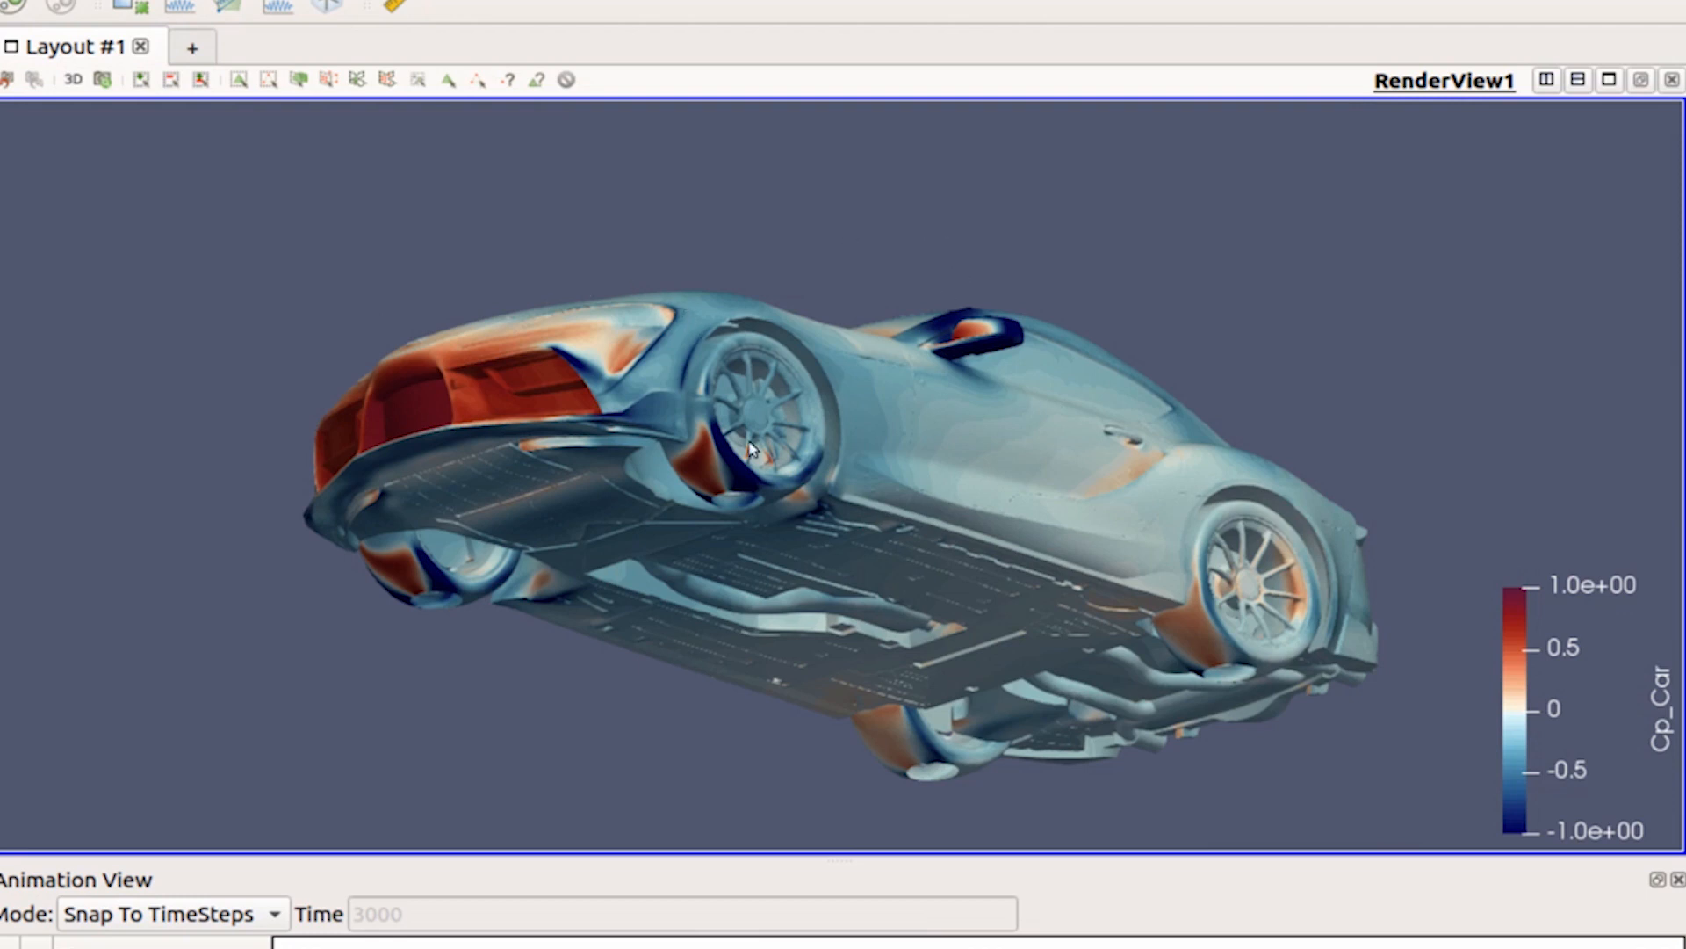
pyautogui.moveTo(627, 455)
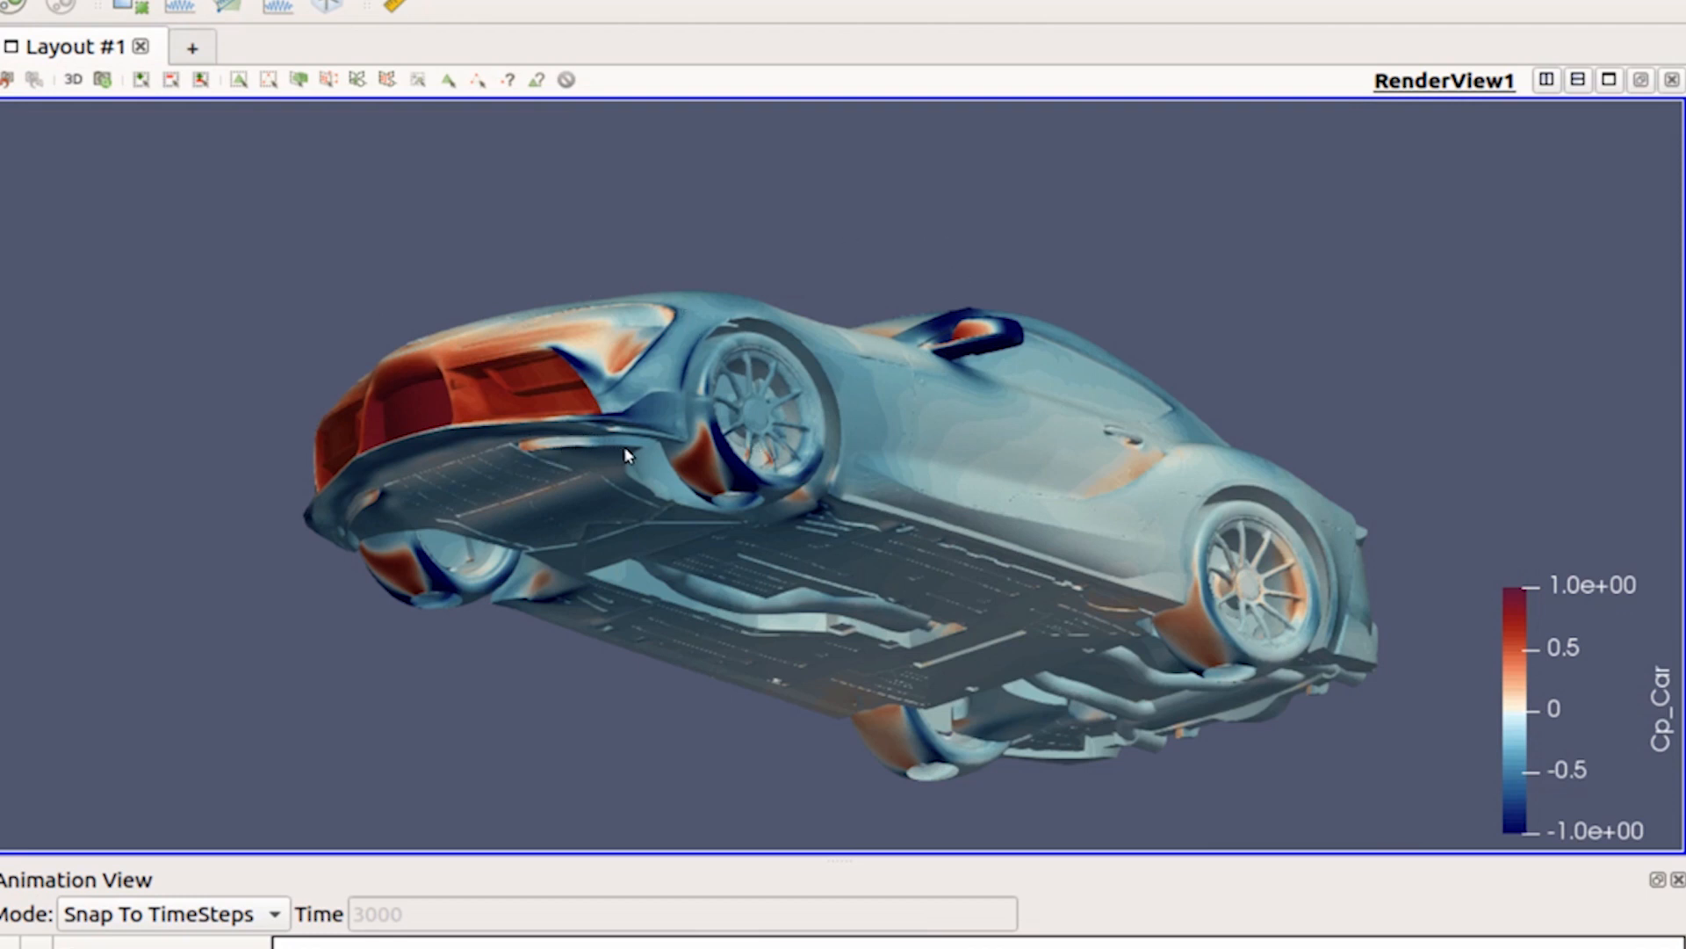
pyautogui.moveTo(385, 525)
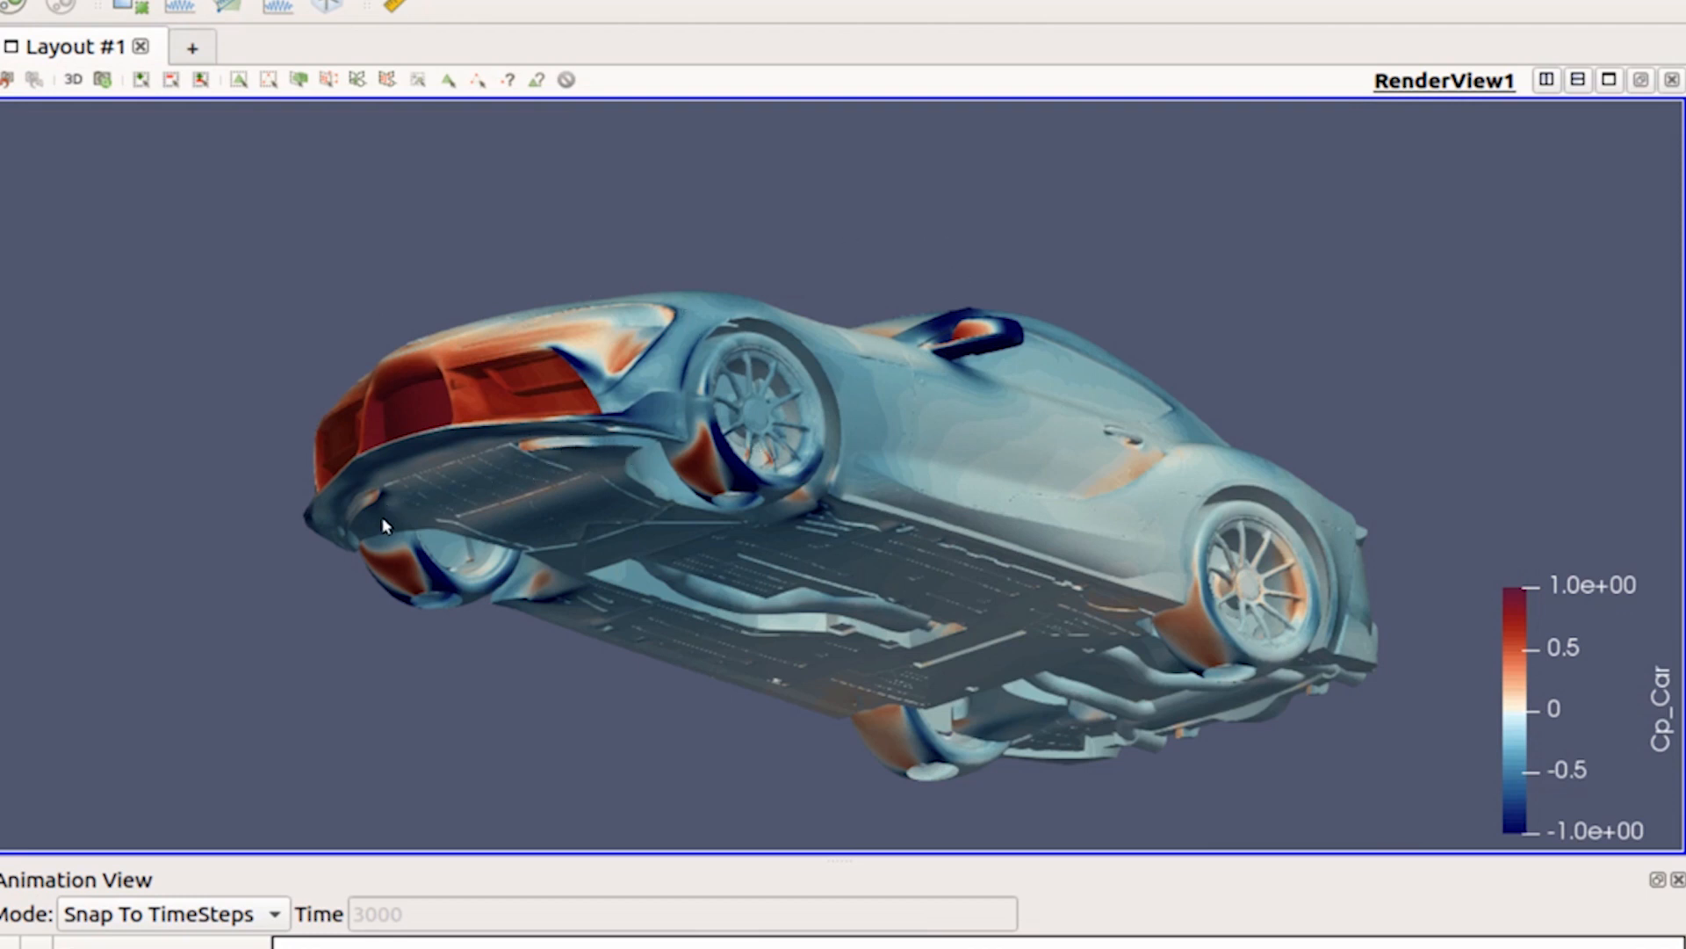
pyautogui.moveTo(471, 523)
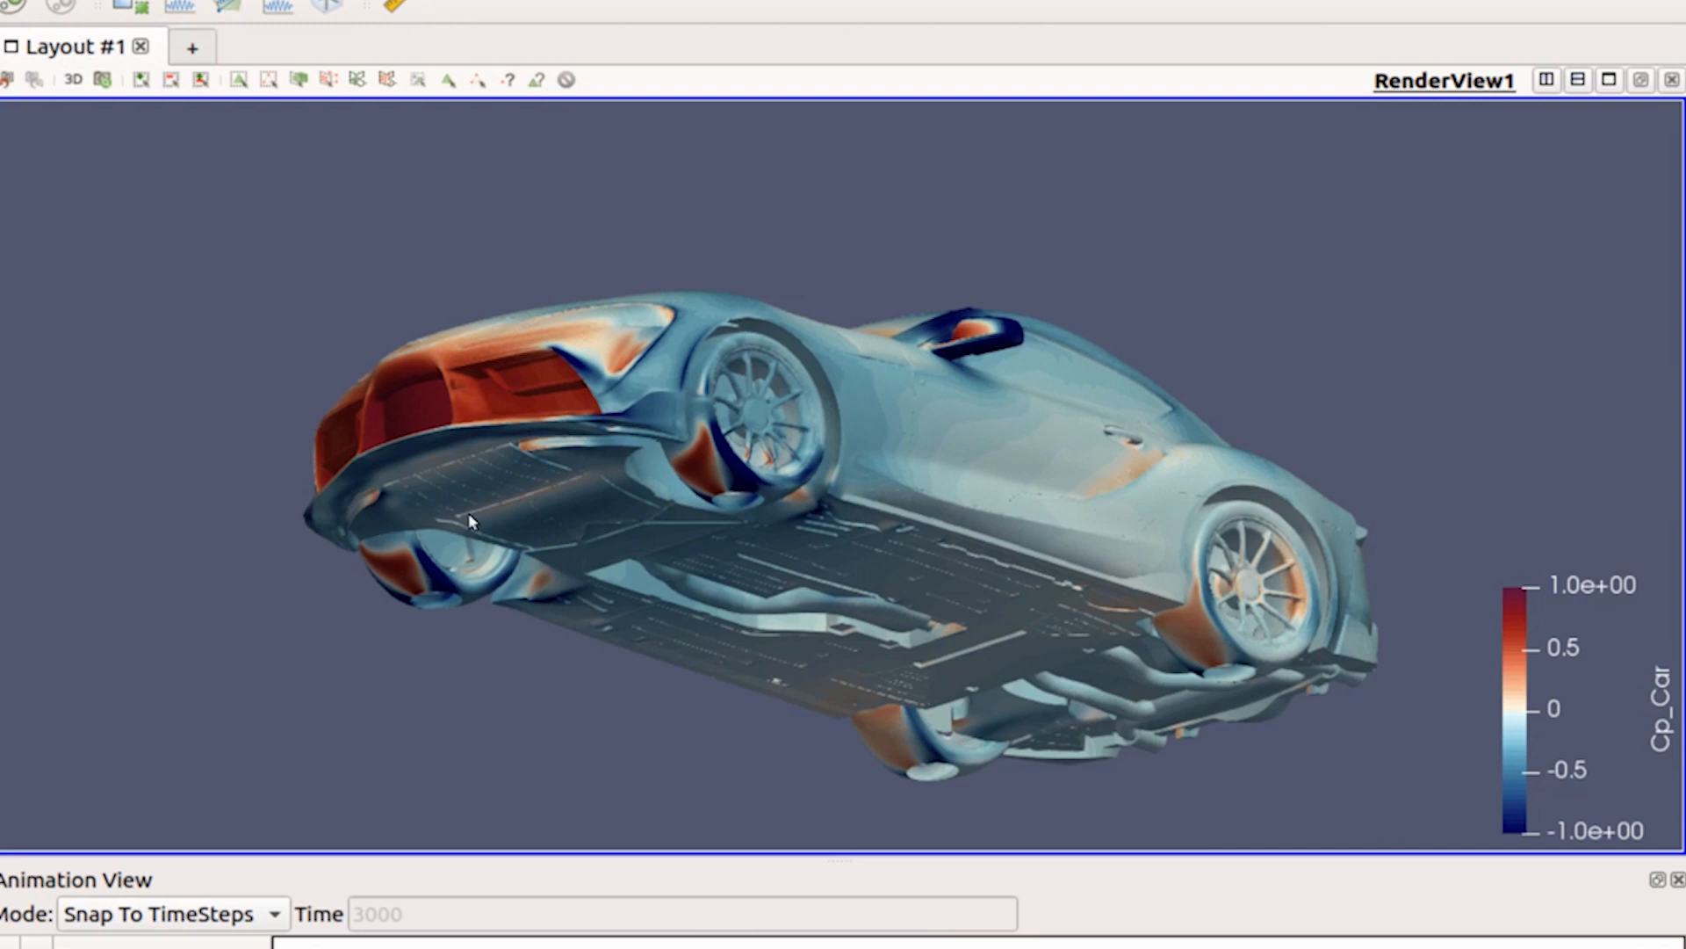
pyautogui.moveTo(492, 443)
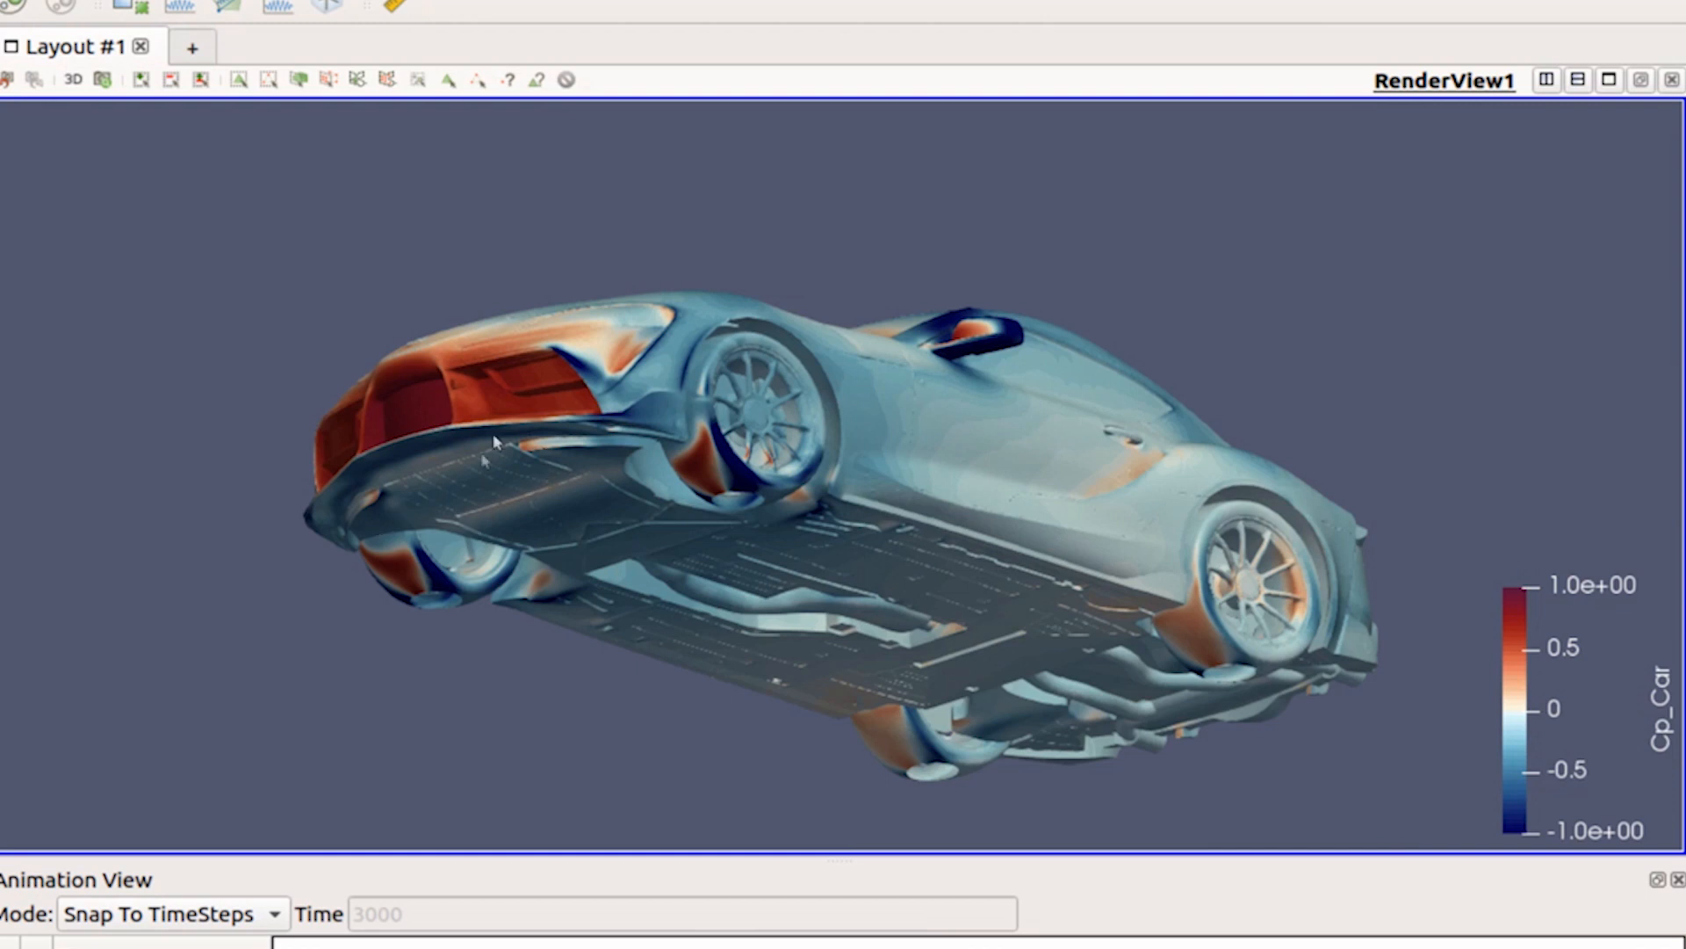
pyautogui.moveTo(602, 446)
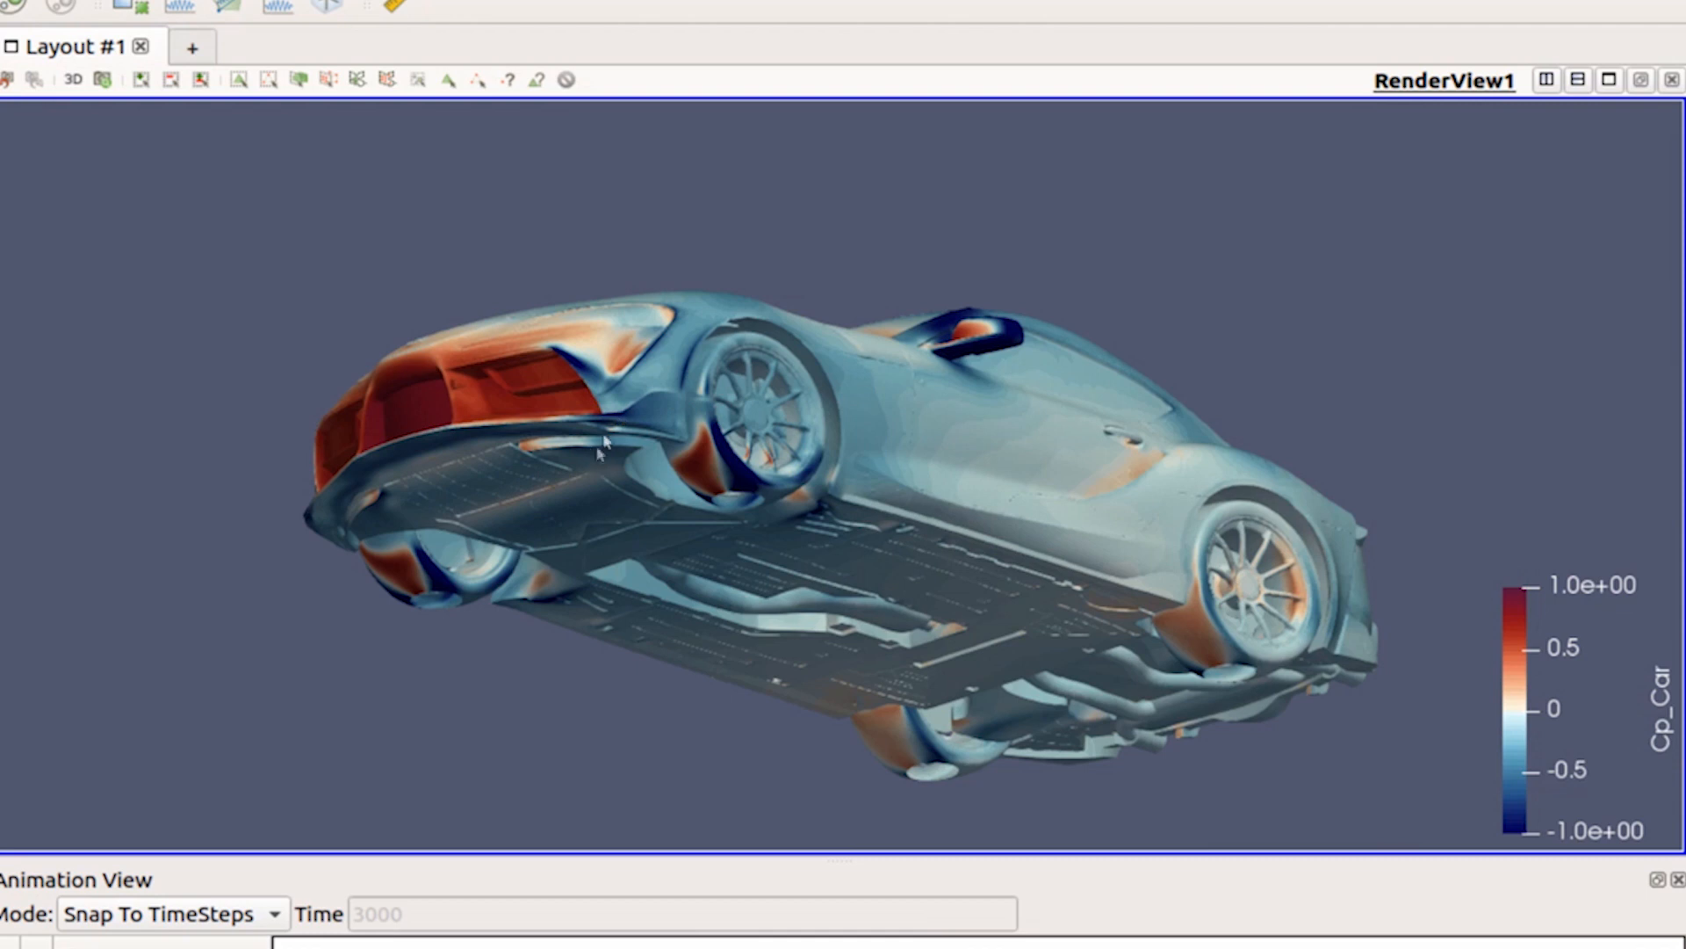
pyautogui.moveTo(543, 477)
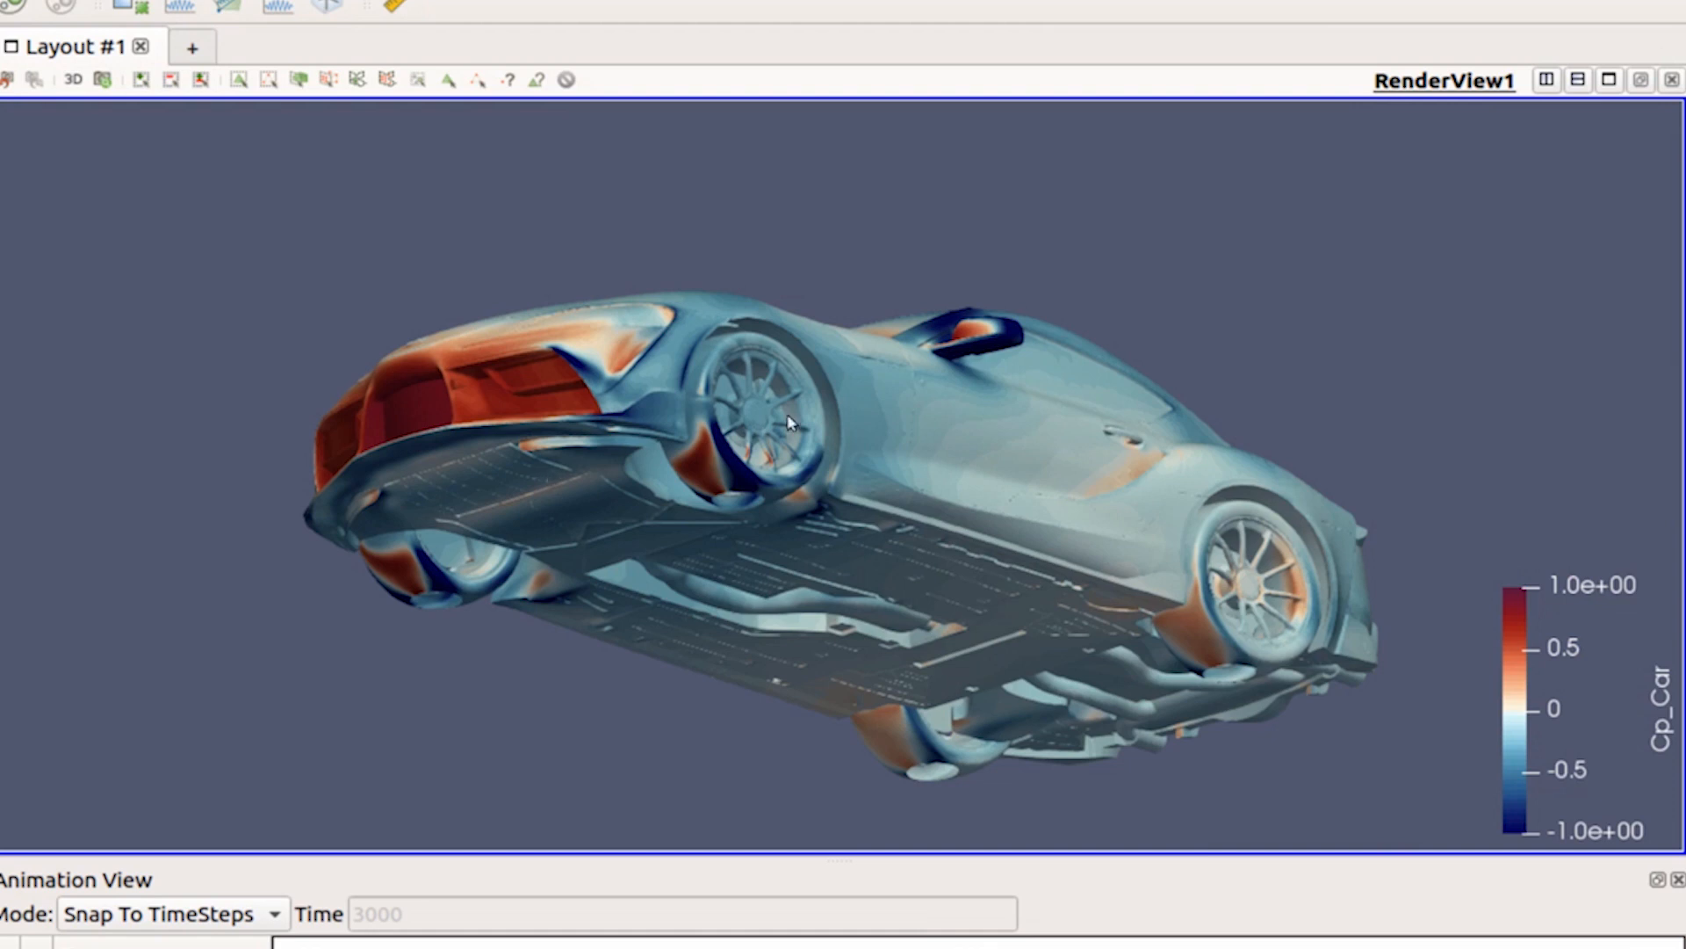
pyautogui.moveTo(785, 420); pyautogui.dragTo(827, 446)
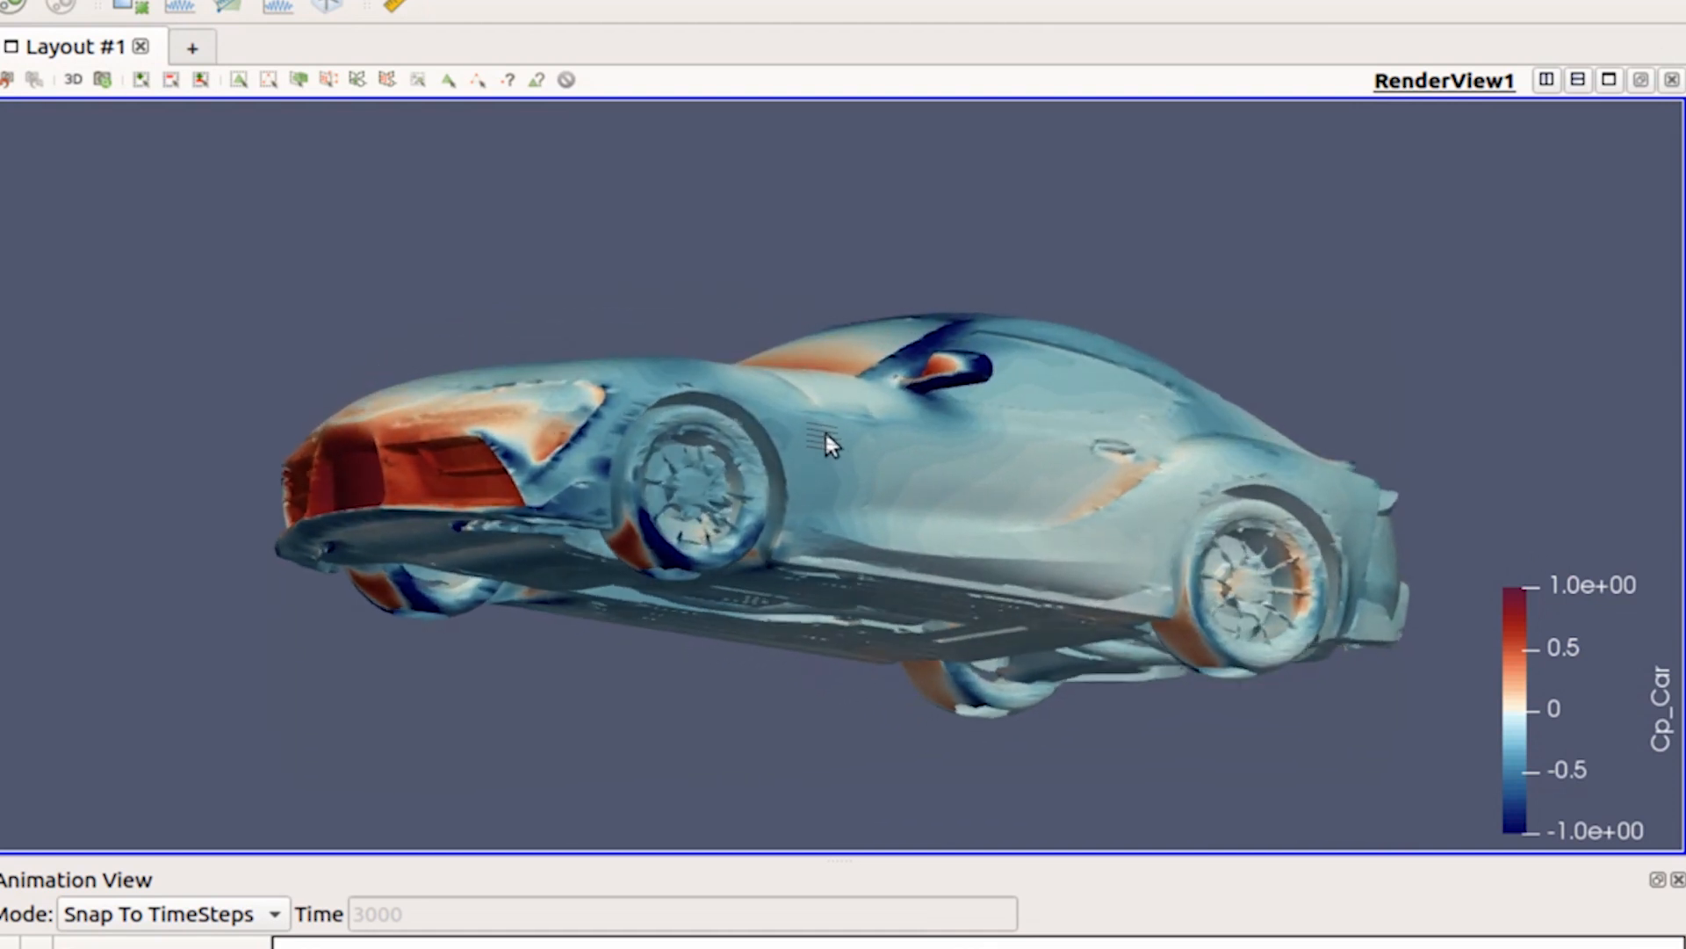
pyautogui.moveTo(828, 446); pyautogui.dragTo(715, 457)
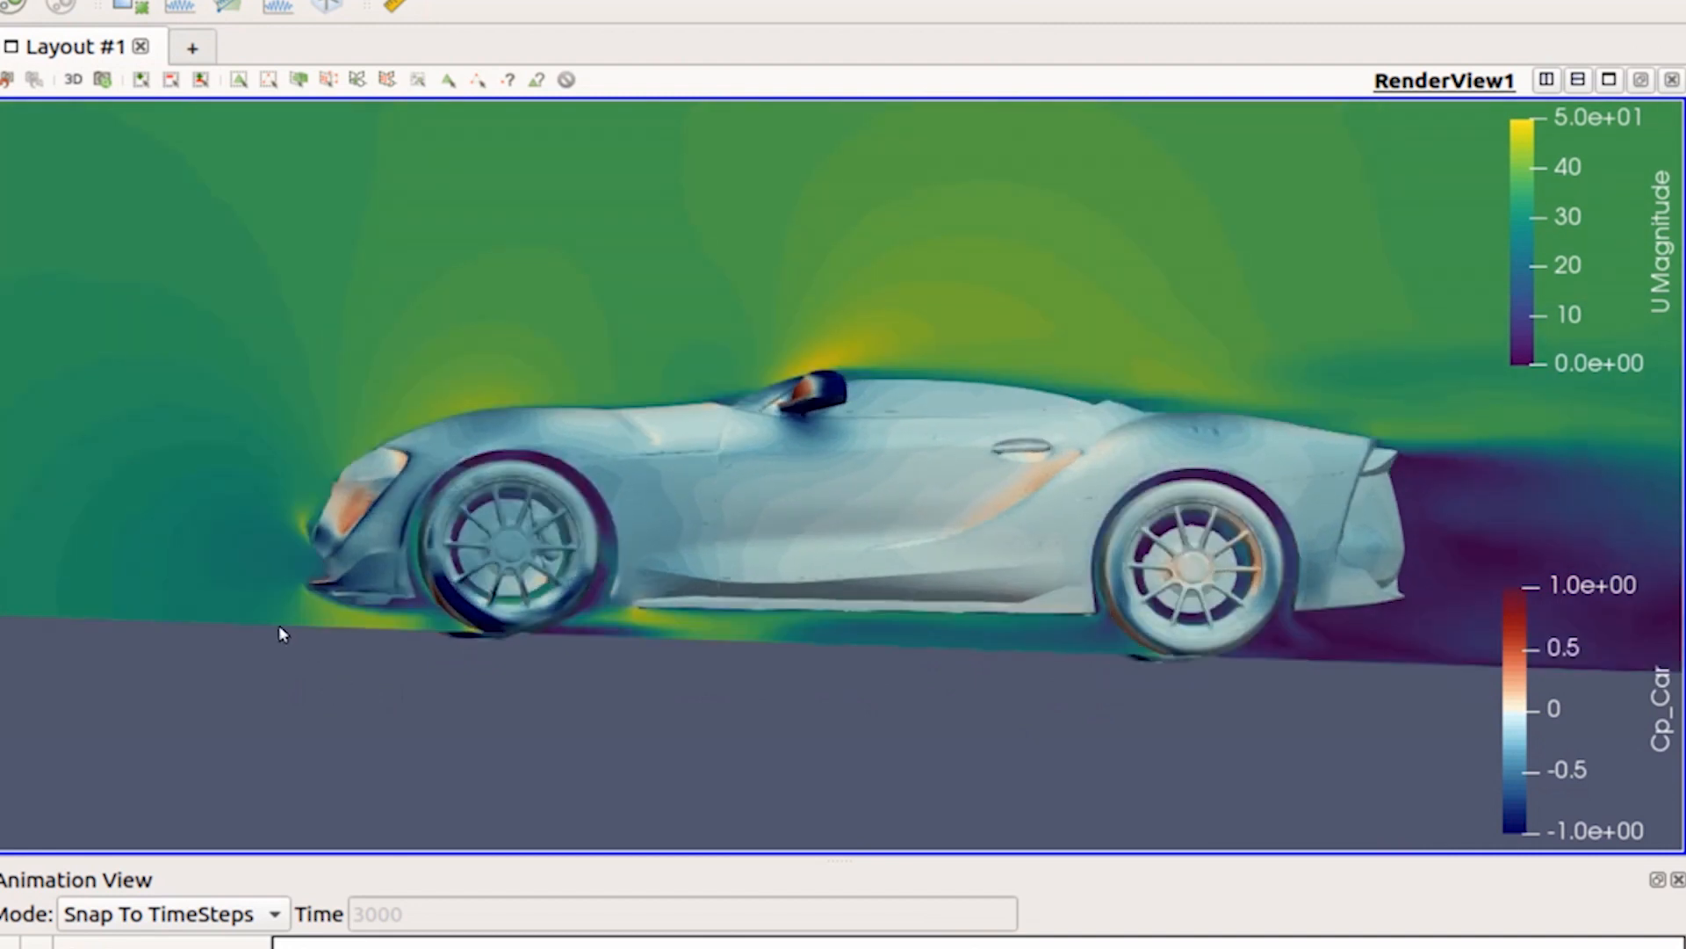
pyautogui.moveTo(1223, 309)
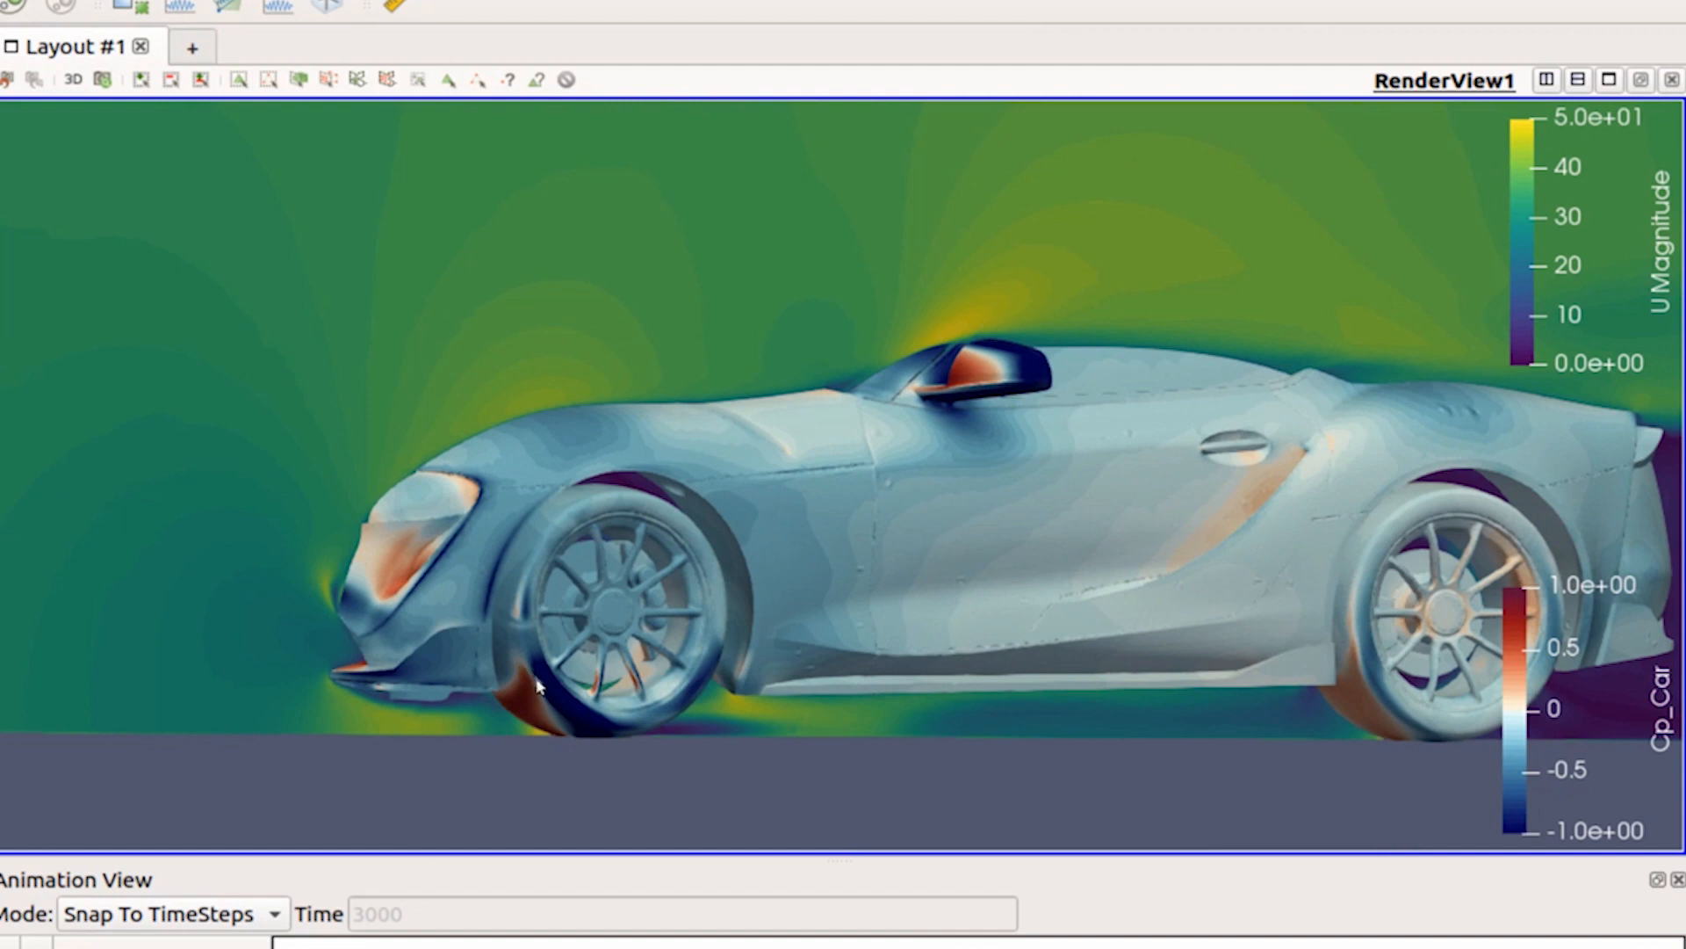
pyautogui.moveTo(529, 740)
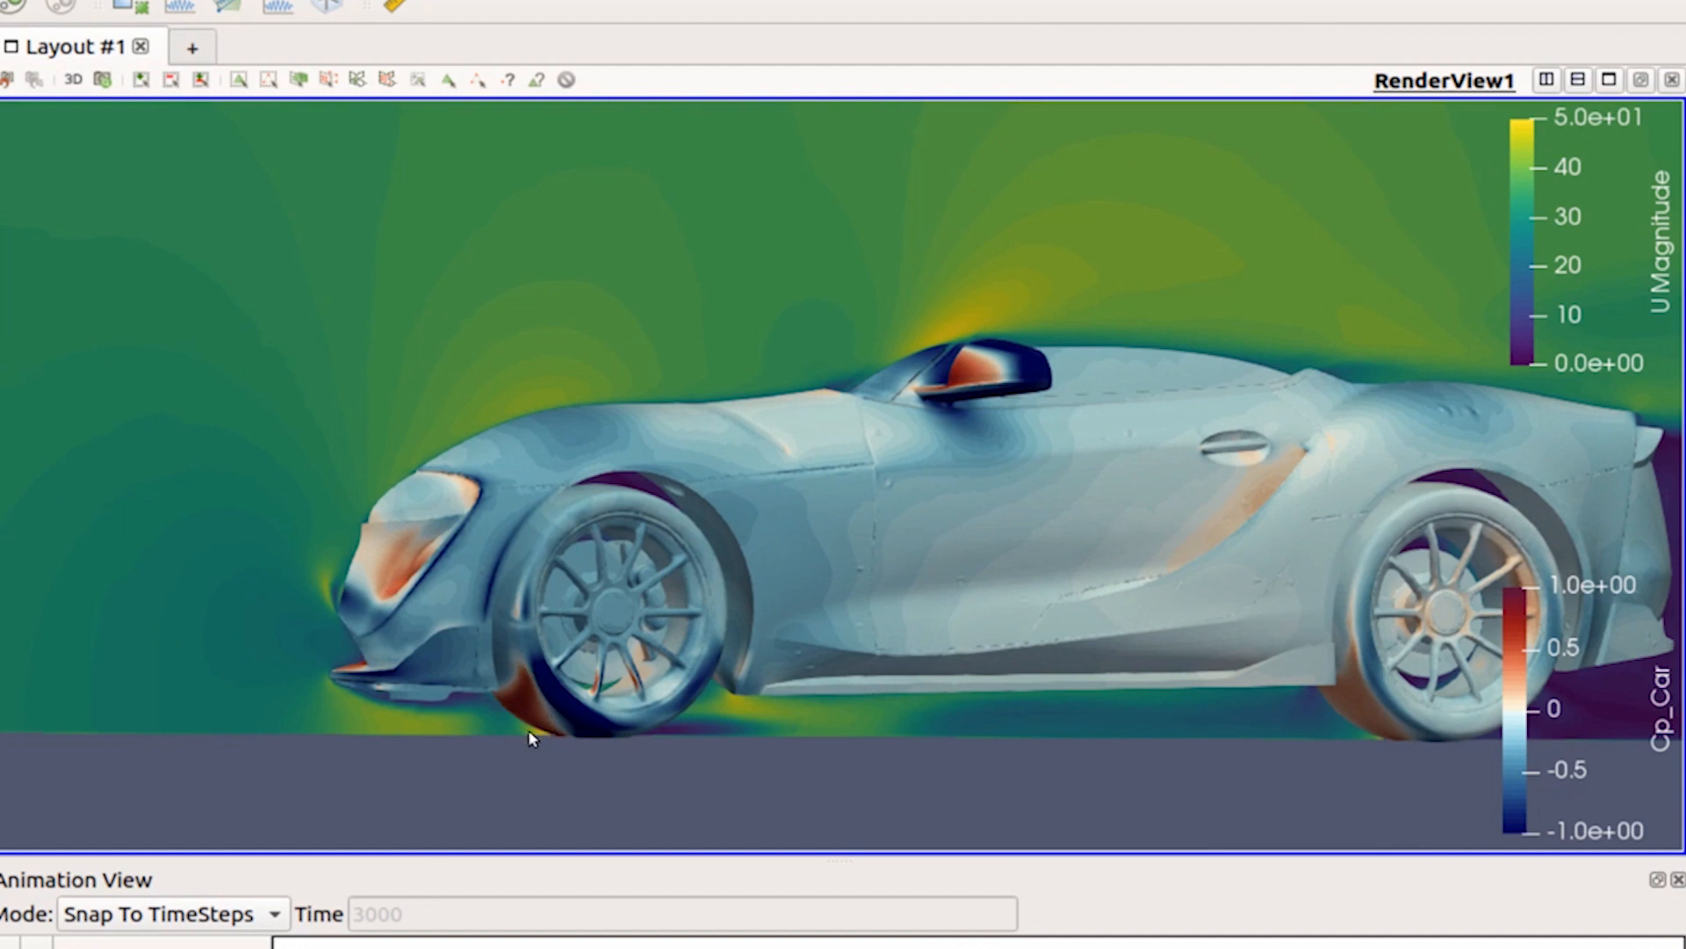
pyautogui.moveTo(521, 842)
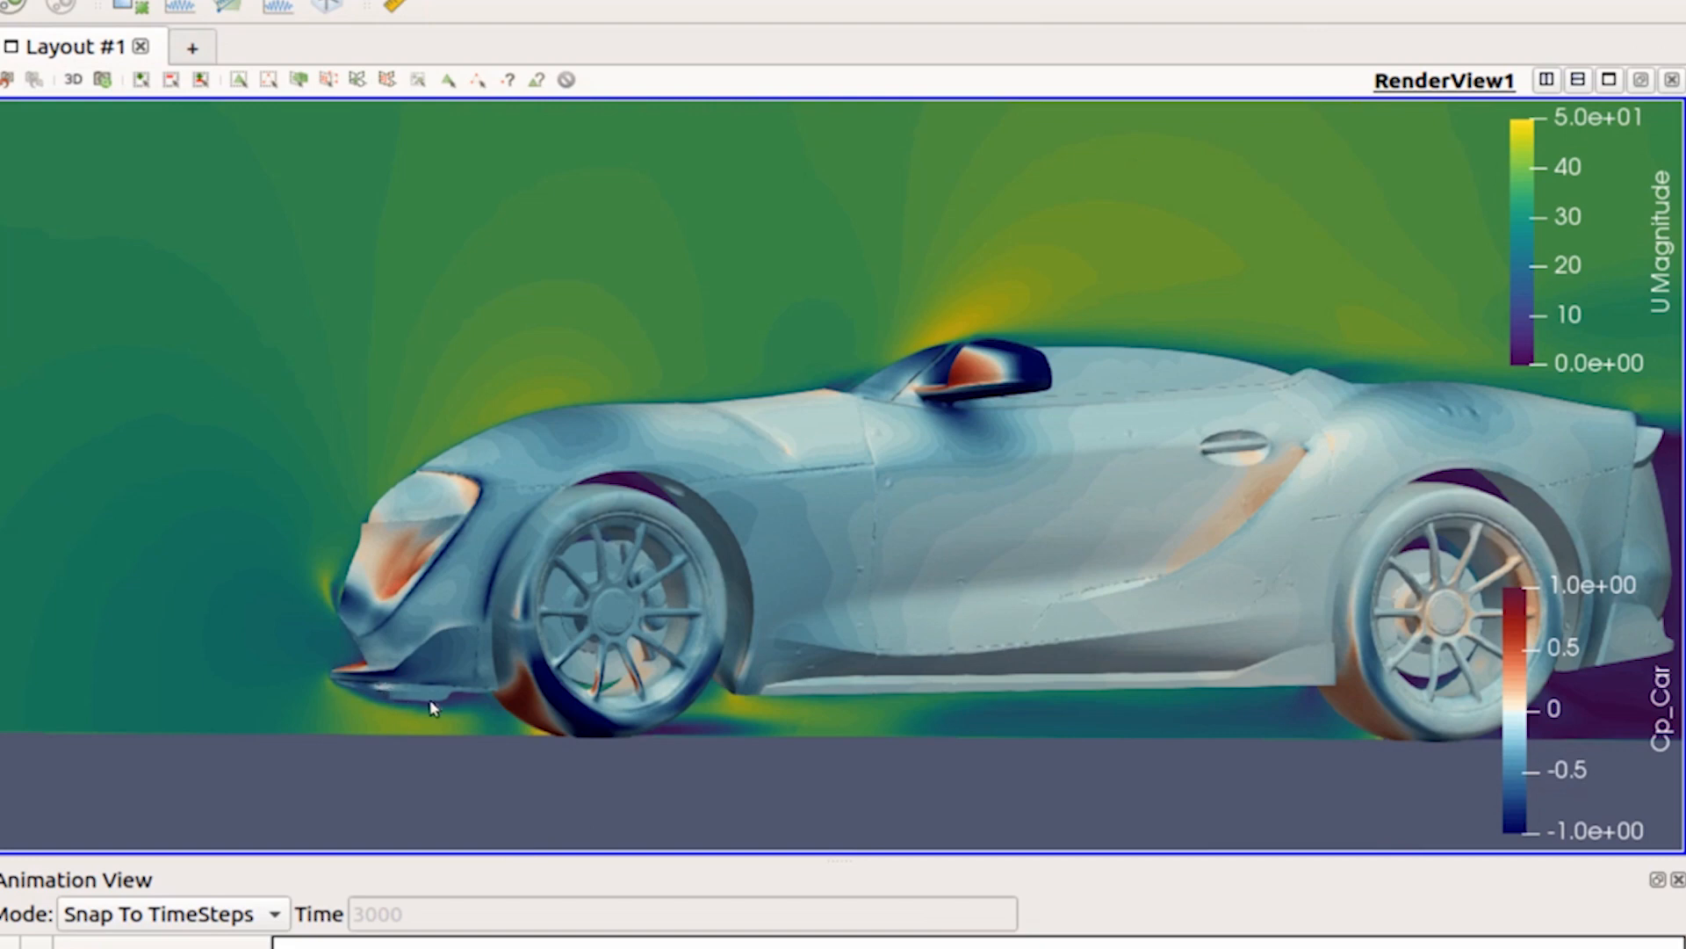
pyautogui.moveTo(495, 727)
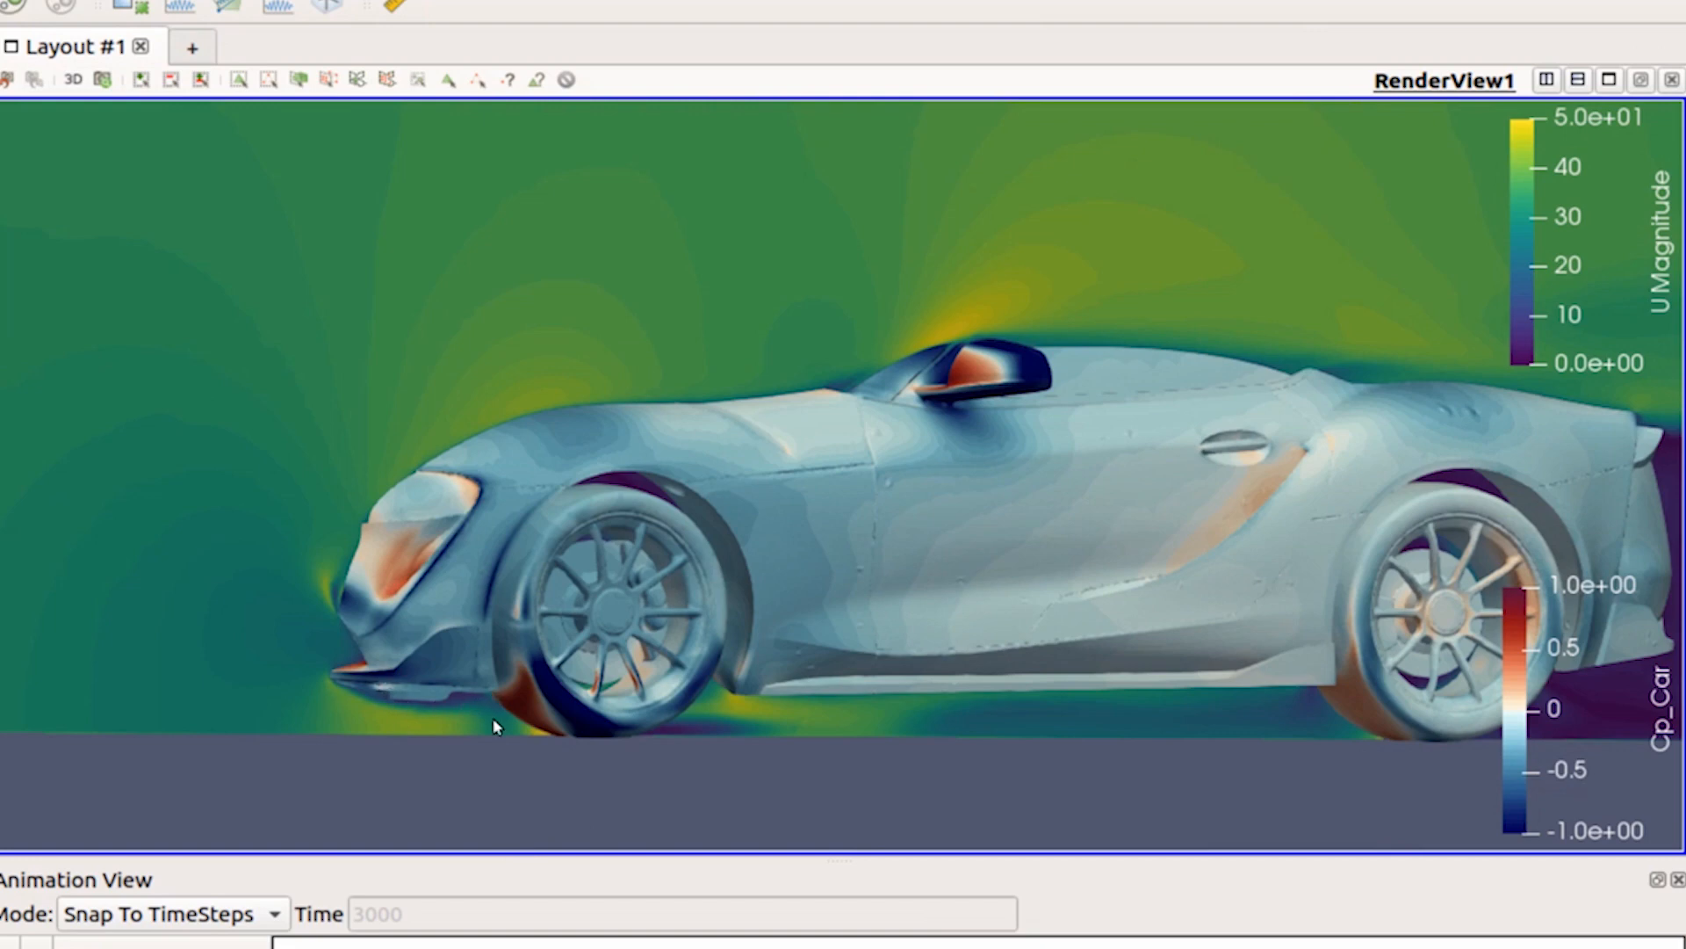
# Orbit the U Magnitude speed plane from below and the front, ending on a straight side view
pyautogui.moveTo(496, 725); pyautogui.dragTo(597, 710)
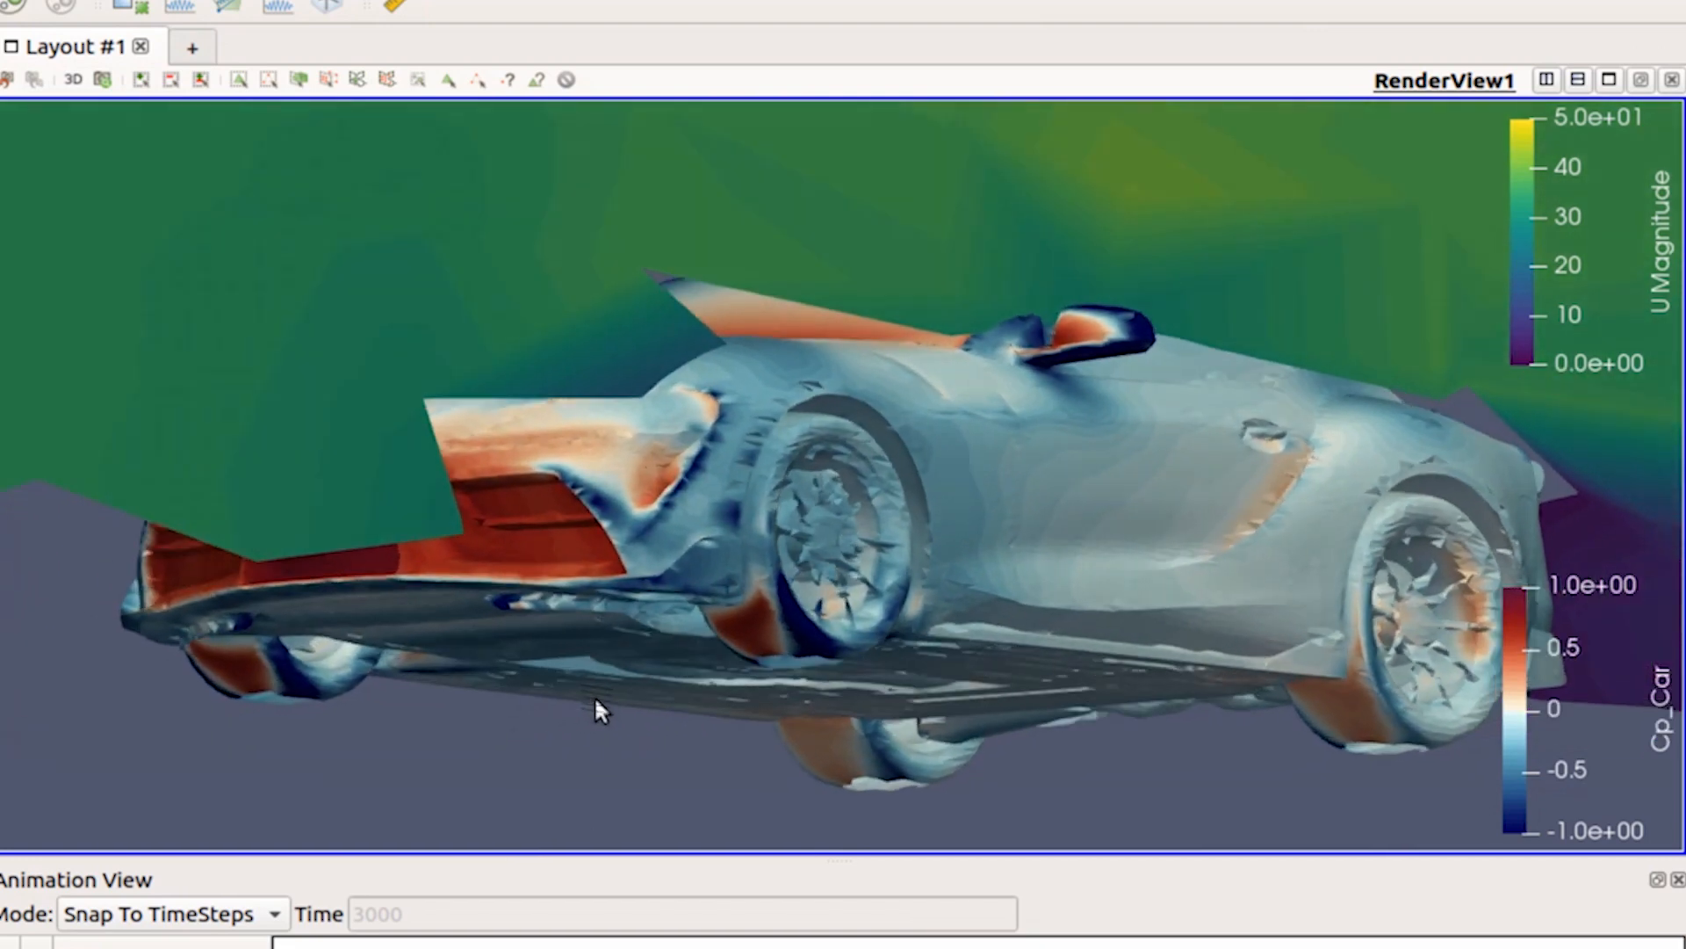
pyautogui.moveTo(599, 710); pyautogui.dragTo(772, 664)
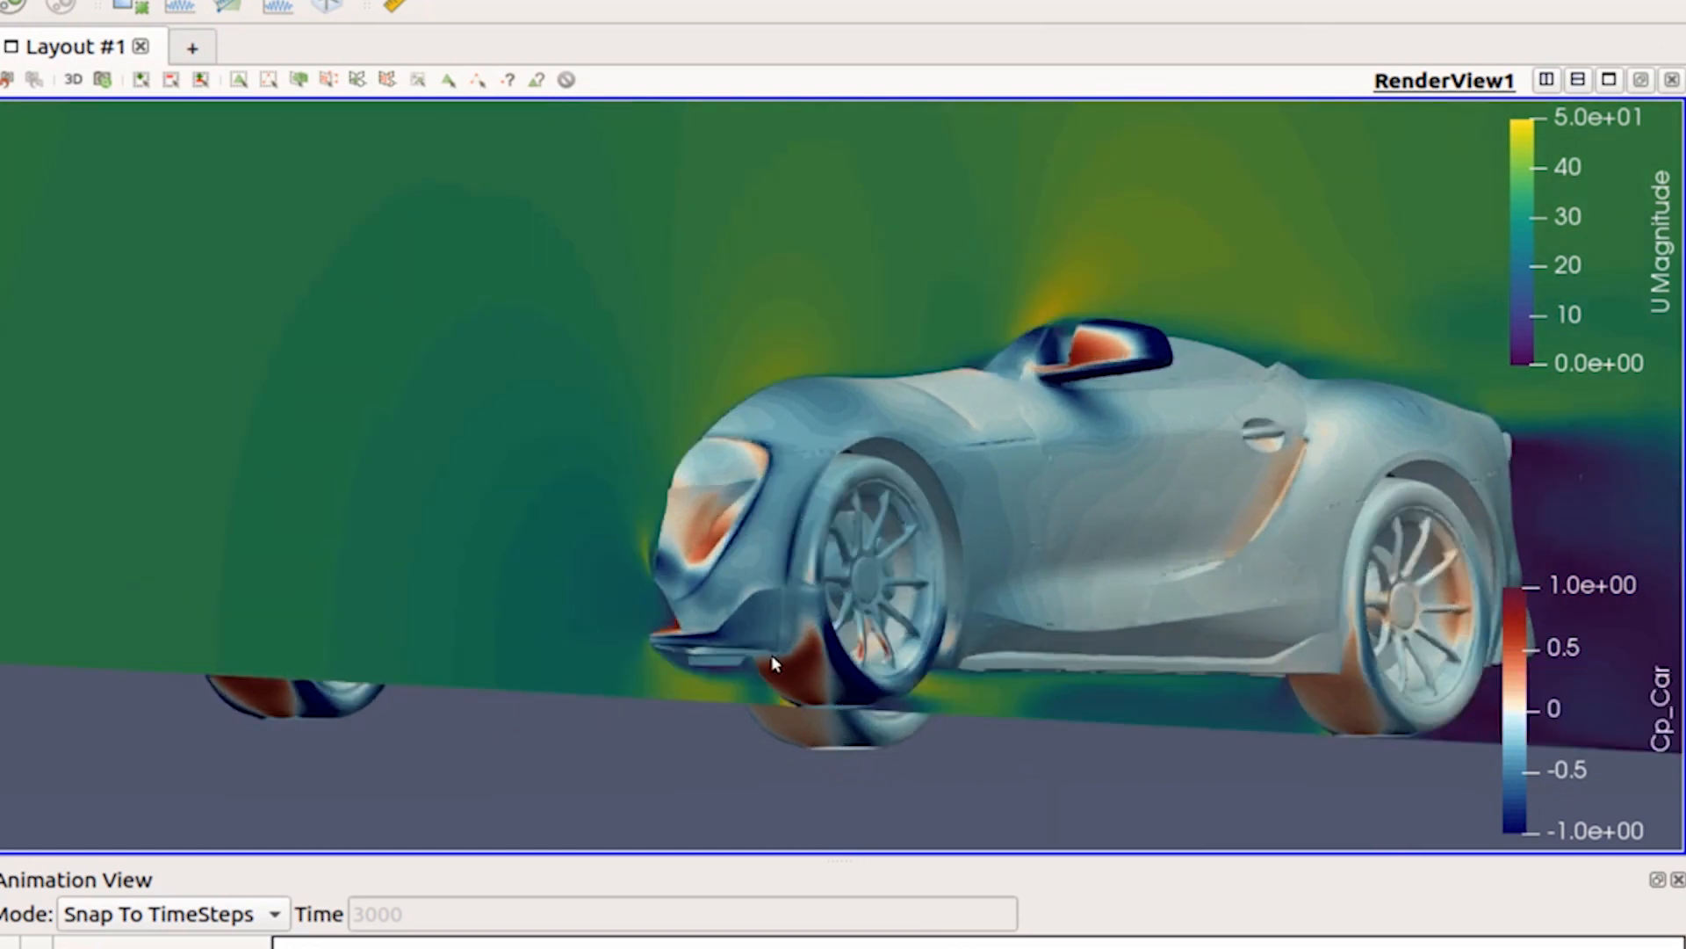
pyautogui.moveTo(826, 670)
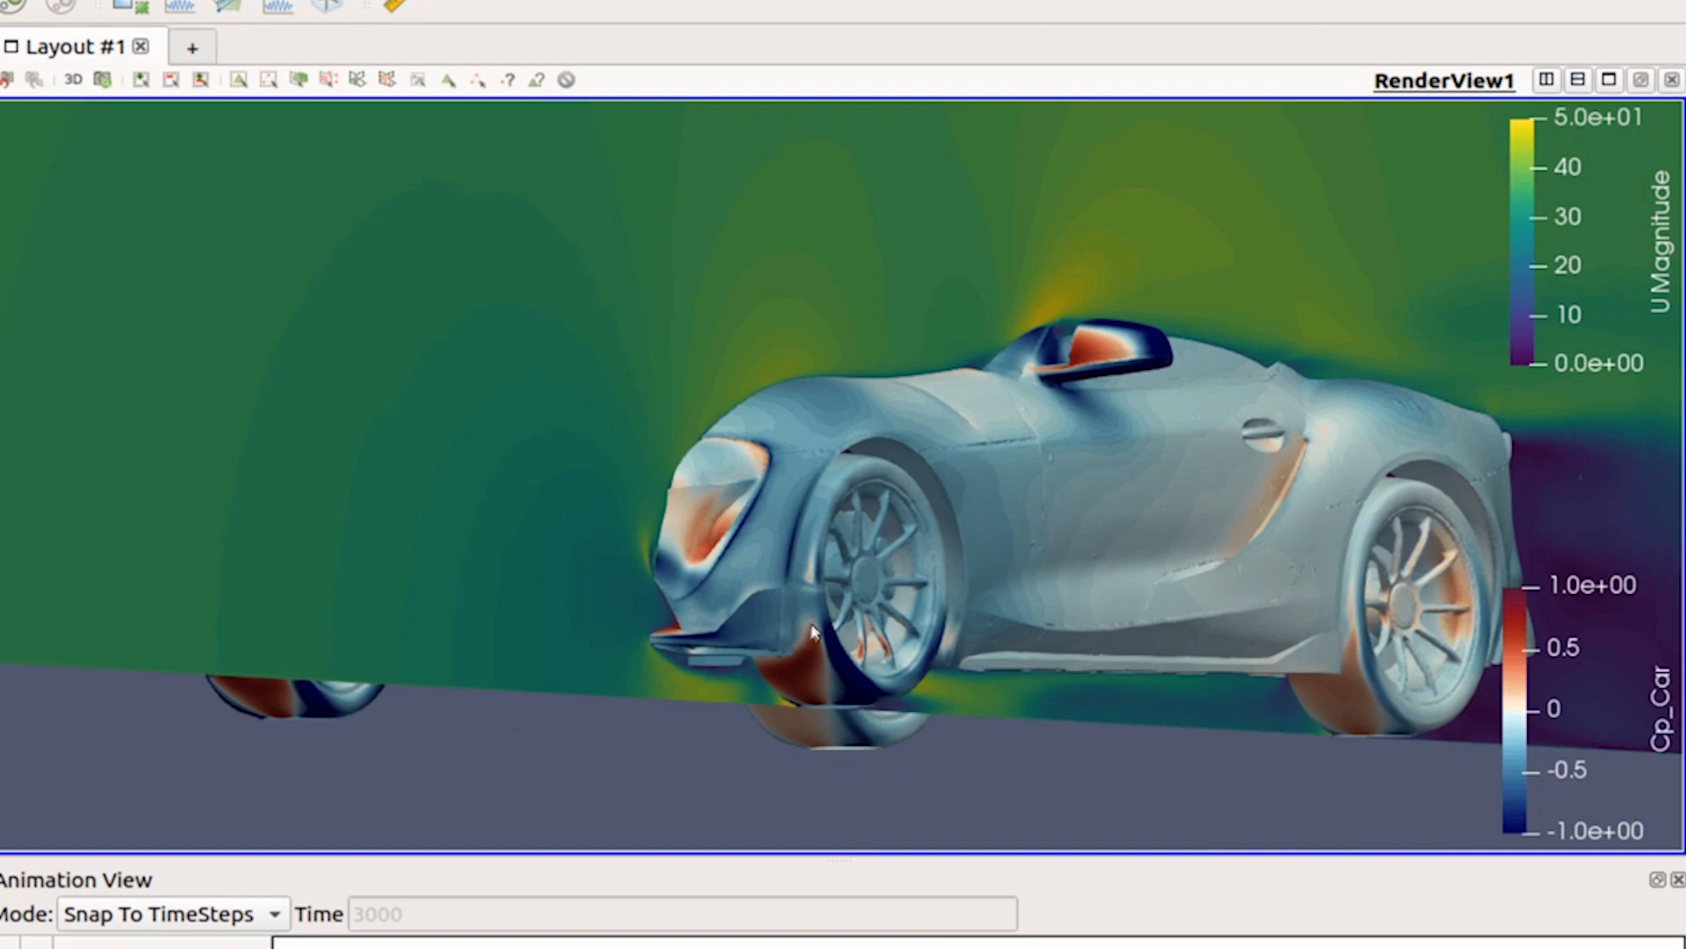
pyautogui.moveTo(785, 655)
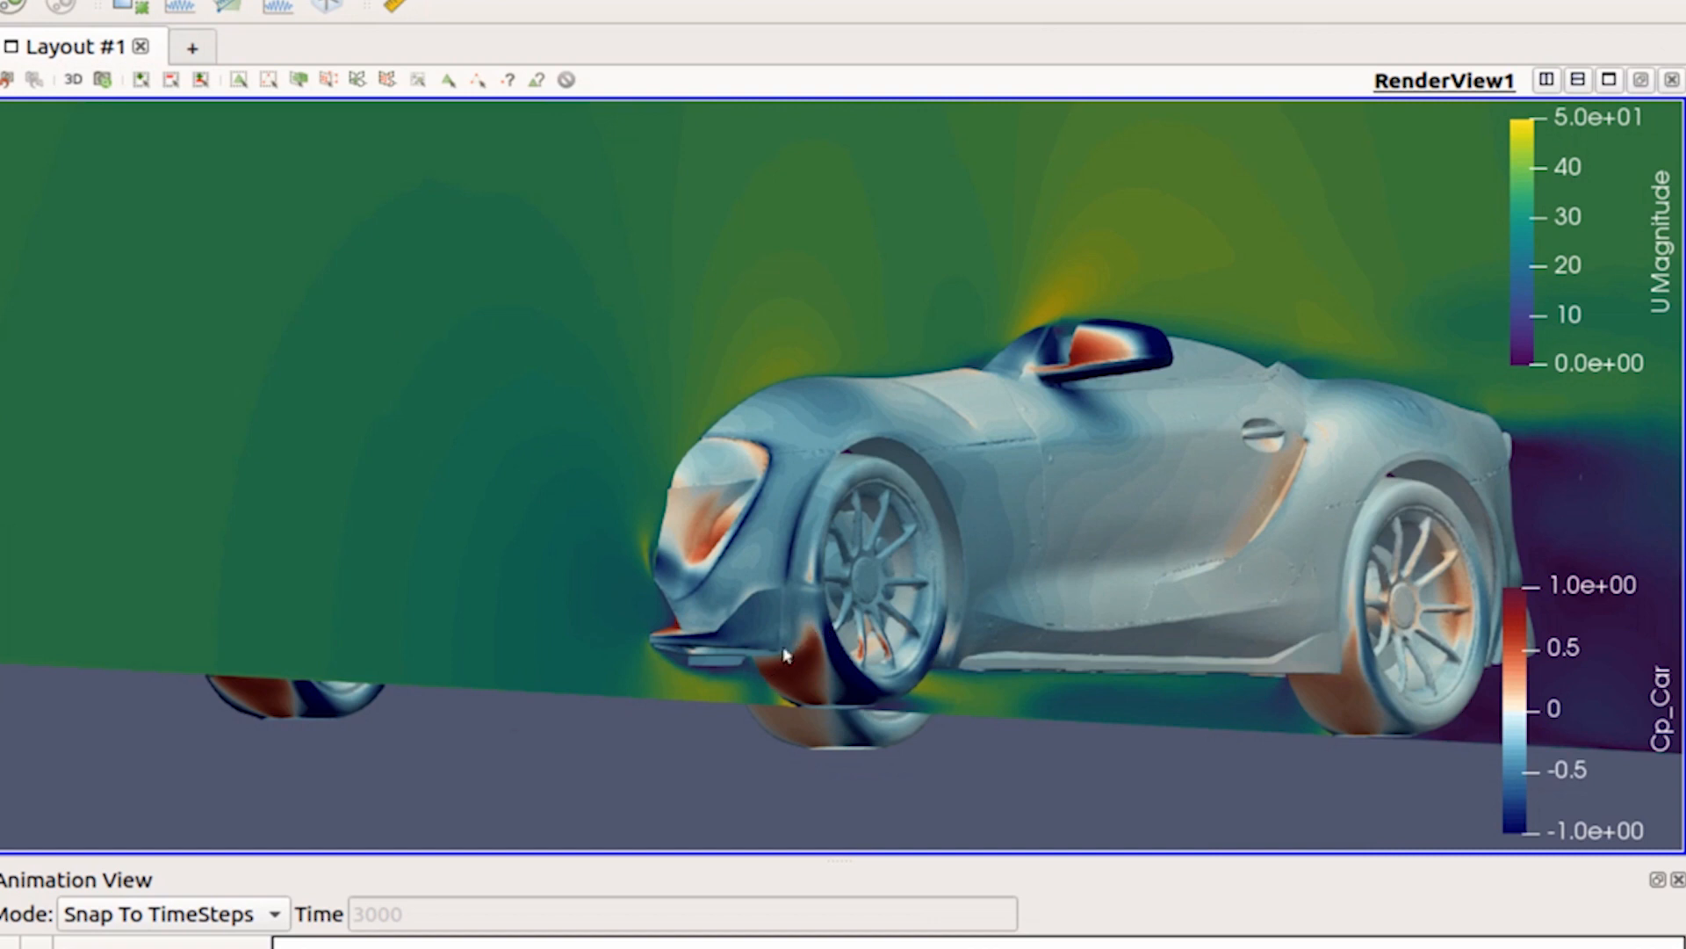
pyautogui.moveTo(730, 664)
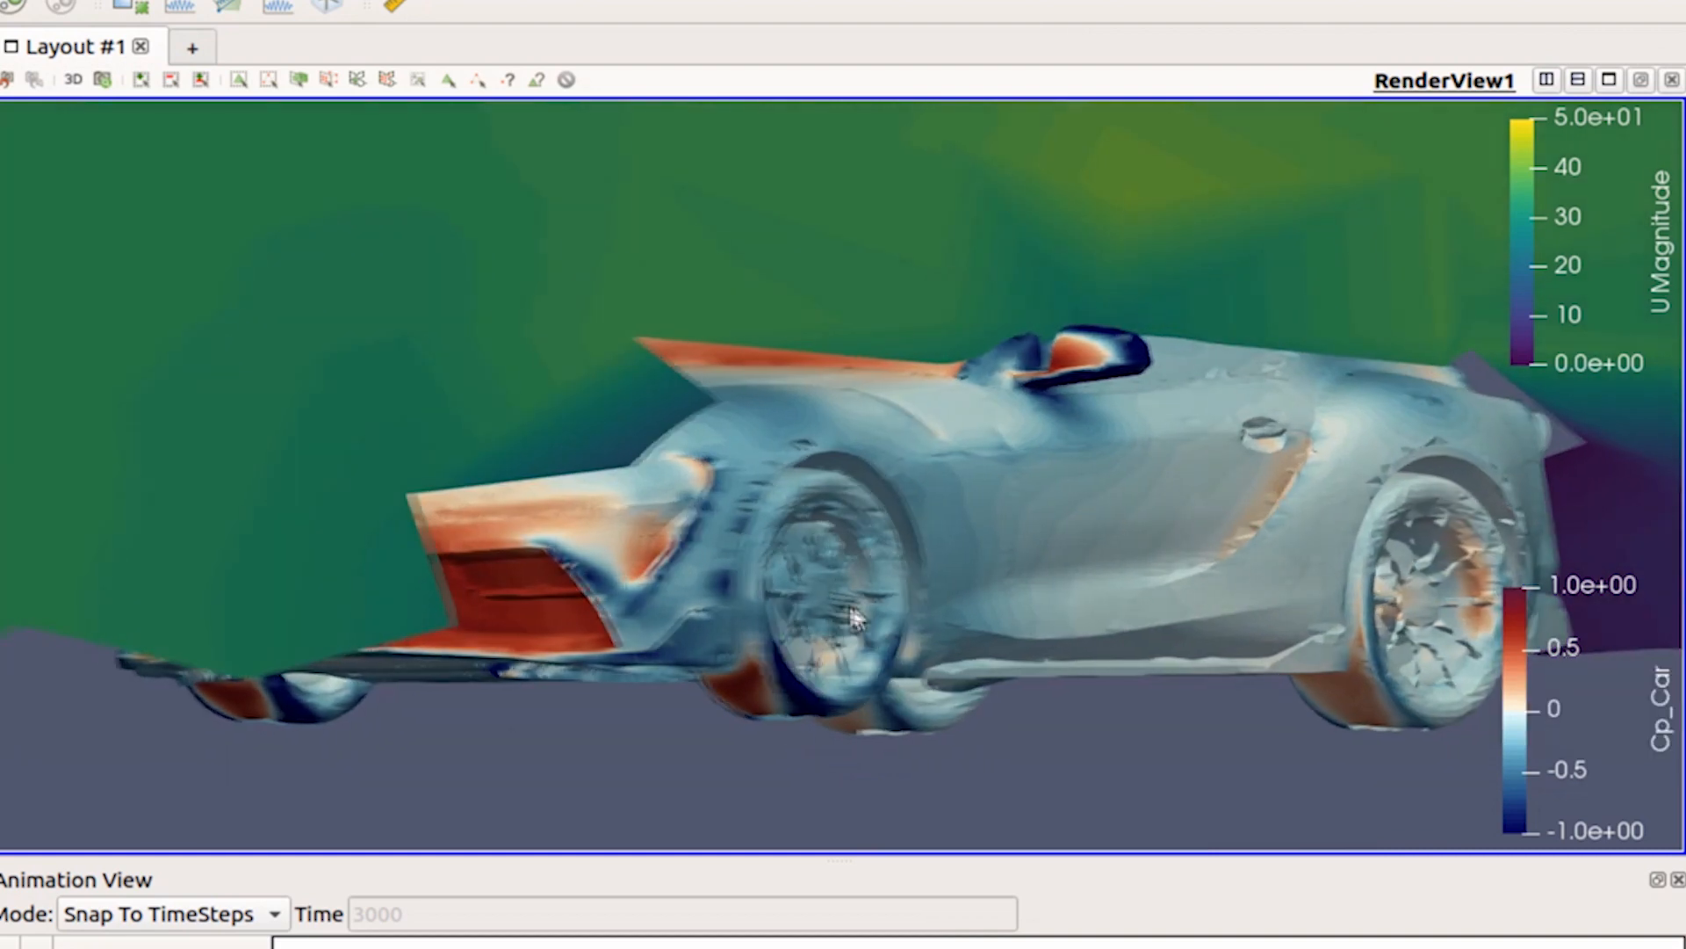
pyautogui.moveTo(855, 618); pyautogui.dragTo(822, 705)
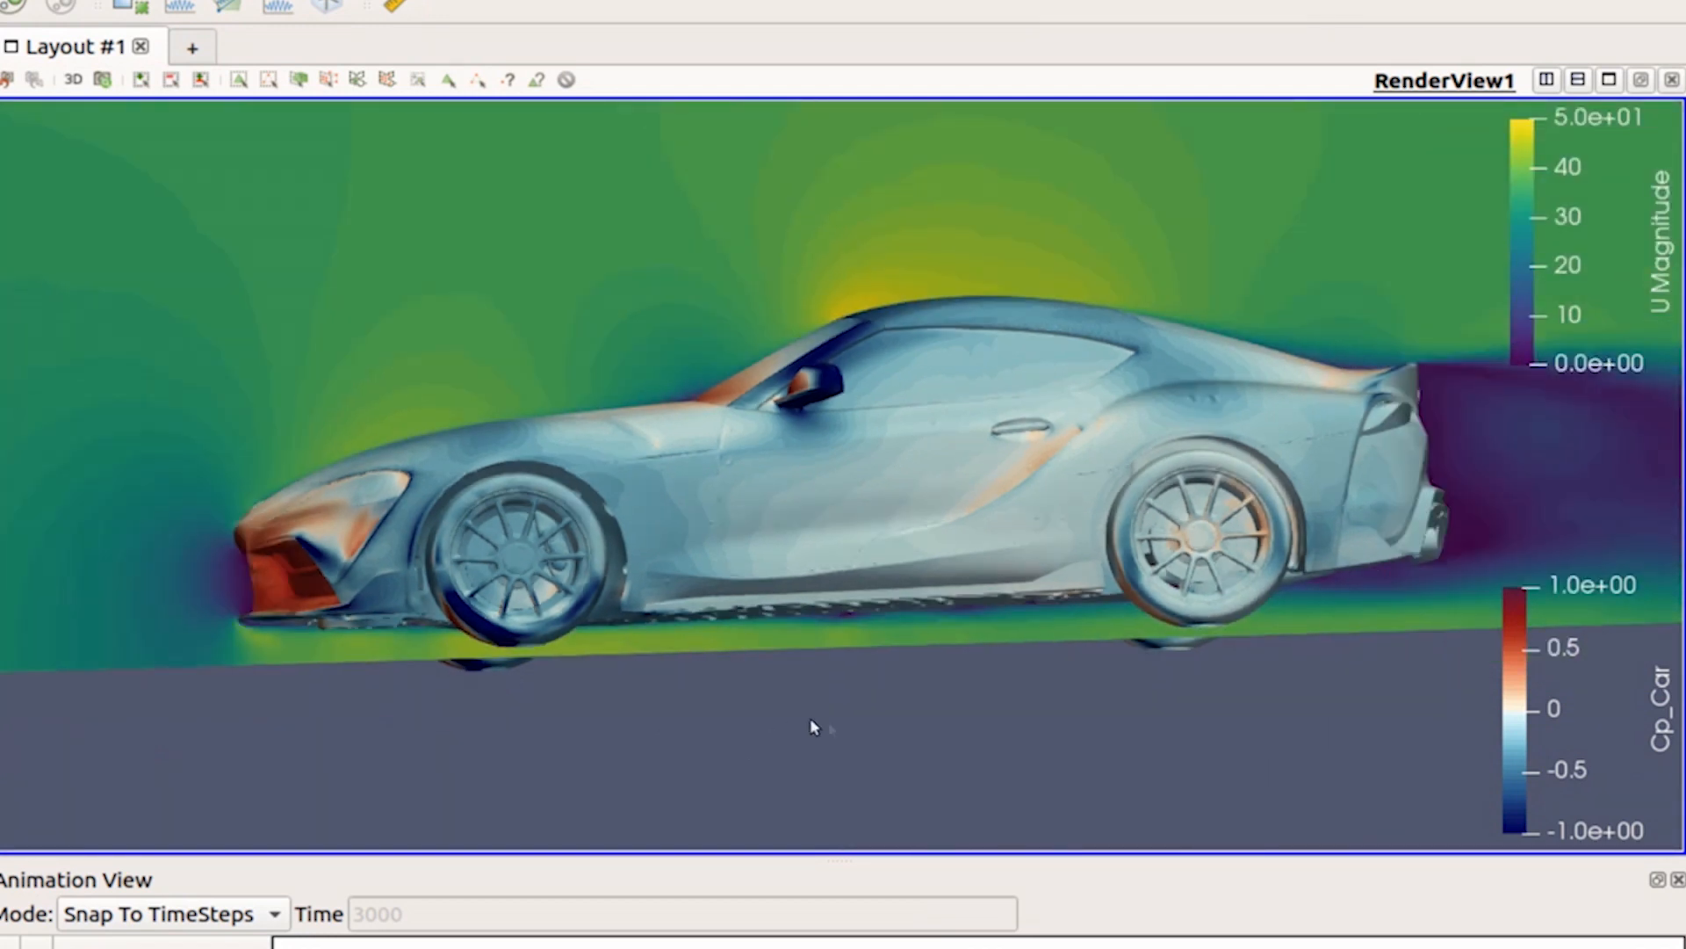
pyautogui.moveTo(812, 725); pyautogui.dragTo(822, 710)
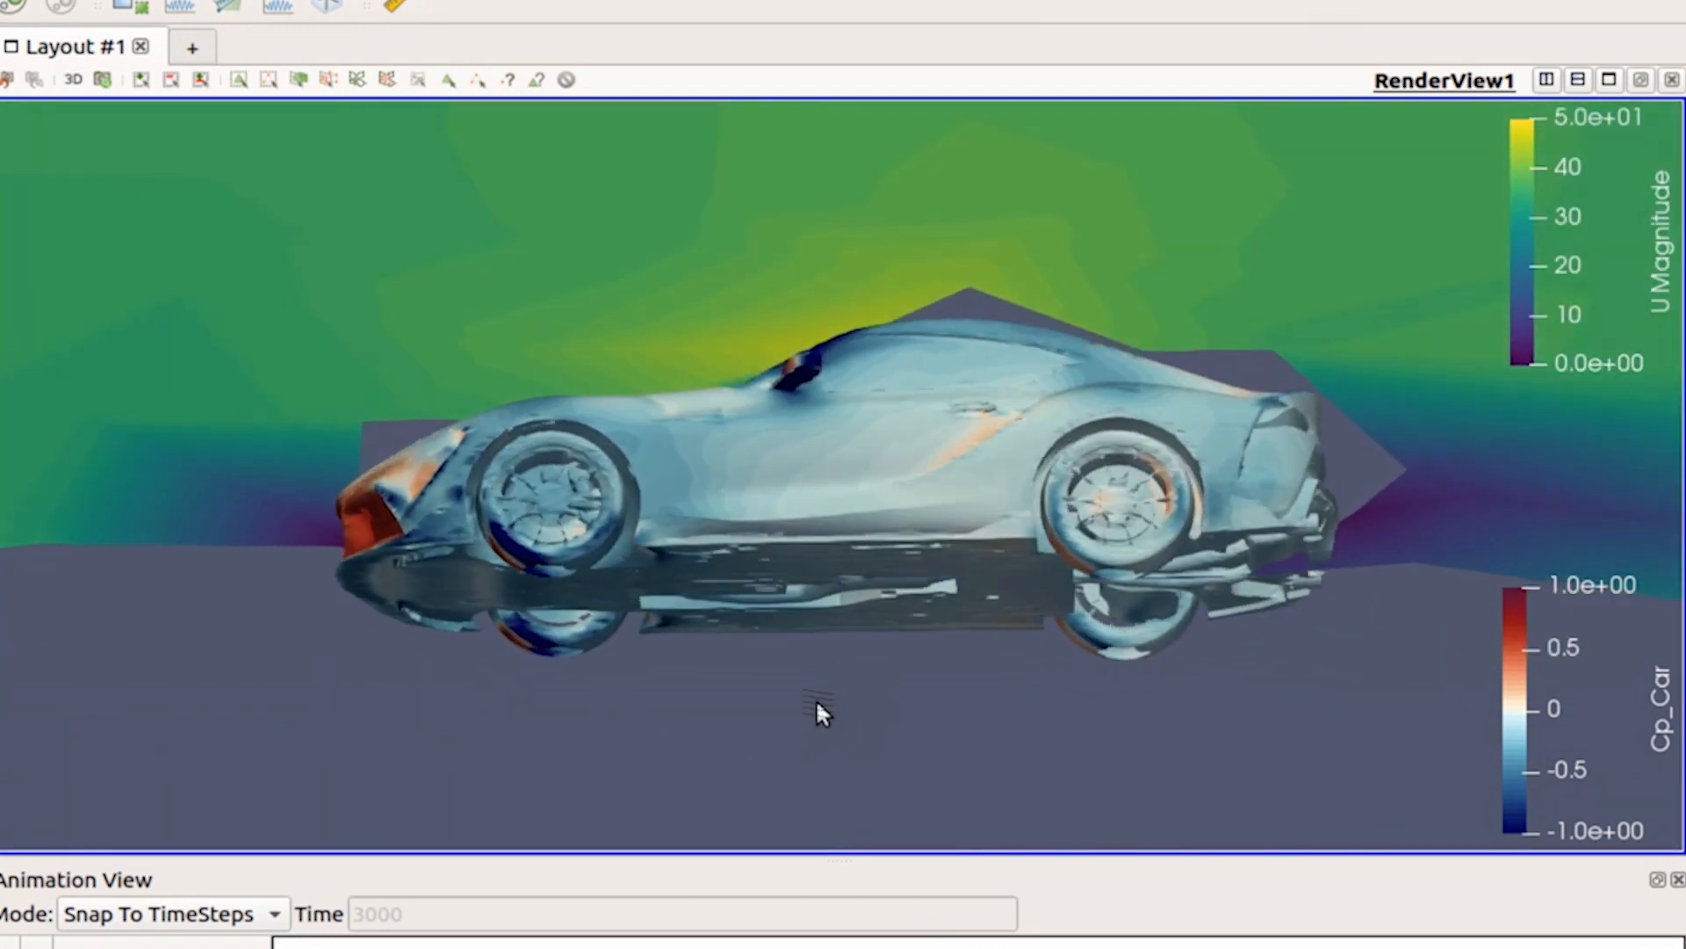
pyautogui.moveTo(820, 715); pyautogui.dragTo(914, 694)
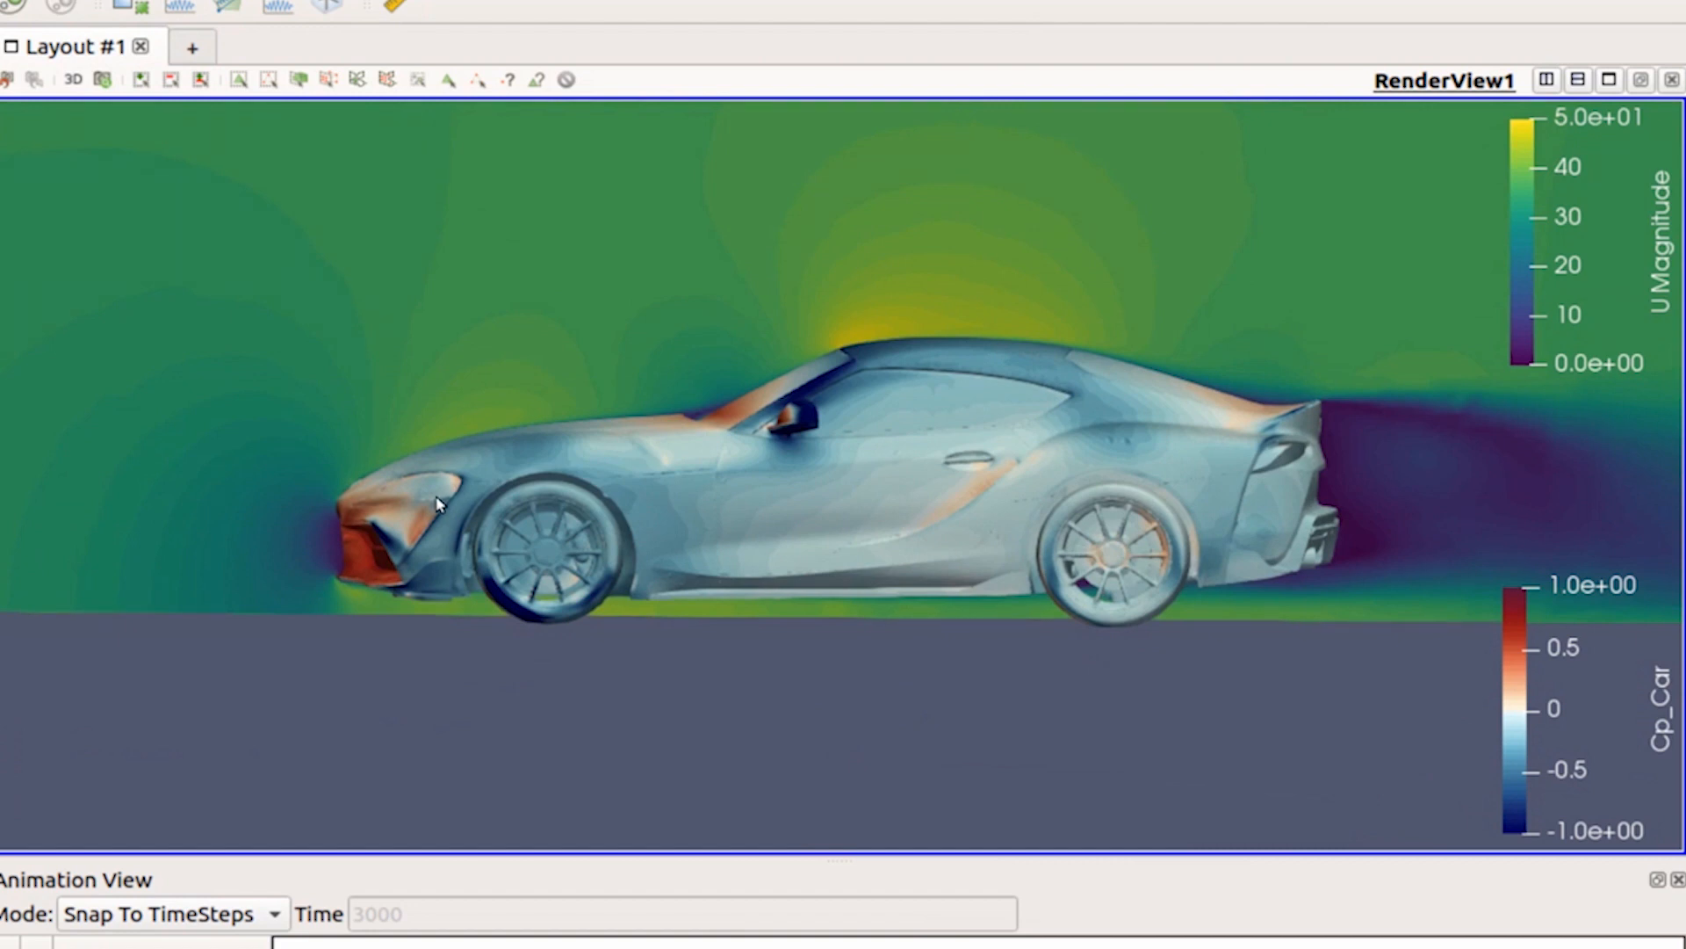
pyautogui.moveTo(331, 573)
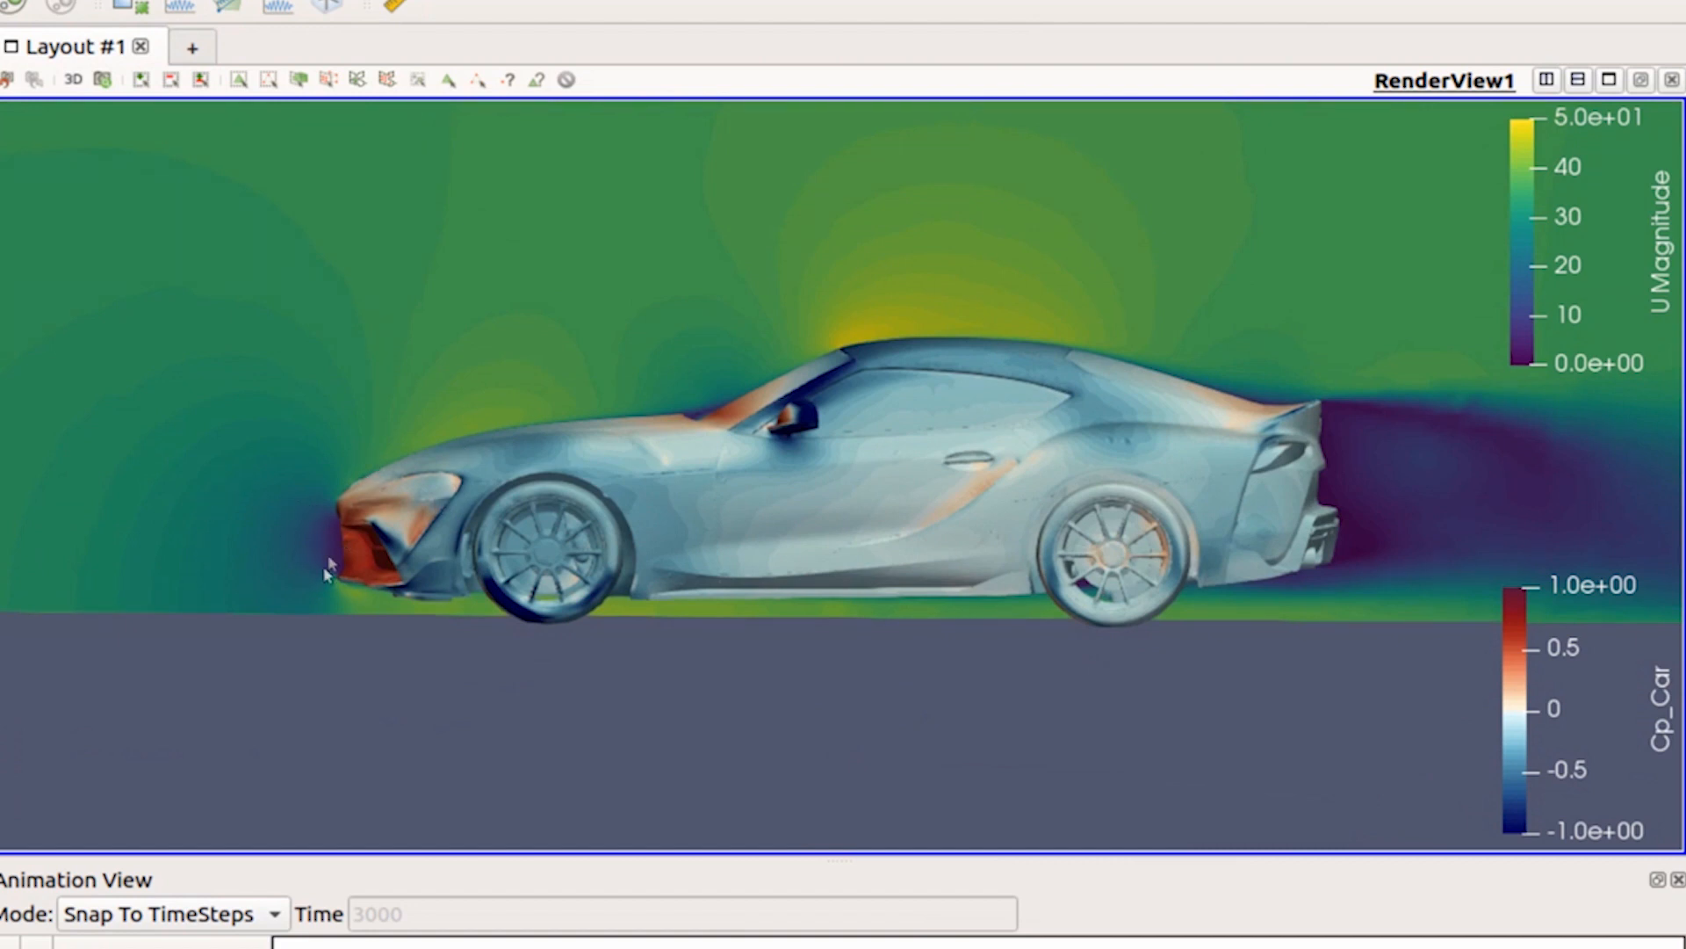
pyautogui.moveTo(293, 525)
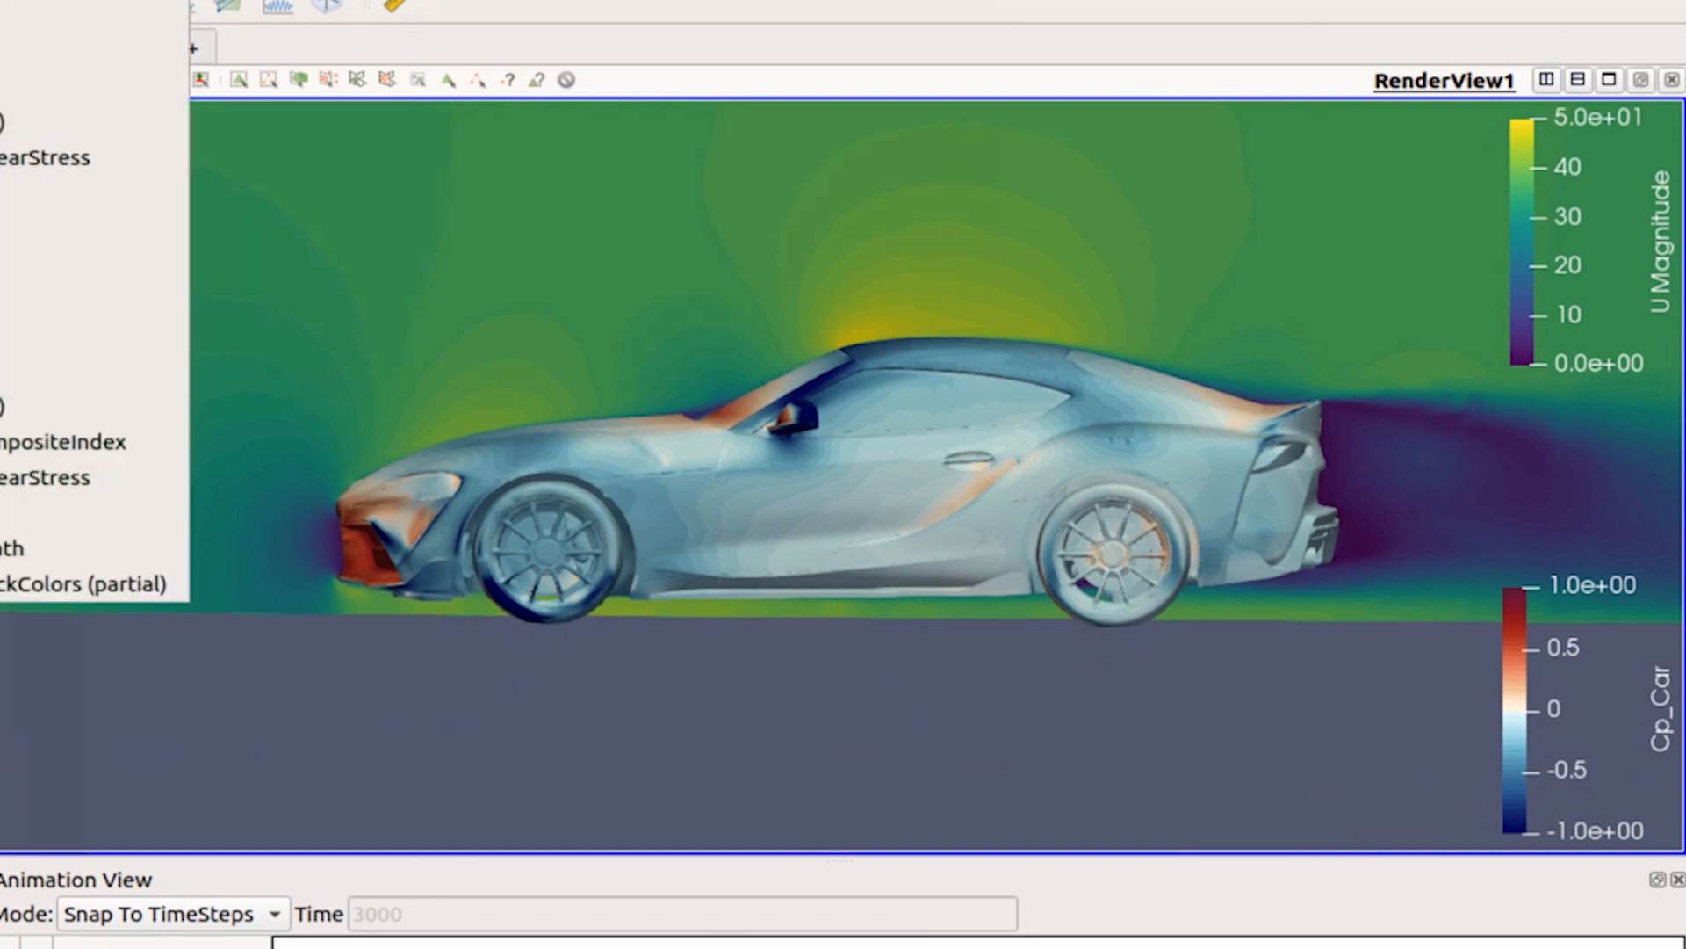
pyautogui.click(65, 121)
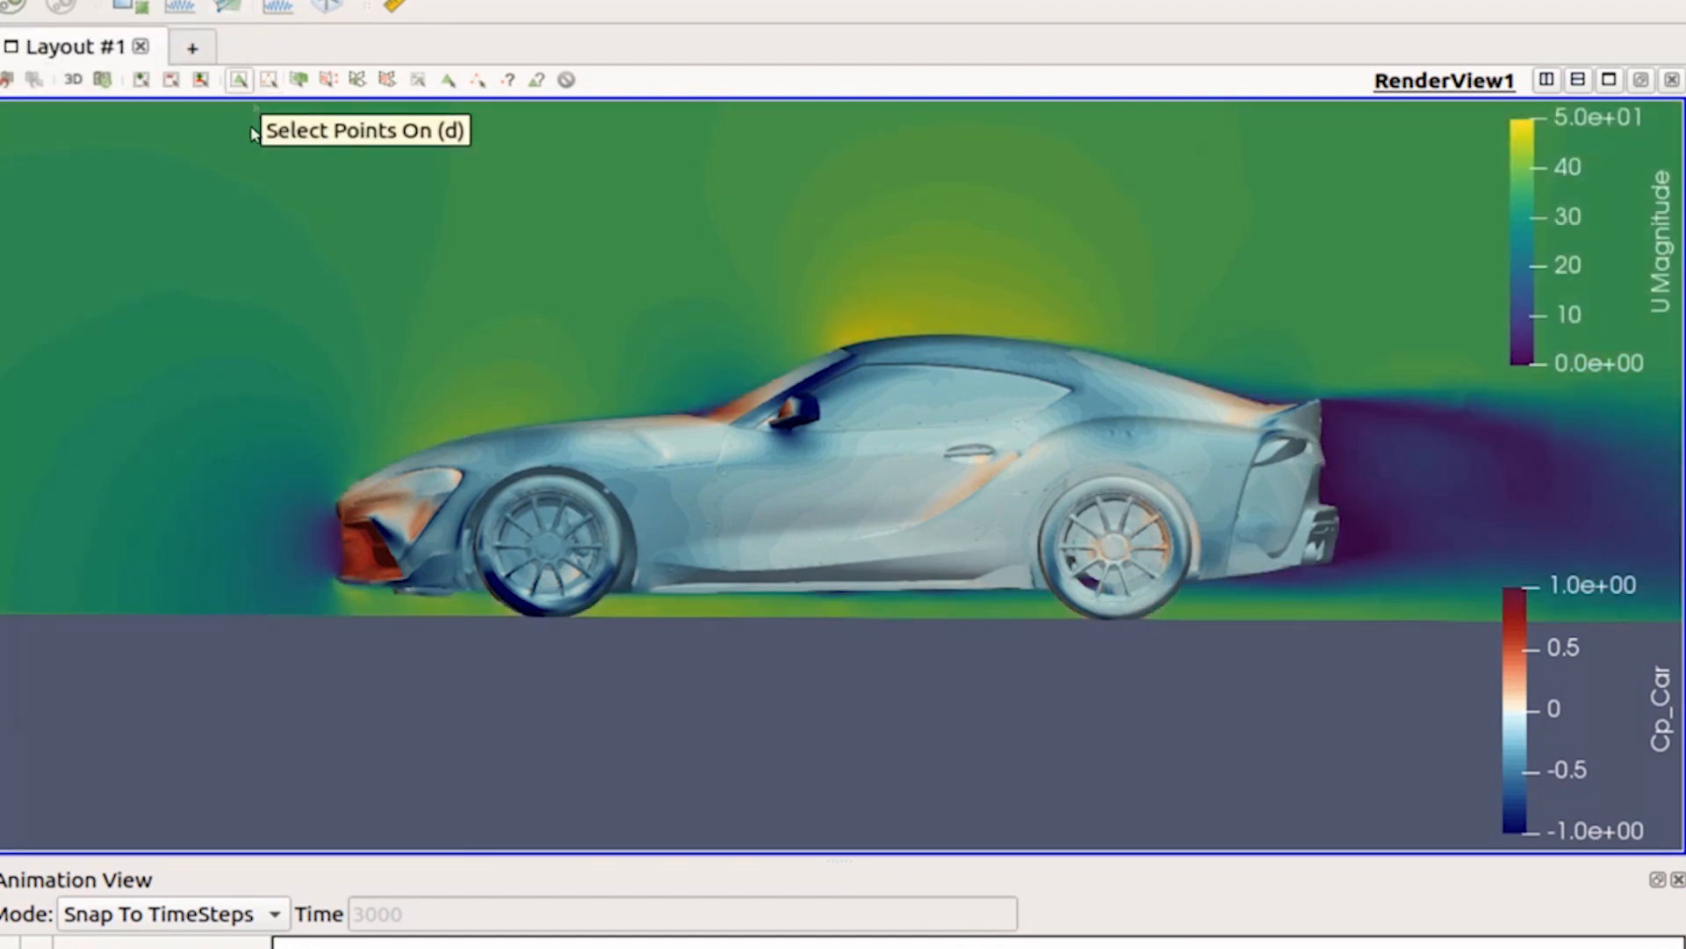
pyautogui.moveTo(269, 478)
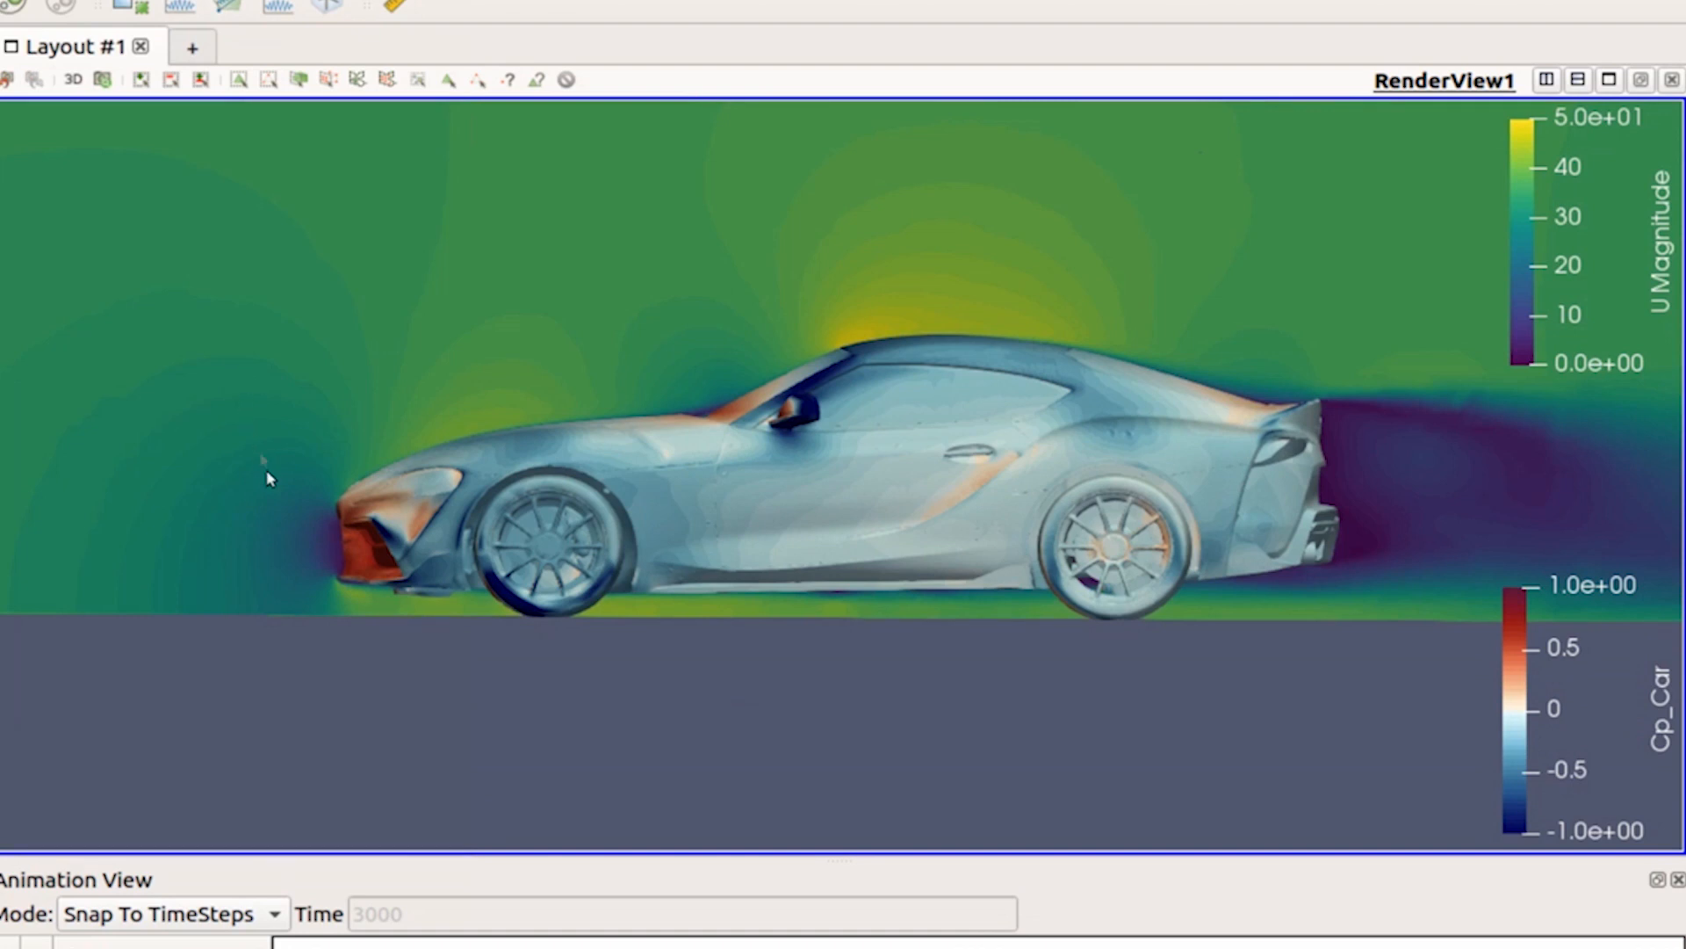
pyautogui.moveTo(669, 293)
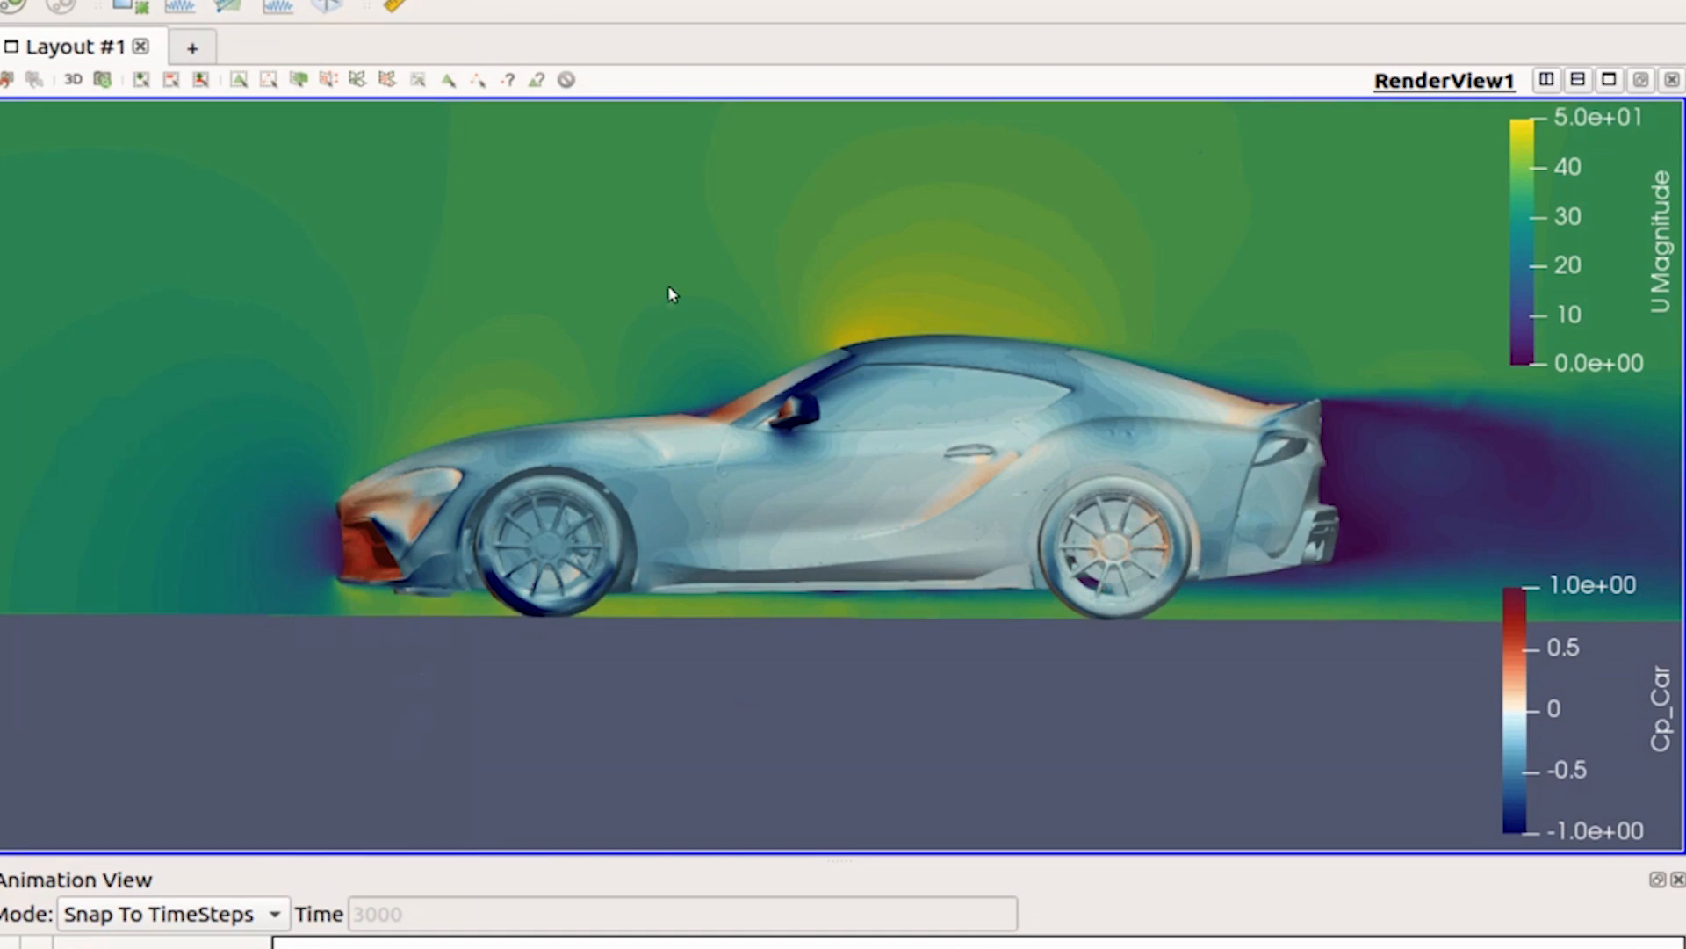
pyautogui.moveTo(850, 362)
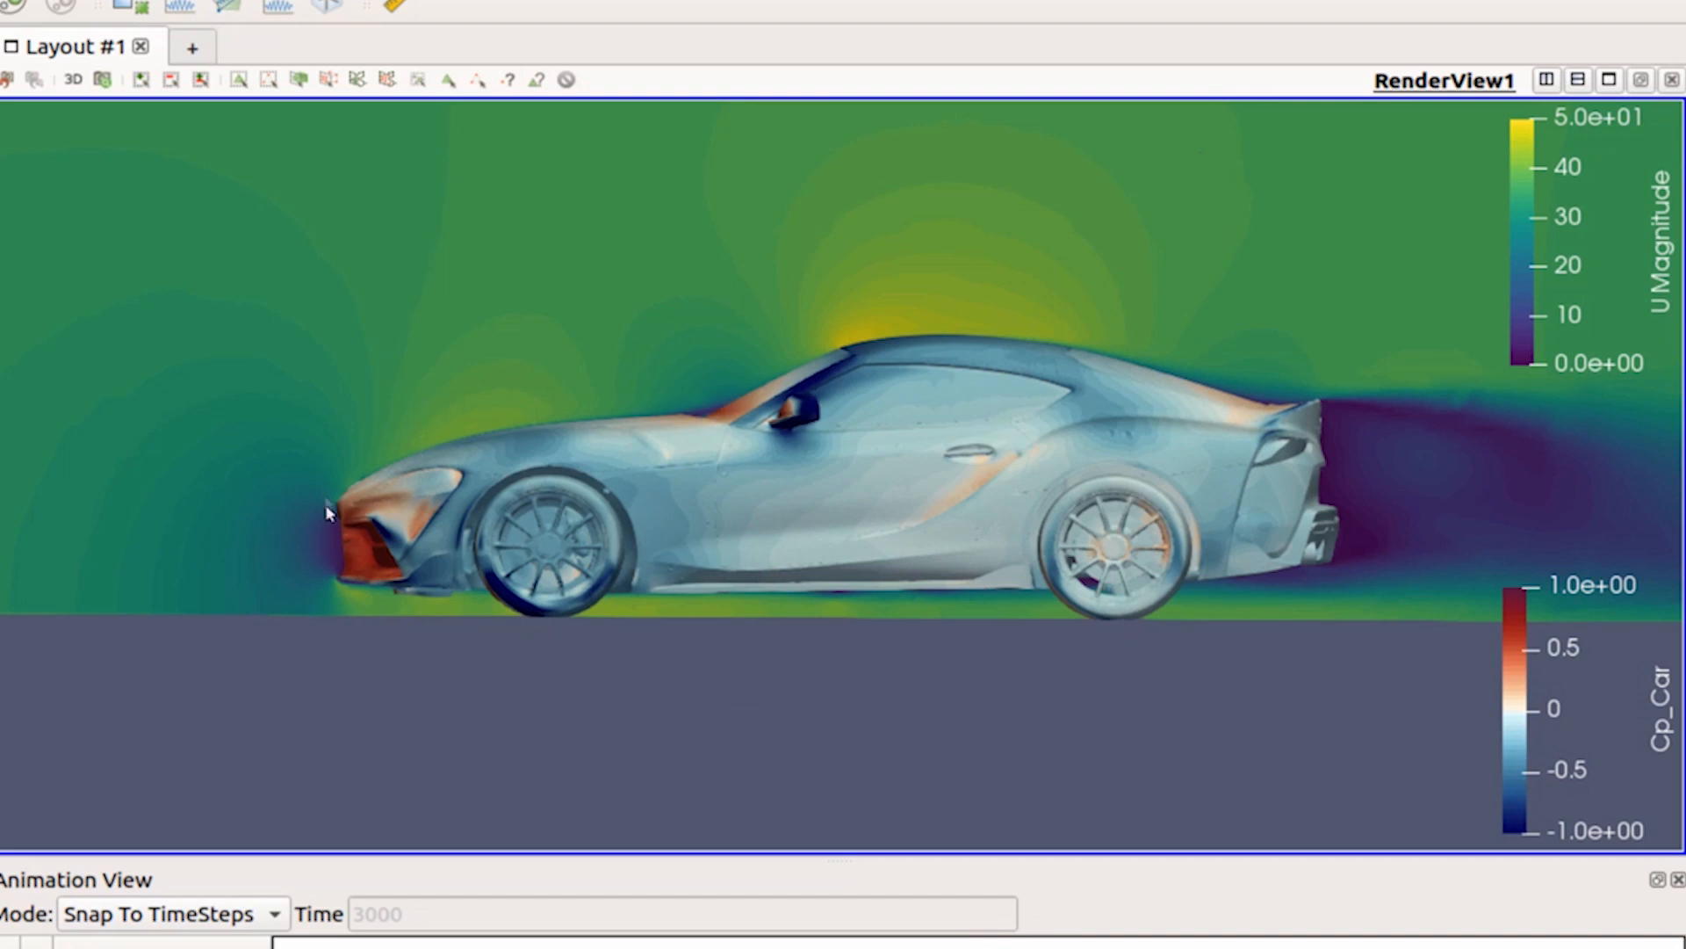
pyautogui.moveTo(332, 590)
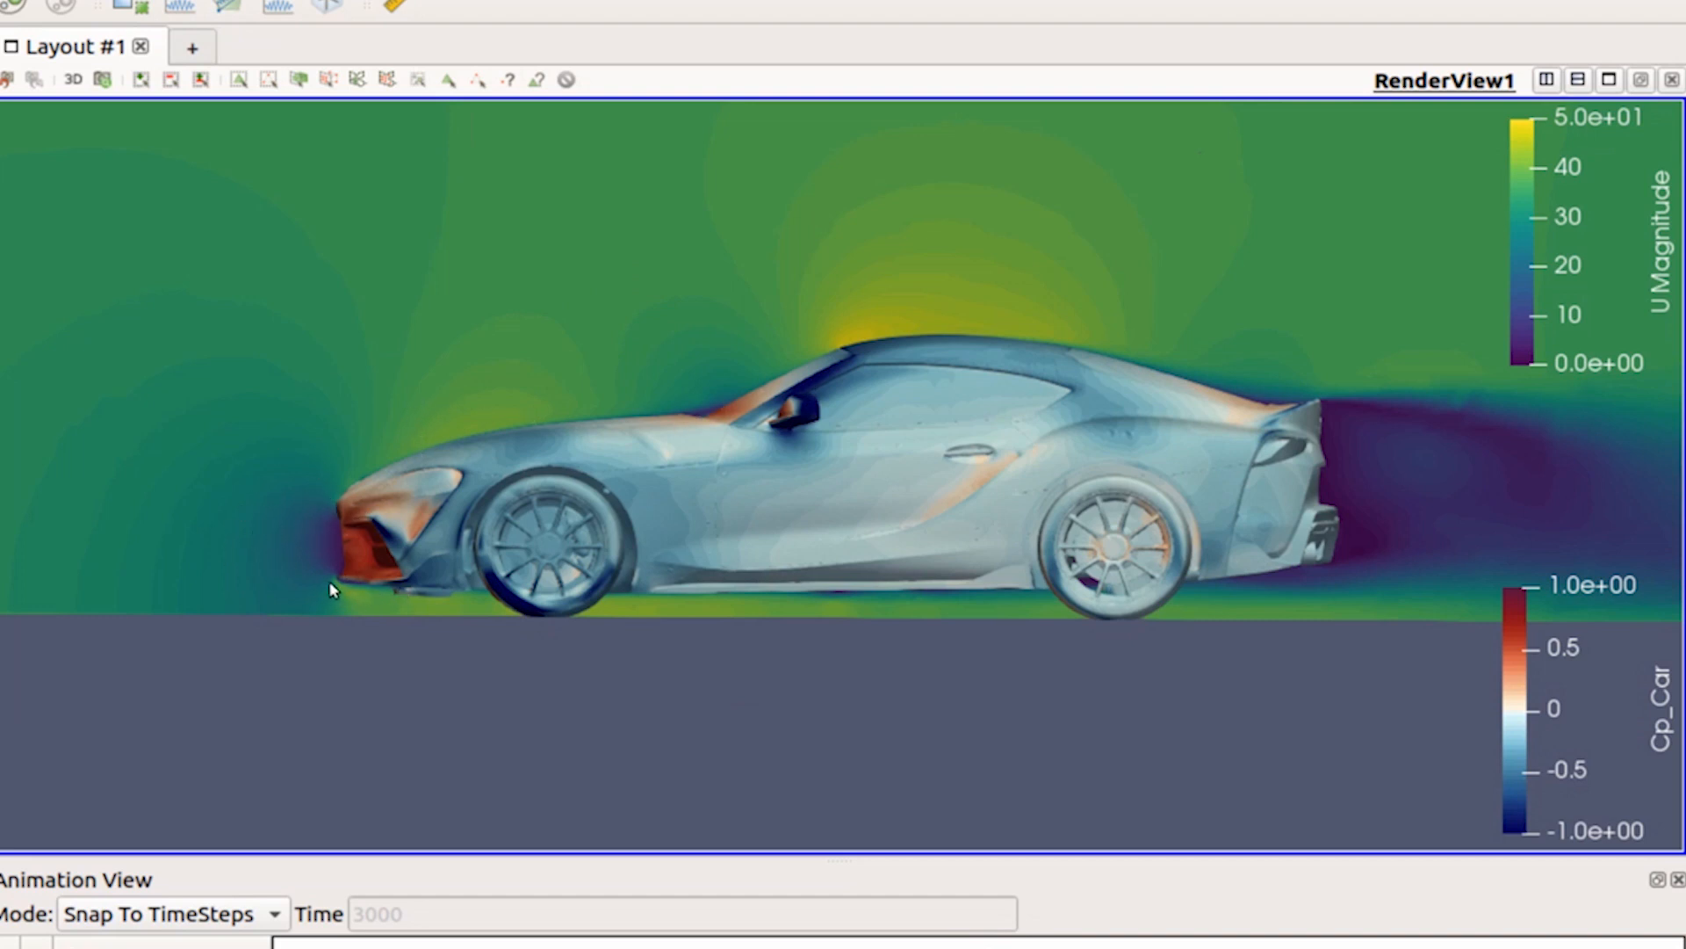
pyautogui.moveTo(356, 611)
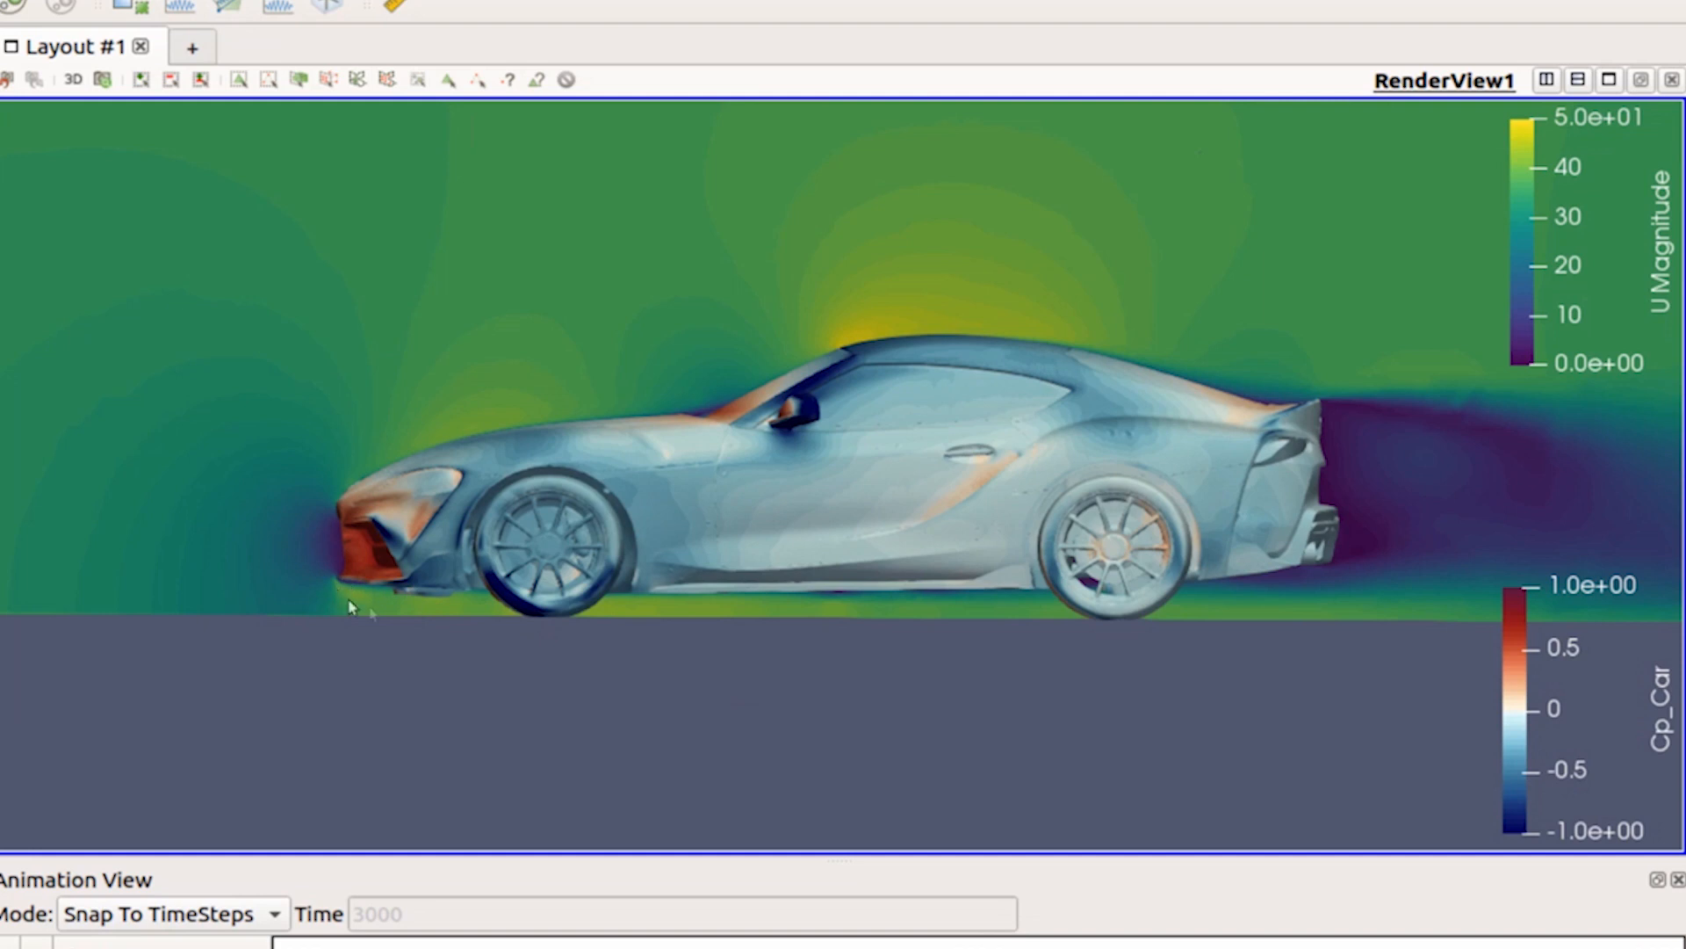
pyautogui.moveTo(501, 616)
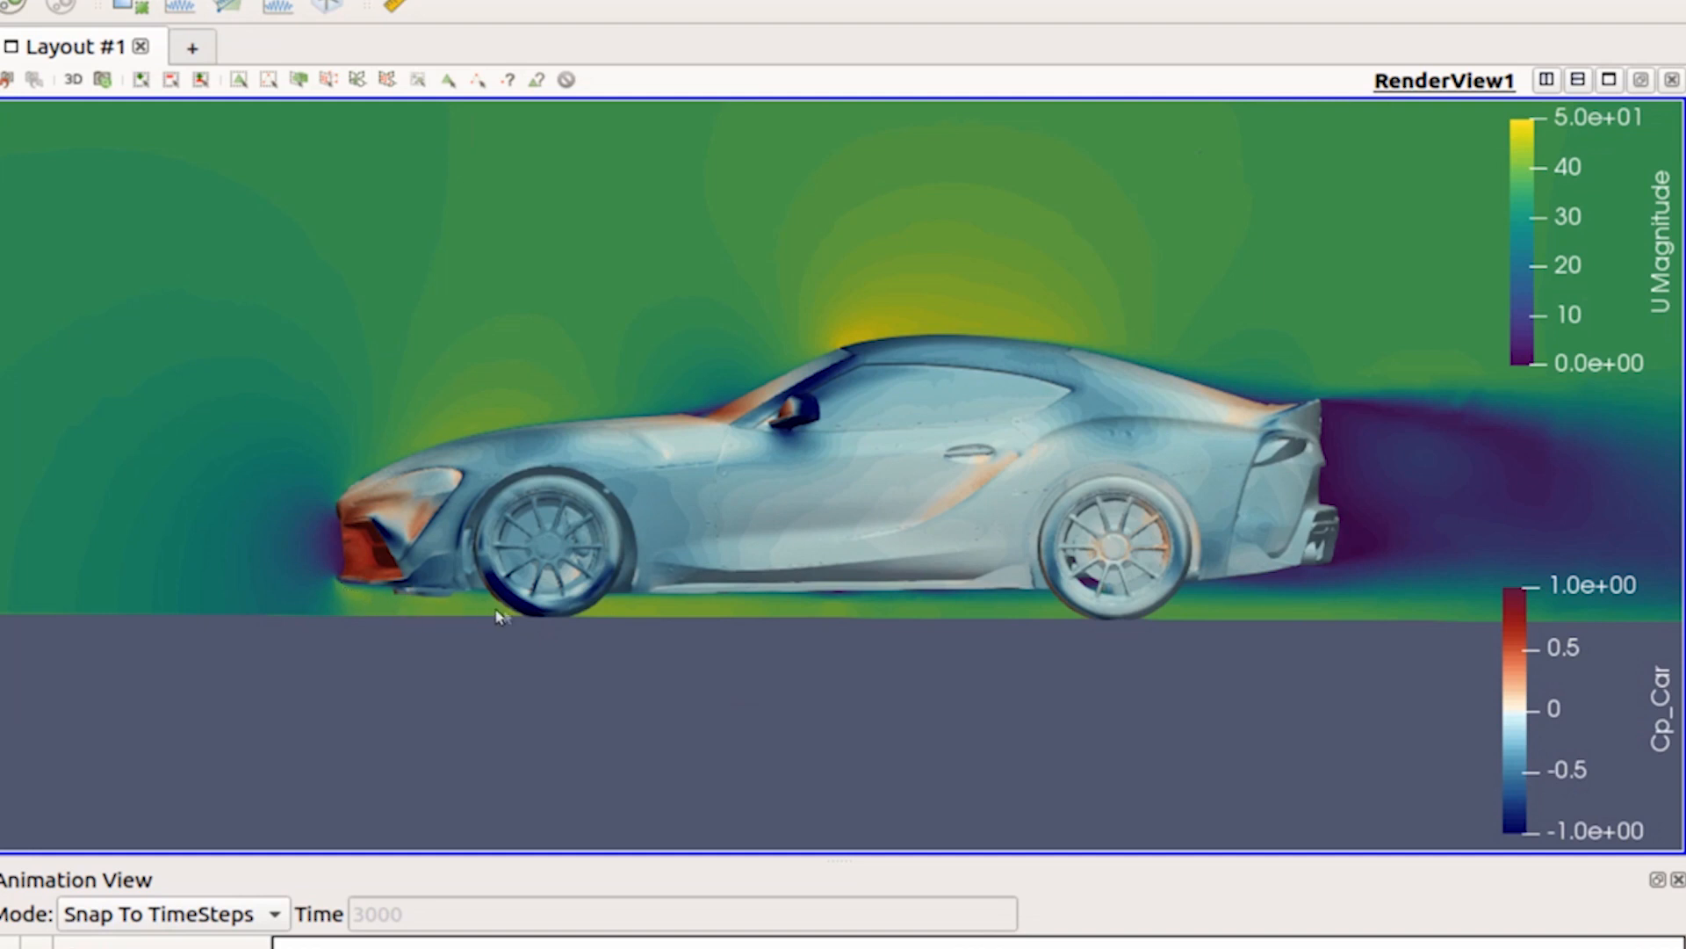
pyautogui.moveTo(698, 625)
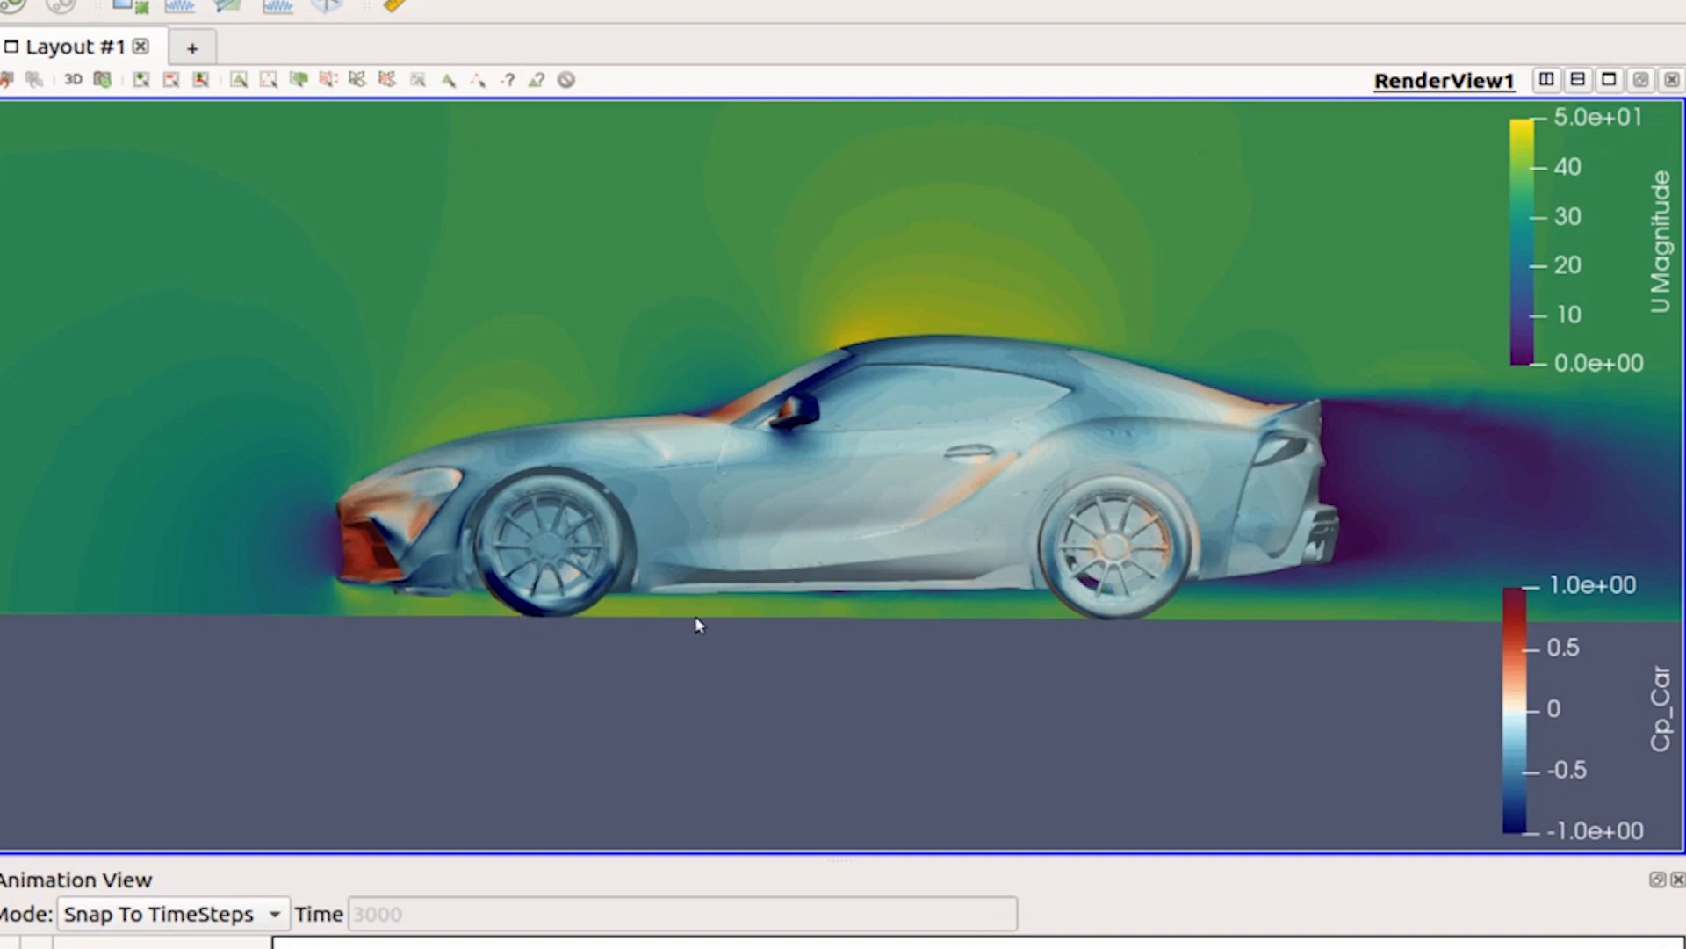
pyautogui.moveTo(419, 620)
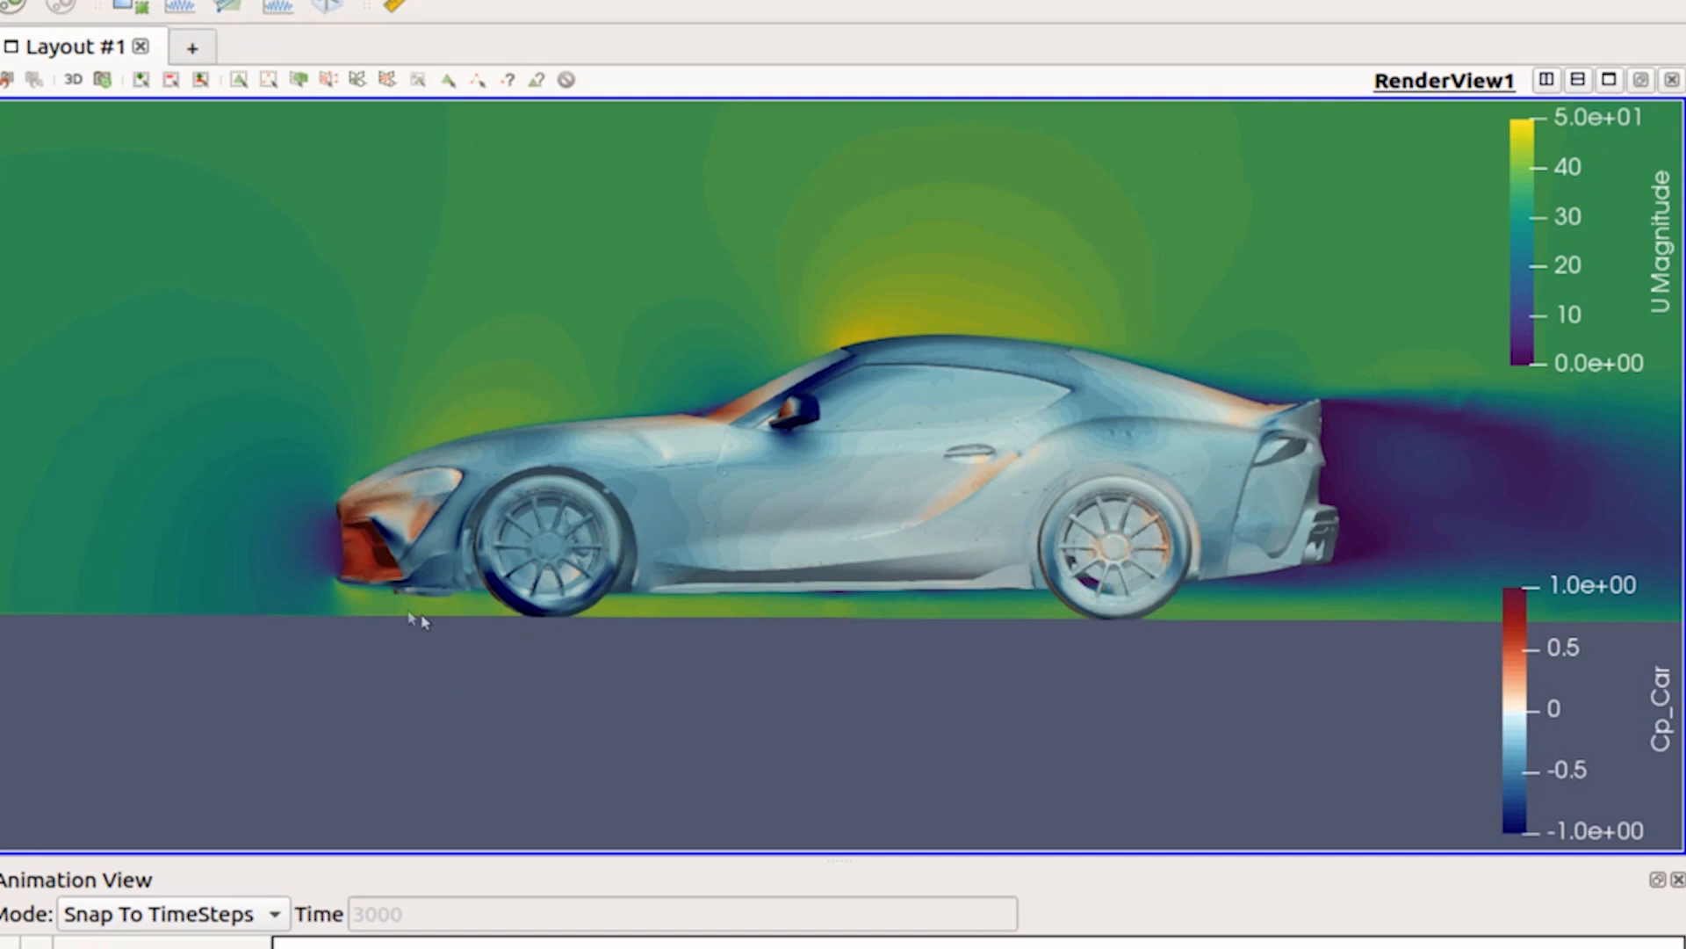
pyautogui.moveTo(399, 583)
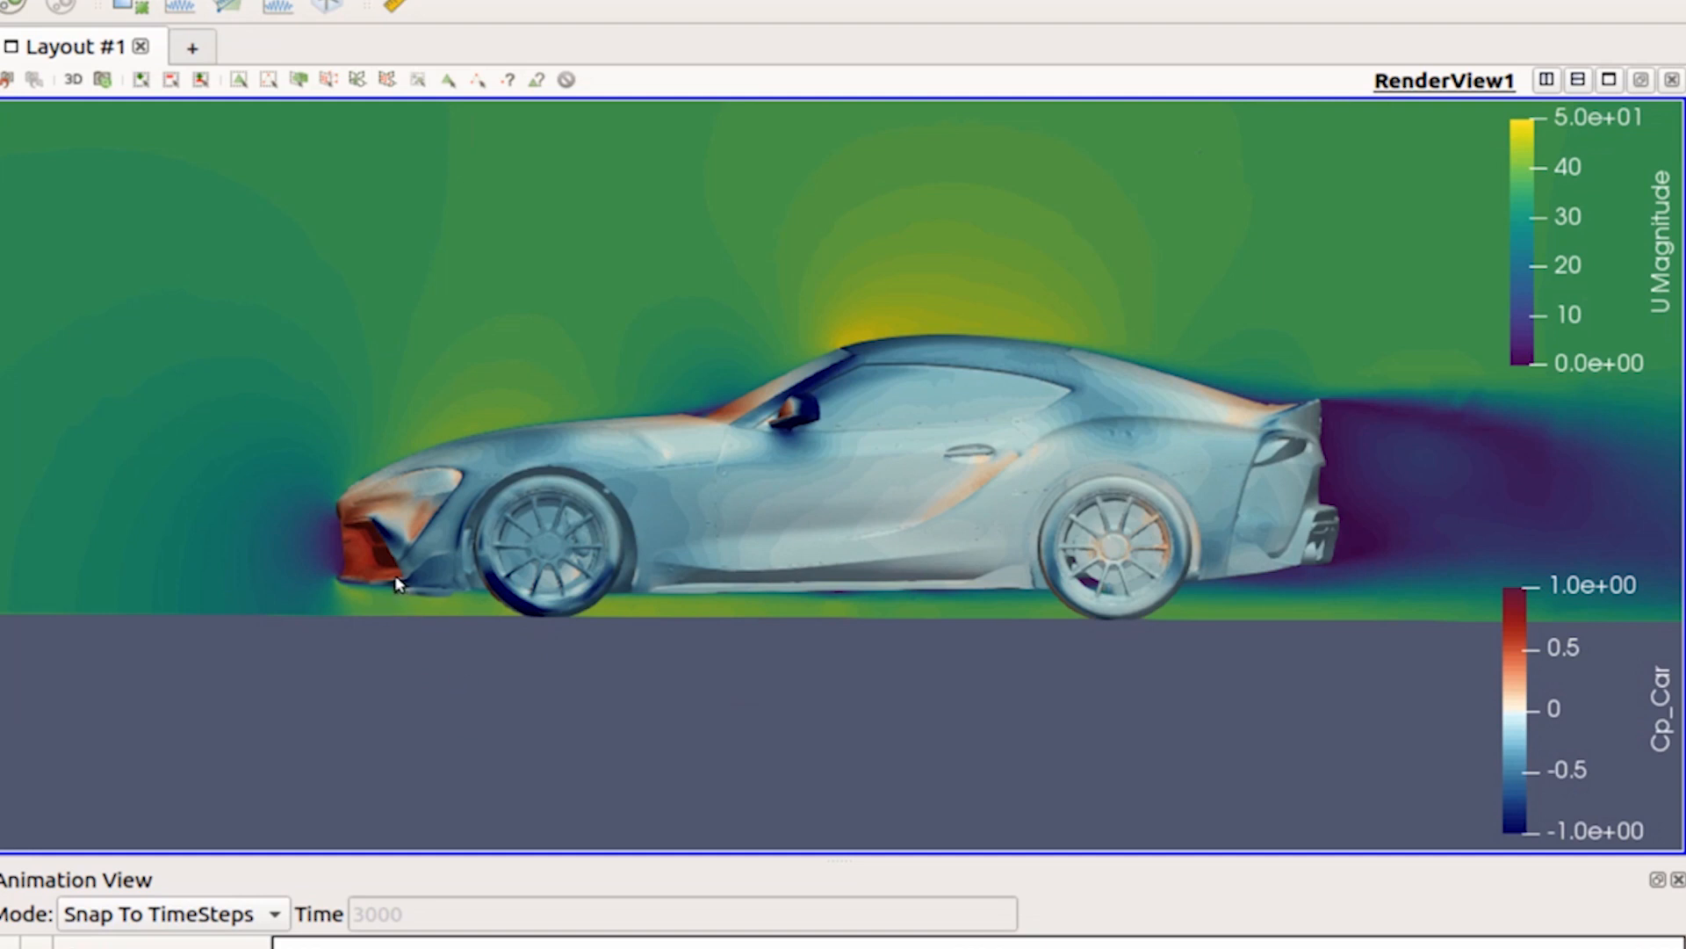
pyautogui.moveTo(227, 387)
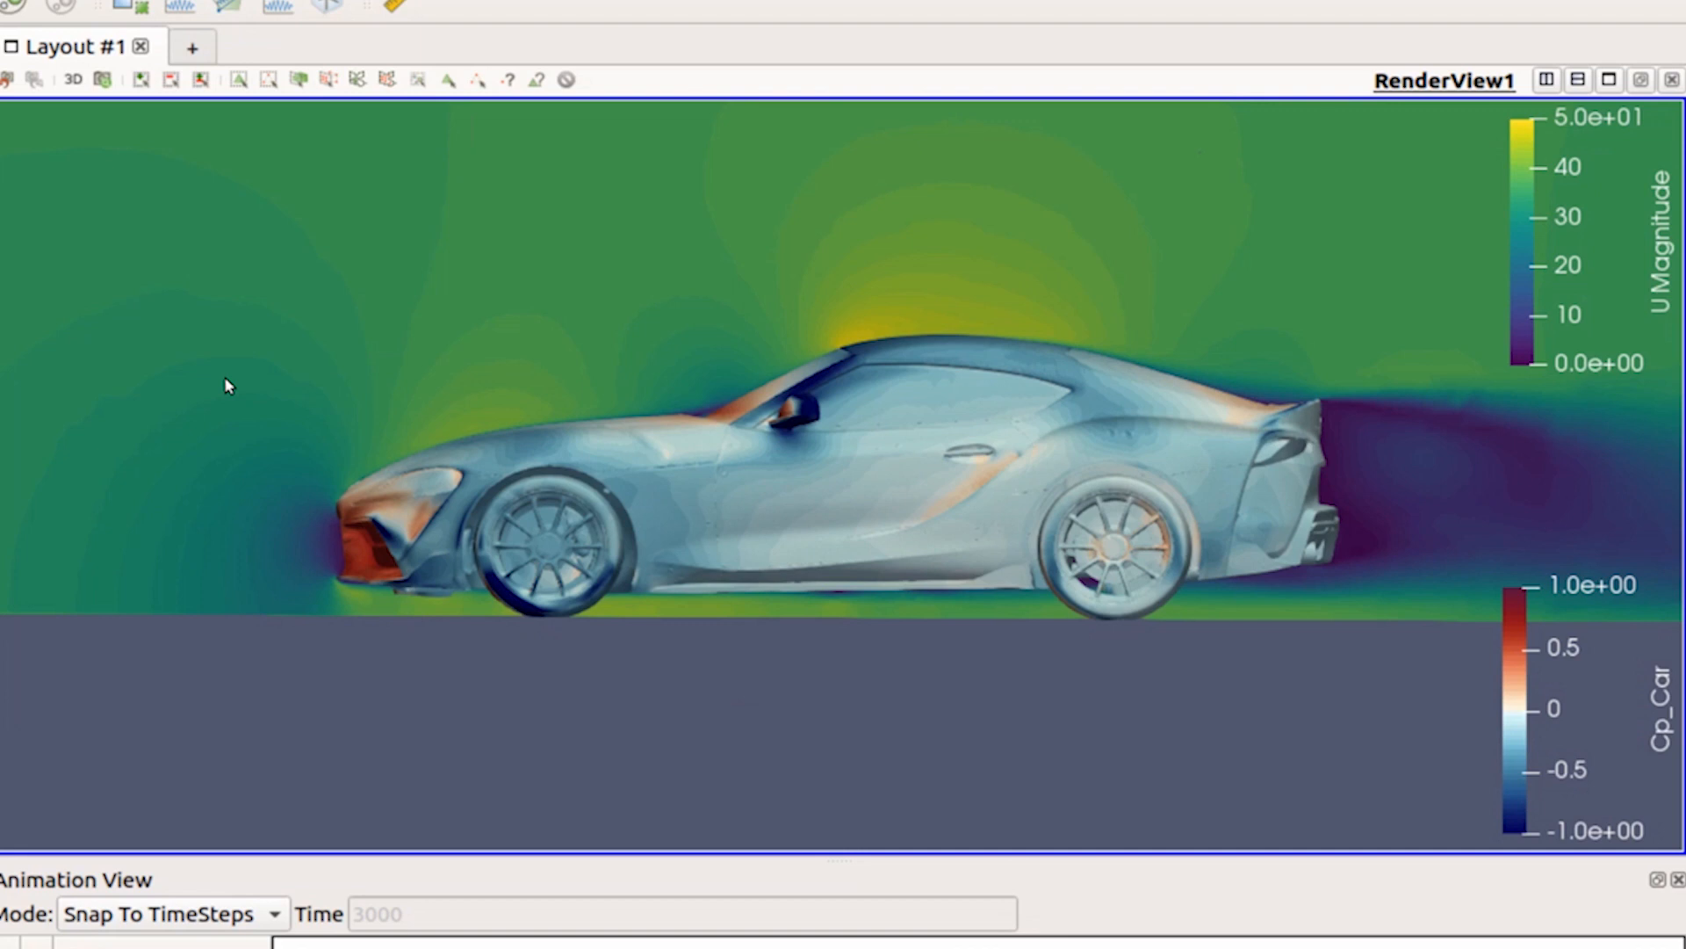
pyautogui.moveTo(949, 348)
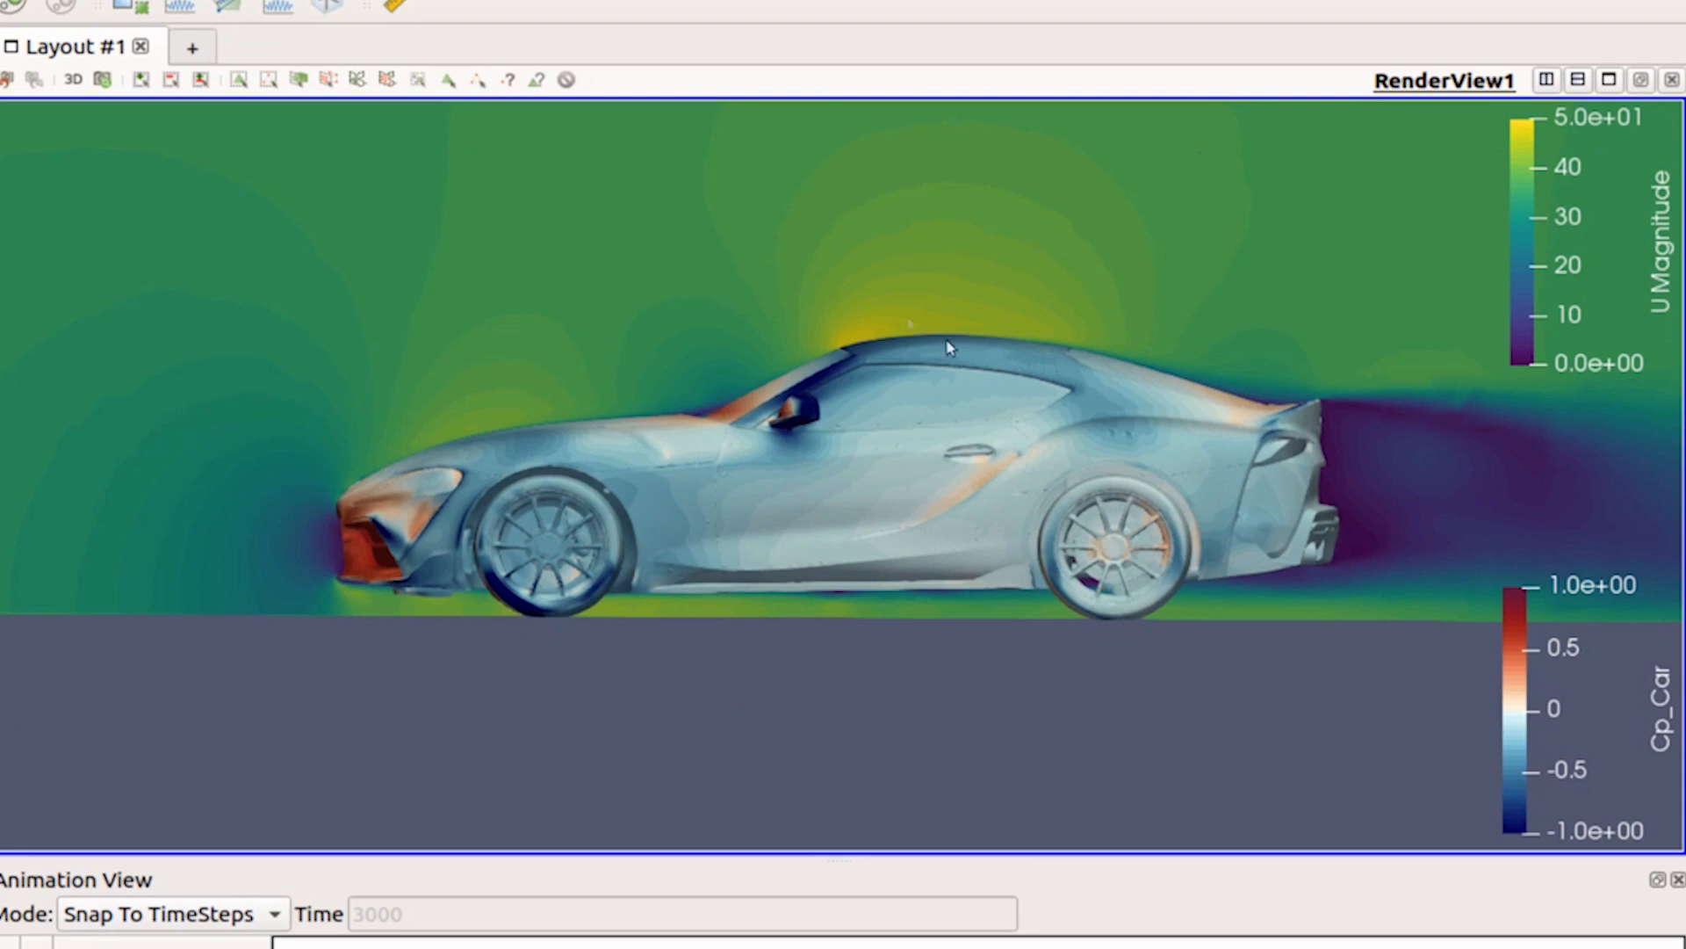
pyautogui.moveTo(513, 426)
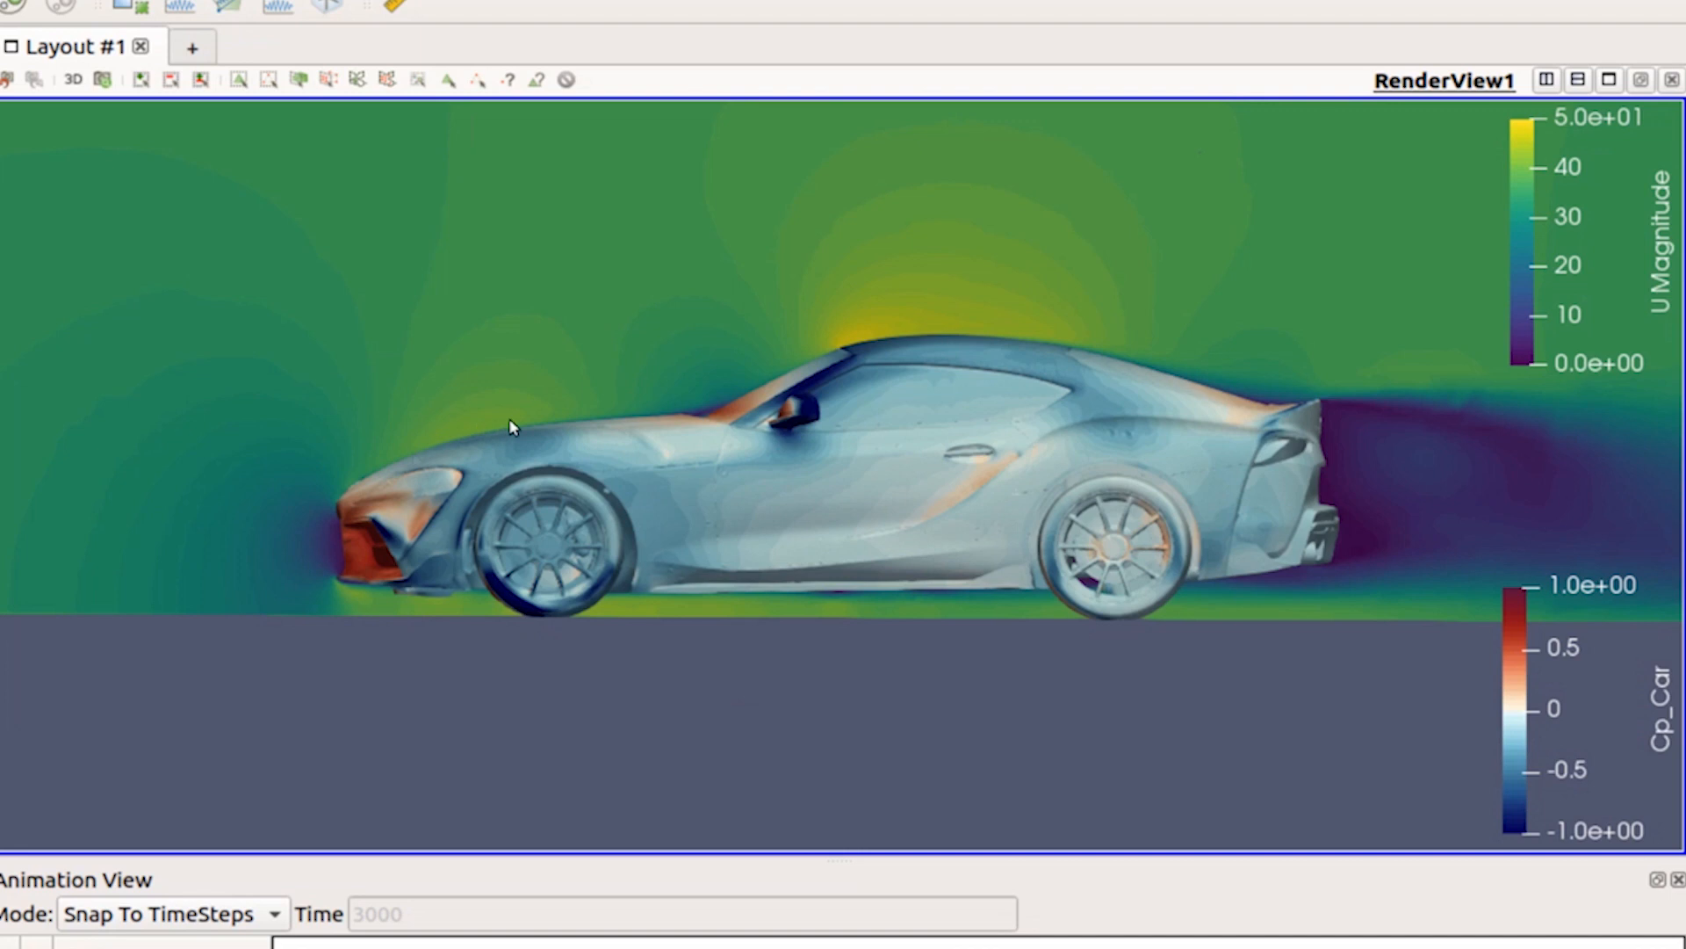
pyautogui.moveTo(578, 404)
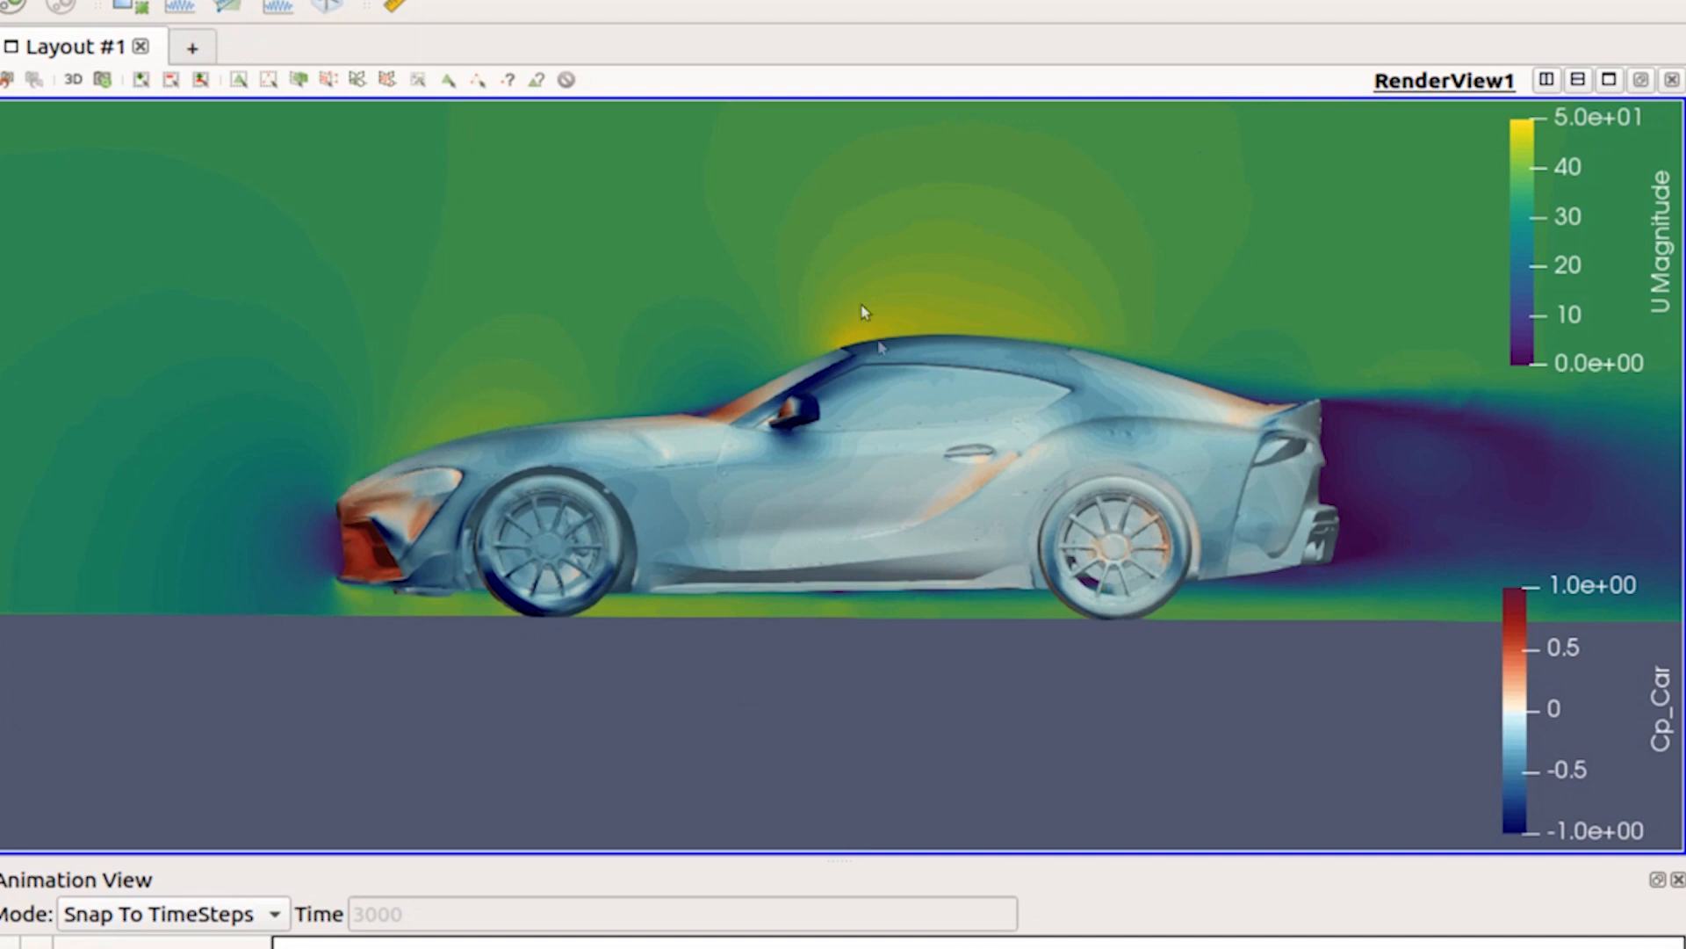
pyautogui.moveTo(980, 260)
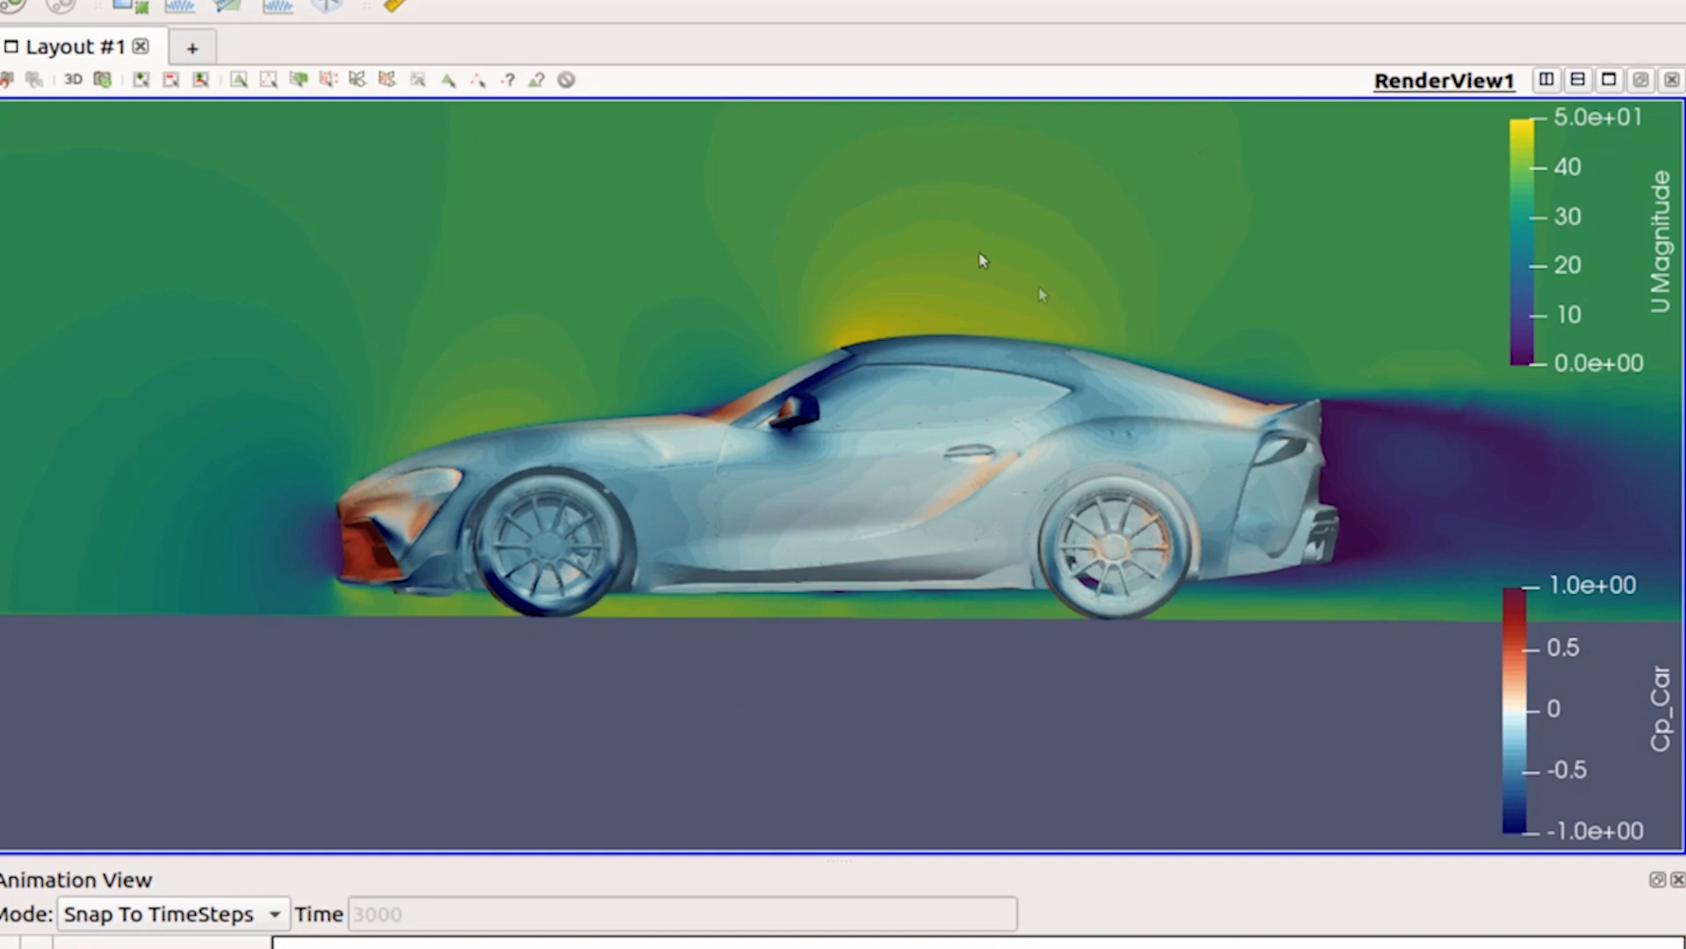
pyautogui.moveTo(1261, 391)
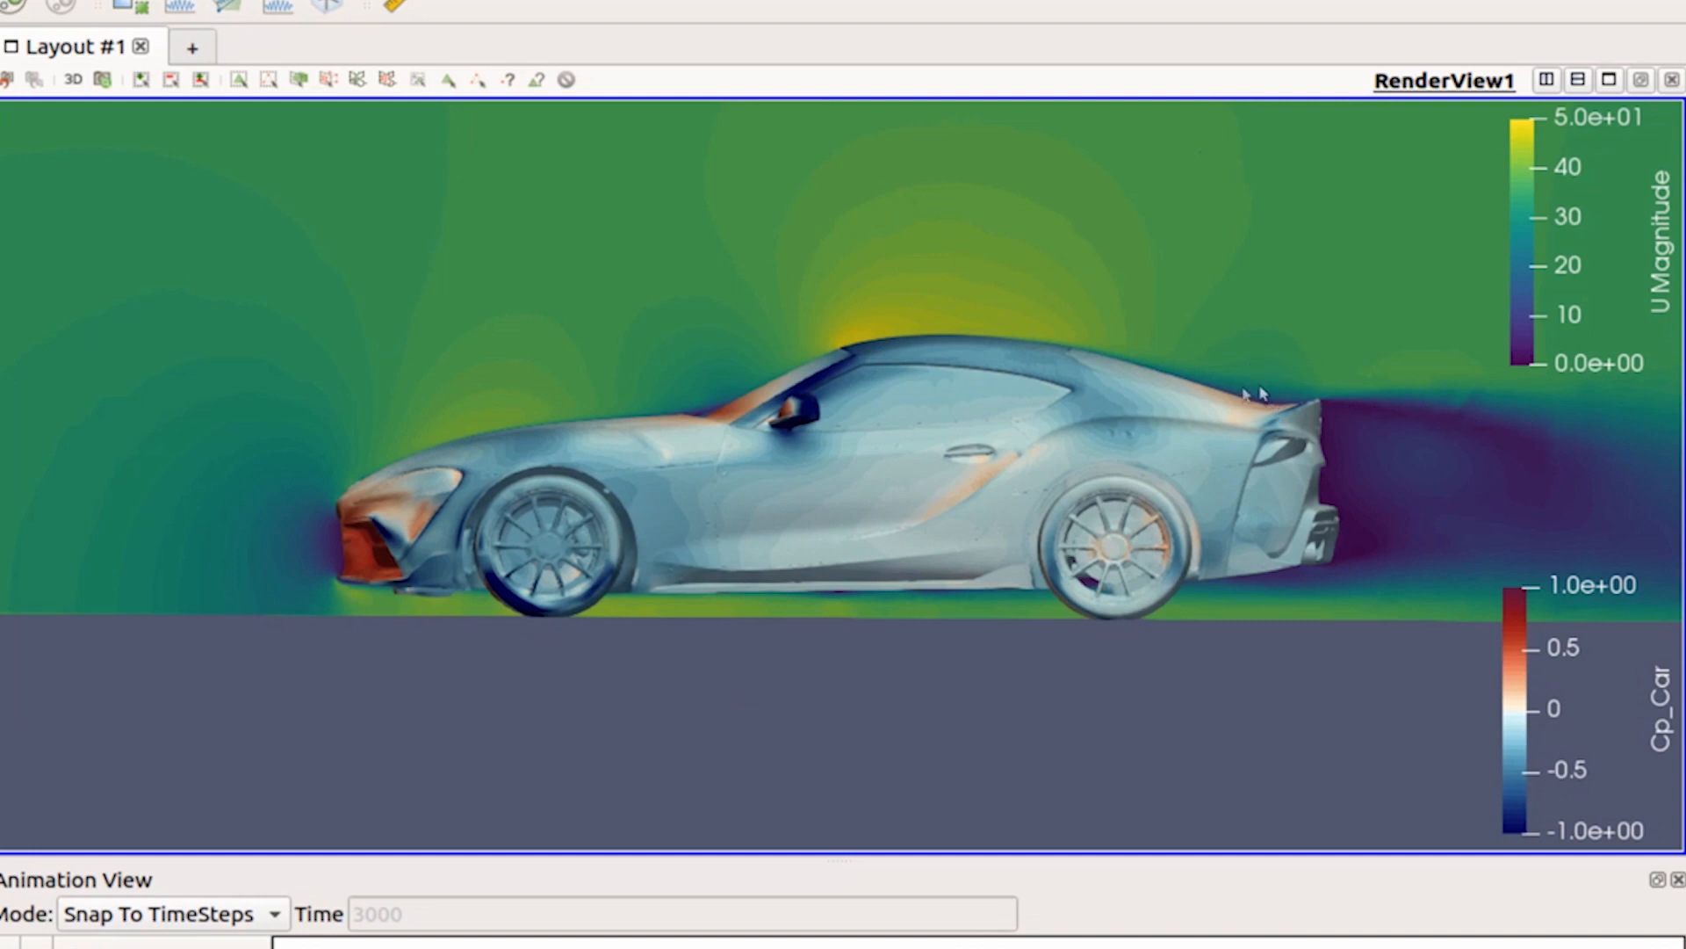
pyautogui.moveTo(1314, 397)
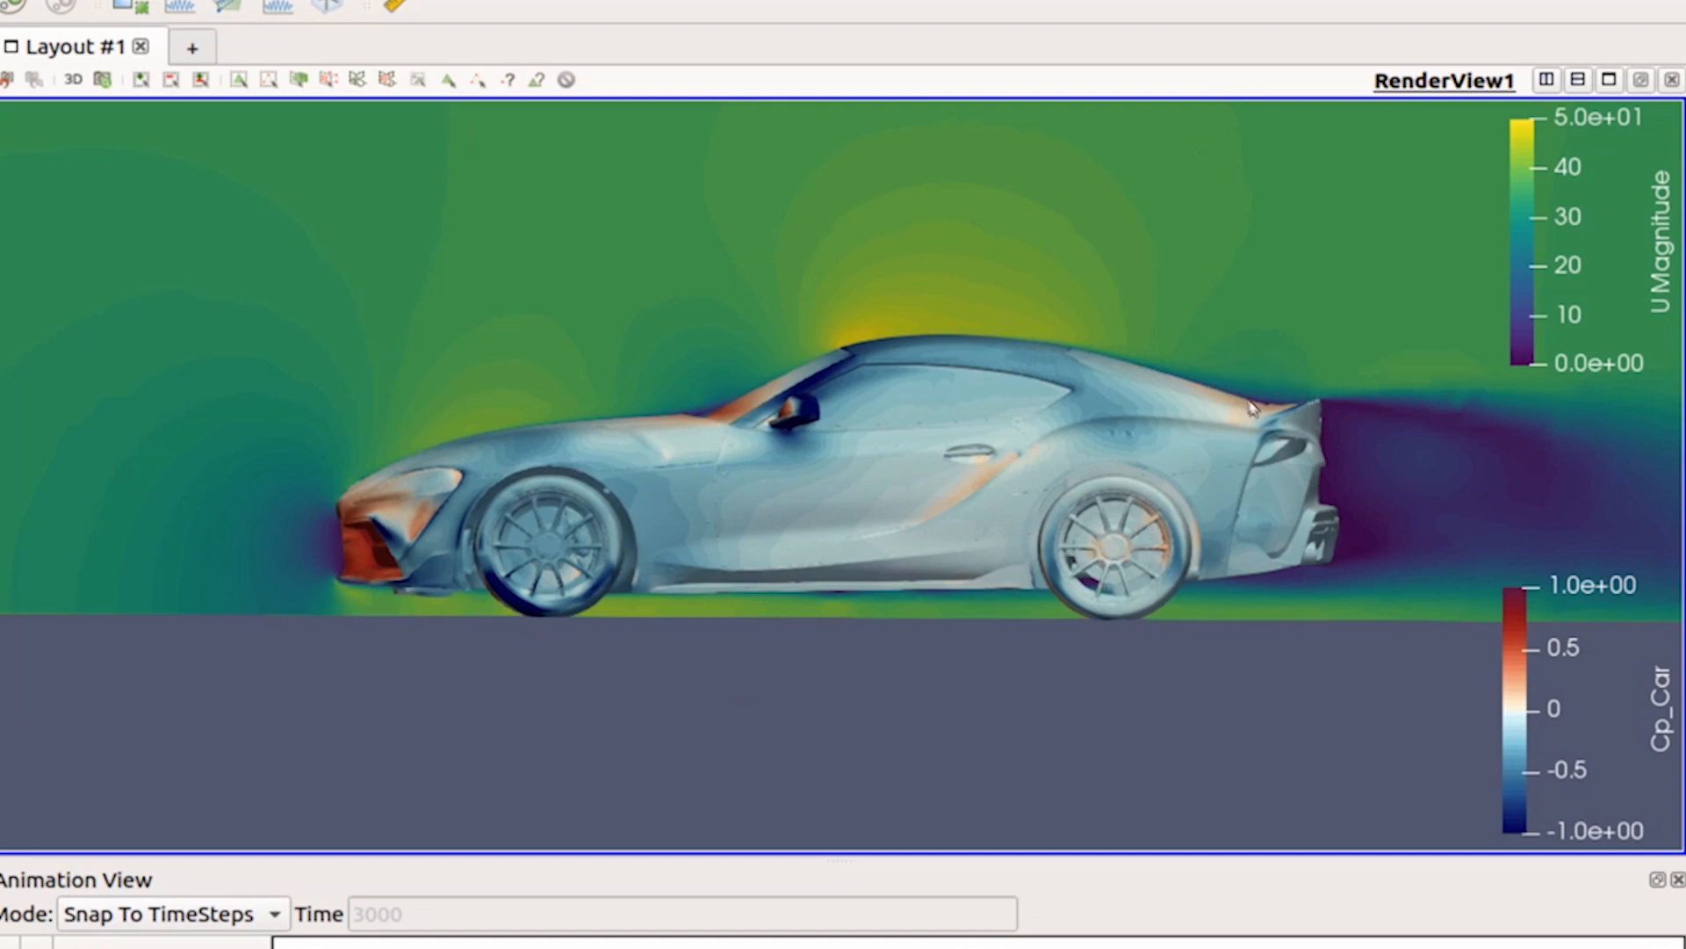
pyautogui.moveTo(1205, 387)
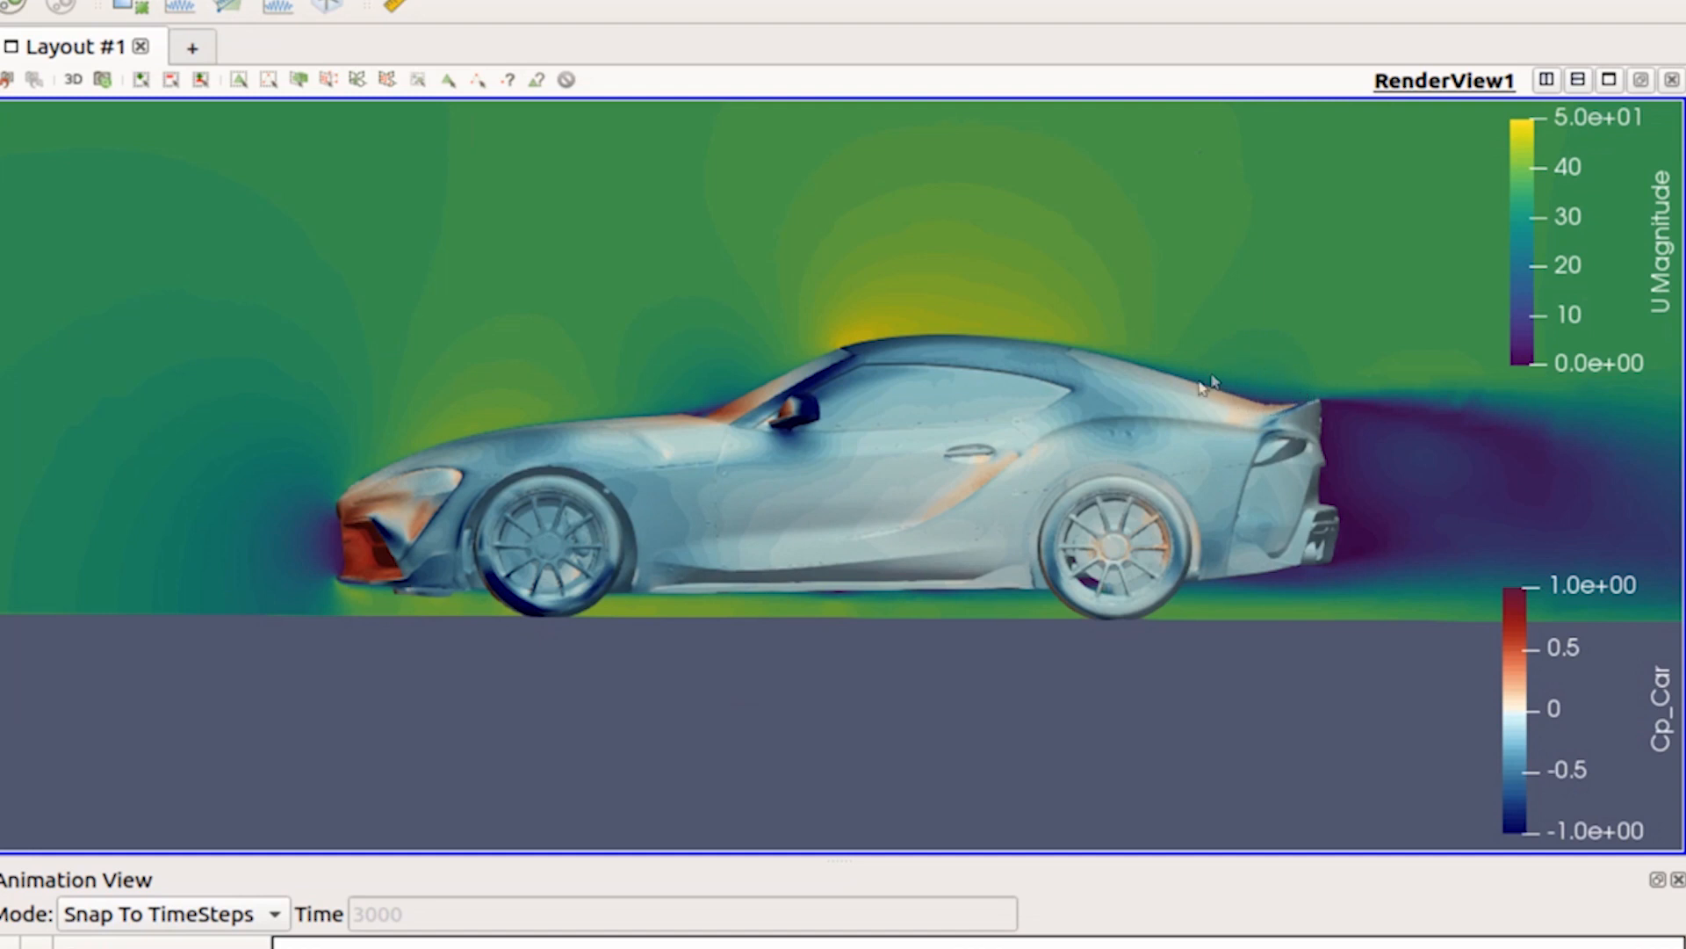
pyautogui.moveTo(655, 396)
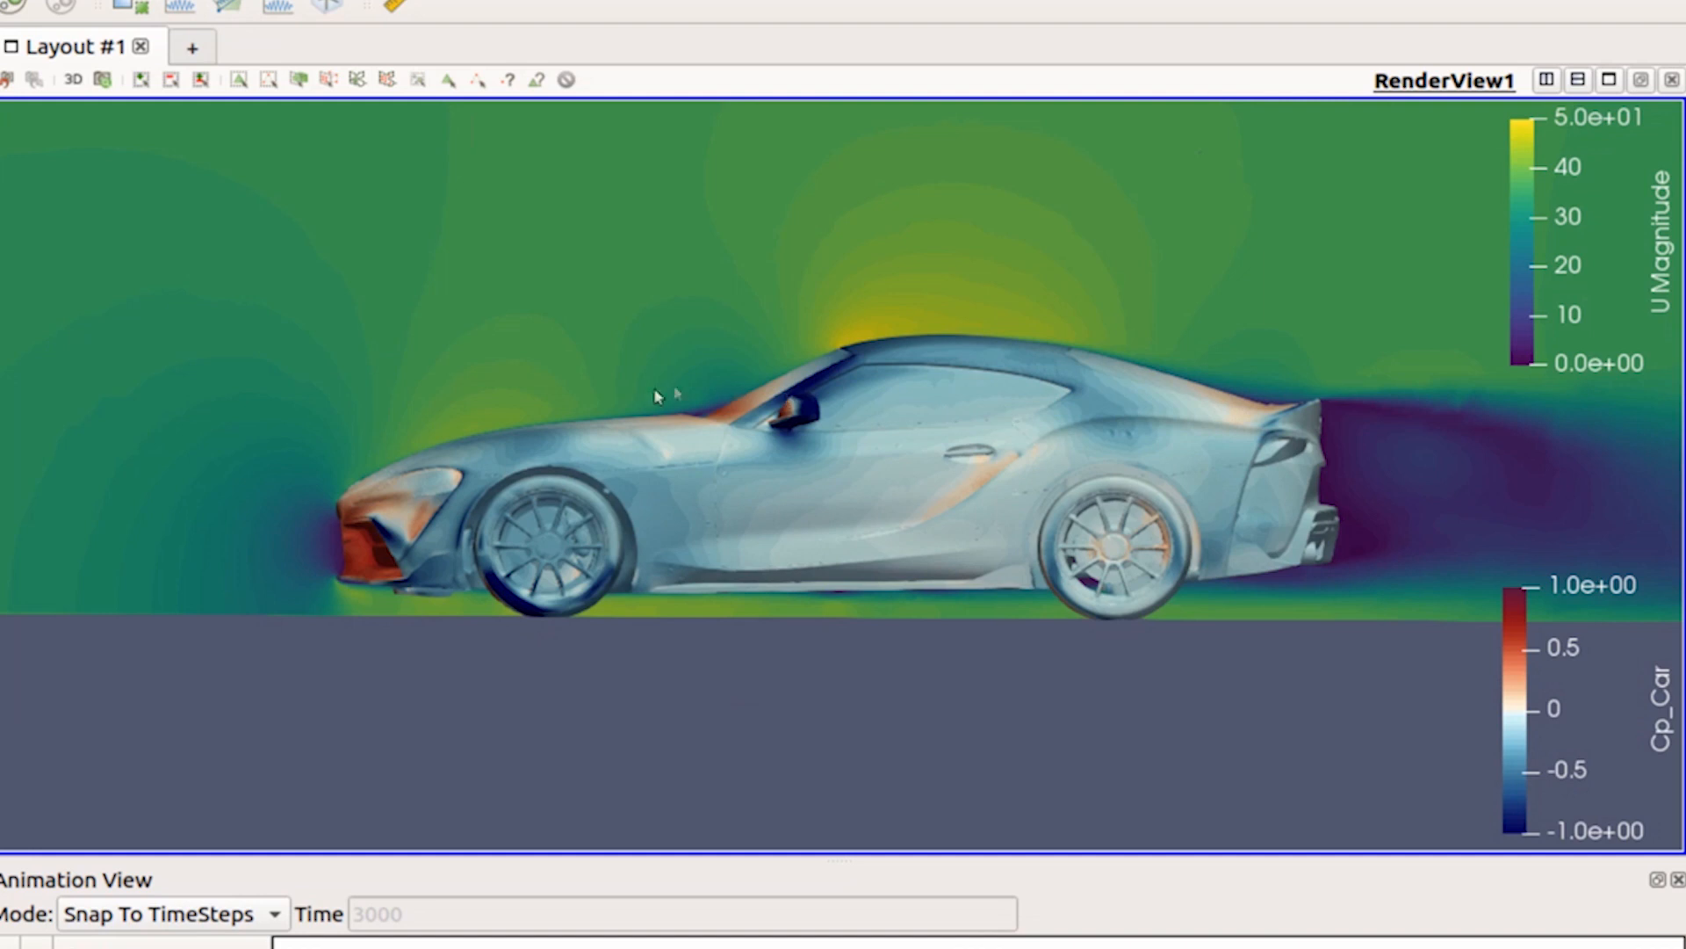
pyautogui.moveTo(513, 492)
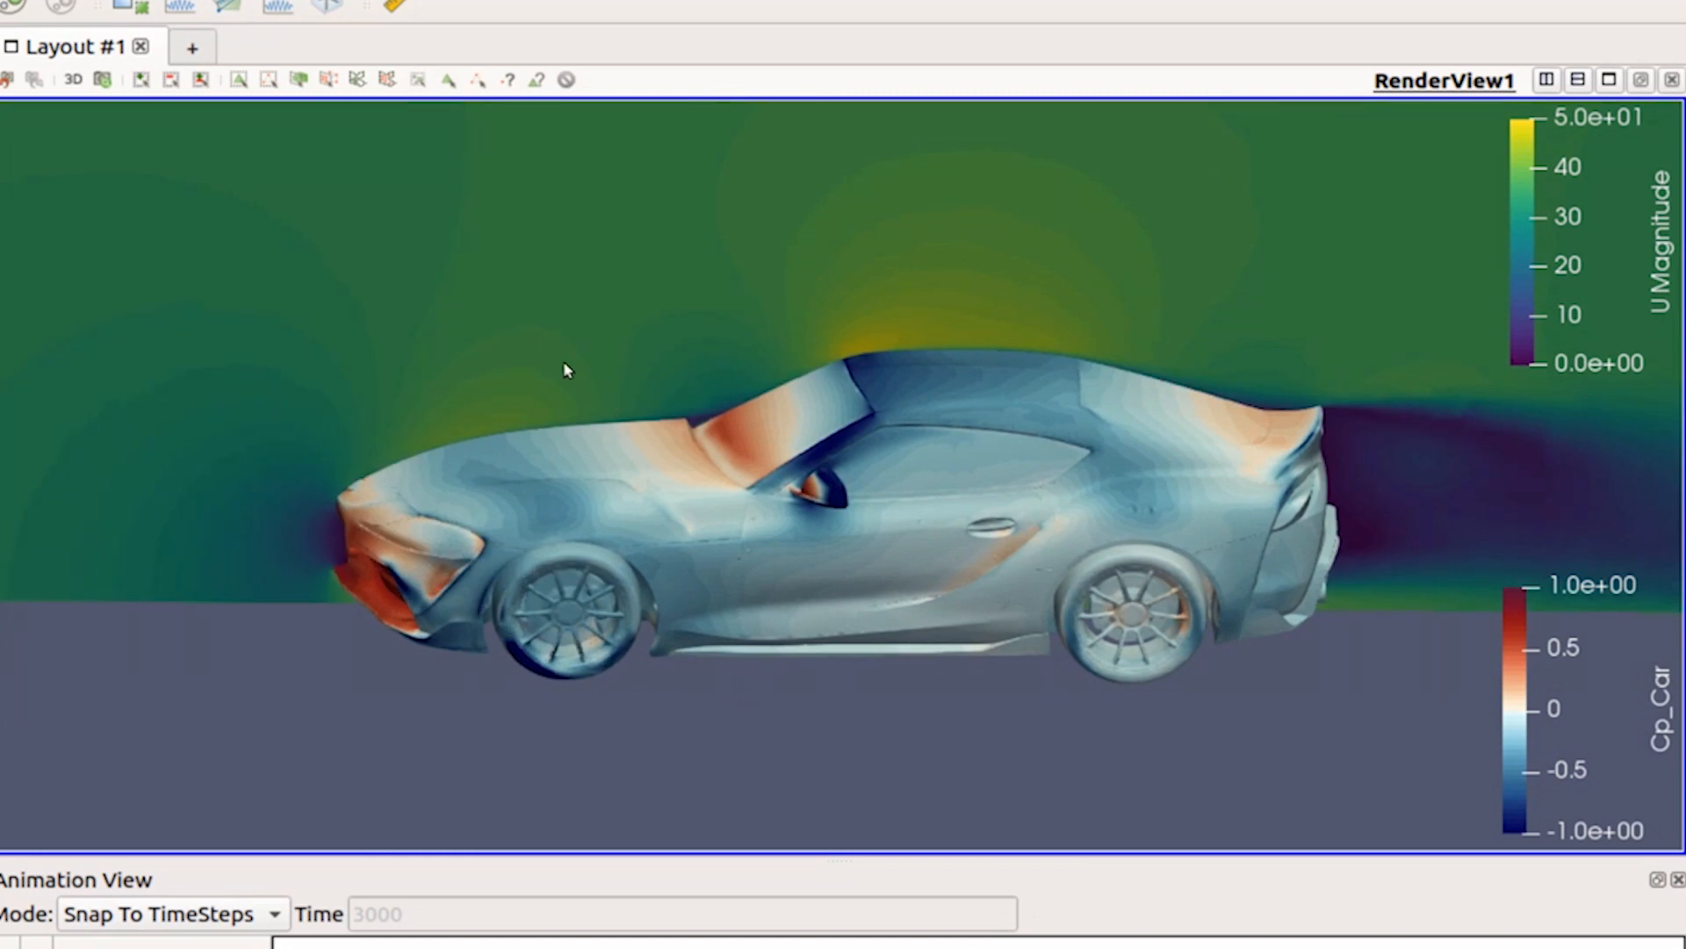
pyautogui.moveTo(429, 452)
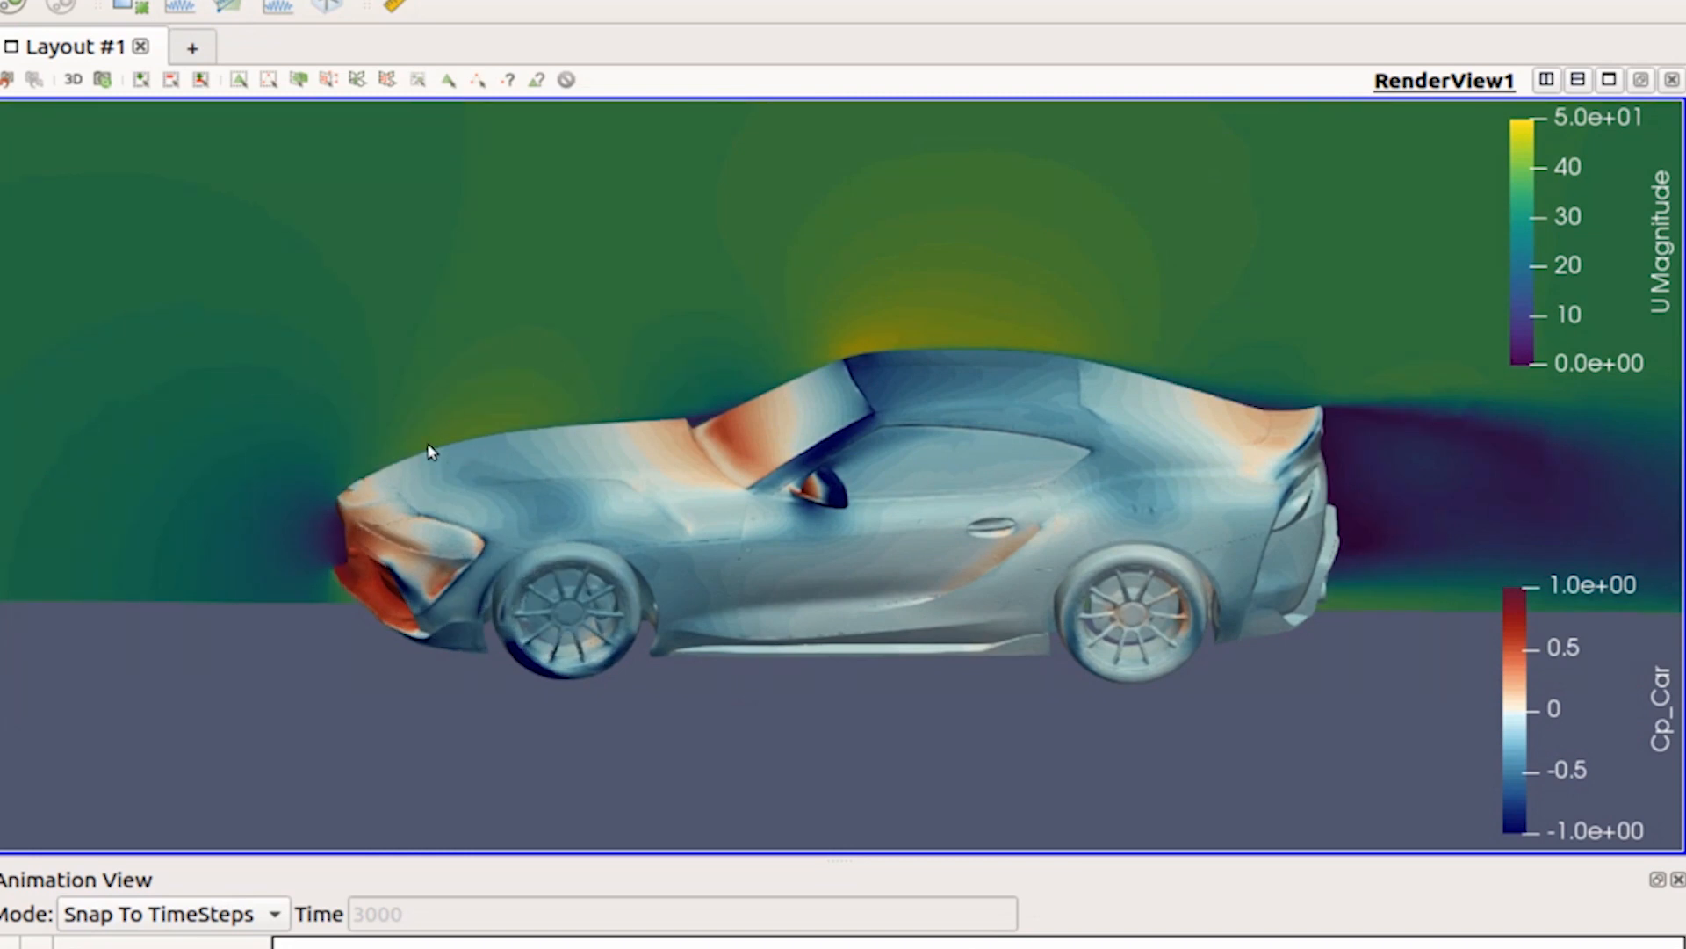
pyautogui.moveTo(537, 496)
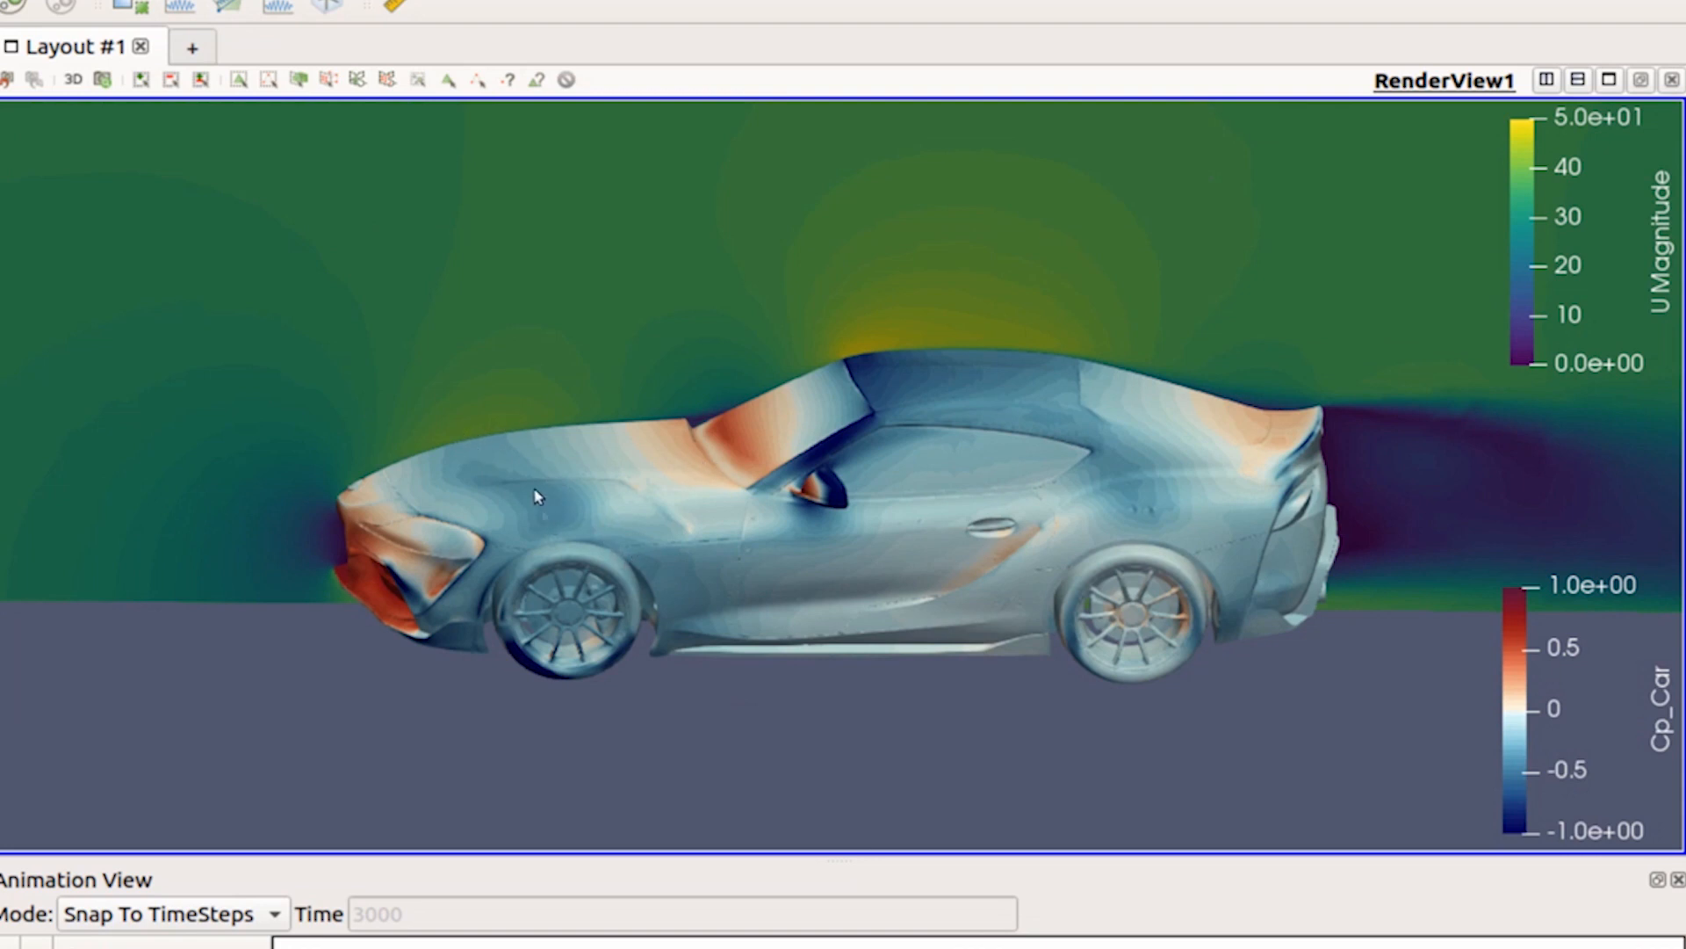
pyautogui.moveTo(541, 599)
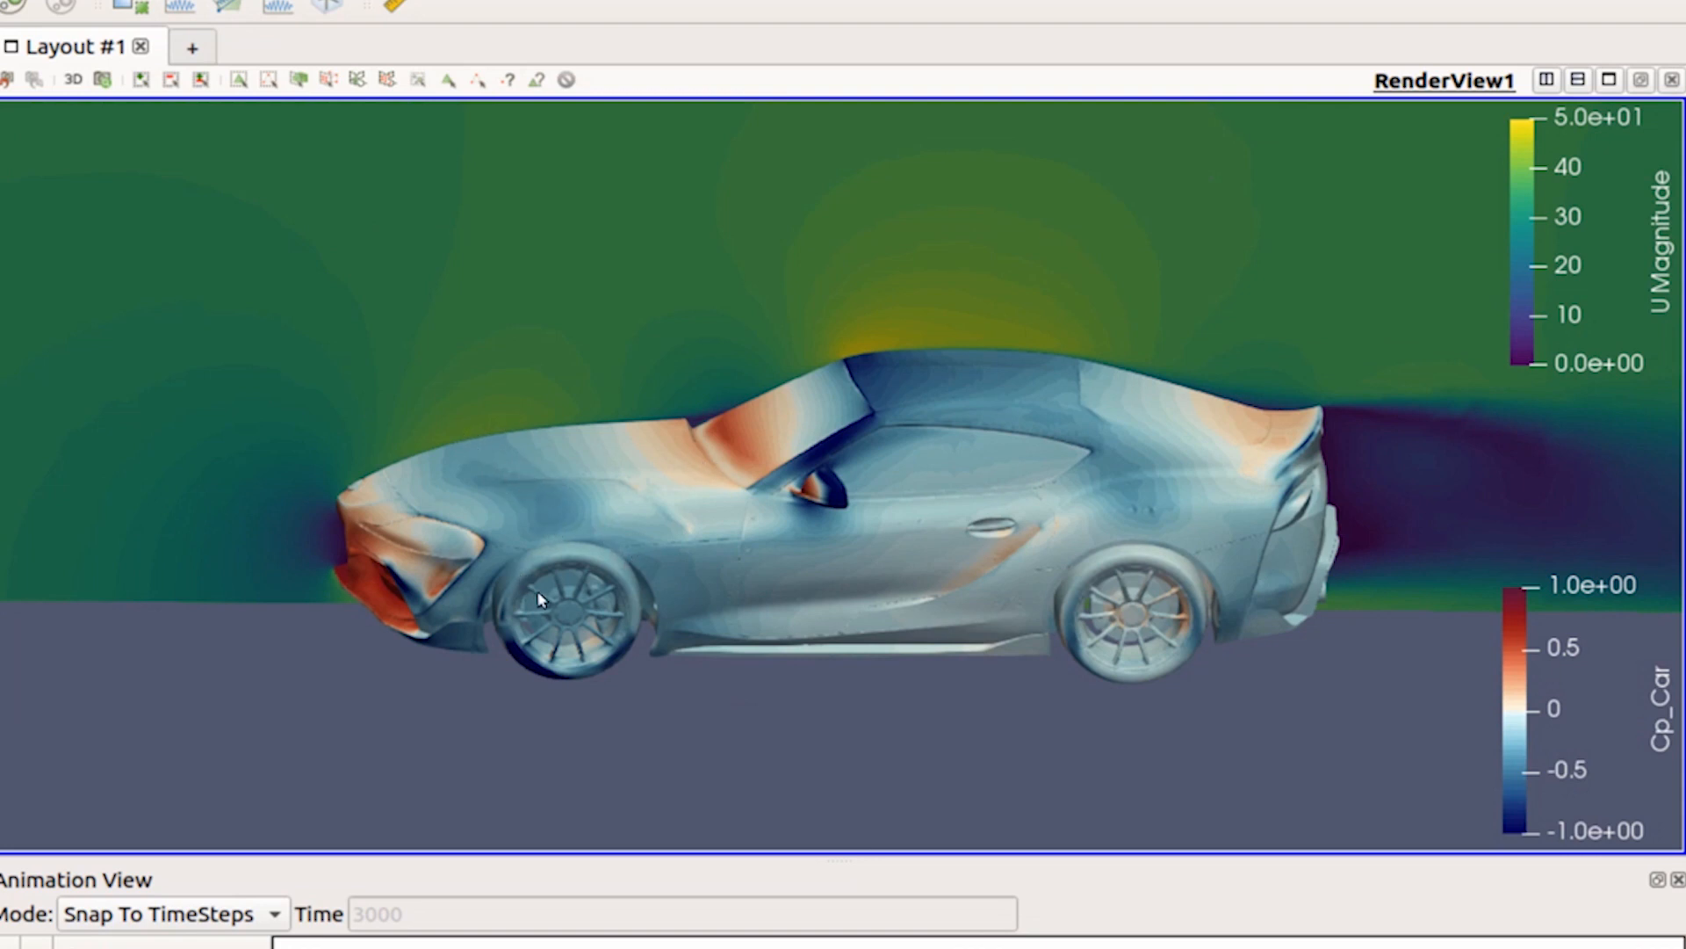
pyautogui.moveTo(572, 483)
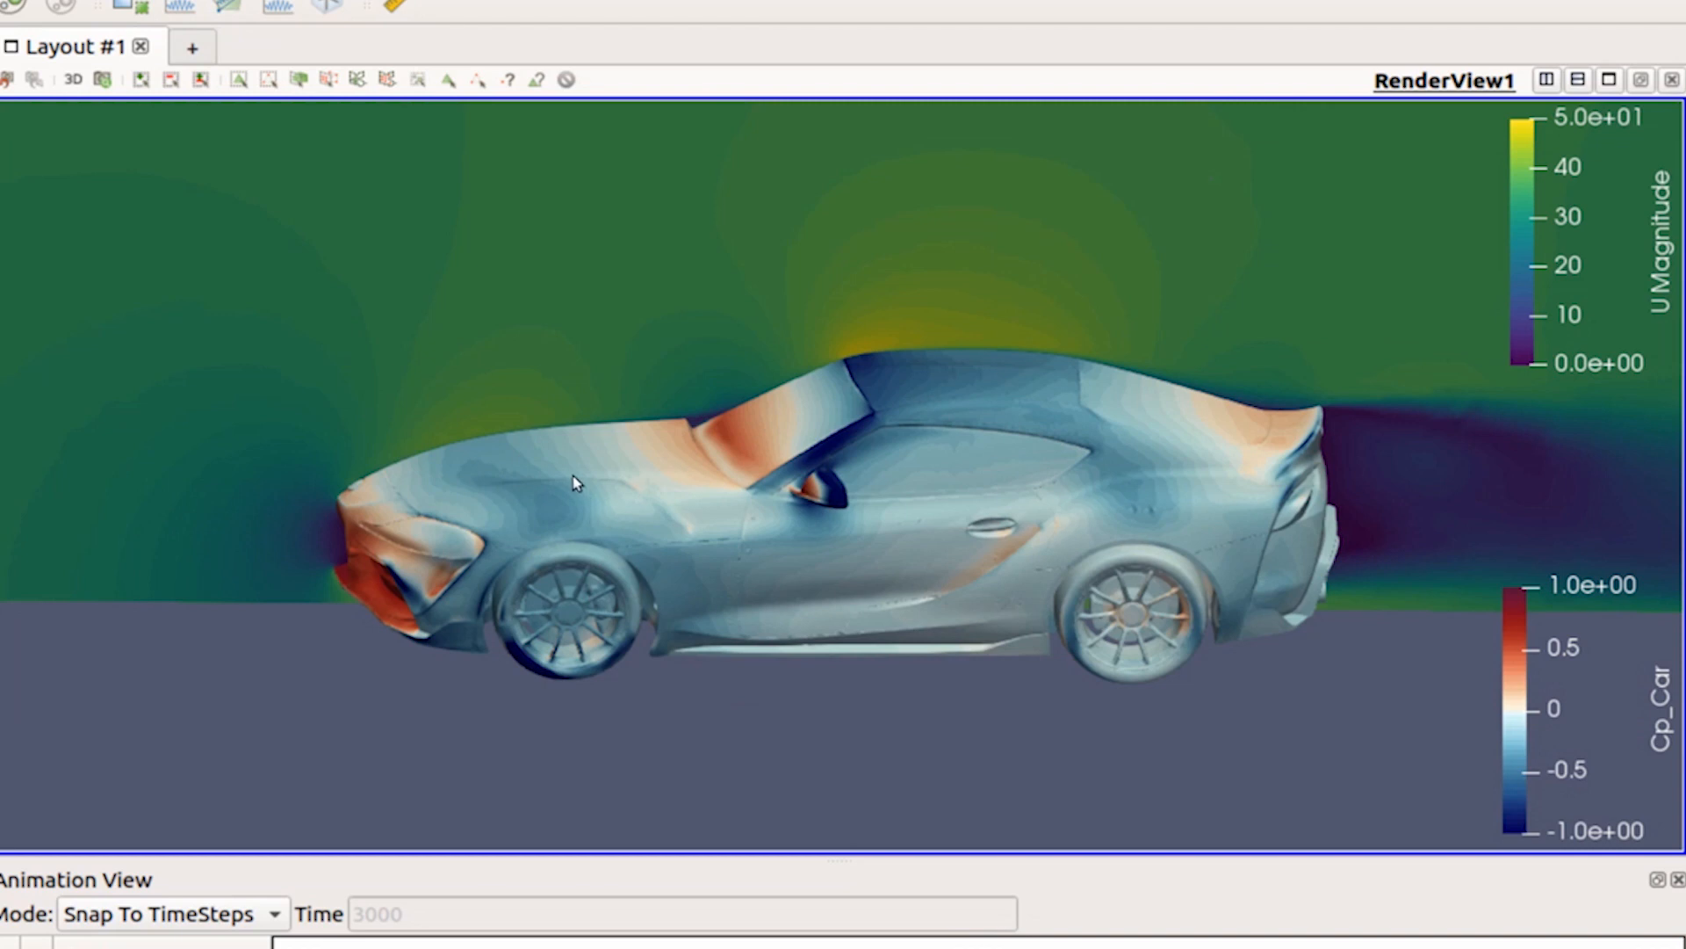
pyautogui.moveTo(590, 527)
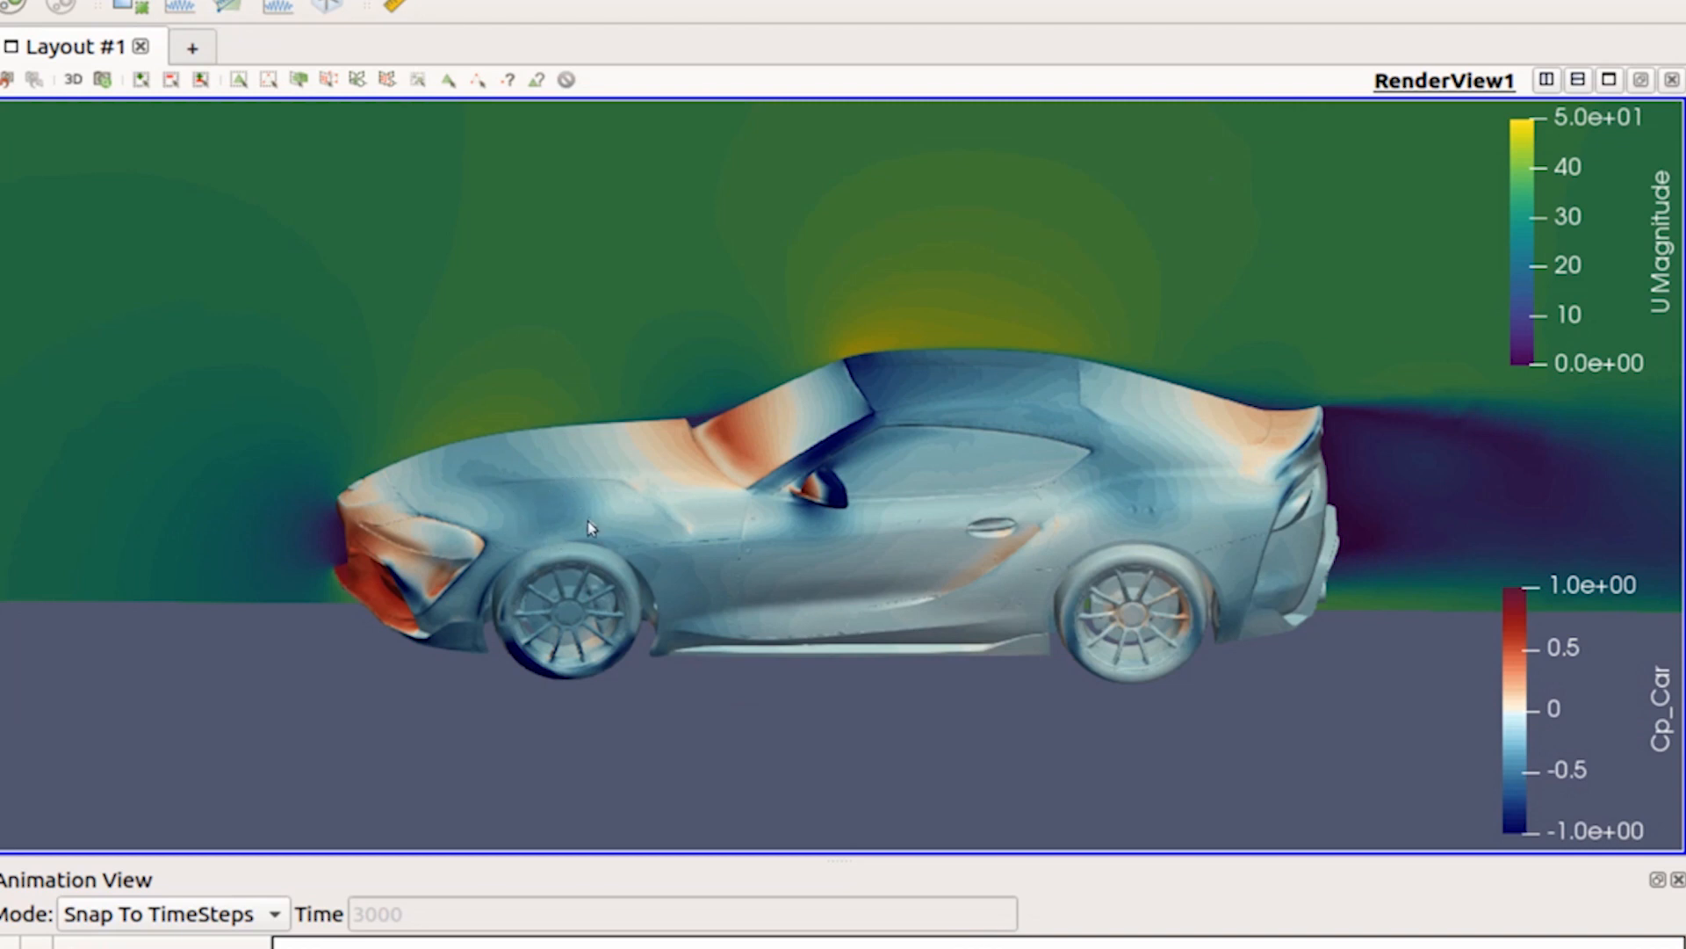
pyautogui.moveTo(528, 500)
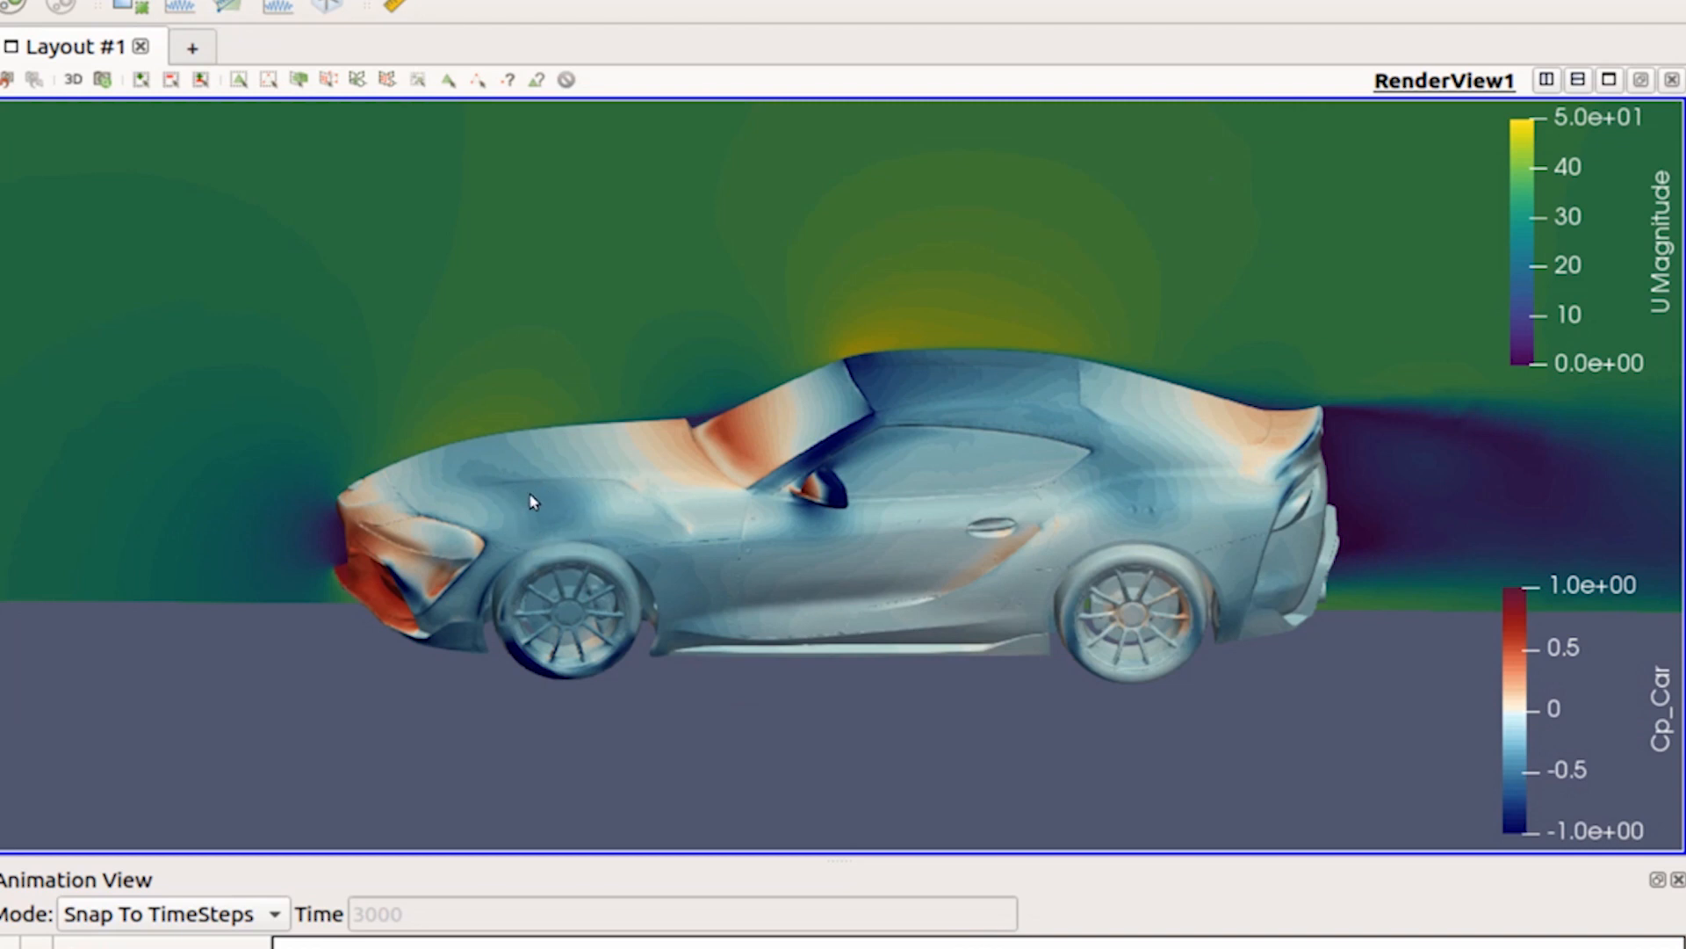
pyautogui.moveTo(485, 453)
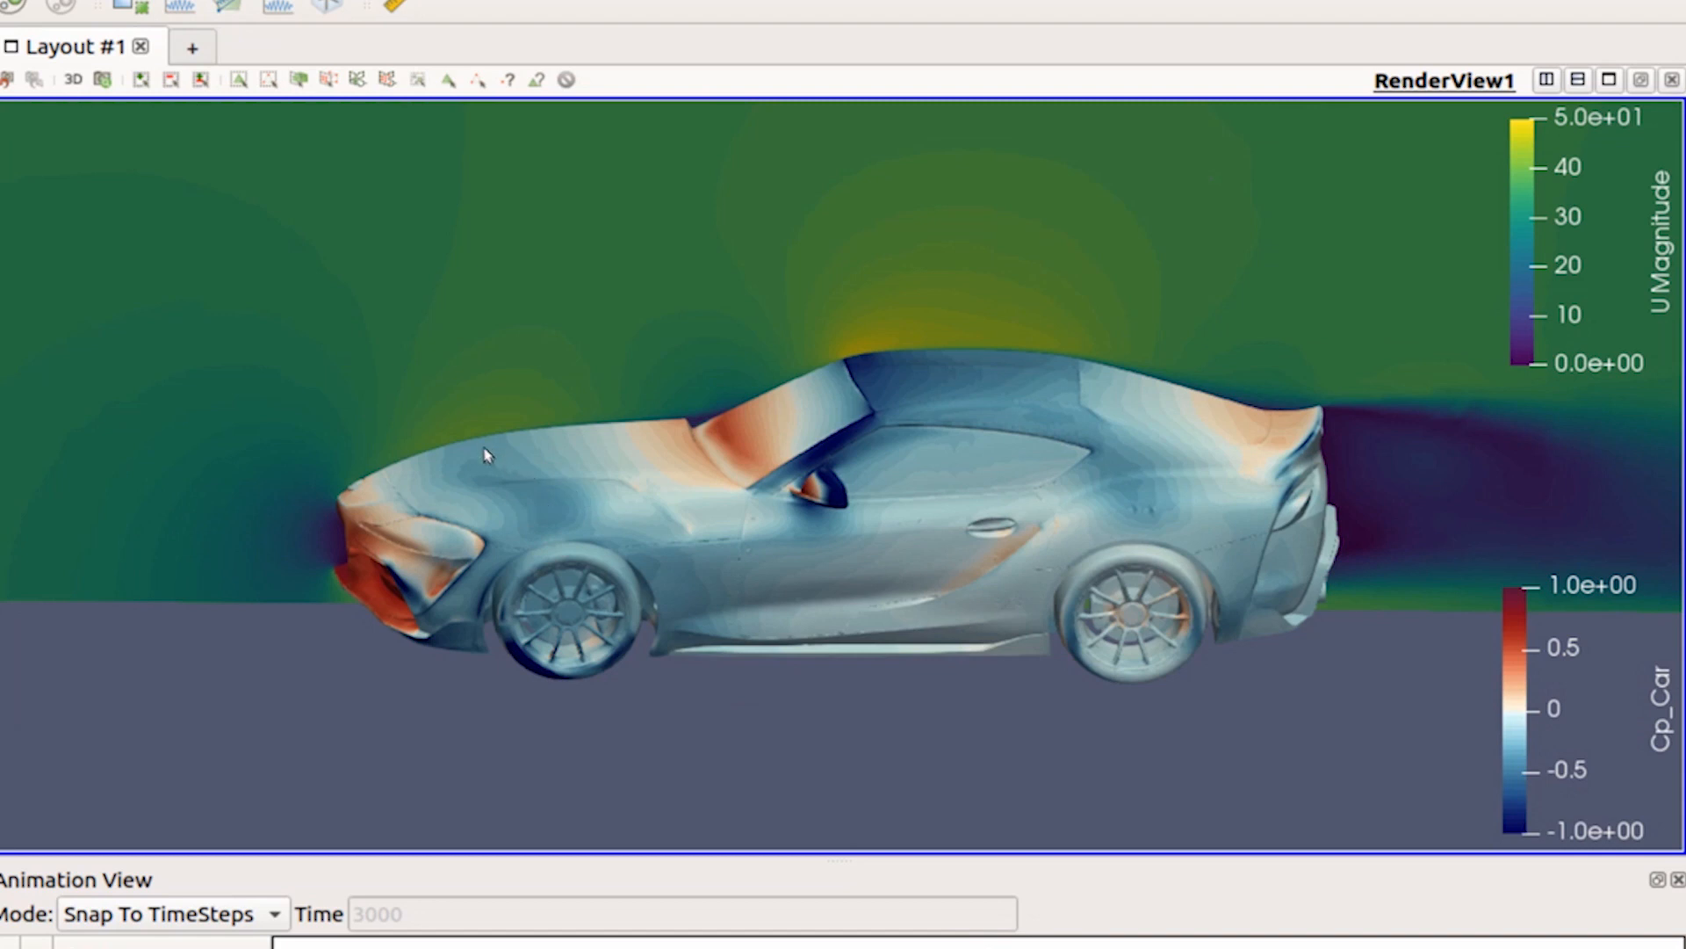
pyautogui.moveTo(529, 462)
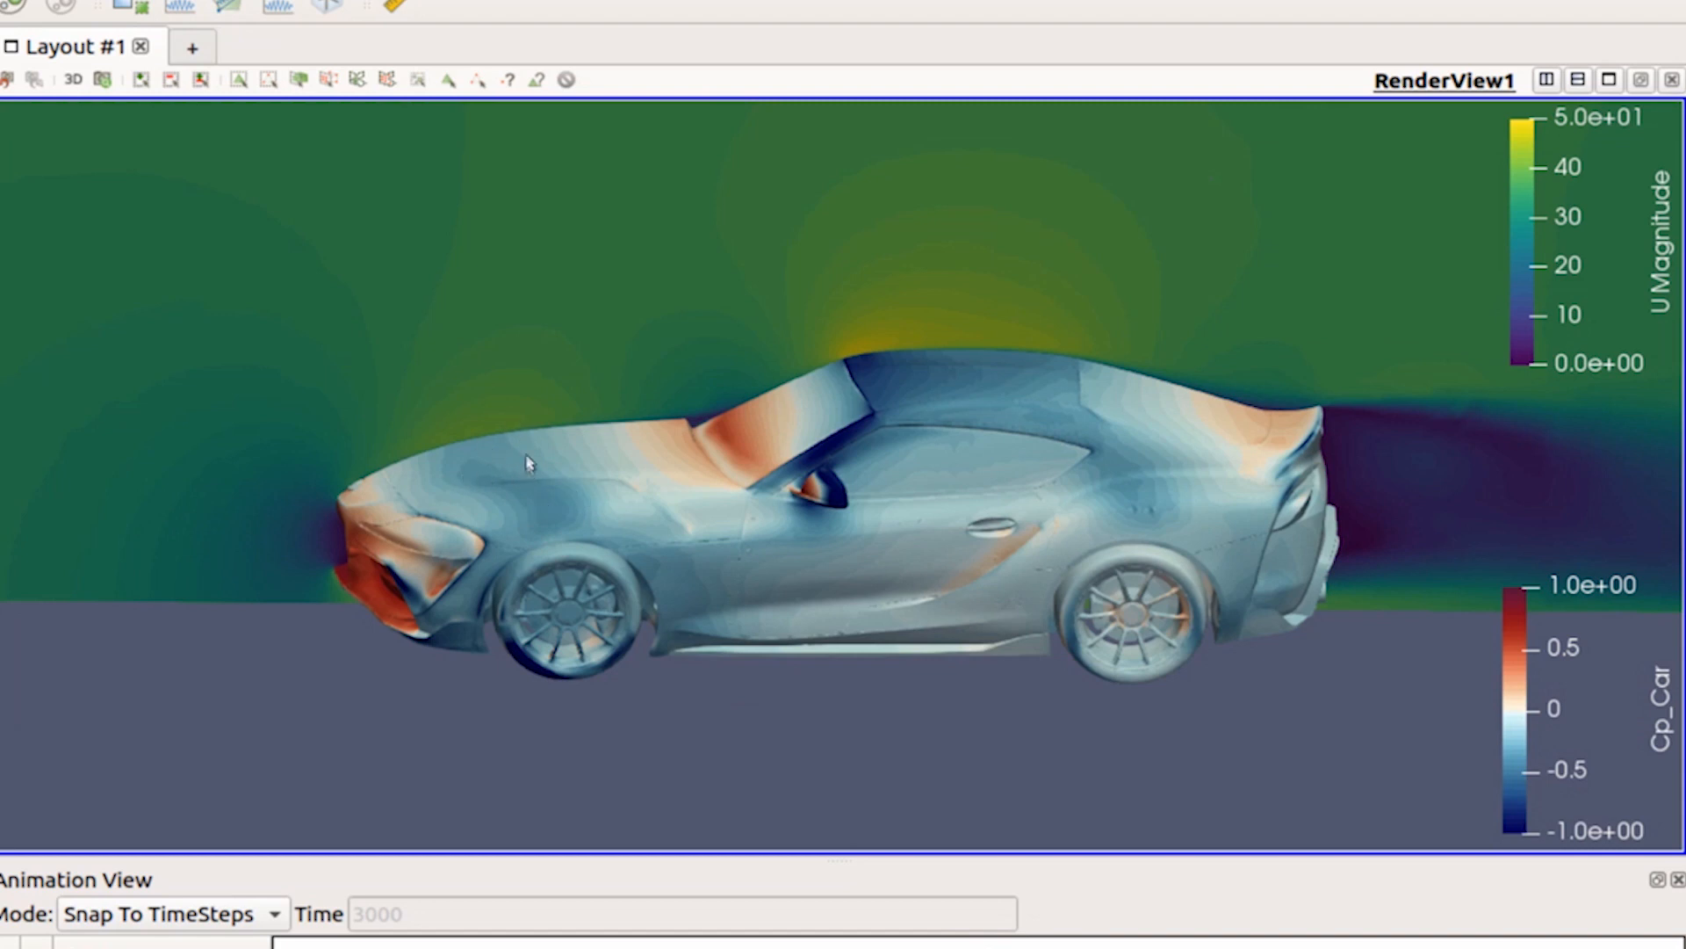
pyautogui.moveTo(497, 483)
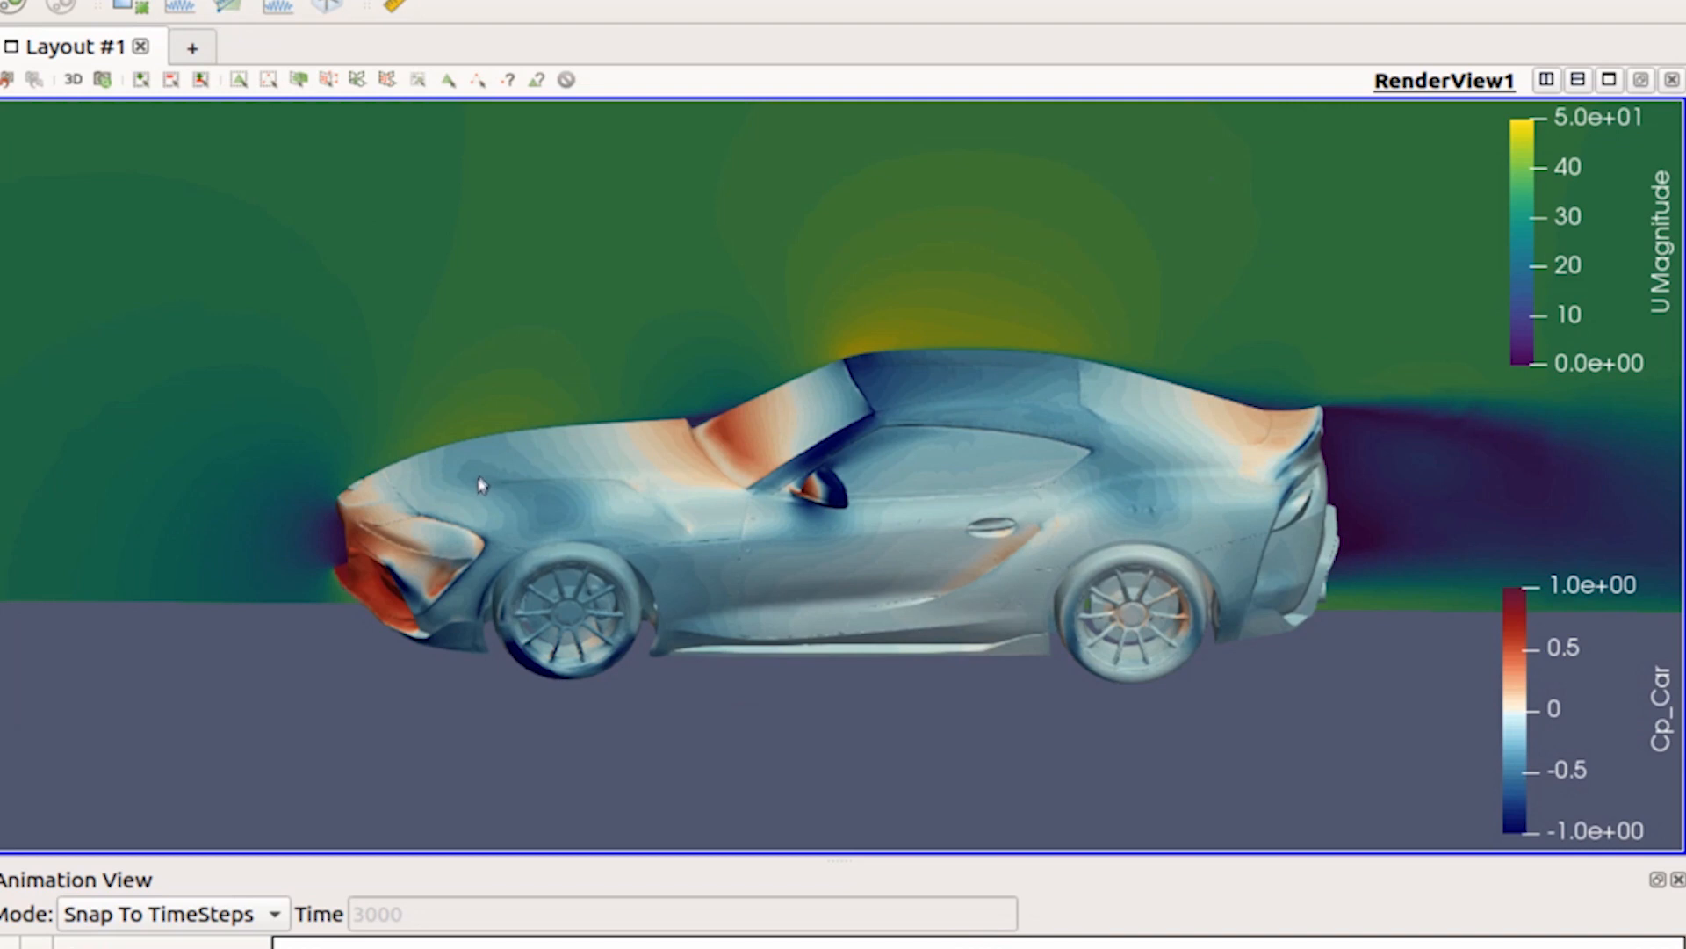
pyautogui.moveTo(446, 428)
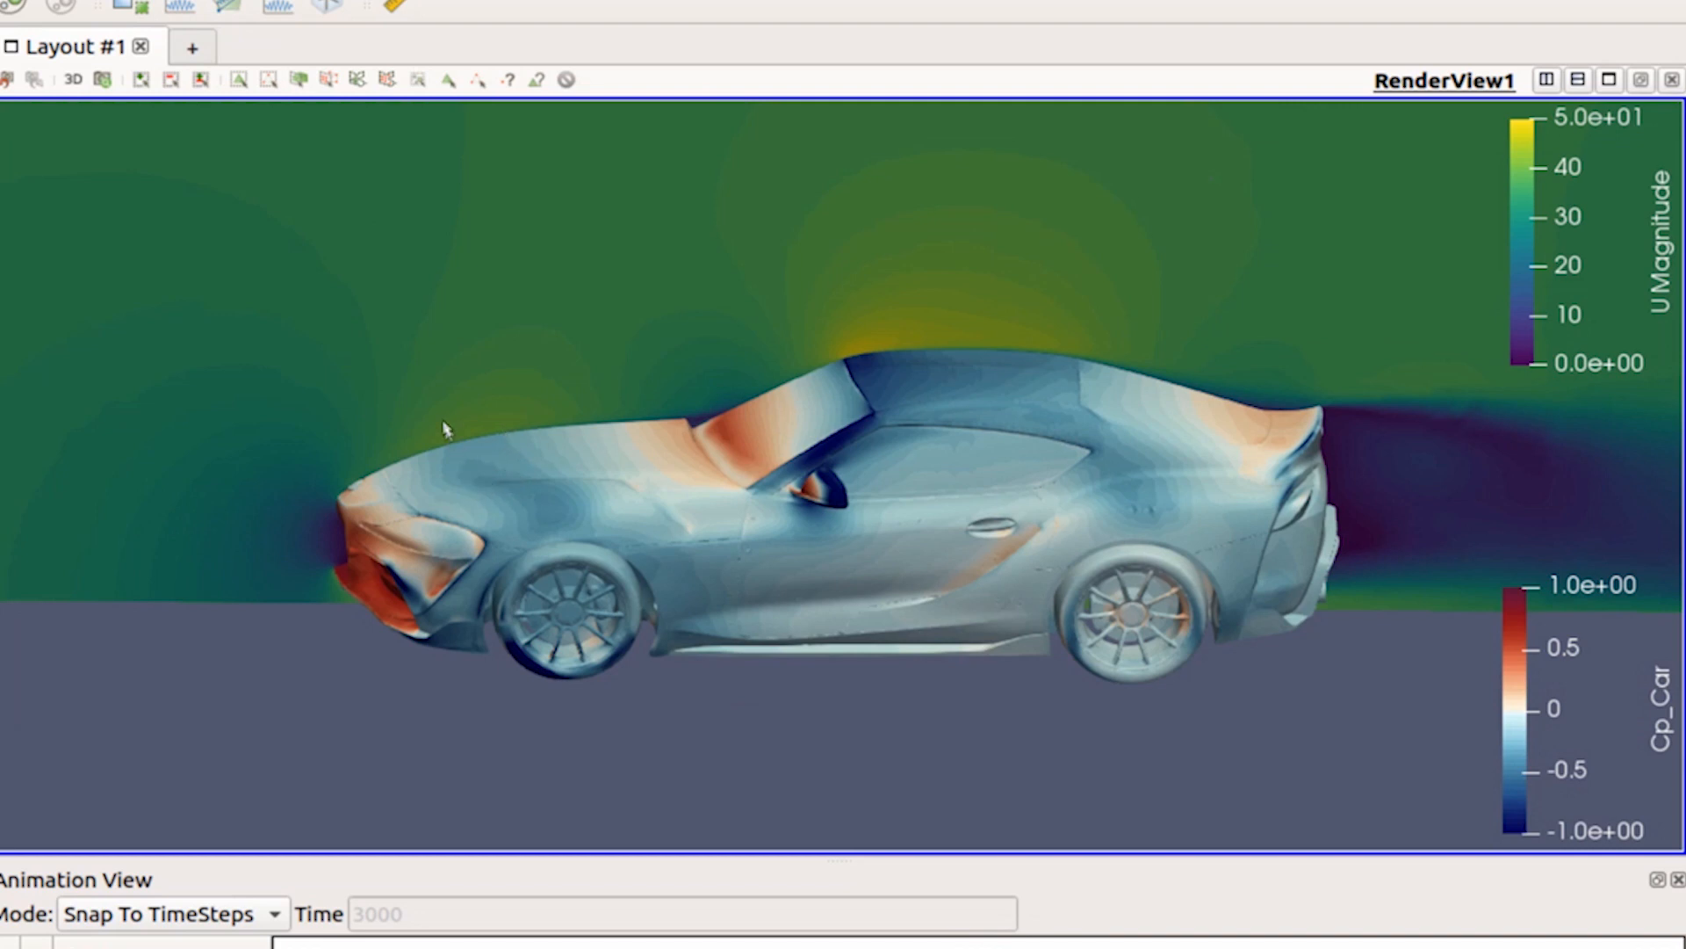
pyautogui.moveTo(431, 385)
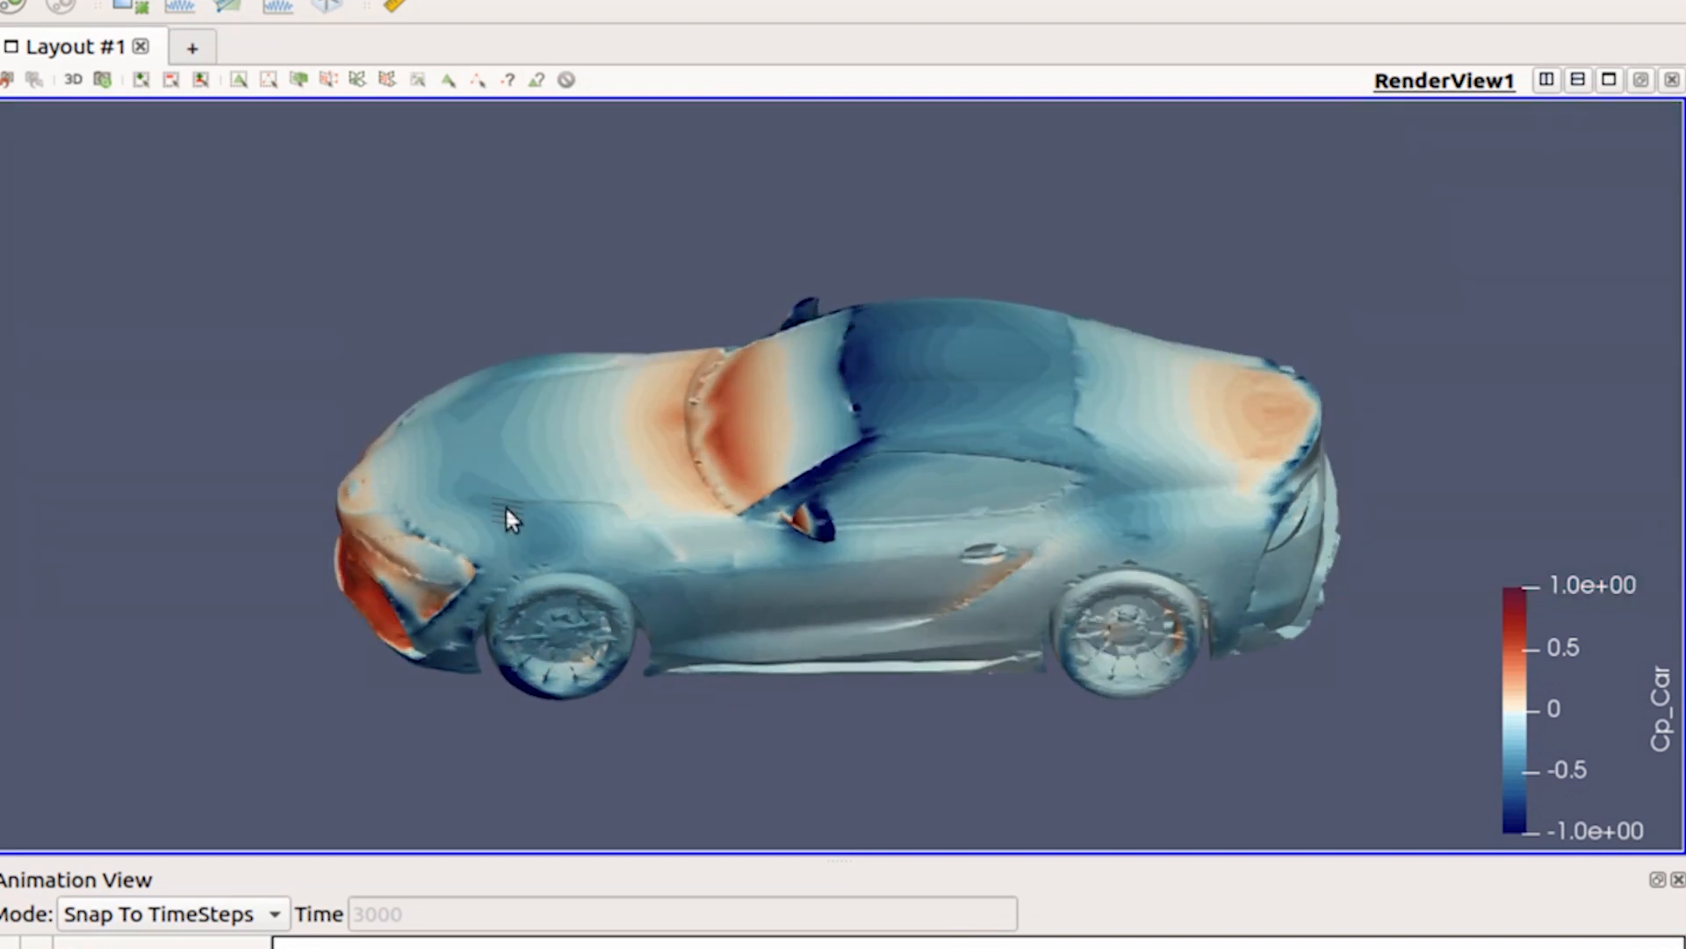
# Orbit the Cp-coloured car to a top-down view and tilt it slightly
pyautogui.moveTo(511, 519); pyautogui.dragTo(527, 386)
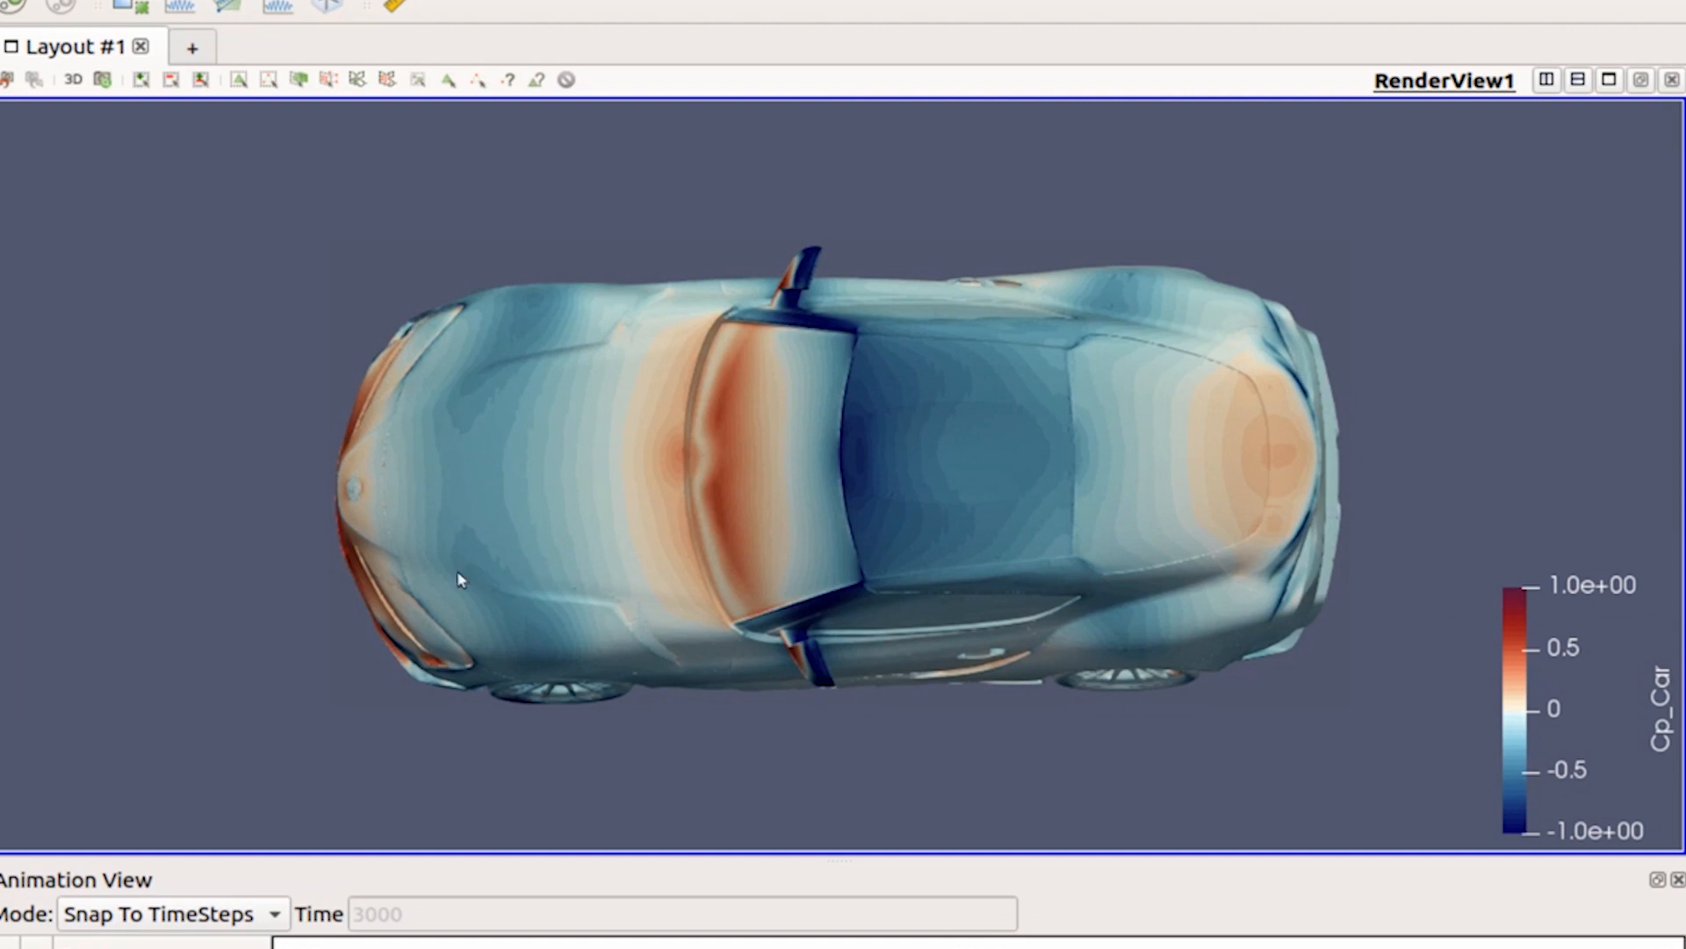
pyautogui.moveTo(513, 390)
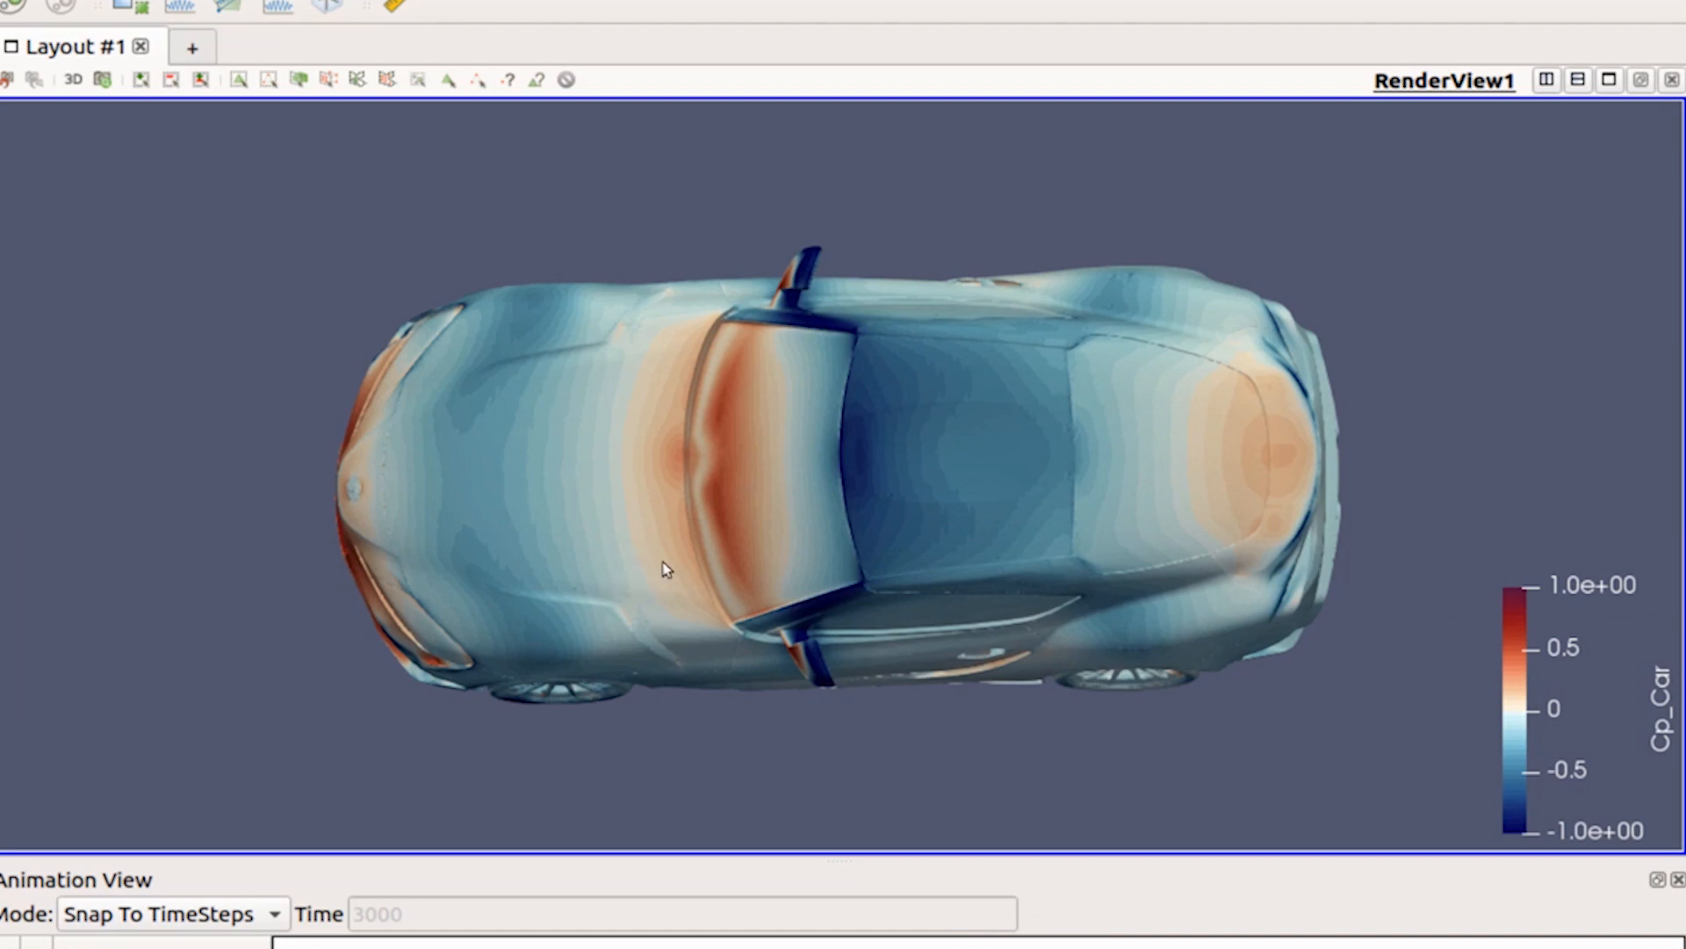
pyautogui.moveTo(654, 386)
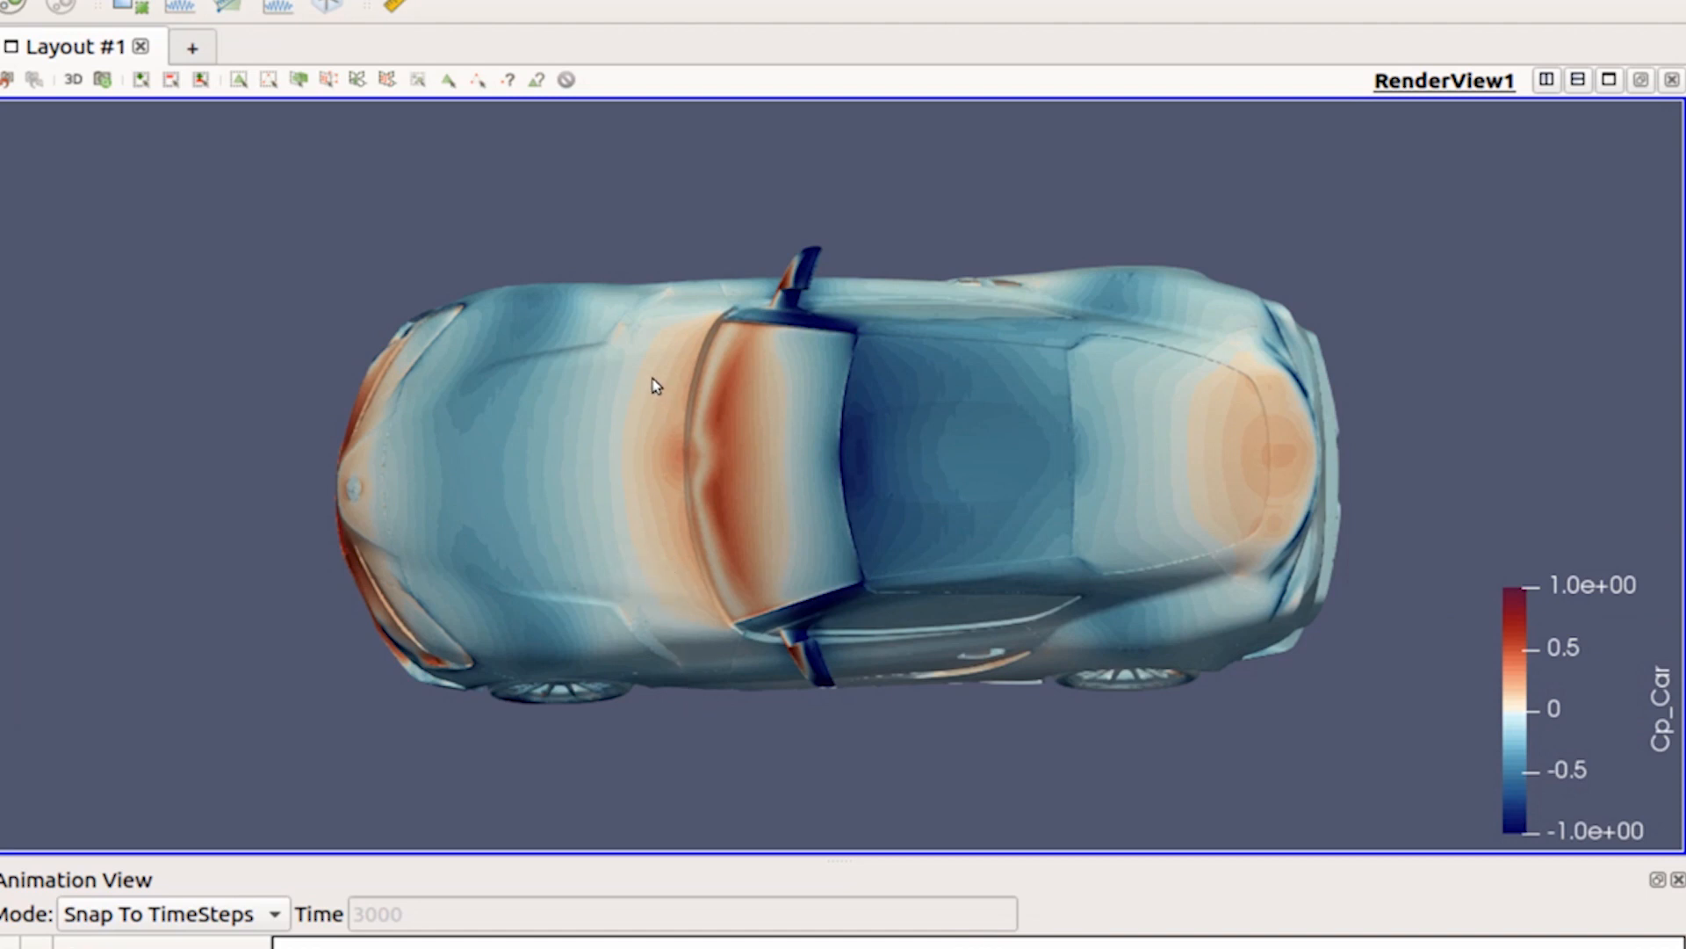
pyautogui.moveTo(657, 311)
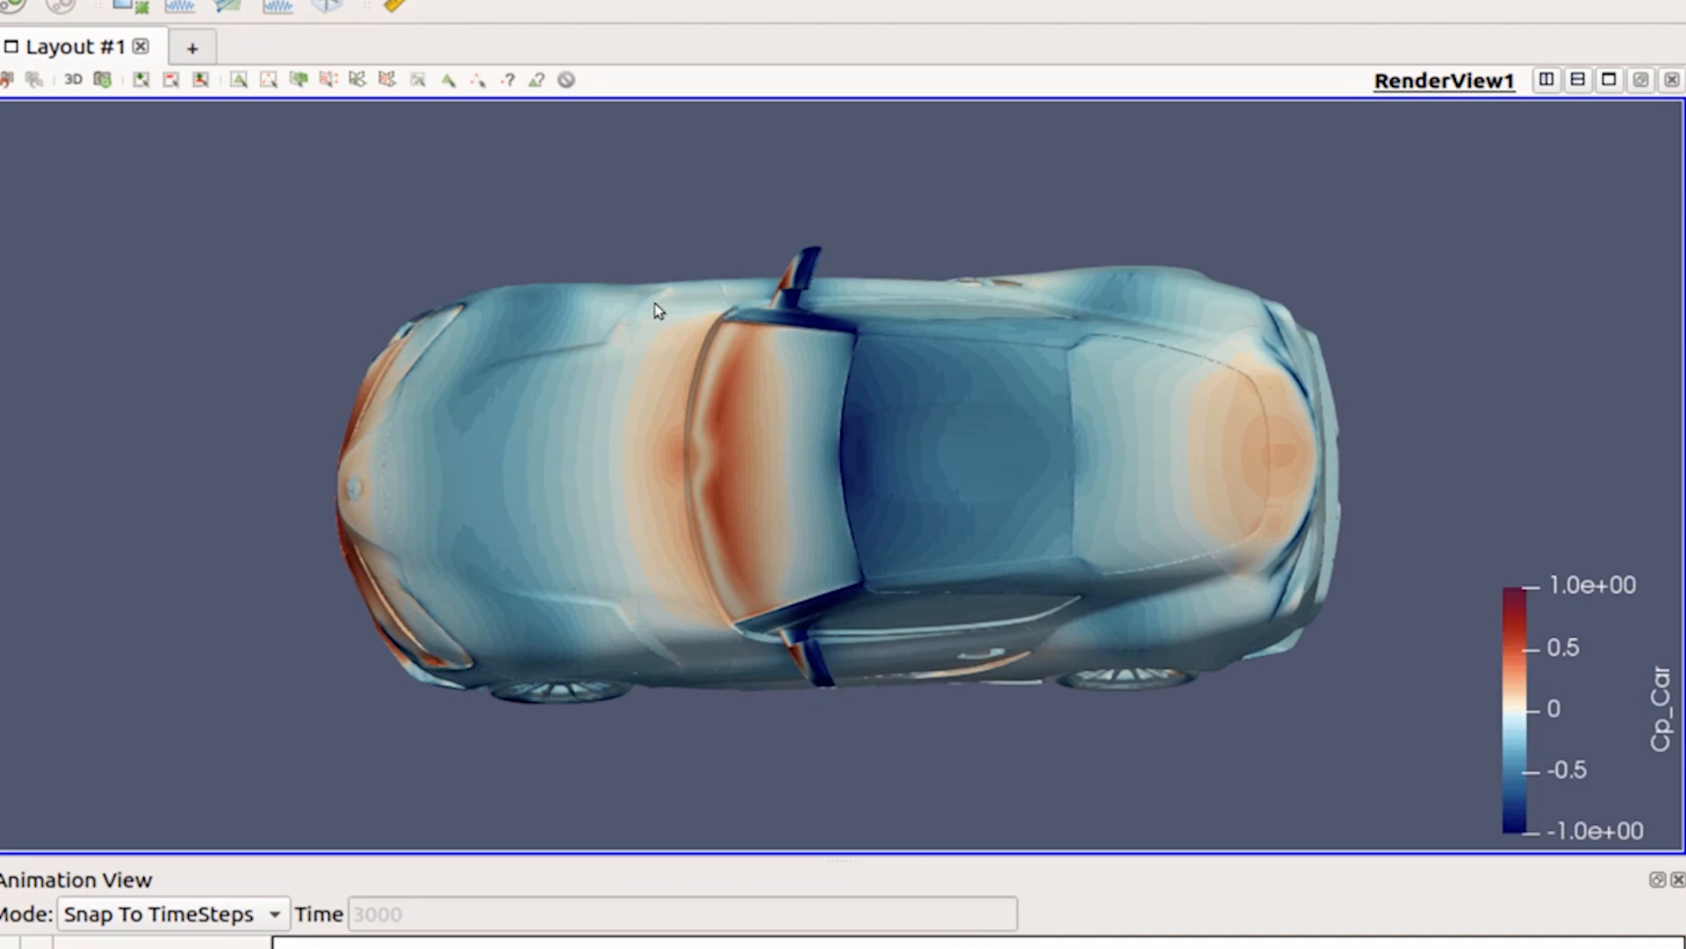
pyautogui.moveTo(659, 669)
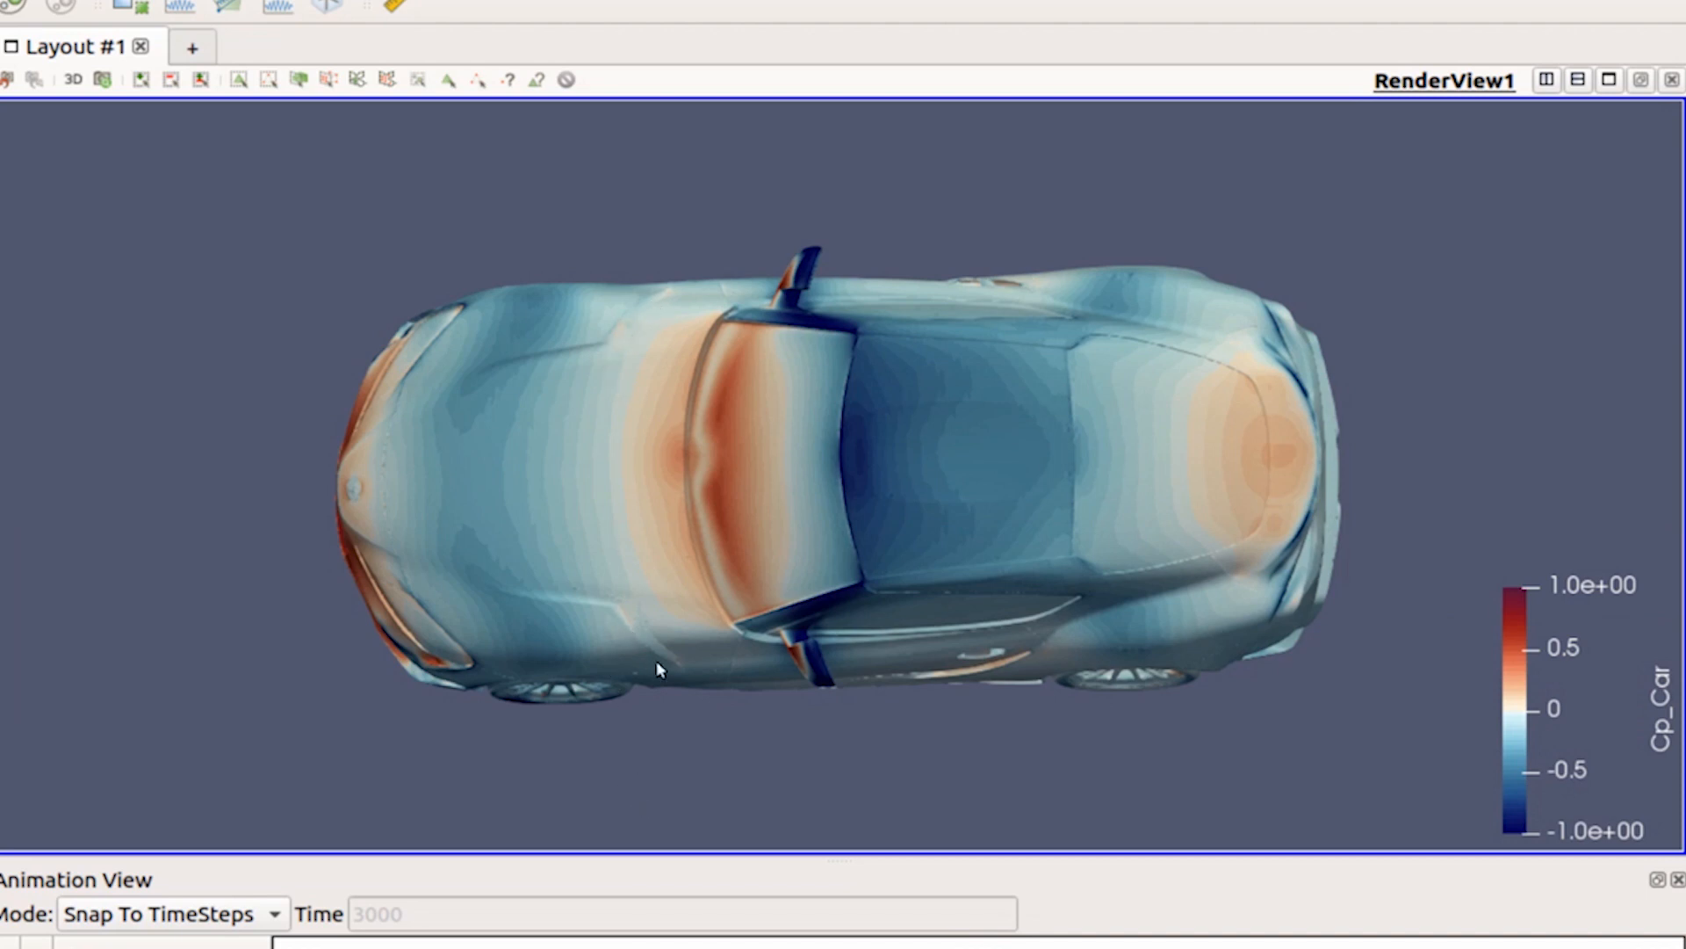
pyautogui.moveTo(632, 623)
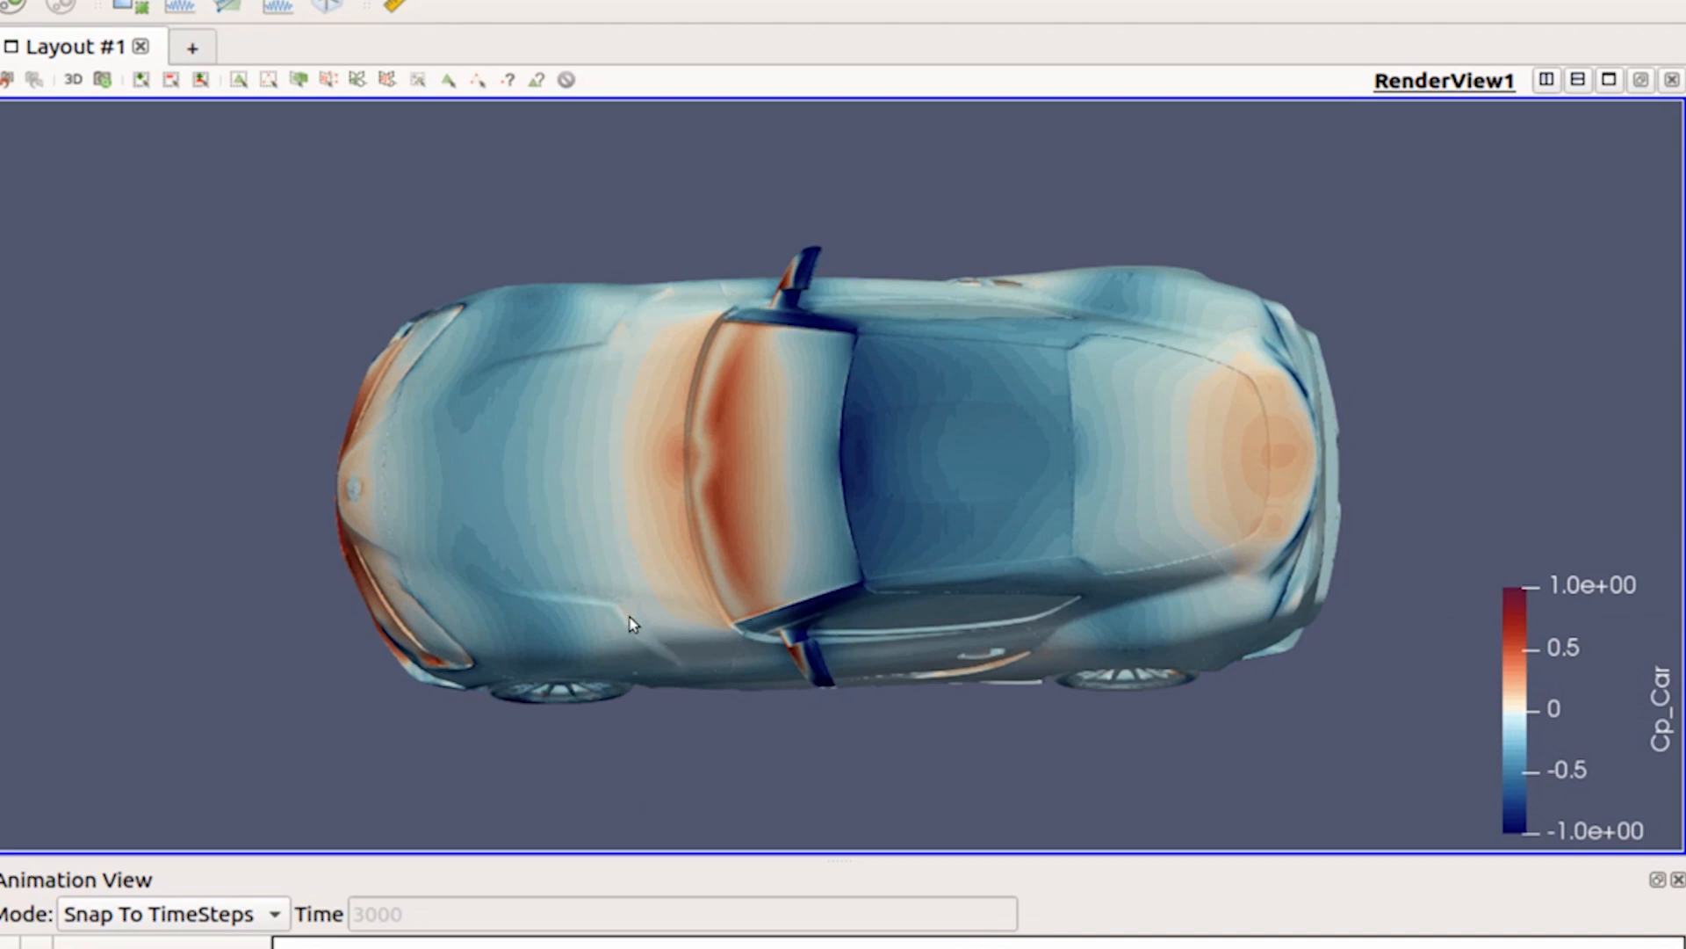
pyautogui.moveTo(620, 581)
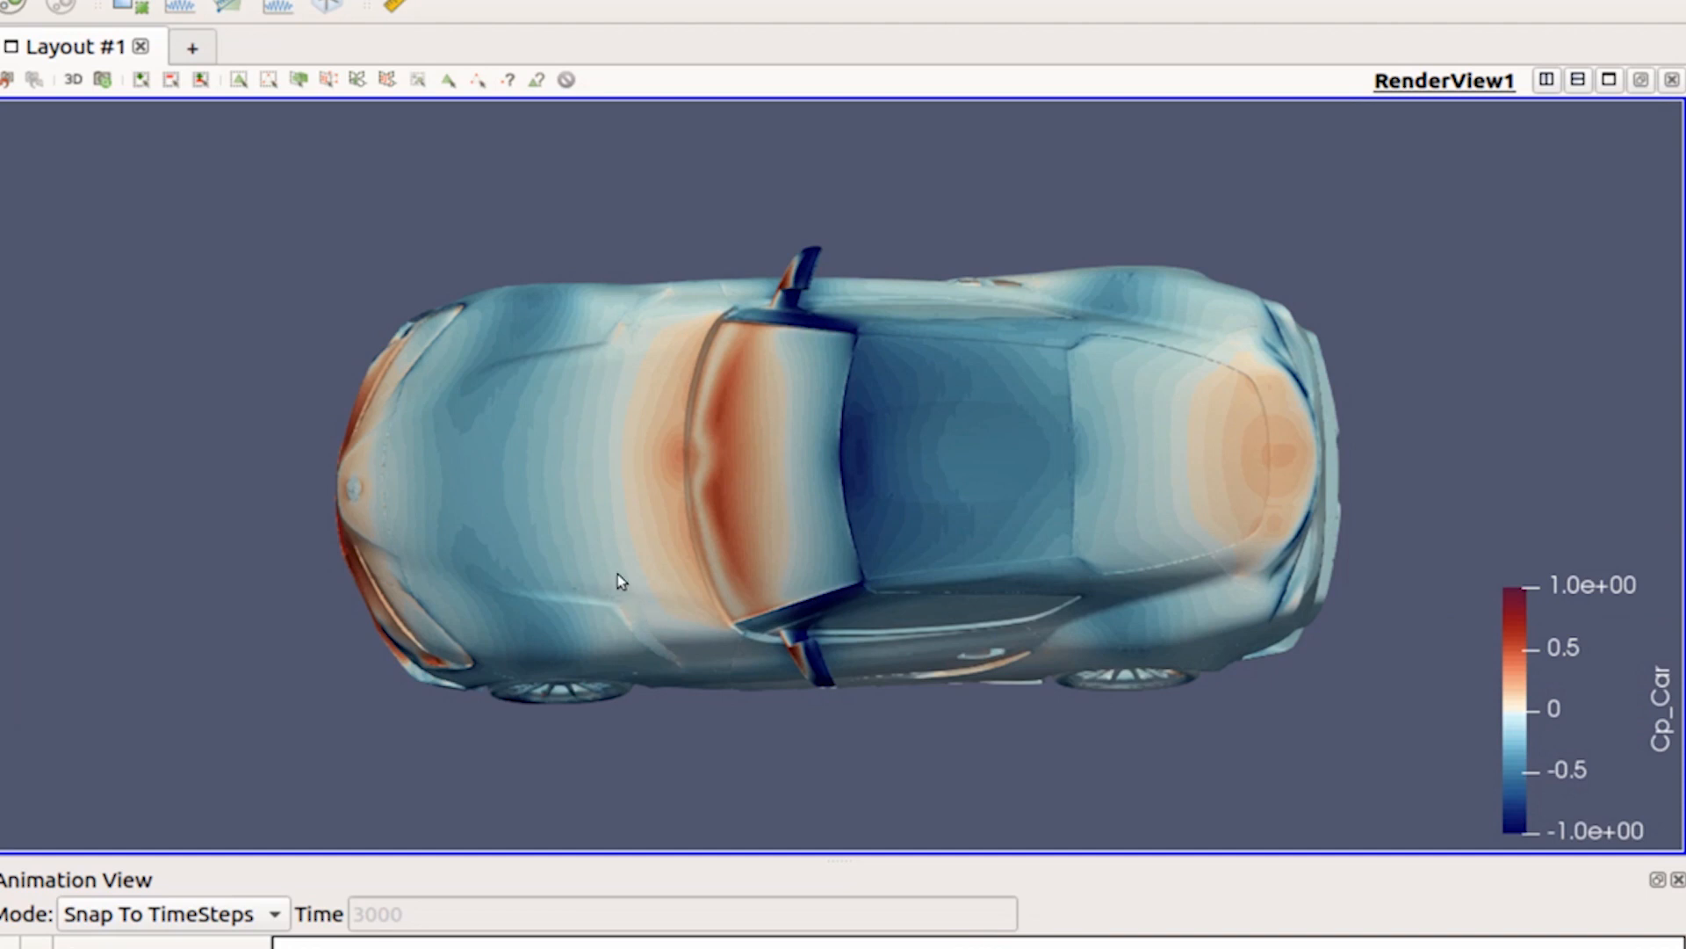
pyautogui.moveTo(654, 628)
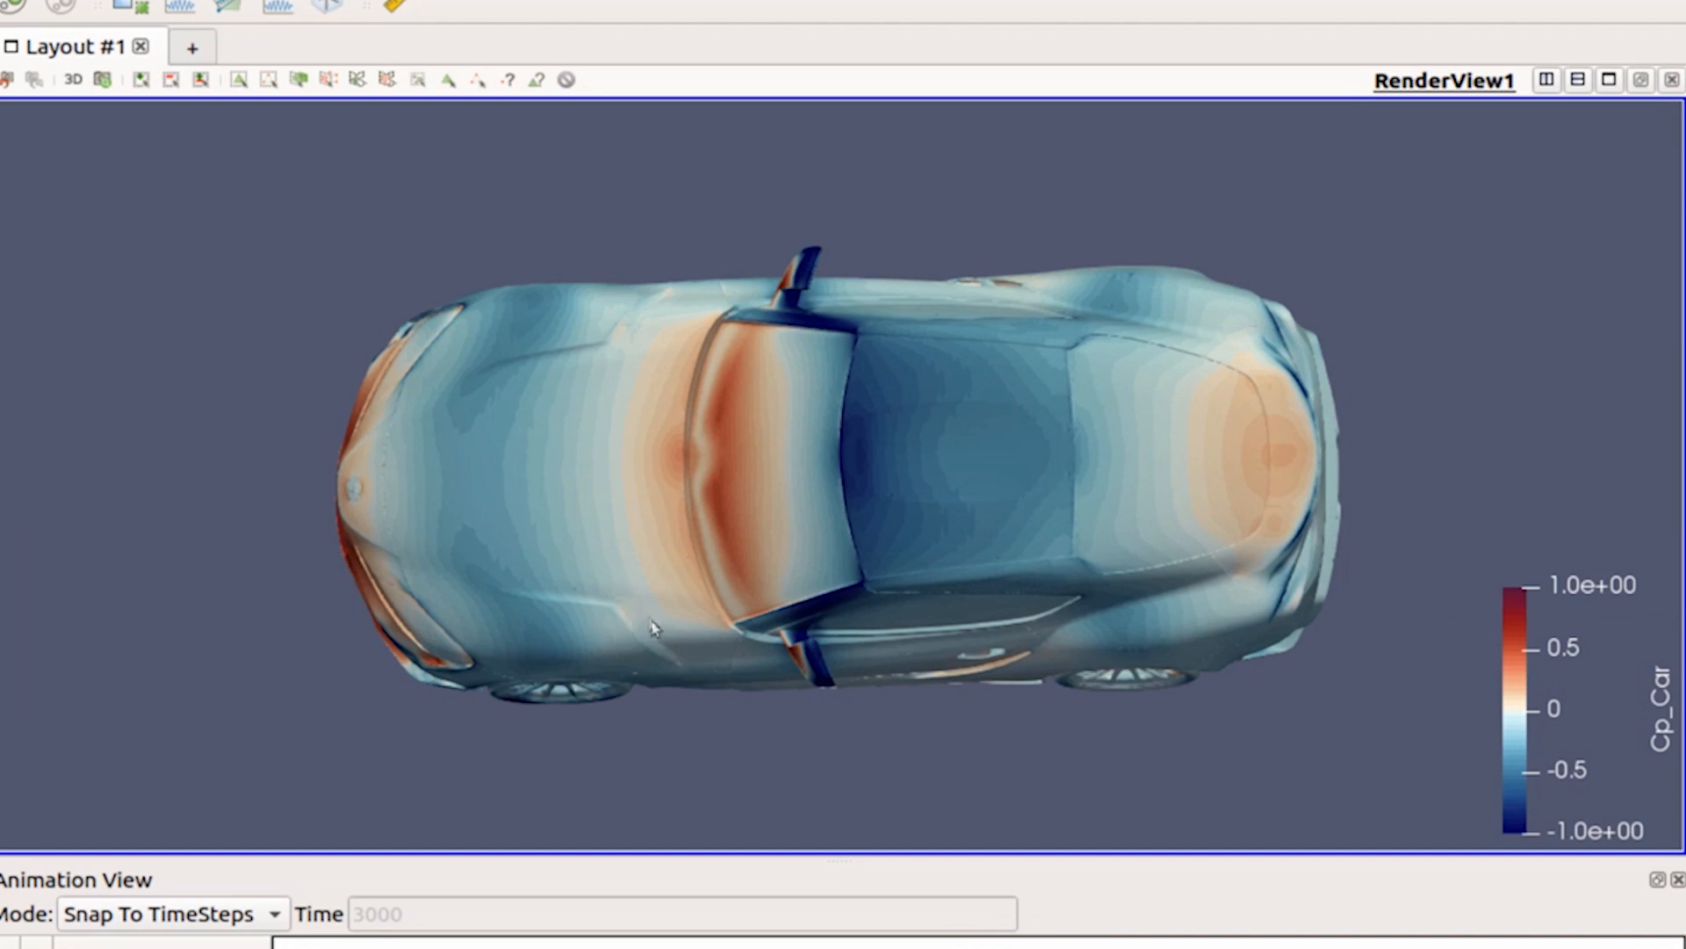
pyautogui.moveTo(629, 623)
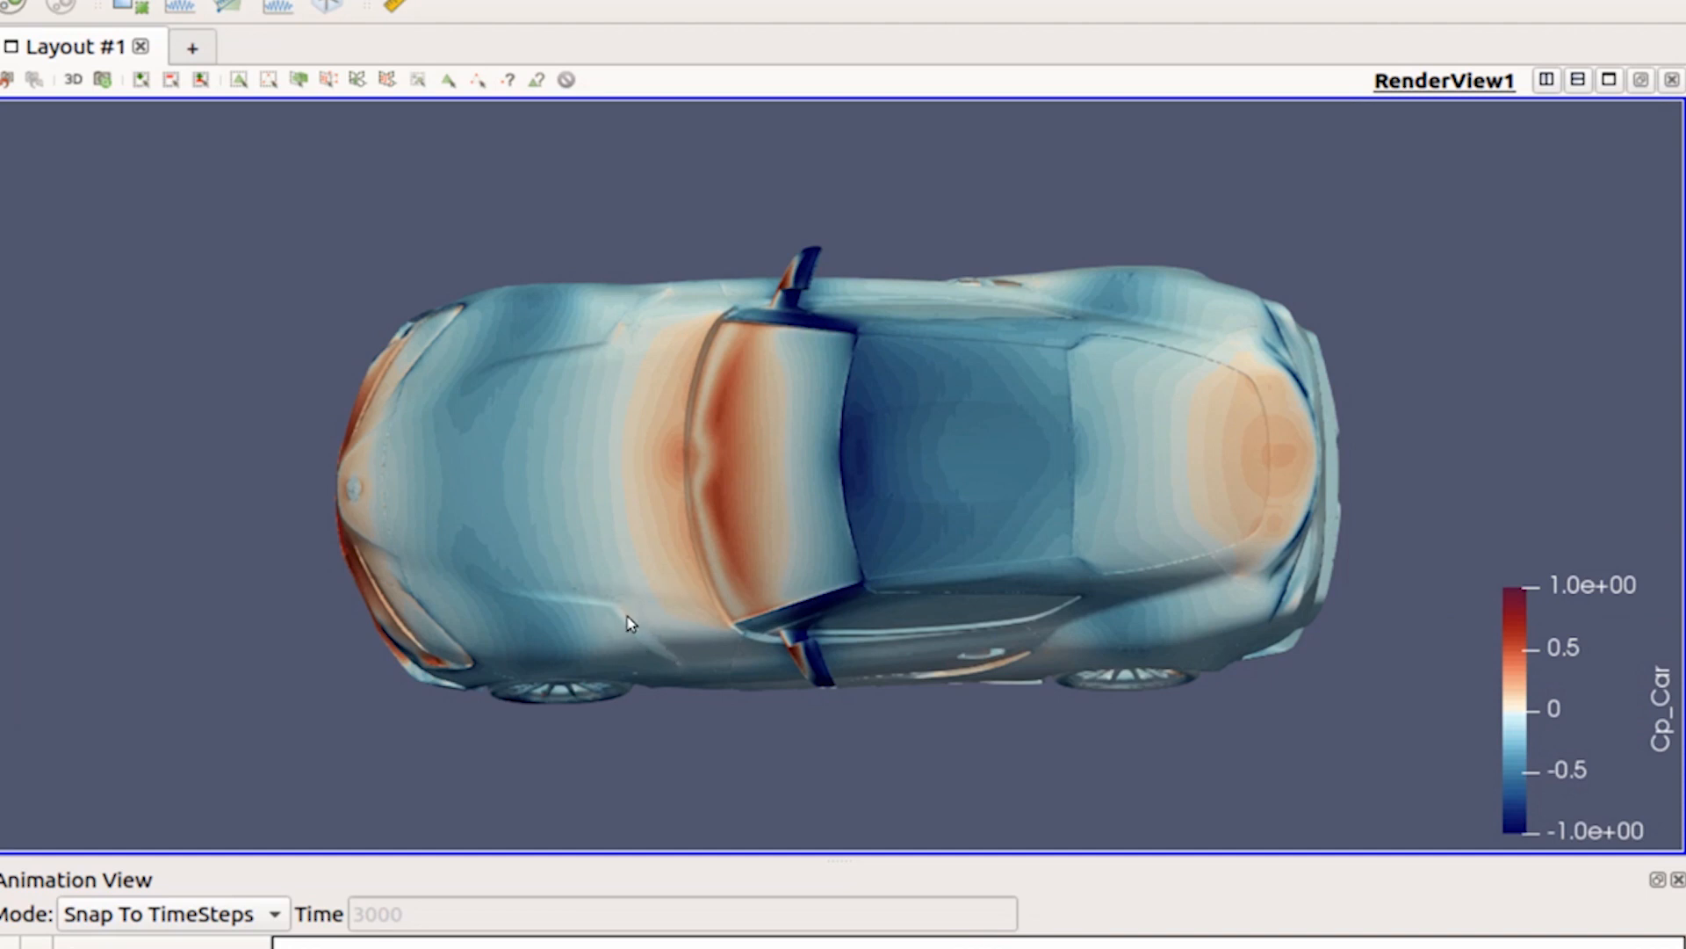
pyautogui.moveTo(629, 337)
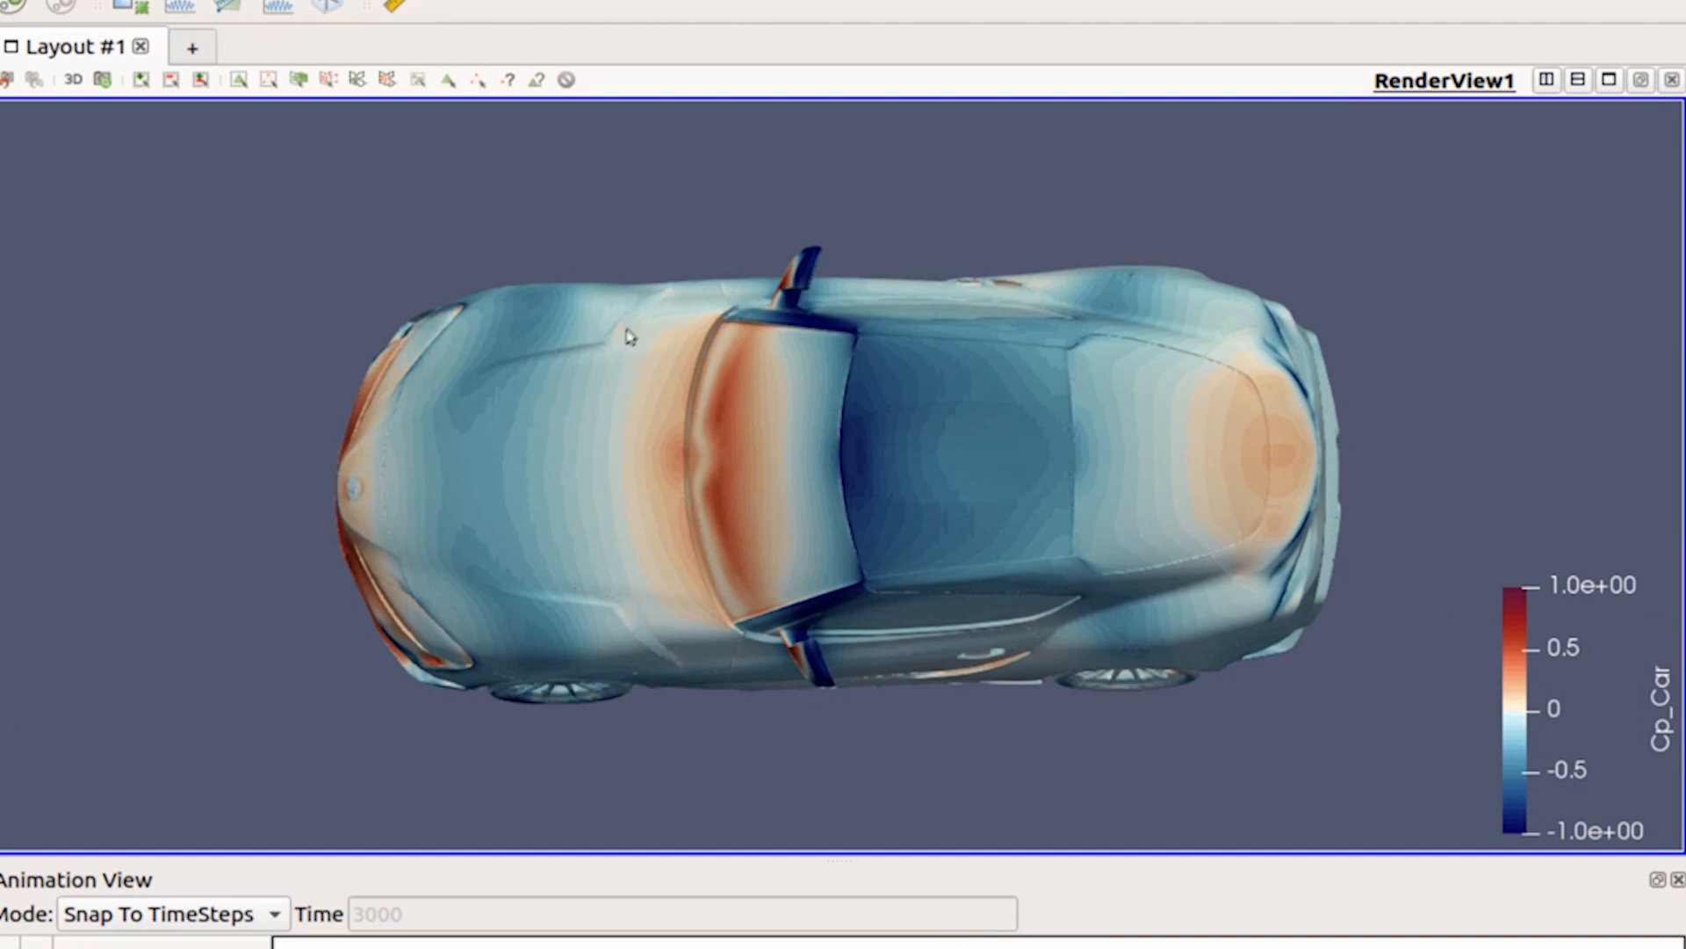
pyautogui.moveTo(692, 281)
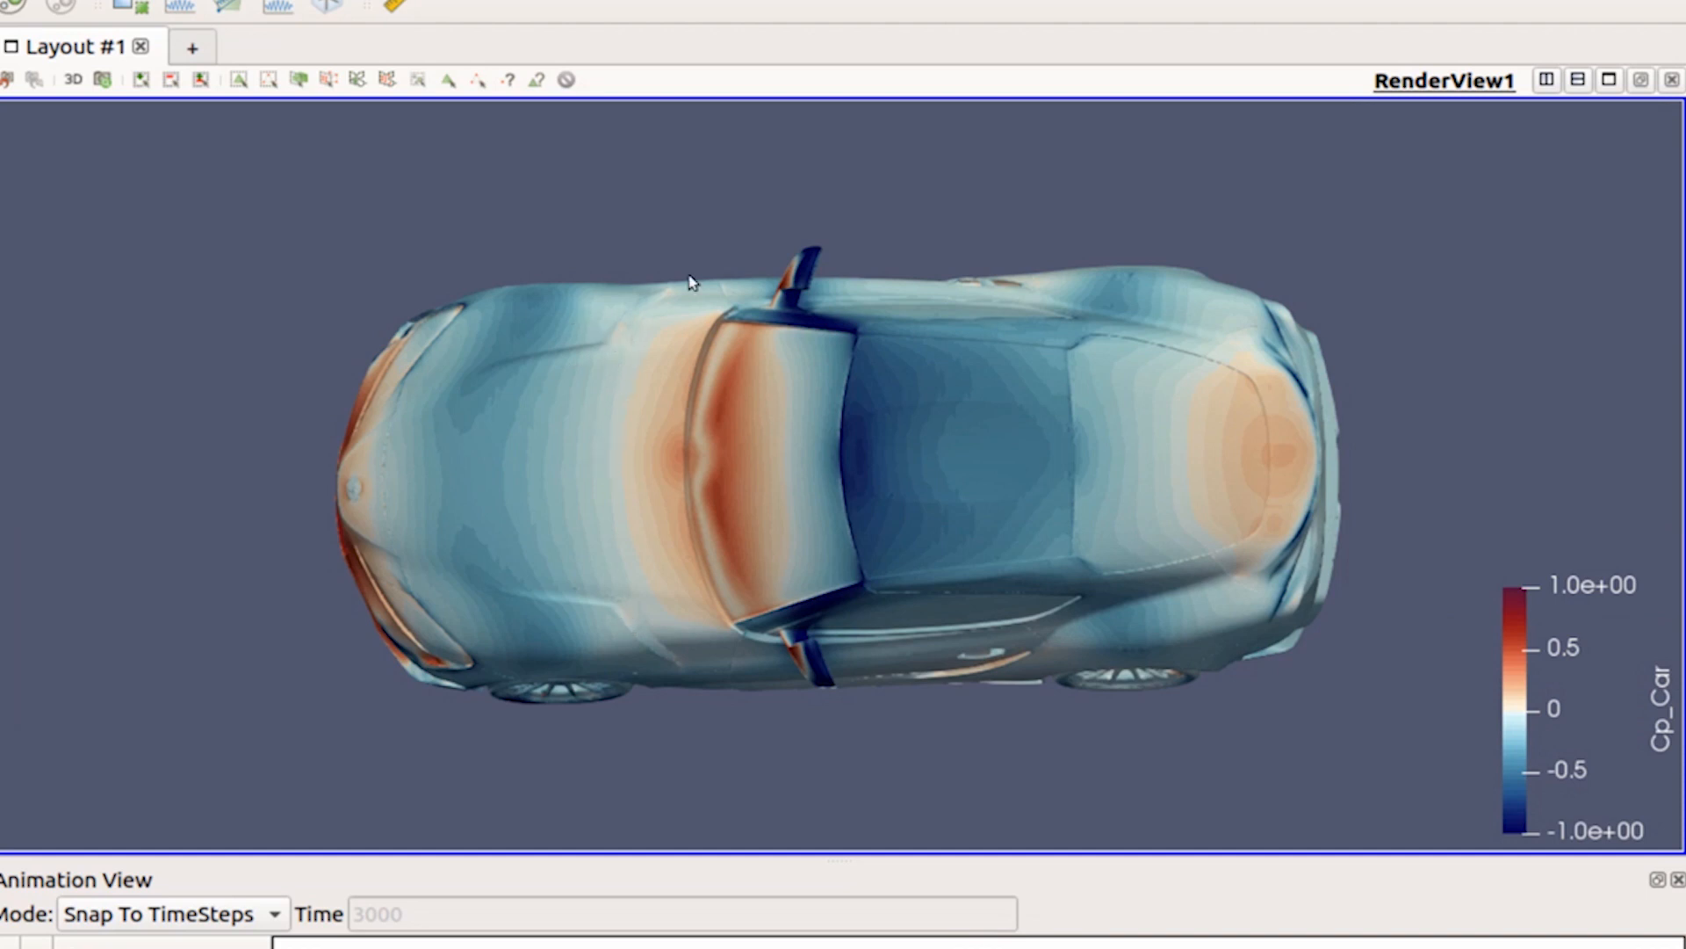
pyautogui.moveTo(627, 330)
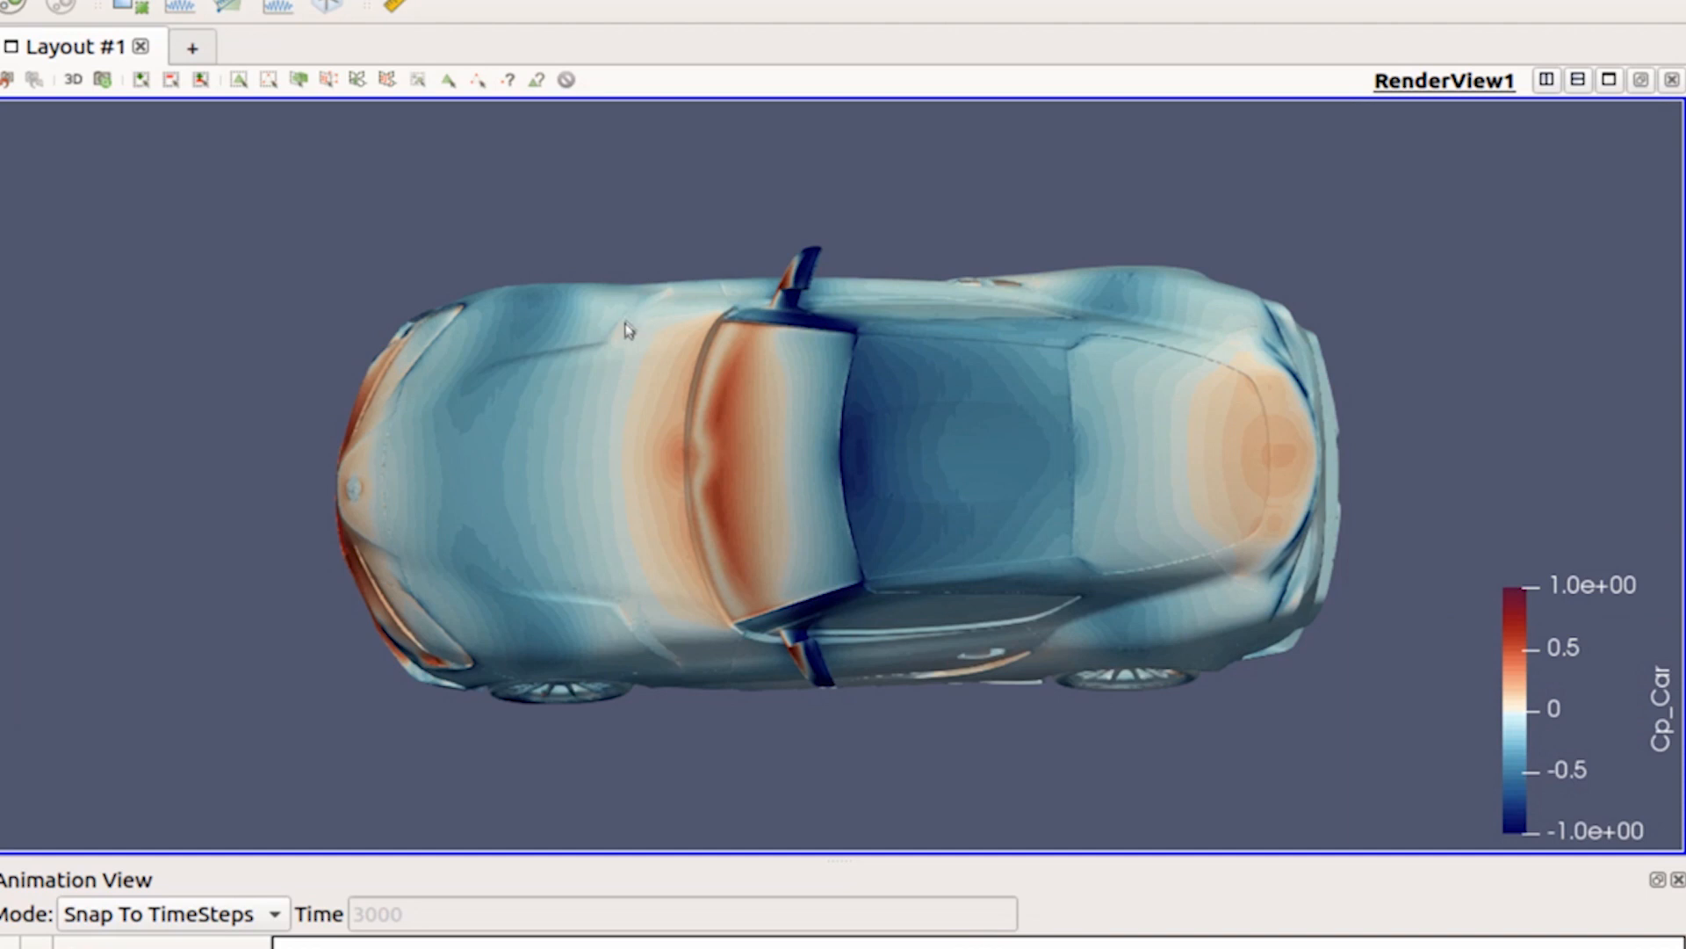
pyautogui.moveTo(659, 668)
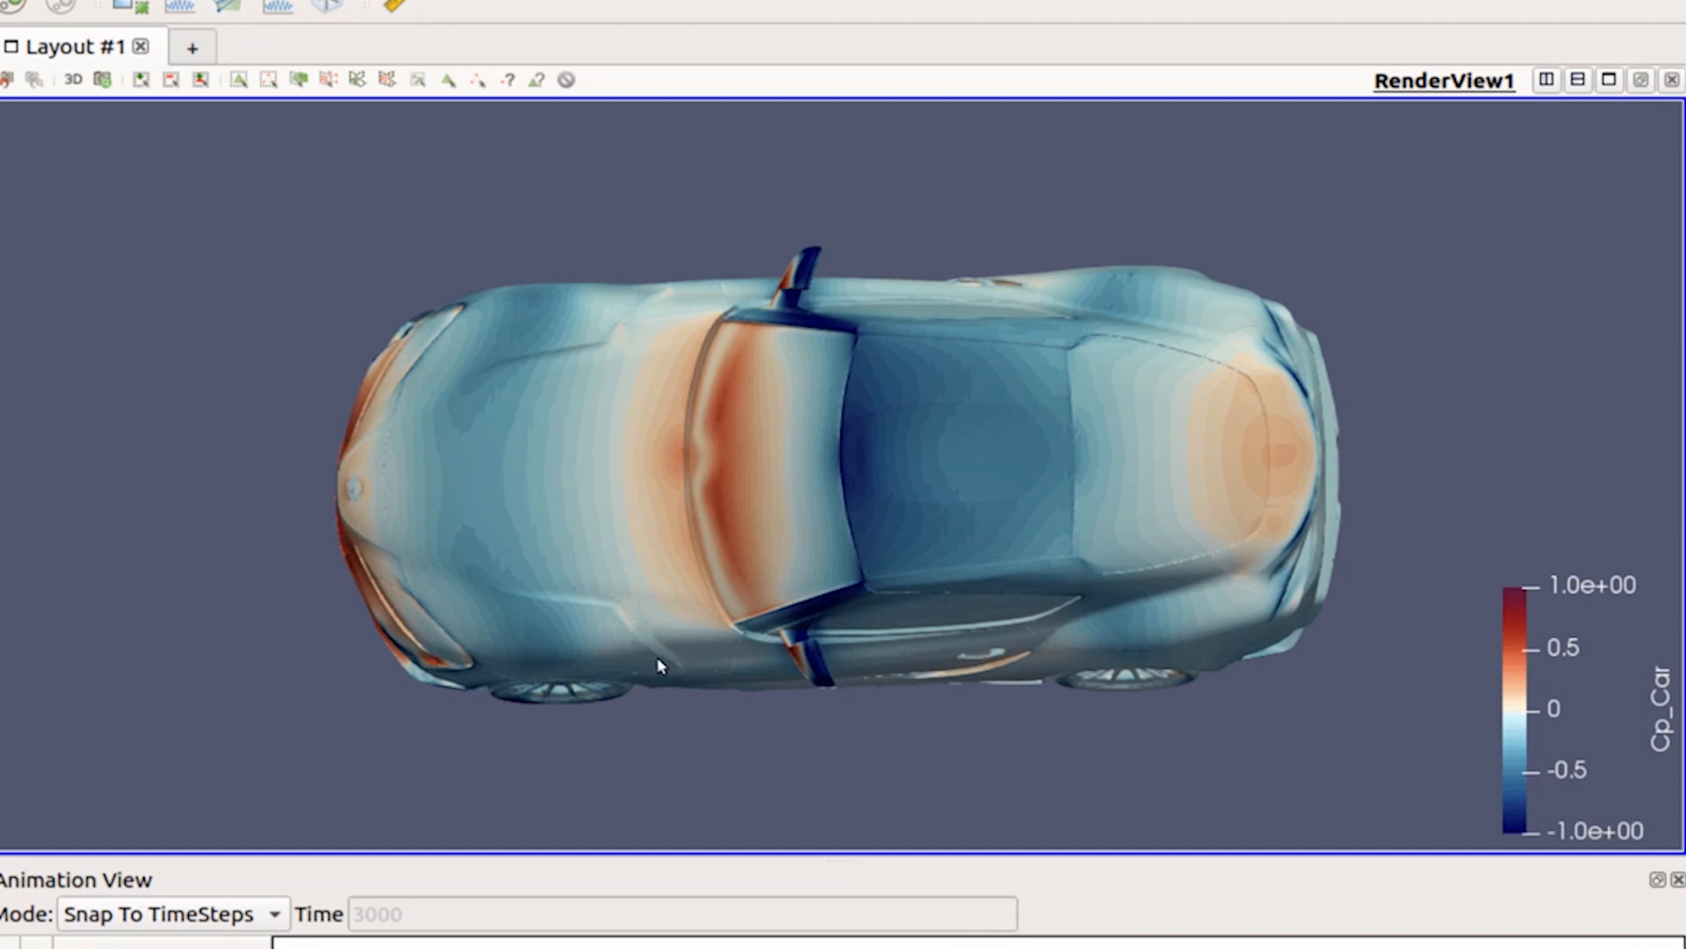
pyautogui.moveTo(689, 710)
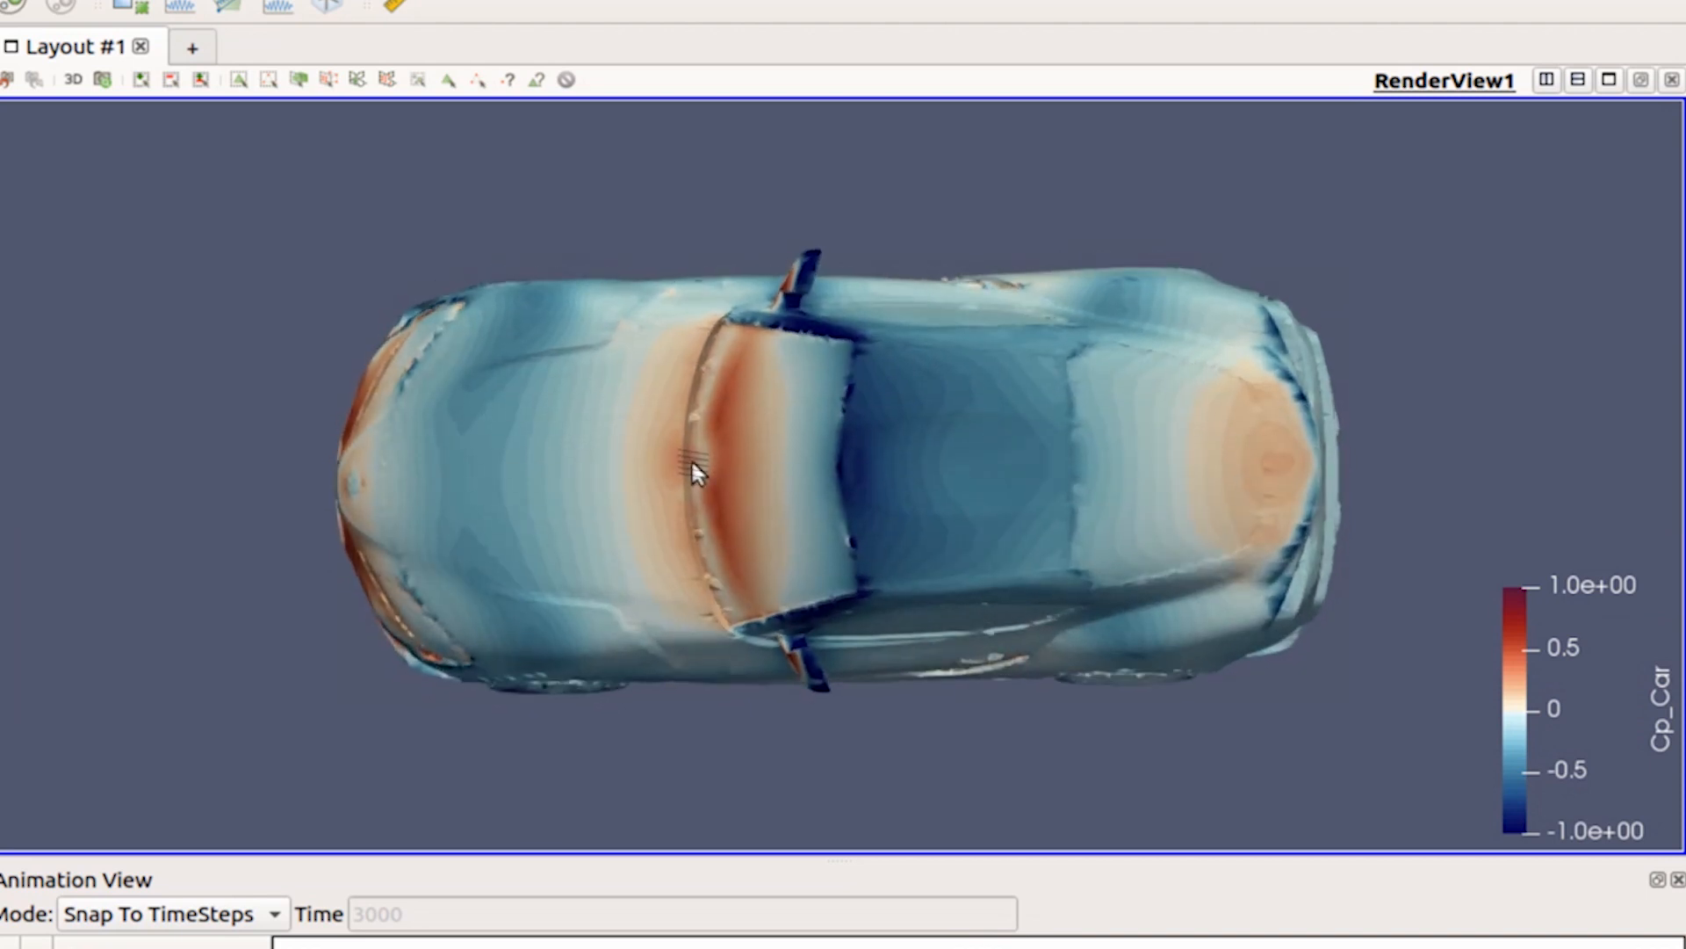
pyautogui.moveTo(694, 476); pyautogui.dragTo(840, 634)
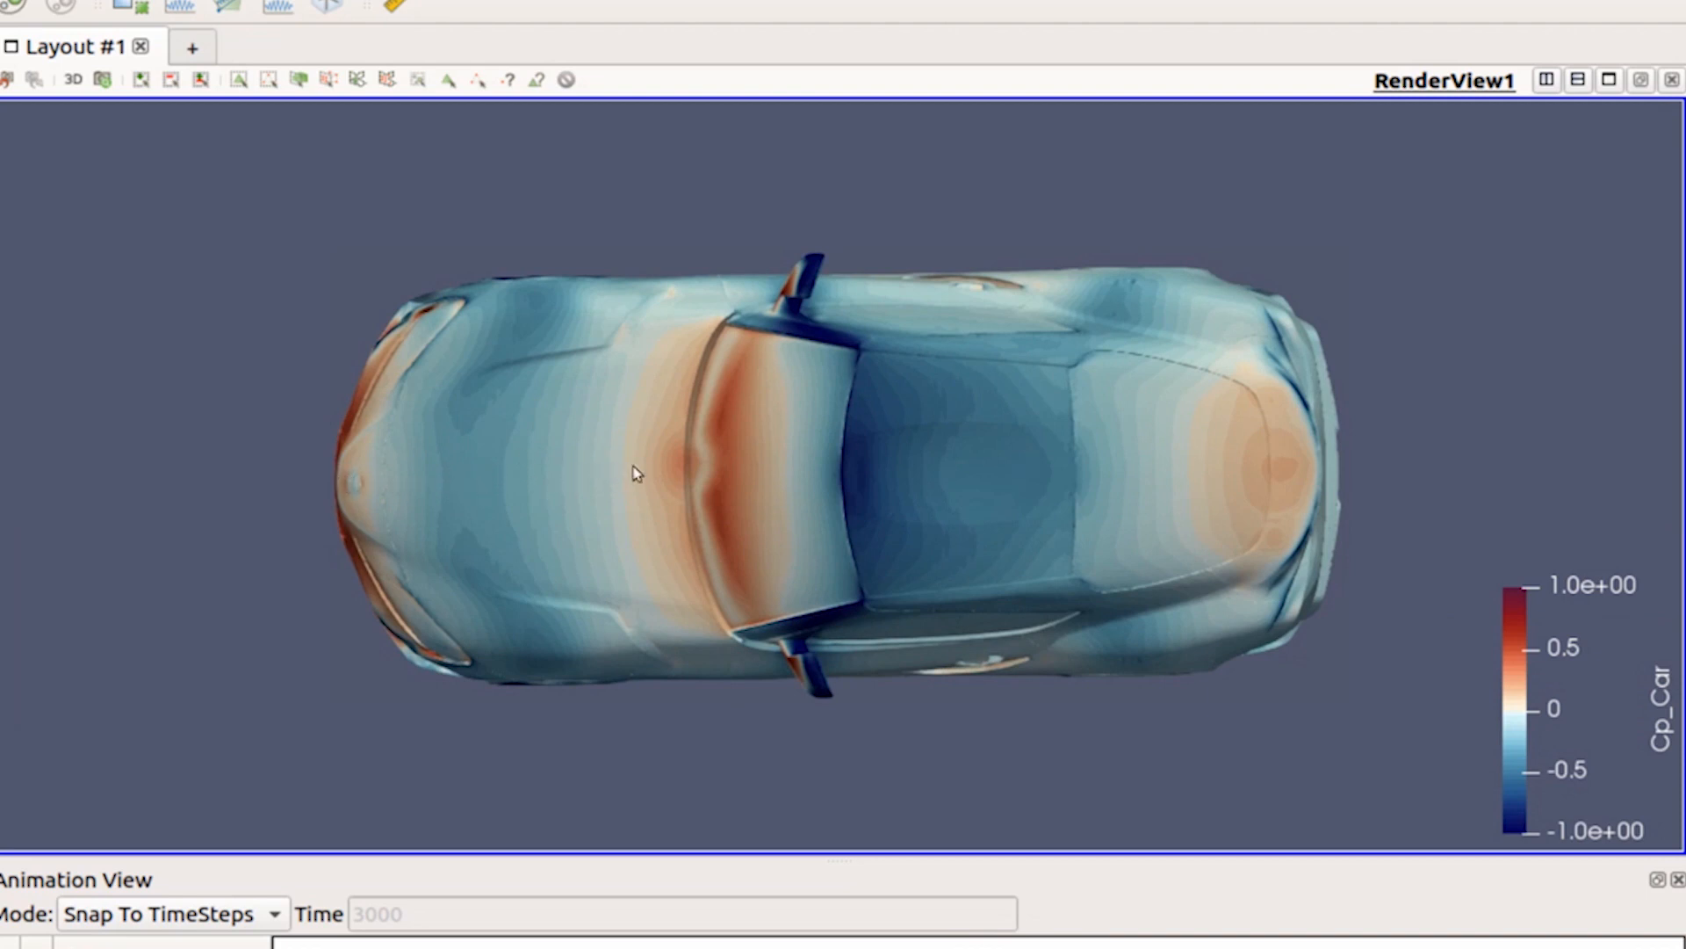
pyautogui.moveTo(1052, 485)
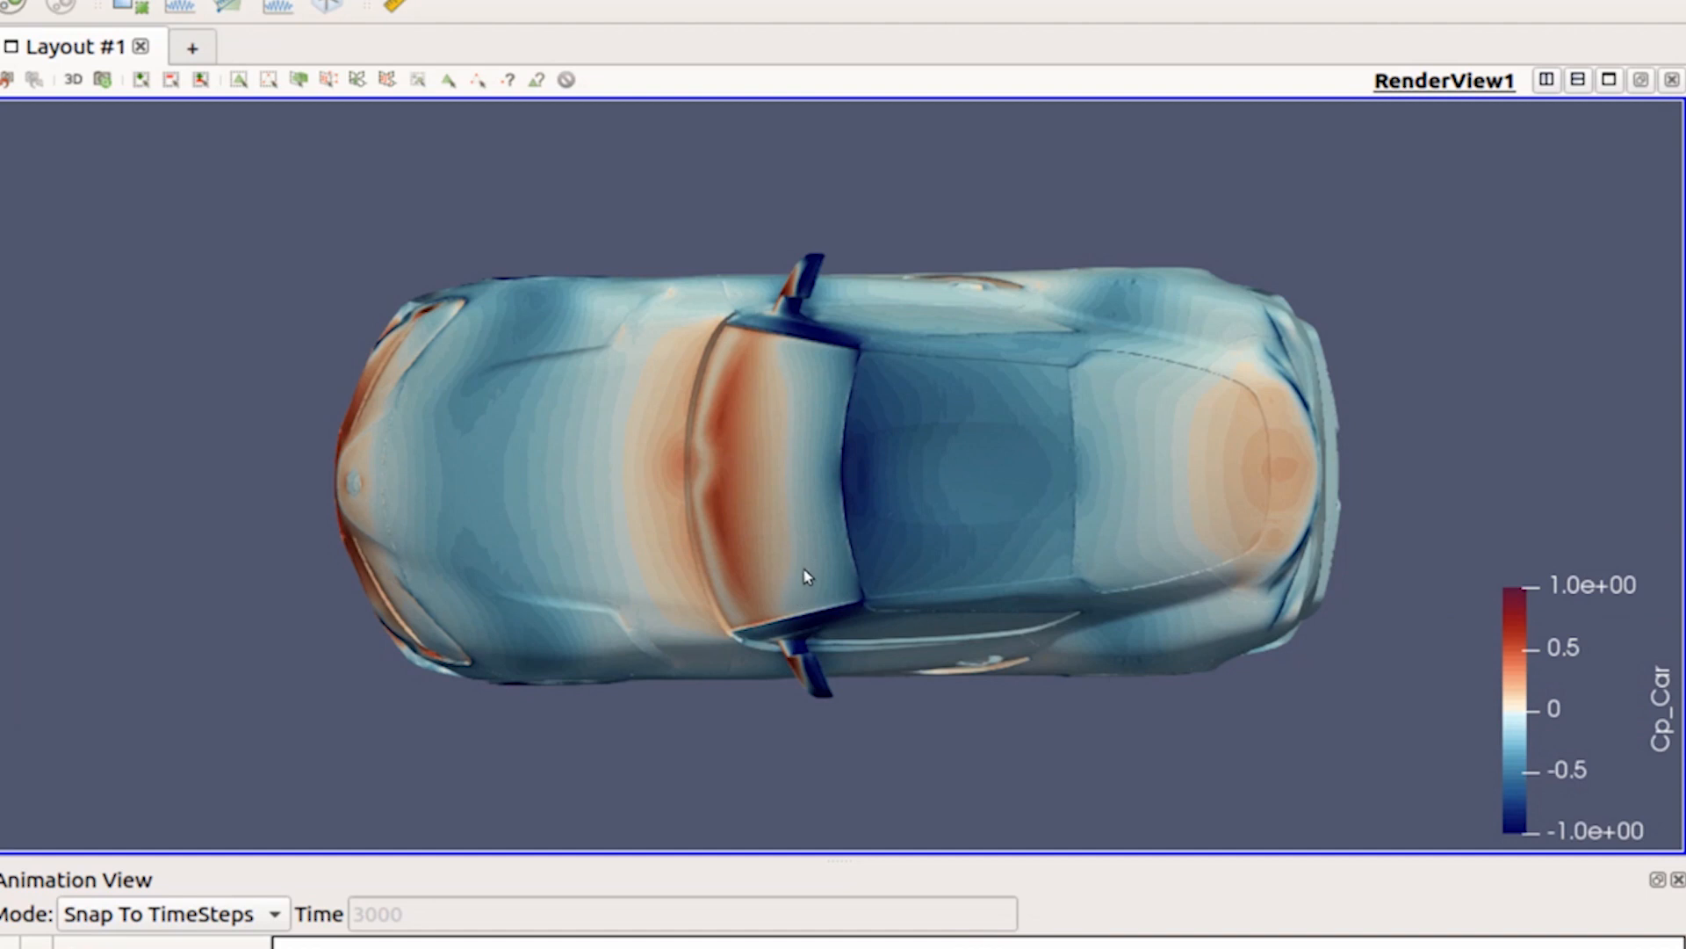
pyautogui.moveTo(801, 592)
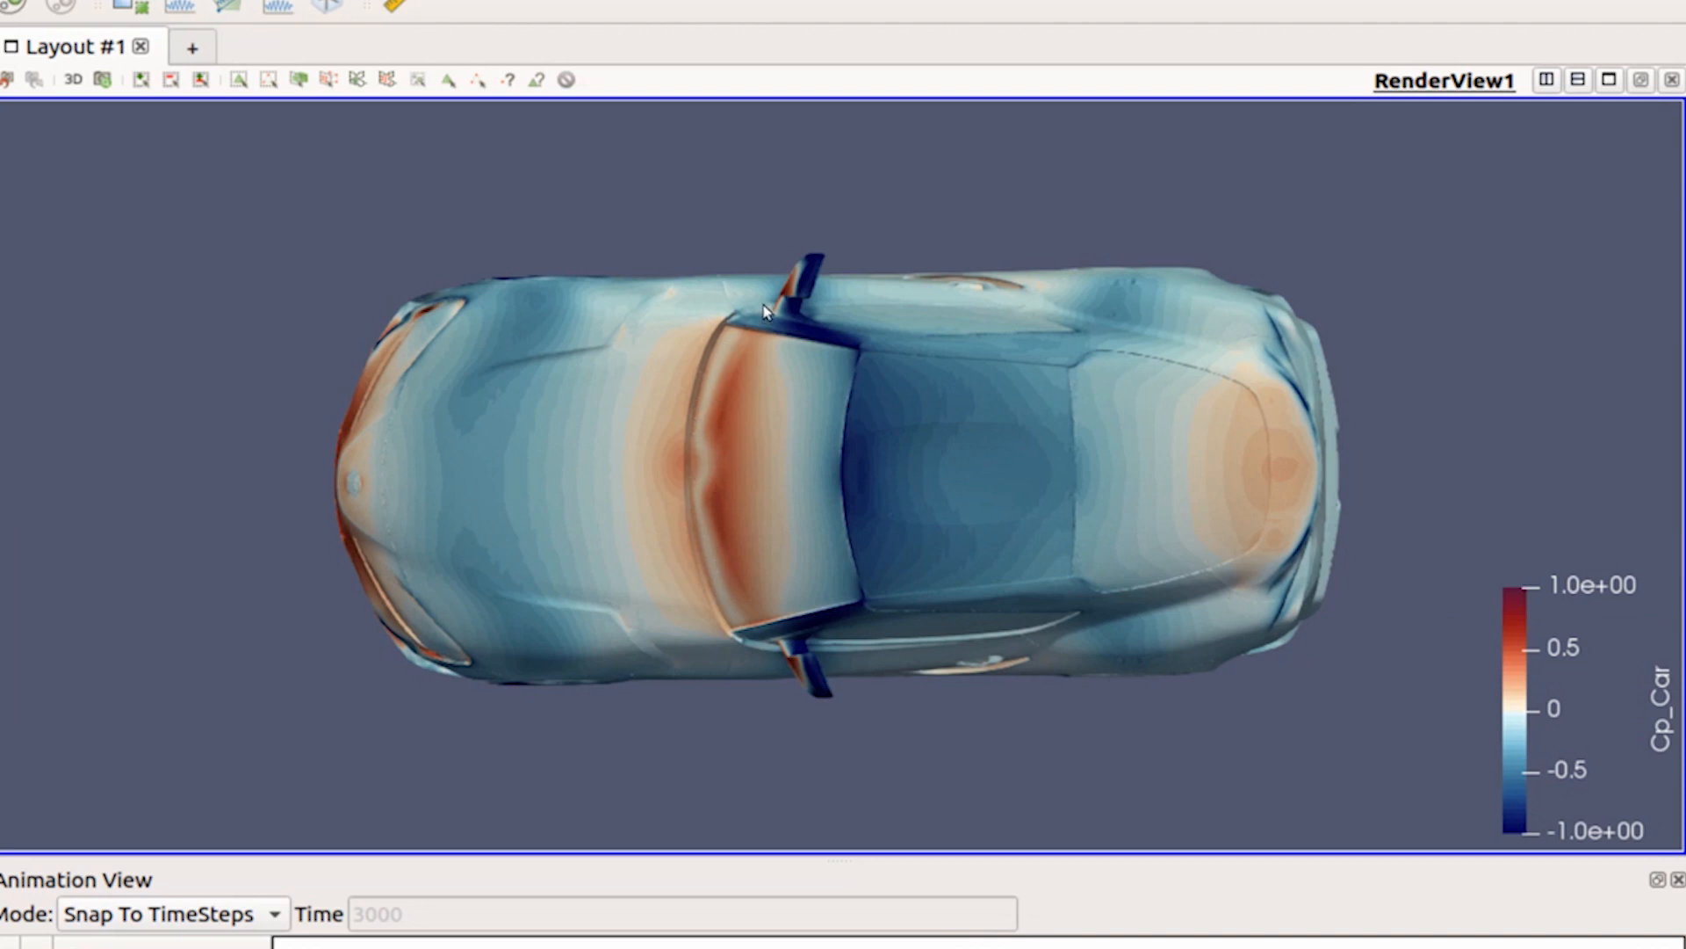
pyautogui.moveTo(794, 616)
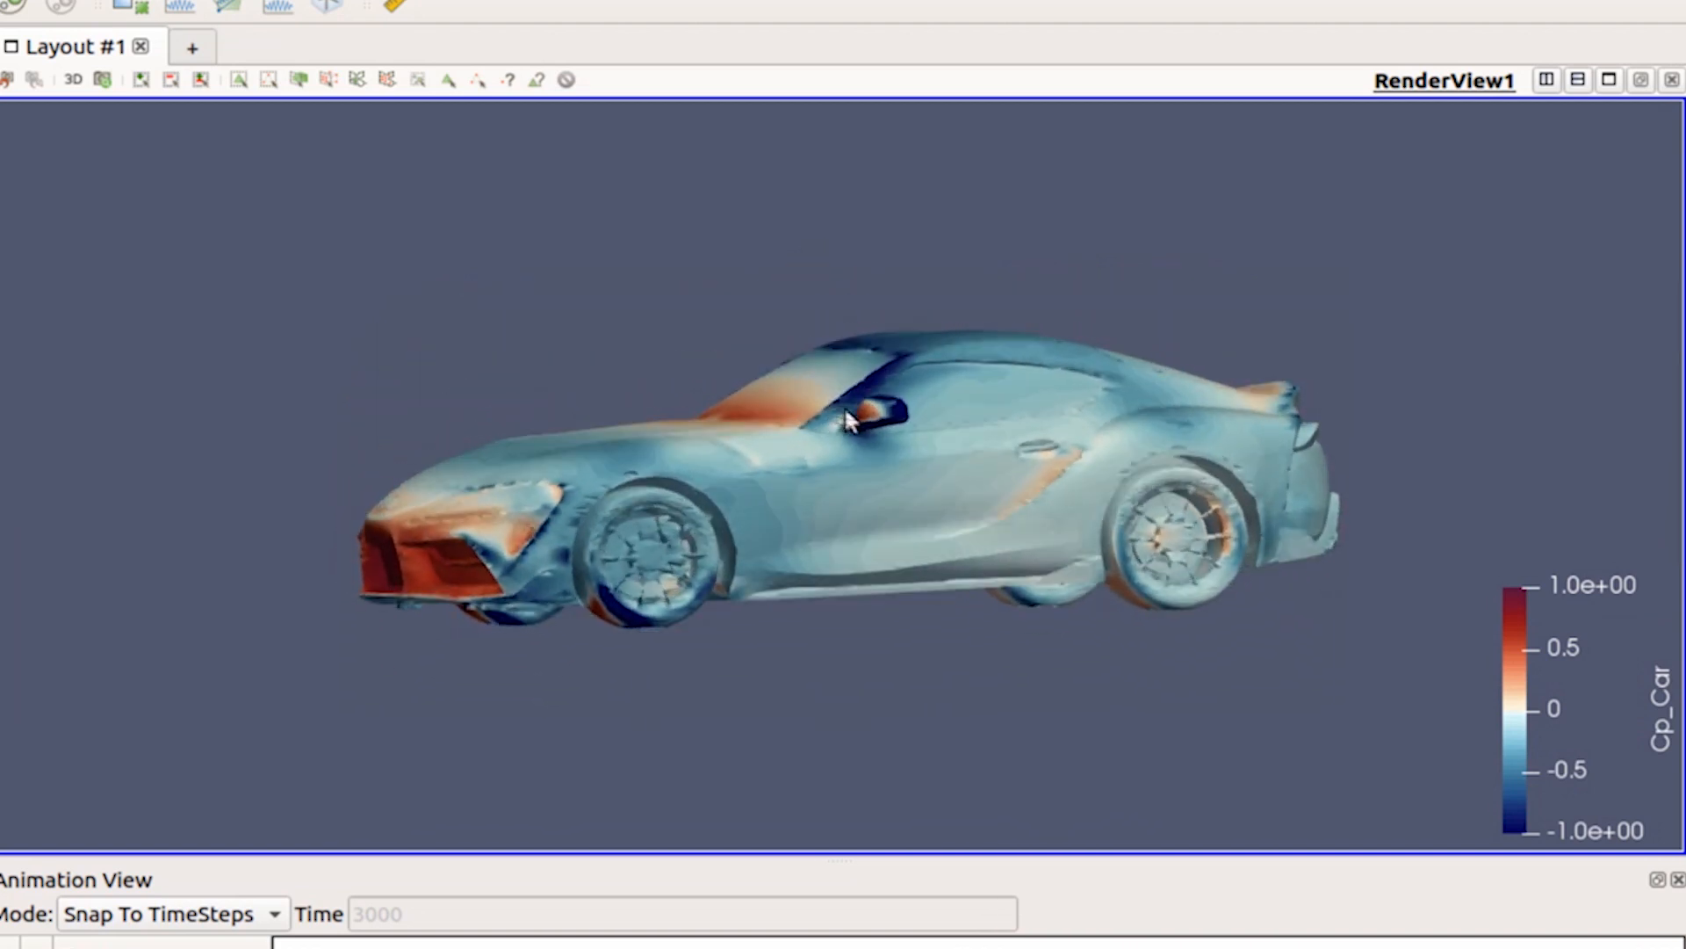
# Orbit to a raised front three-quarter view showing Cp over the nose, hood and windscreen
pyautogui.moveTo(847, 420); pyautogui.dragTo(762, 629)
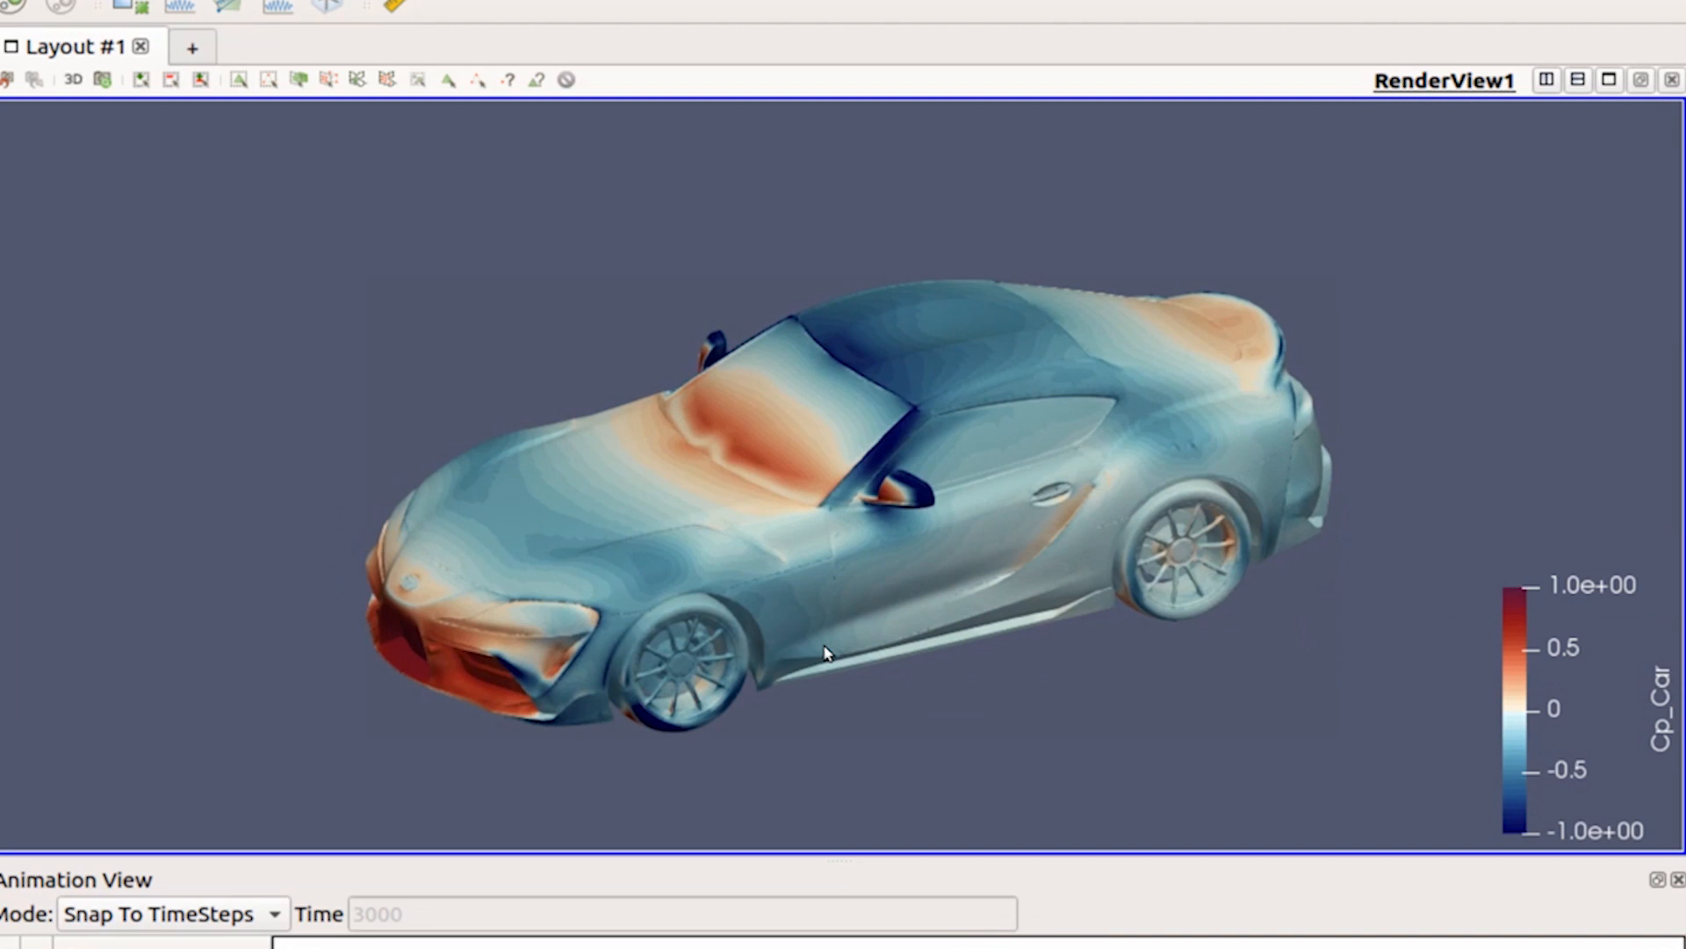
pyautogui.moveTo(618, 764)
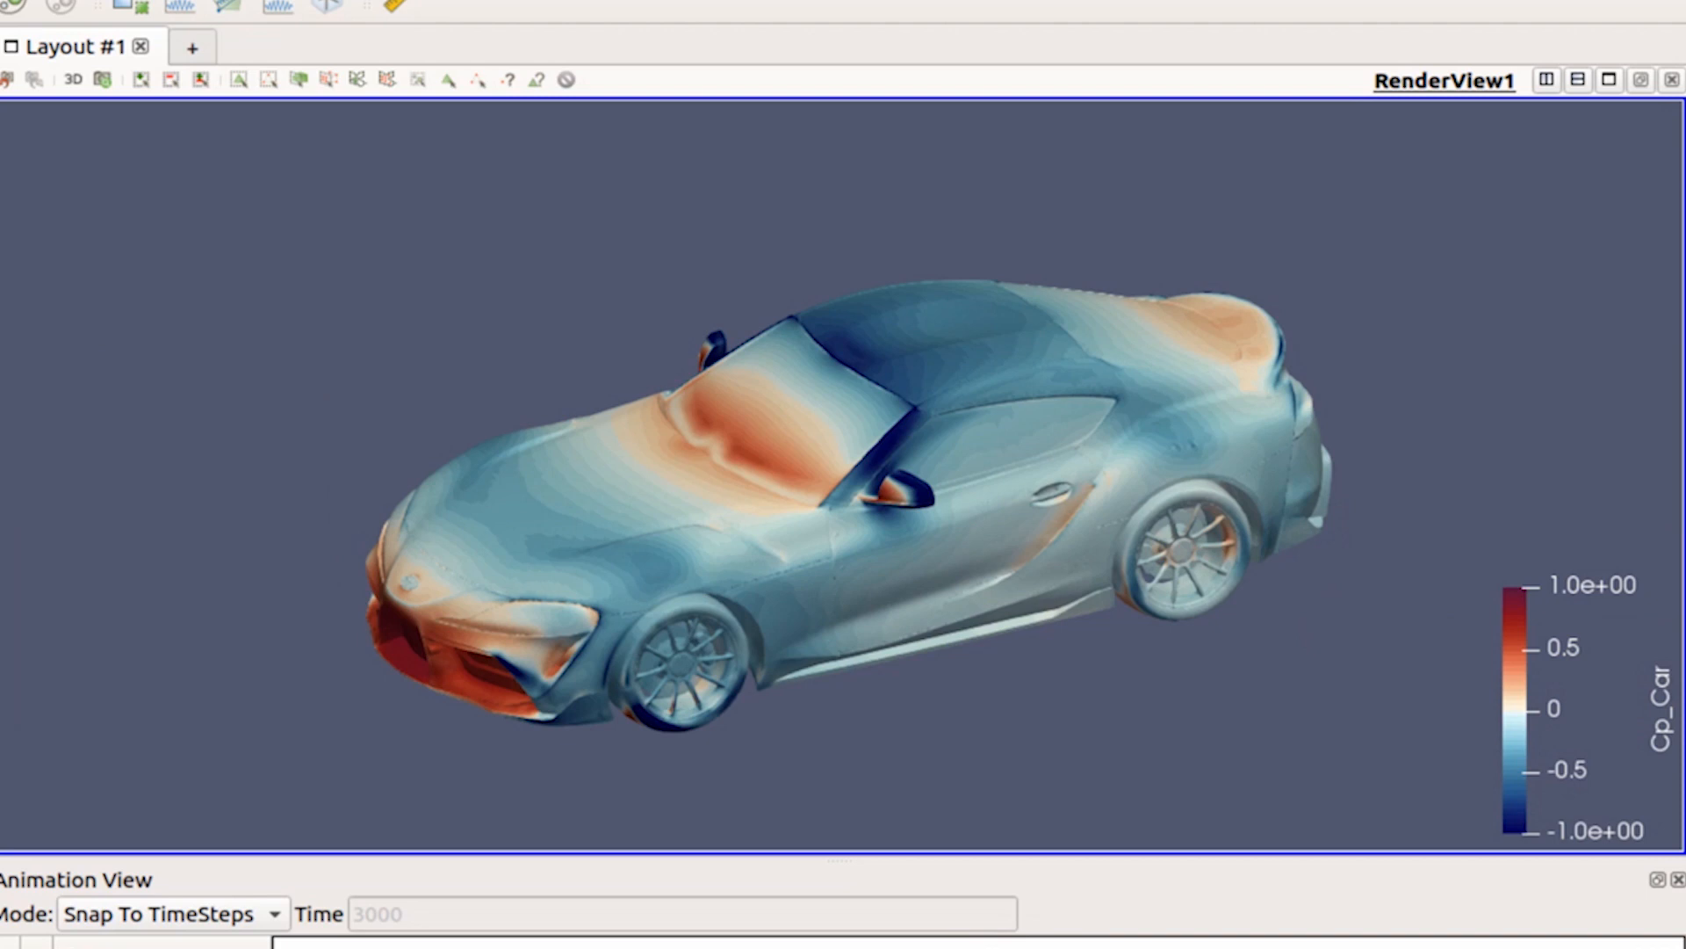
pyautogui.moveTo(436, 397)
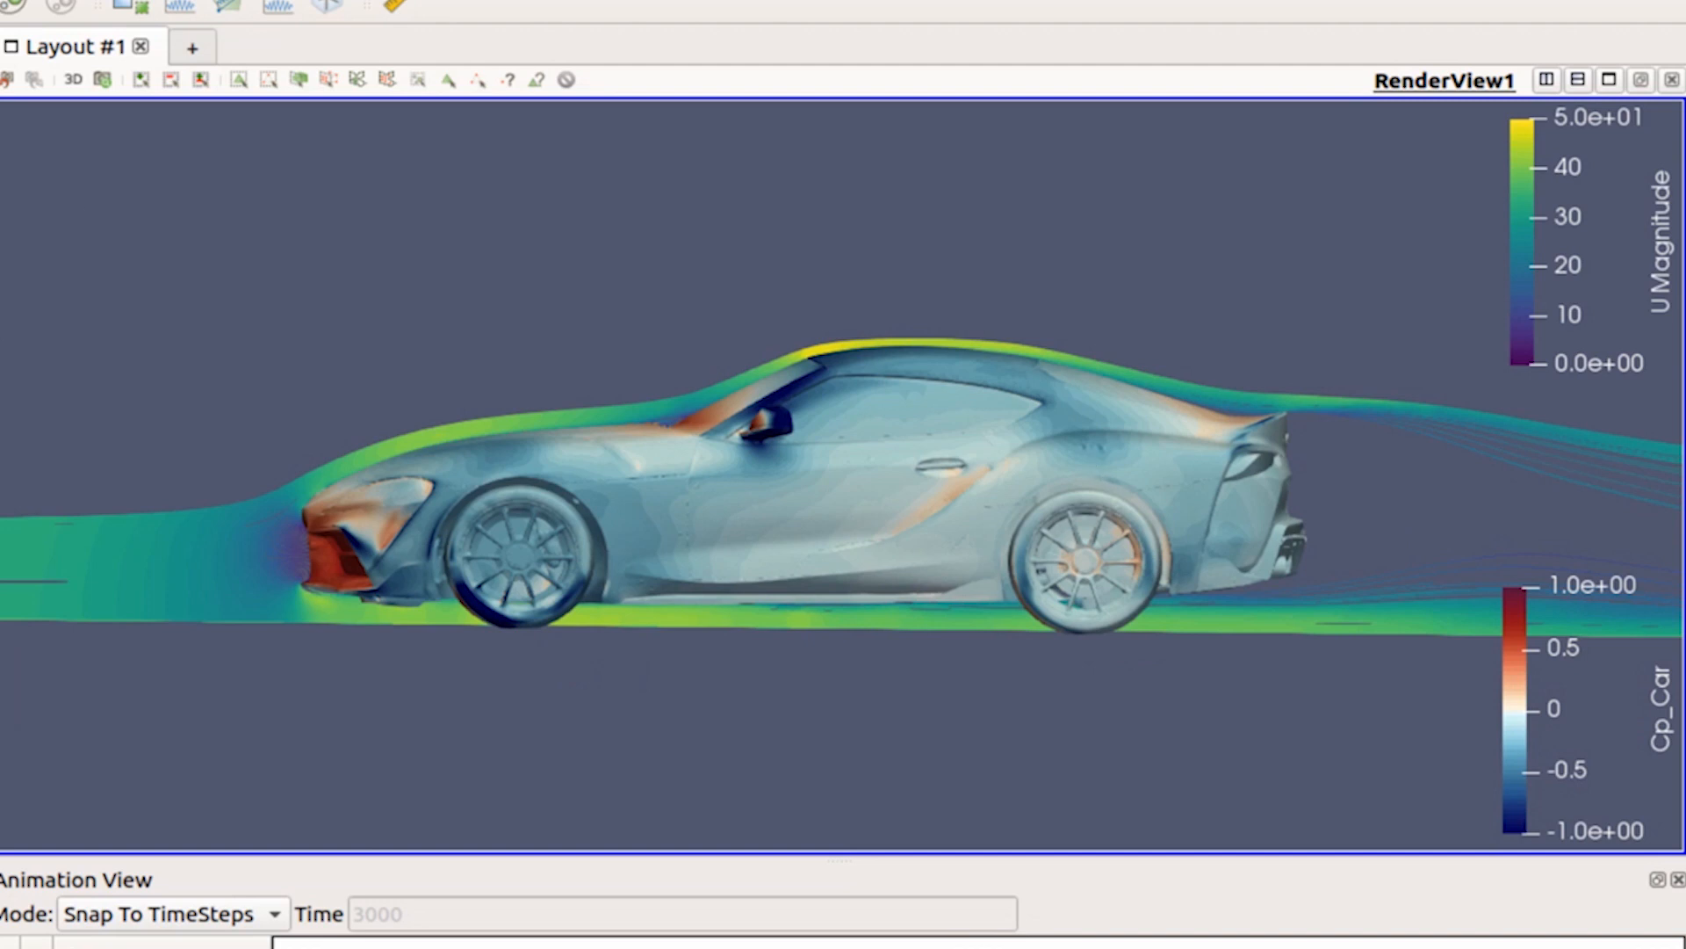
pyautogui.moveTo(353, 352)
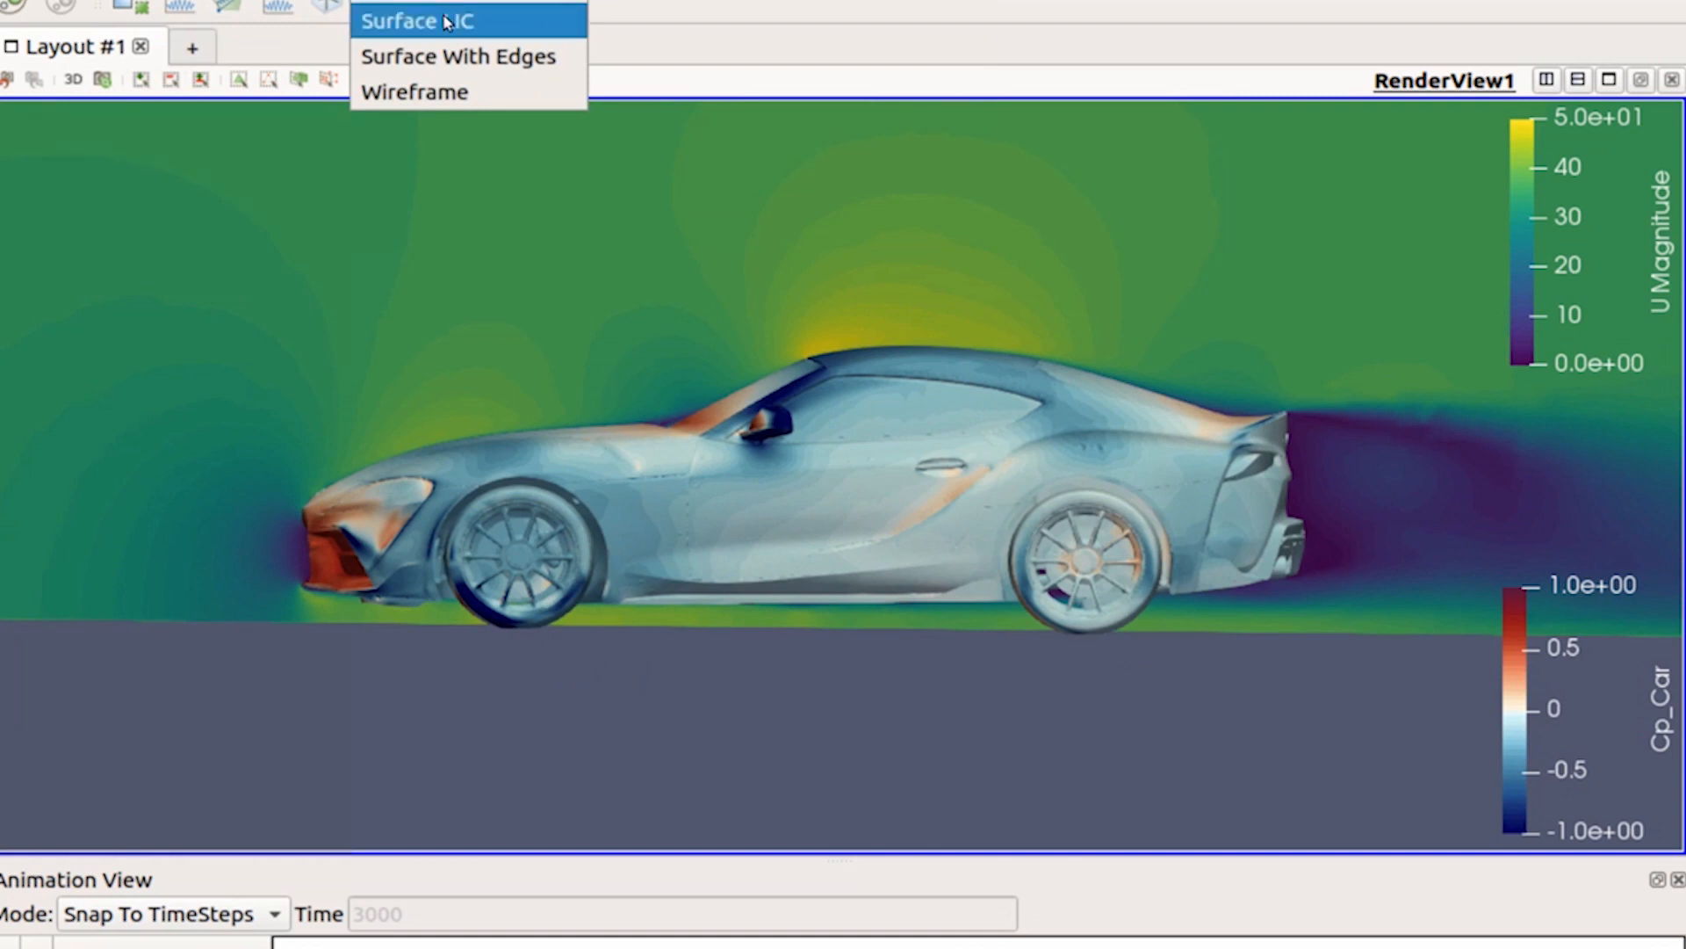
# Switch the flow slice to Surface LIC representation and shift the view toward the wake
pyautogui.click(418, 21)
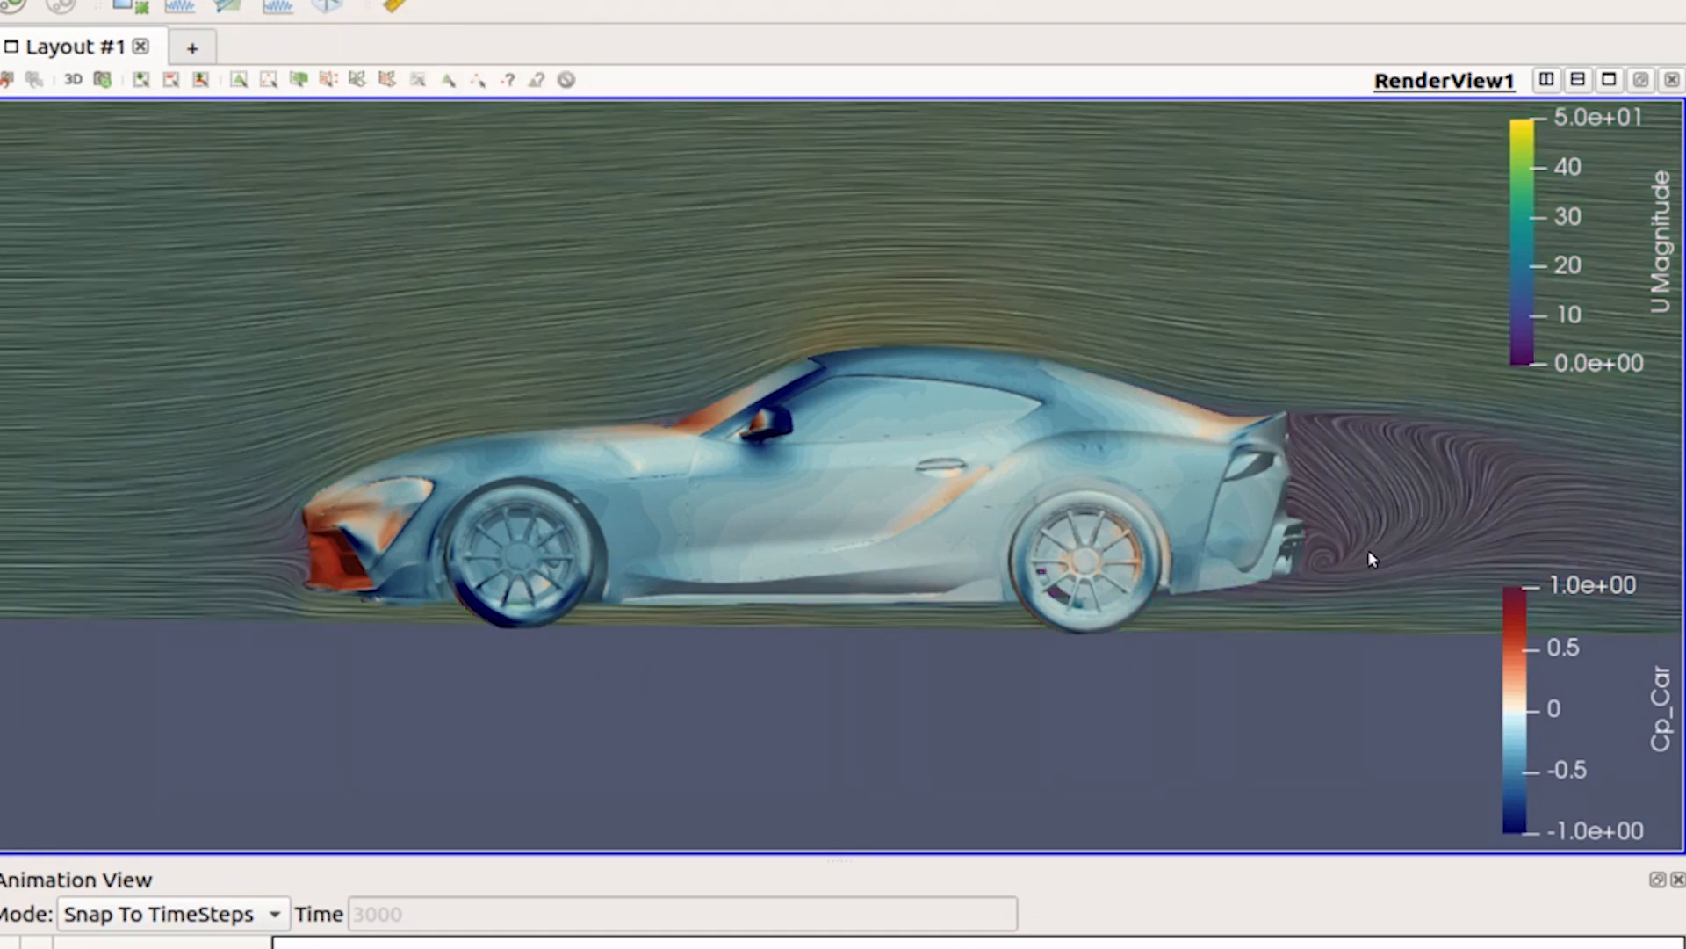
pyautogui.moveTo(1372, 558); pyautogui.dragTo(1277, 569)
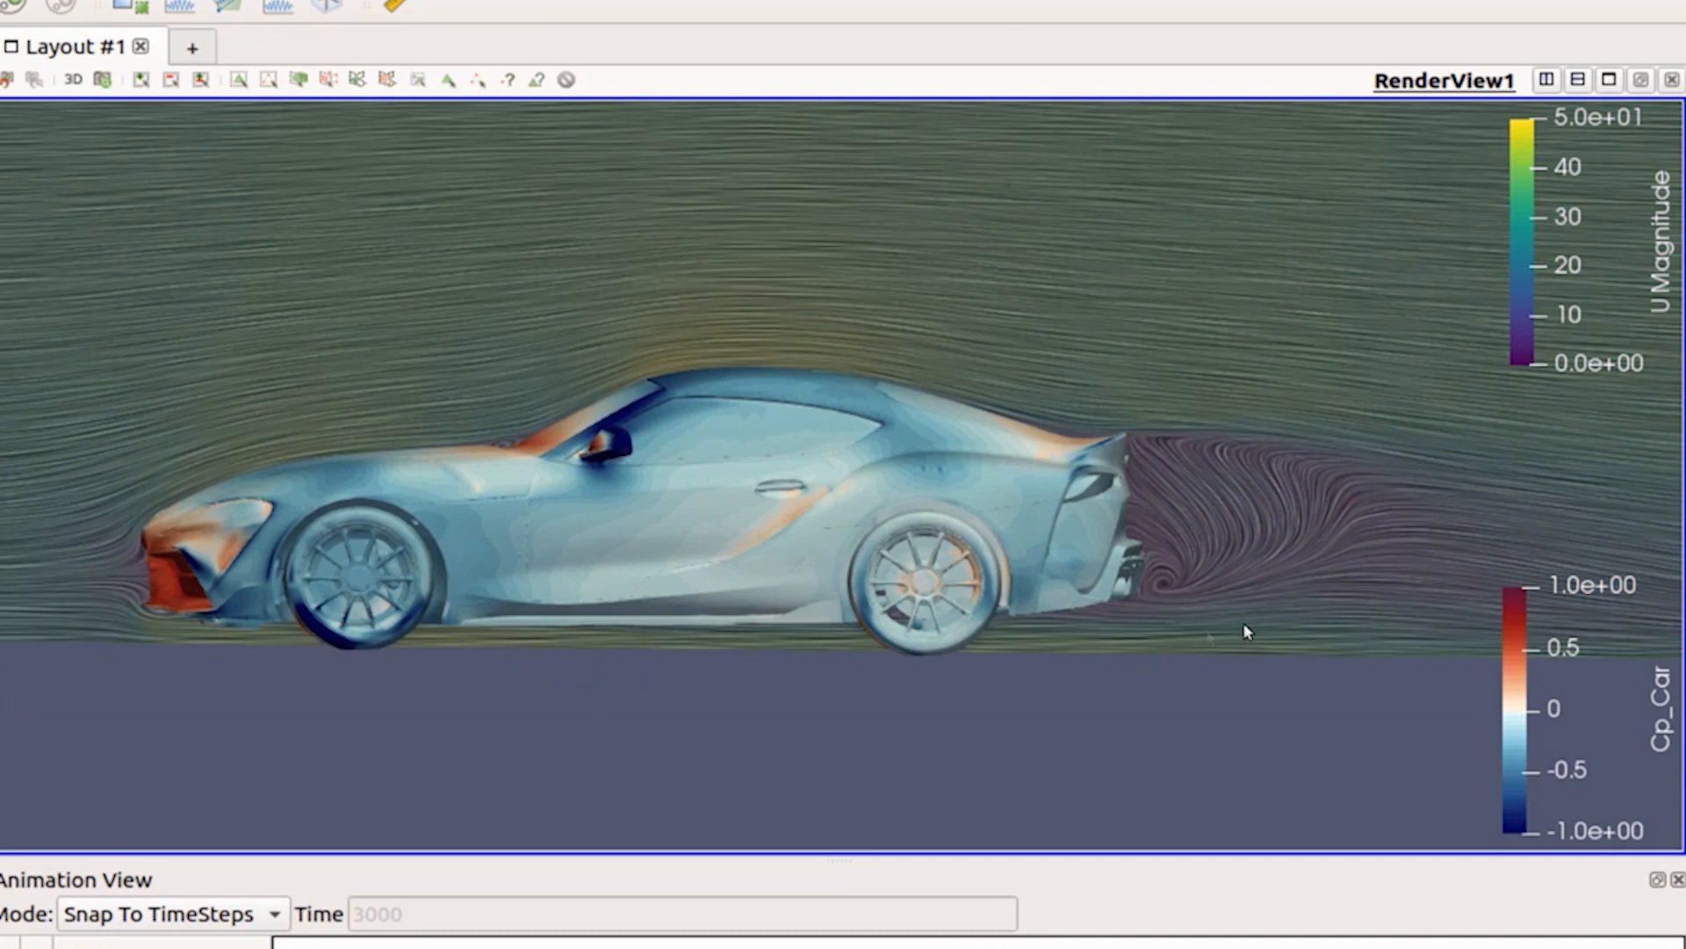
pyautogui.moveTo(1282, 555)
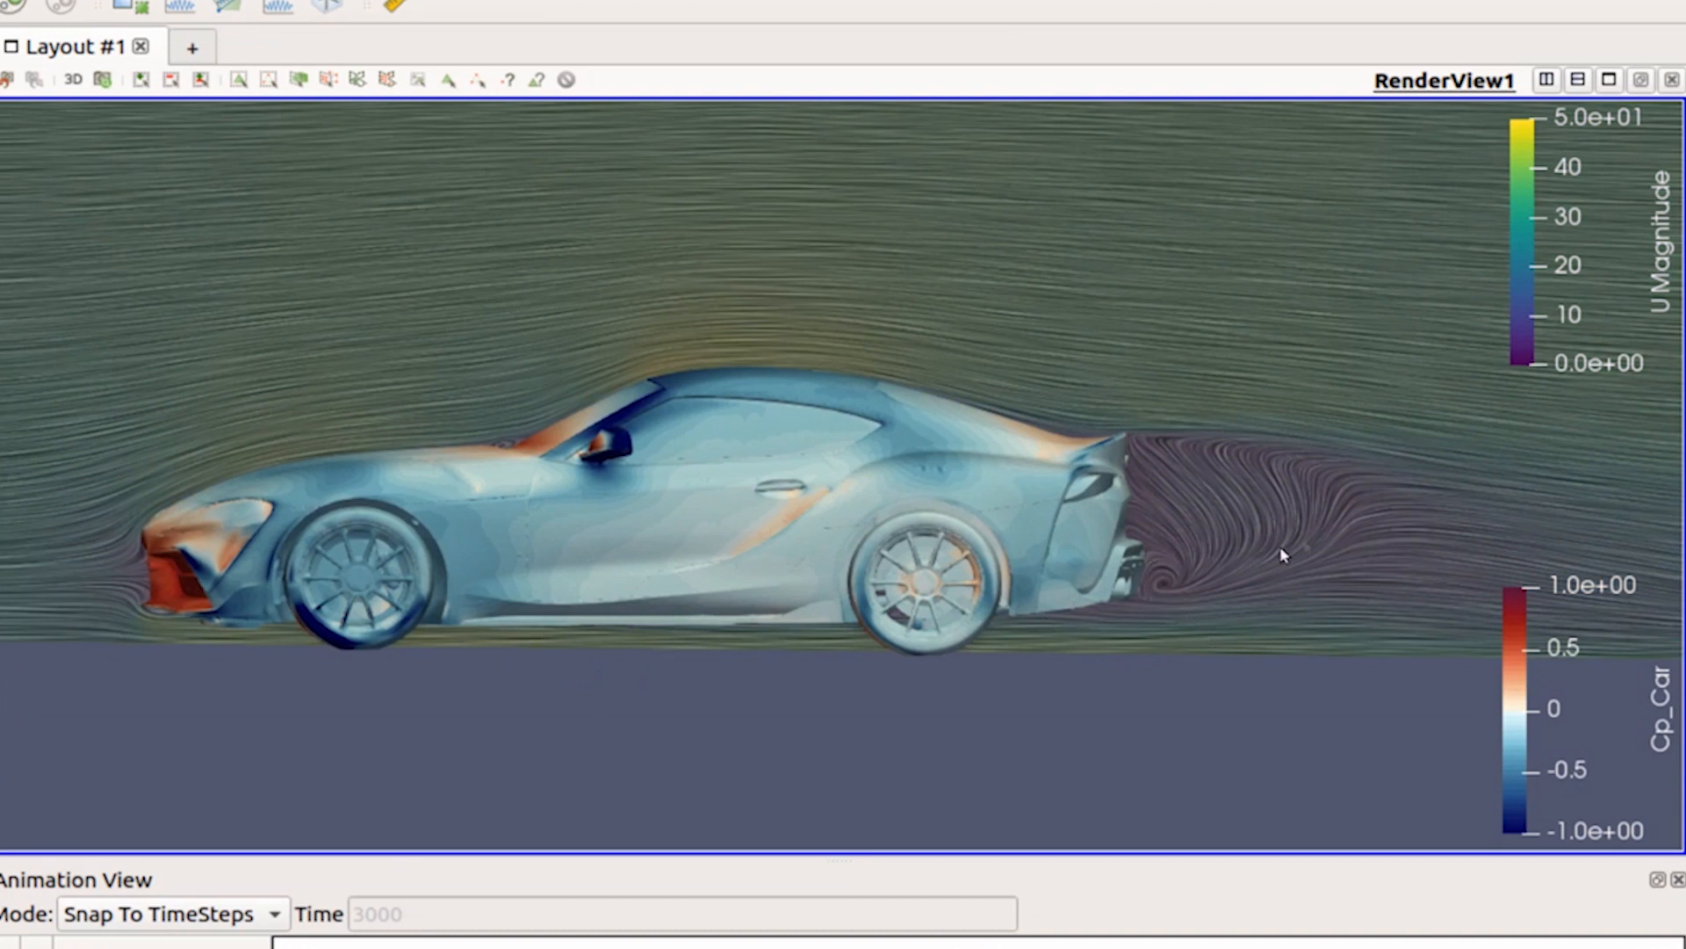
pyautogui.moveTo(1294, 515)
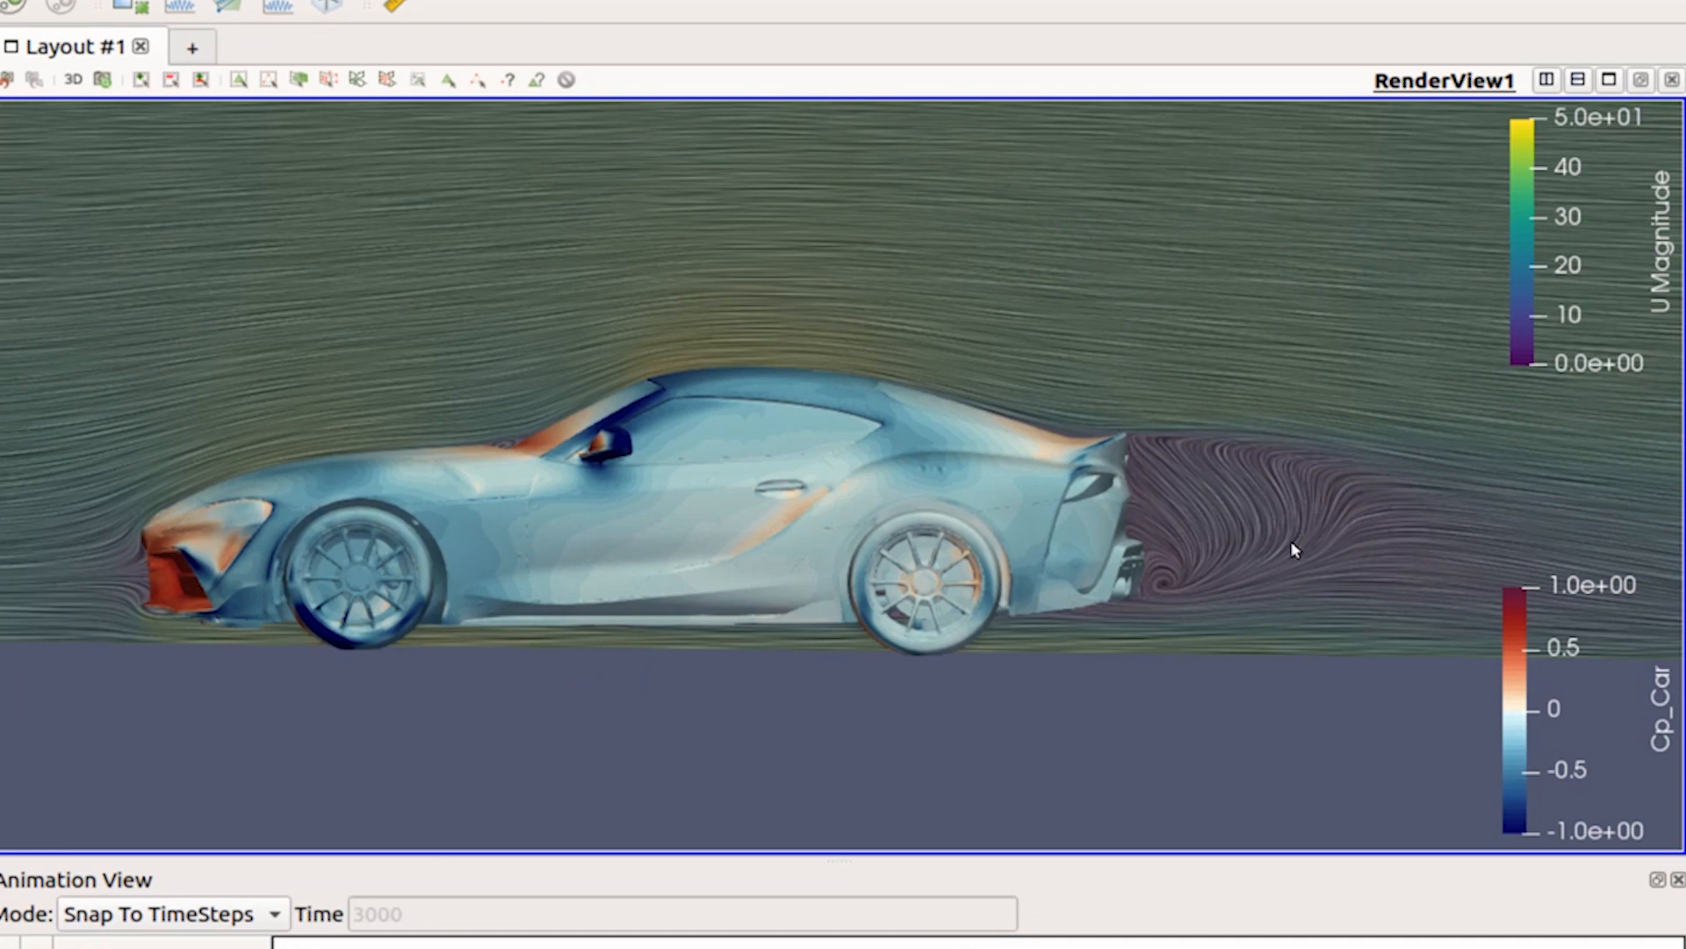
pyautogui.moveTo(1313, 573)
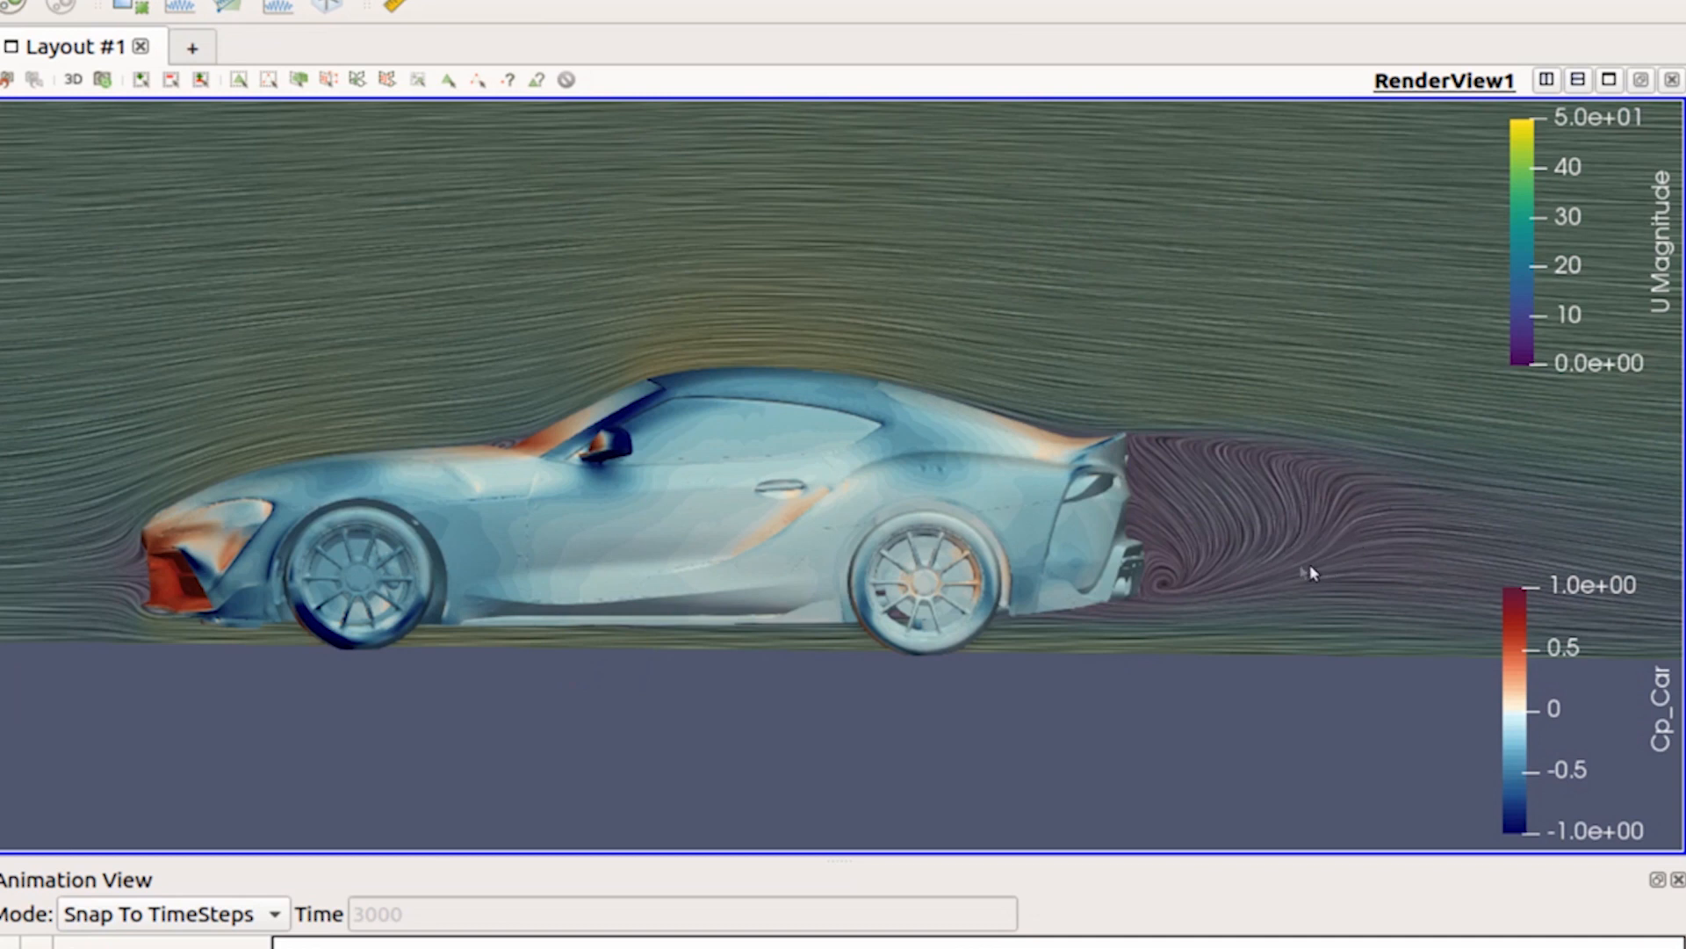
pyautogui.moveTo(1247, 444)
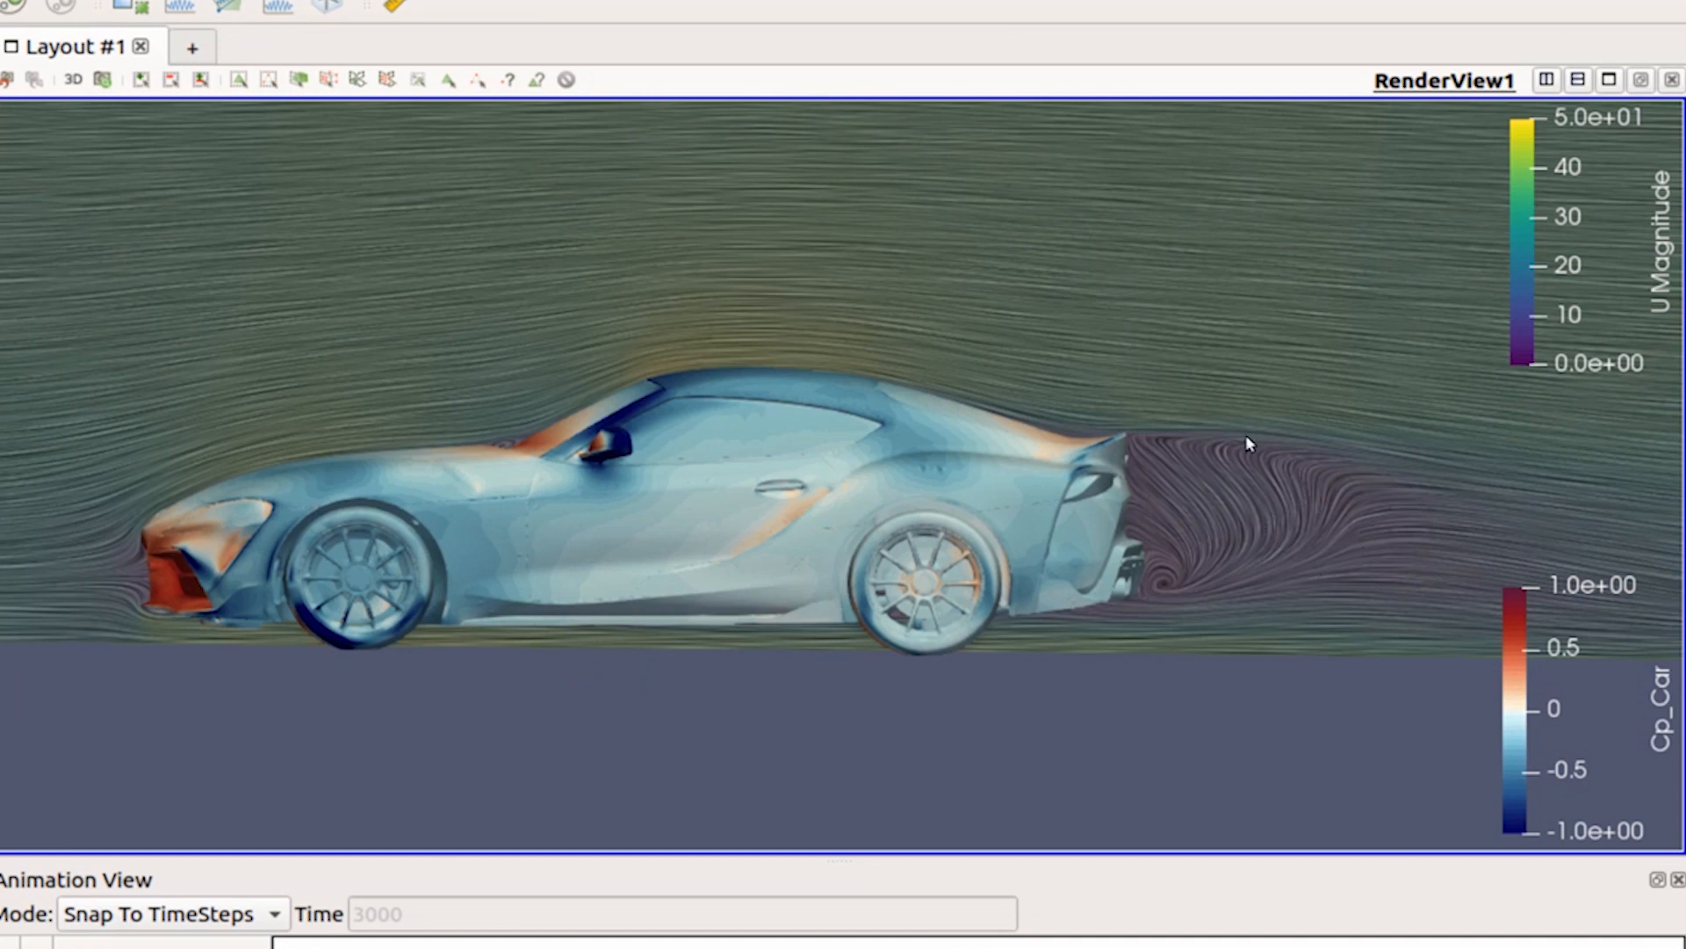
pyautogui.moveTo(897, 267)
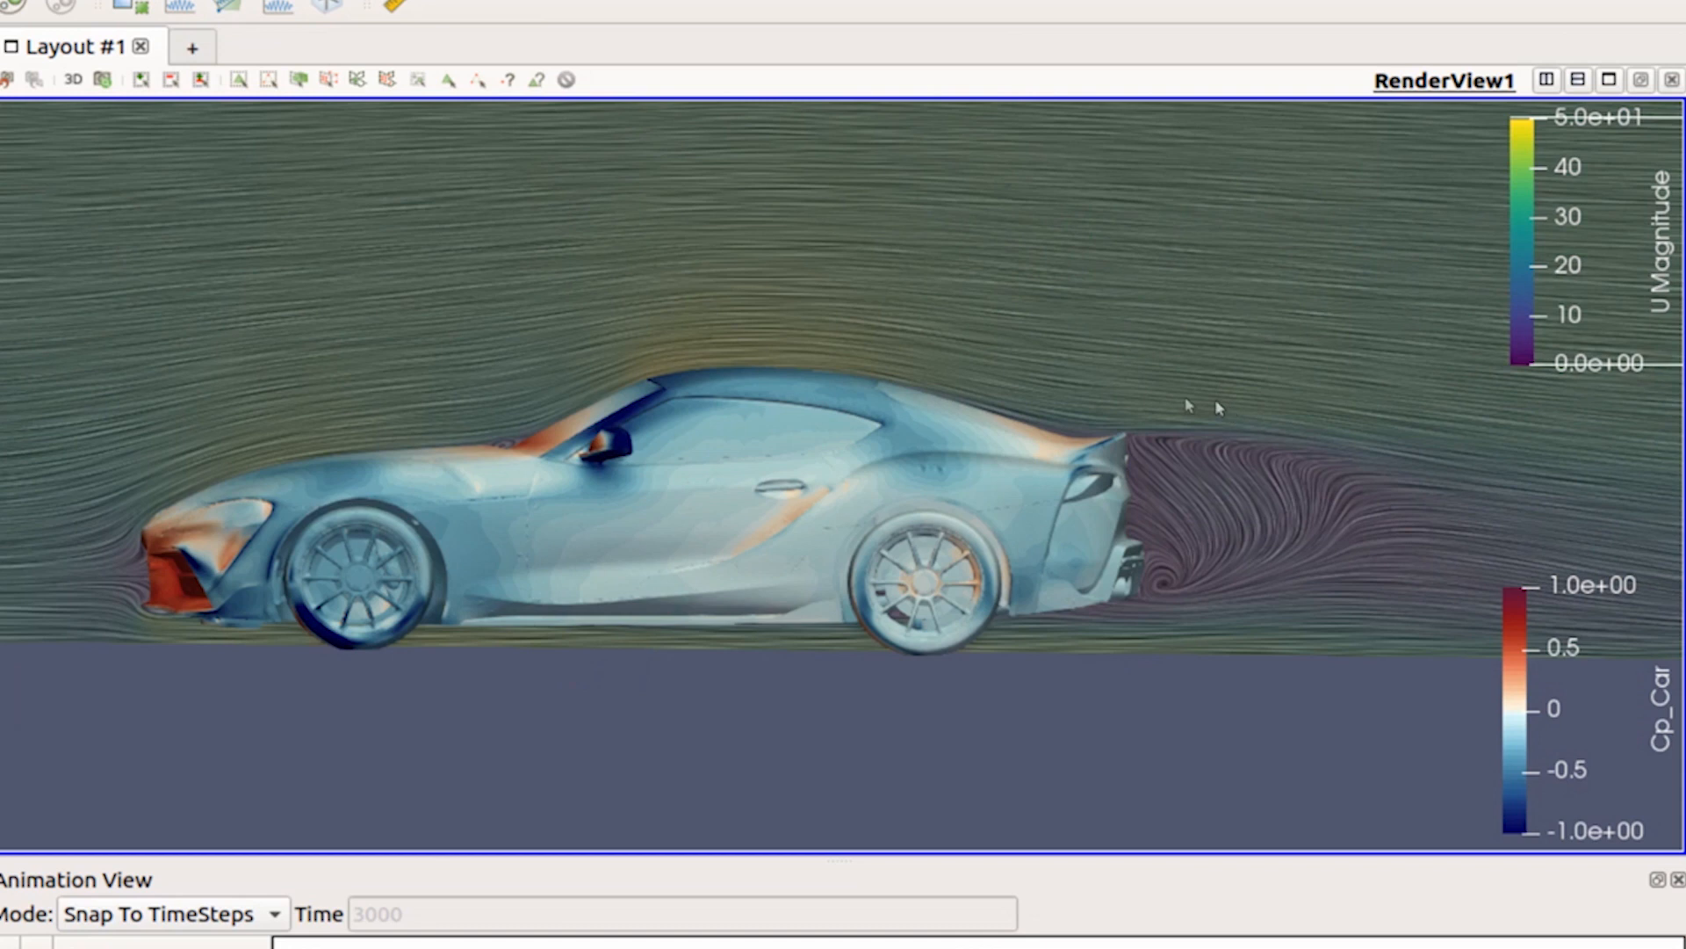
pyautogui.moveTo(1189, 543)
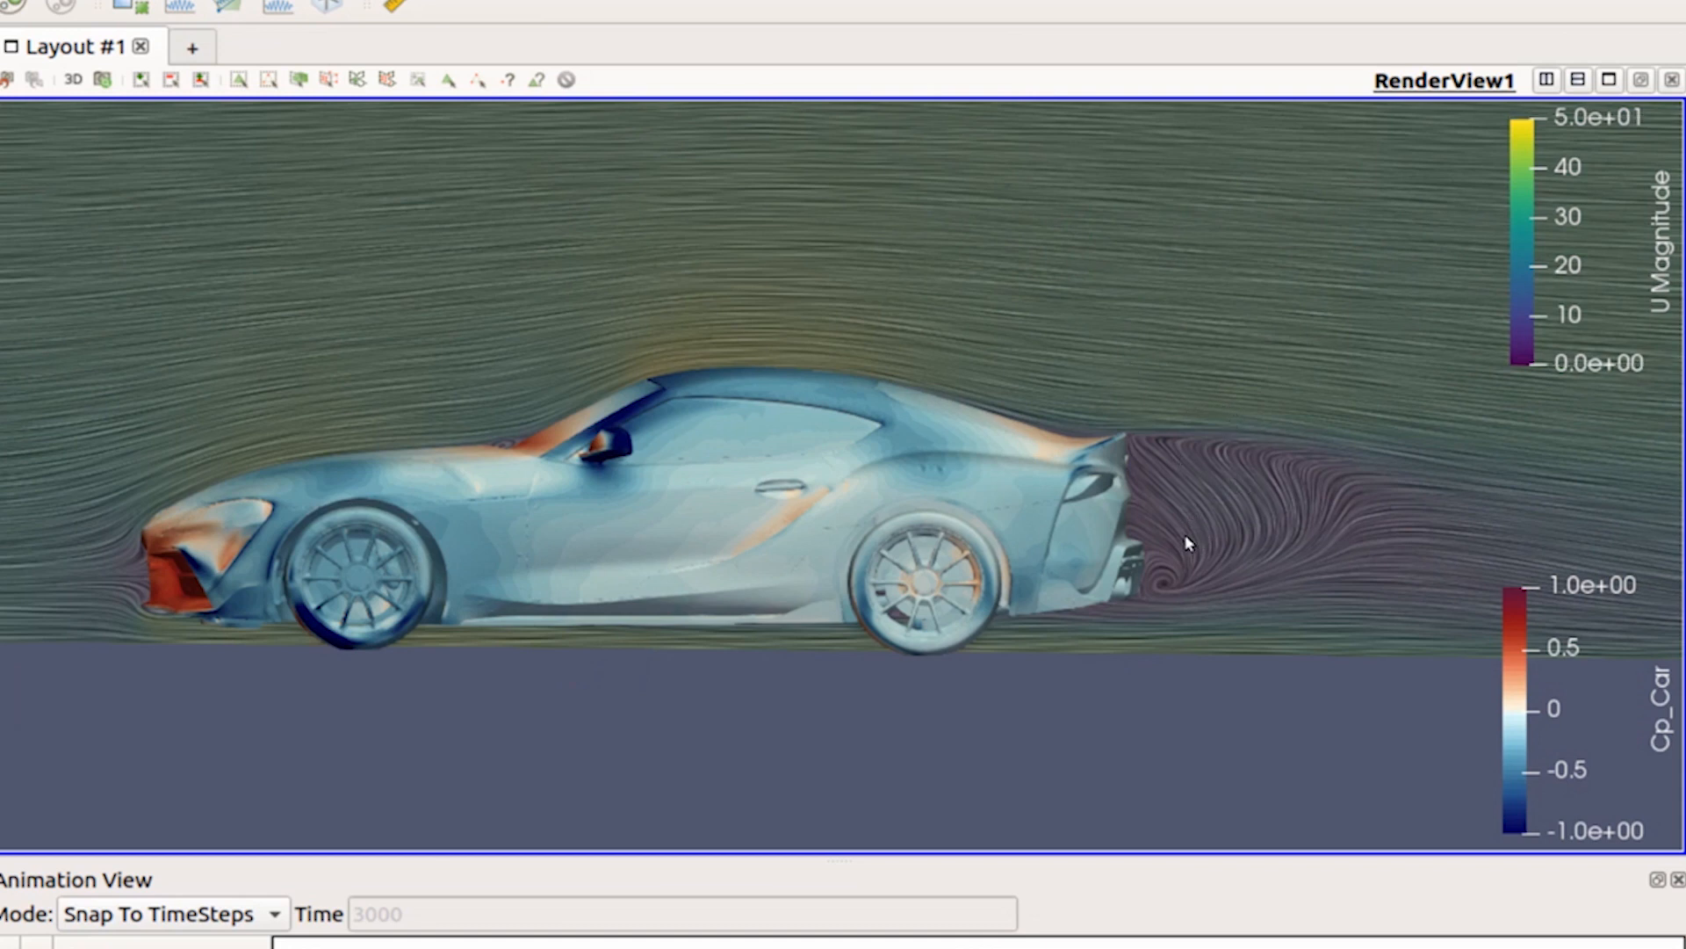
pyautogui.moveTo(1205, 529)
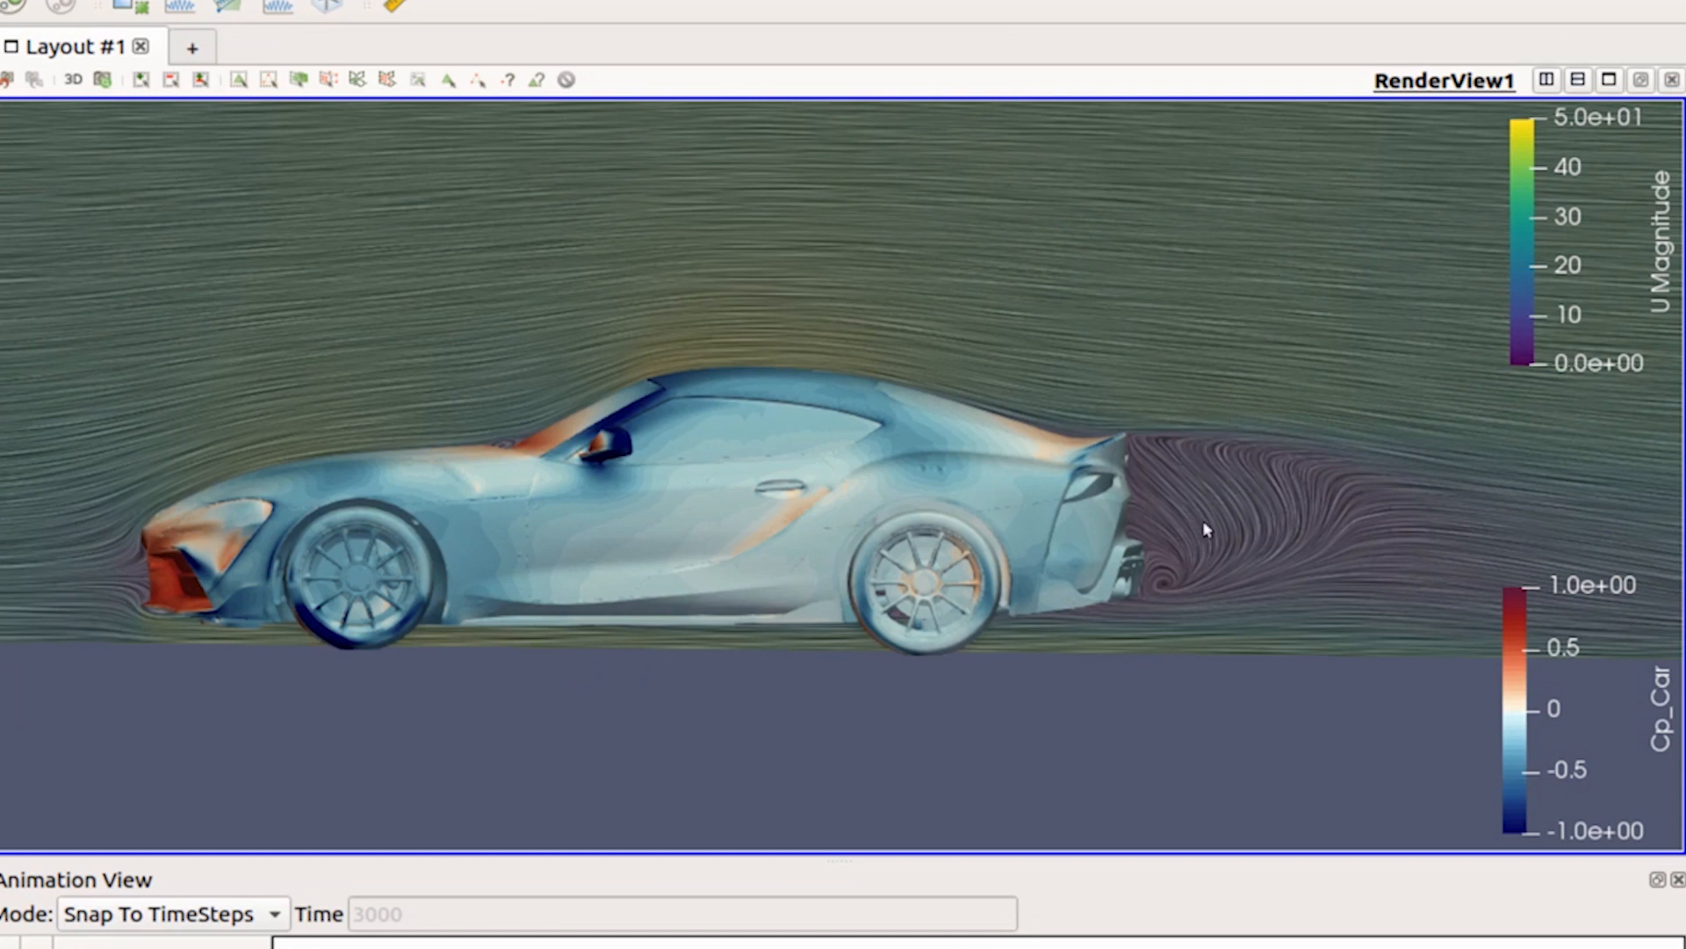
pyautogui.moveTo(1219, 529)
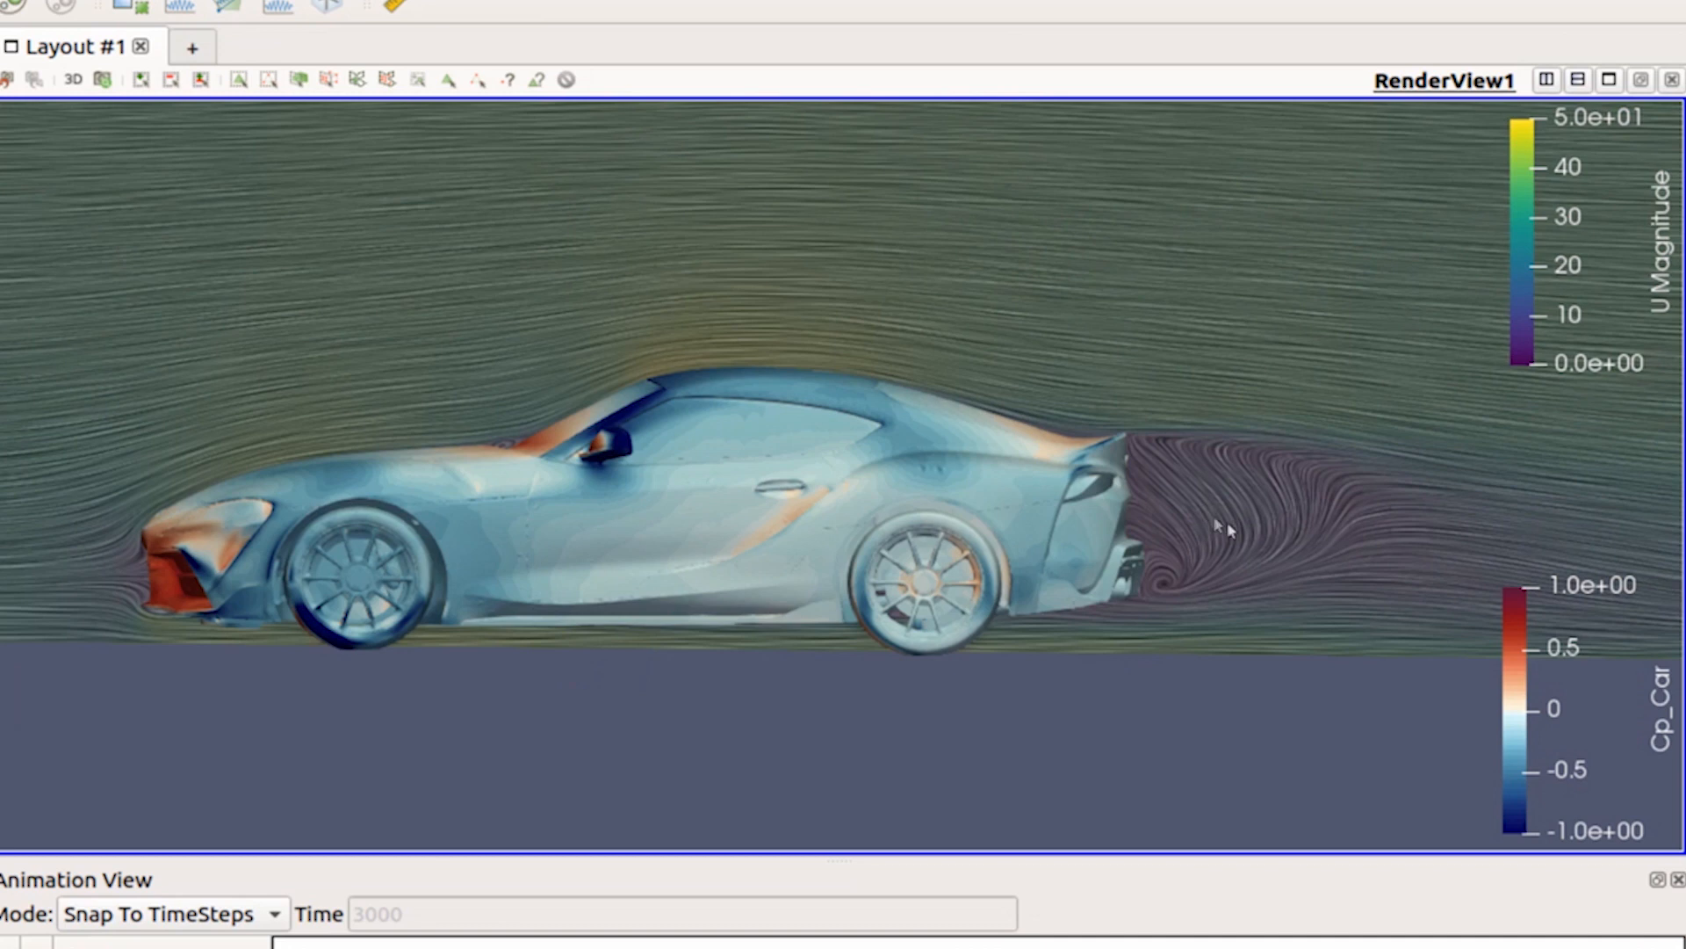
pyautogui.moveTo(1219, 569)
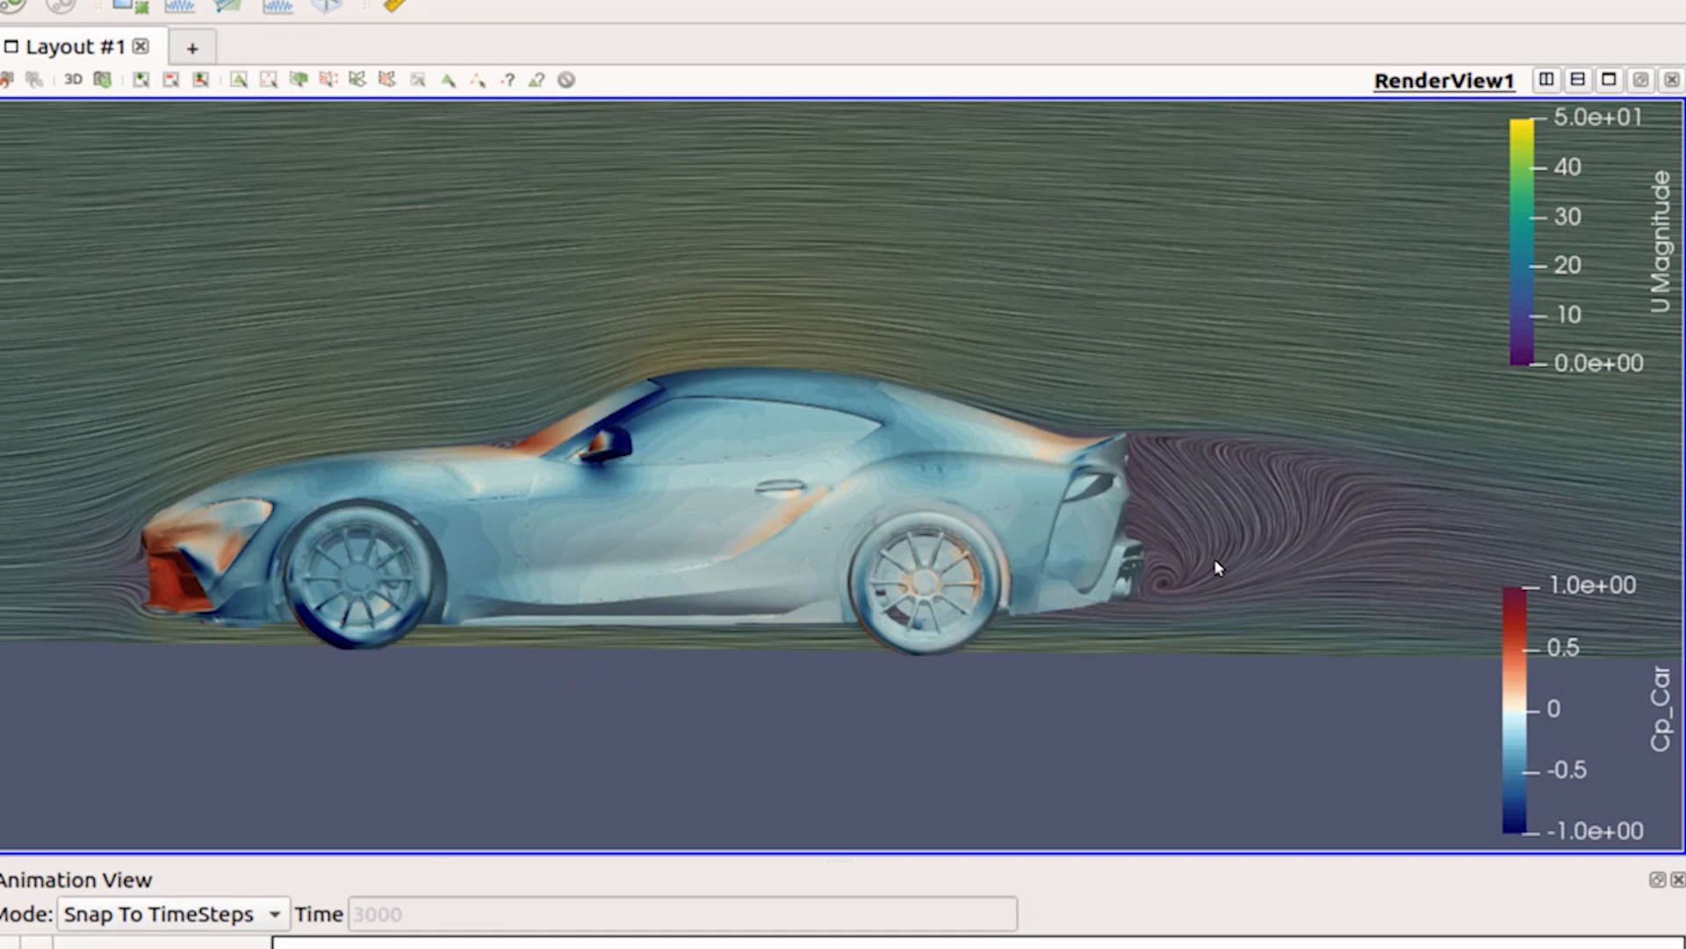
pyautogui.moveTo(840, 528)
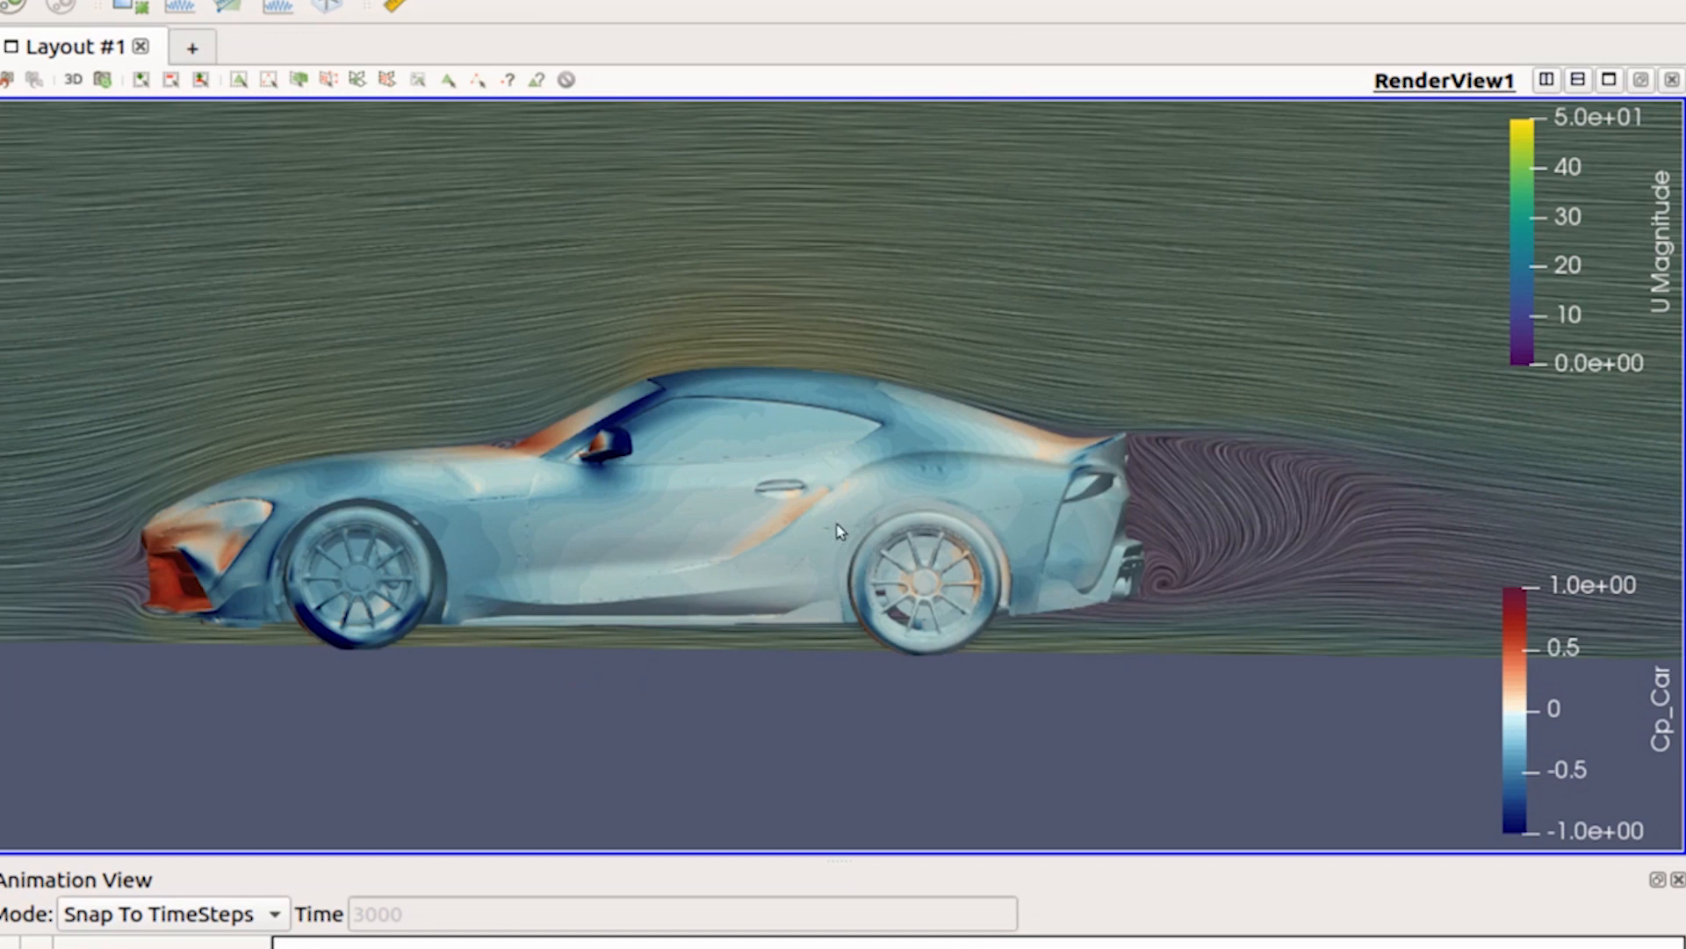
pyautogui.moveTo(462, 634)
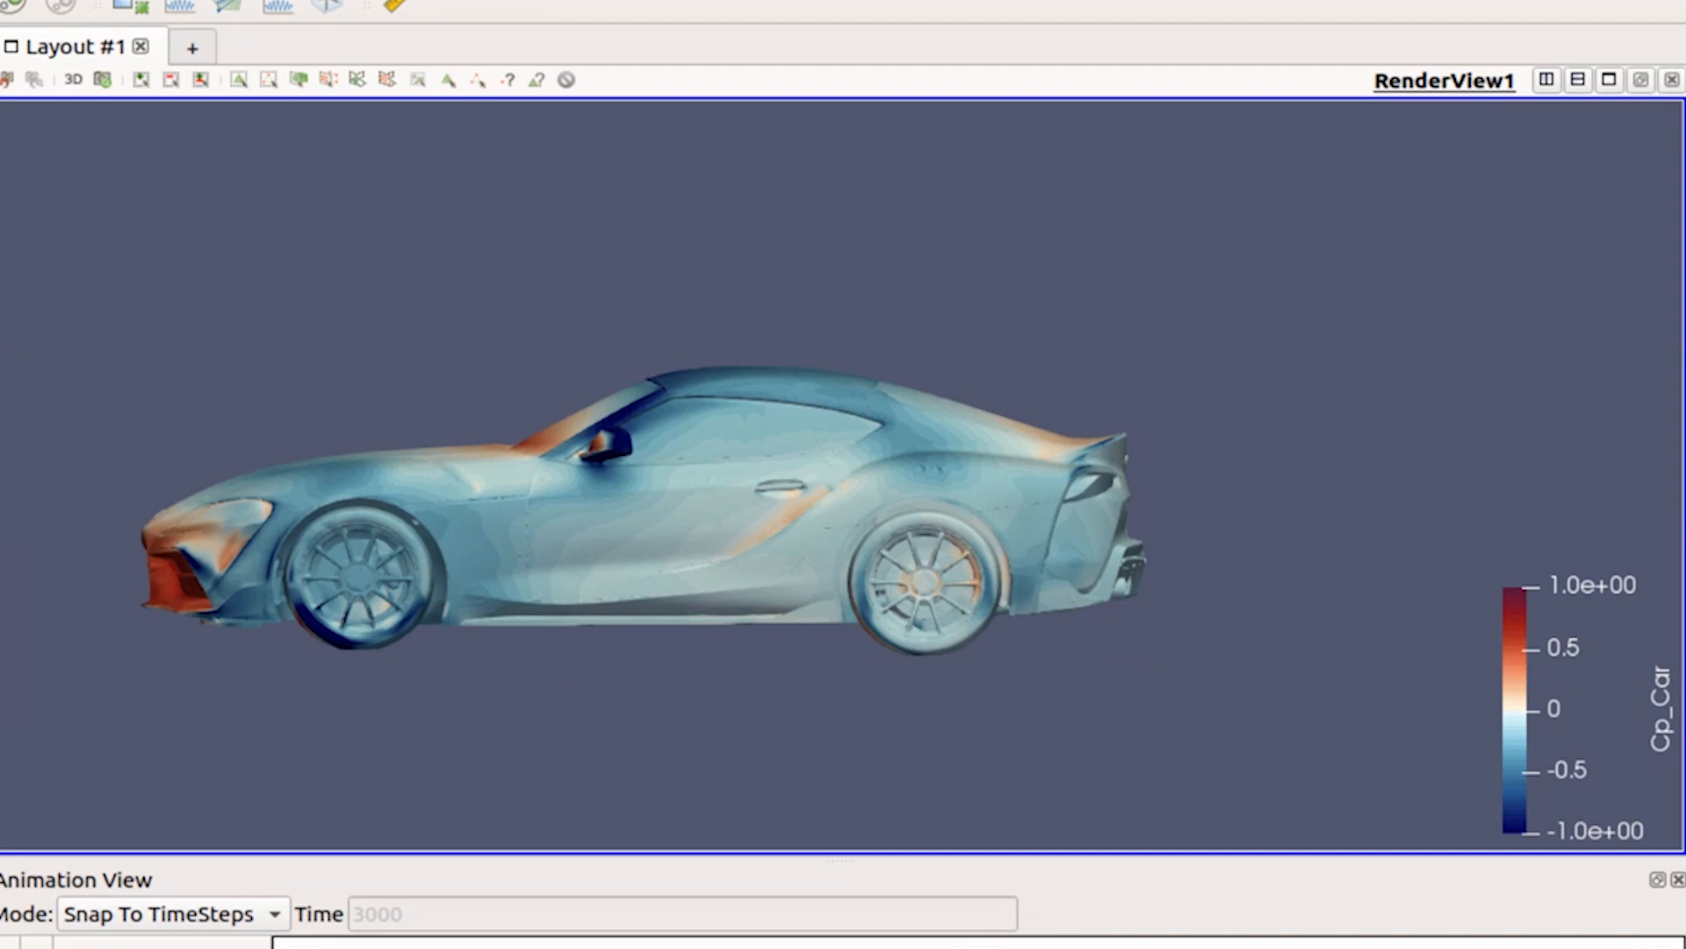
pyautogui.moveTo(740, 550)
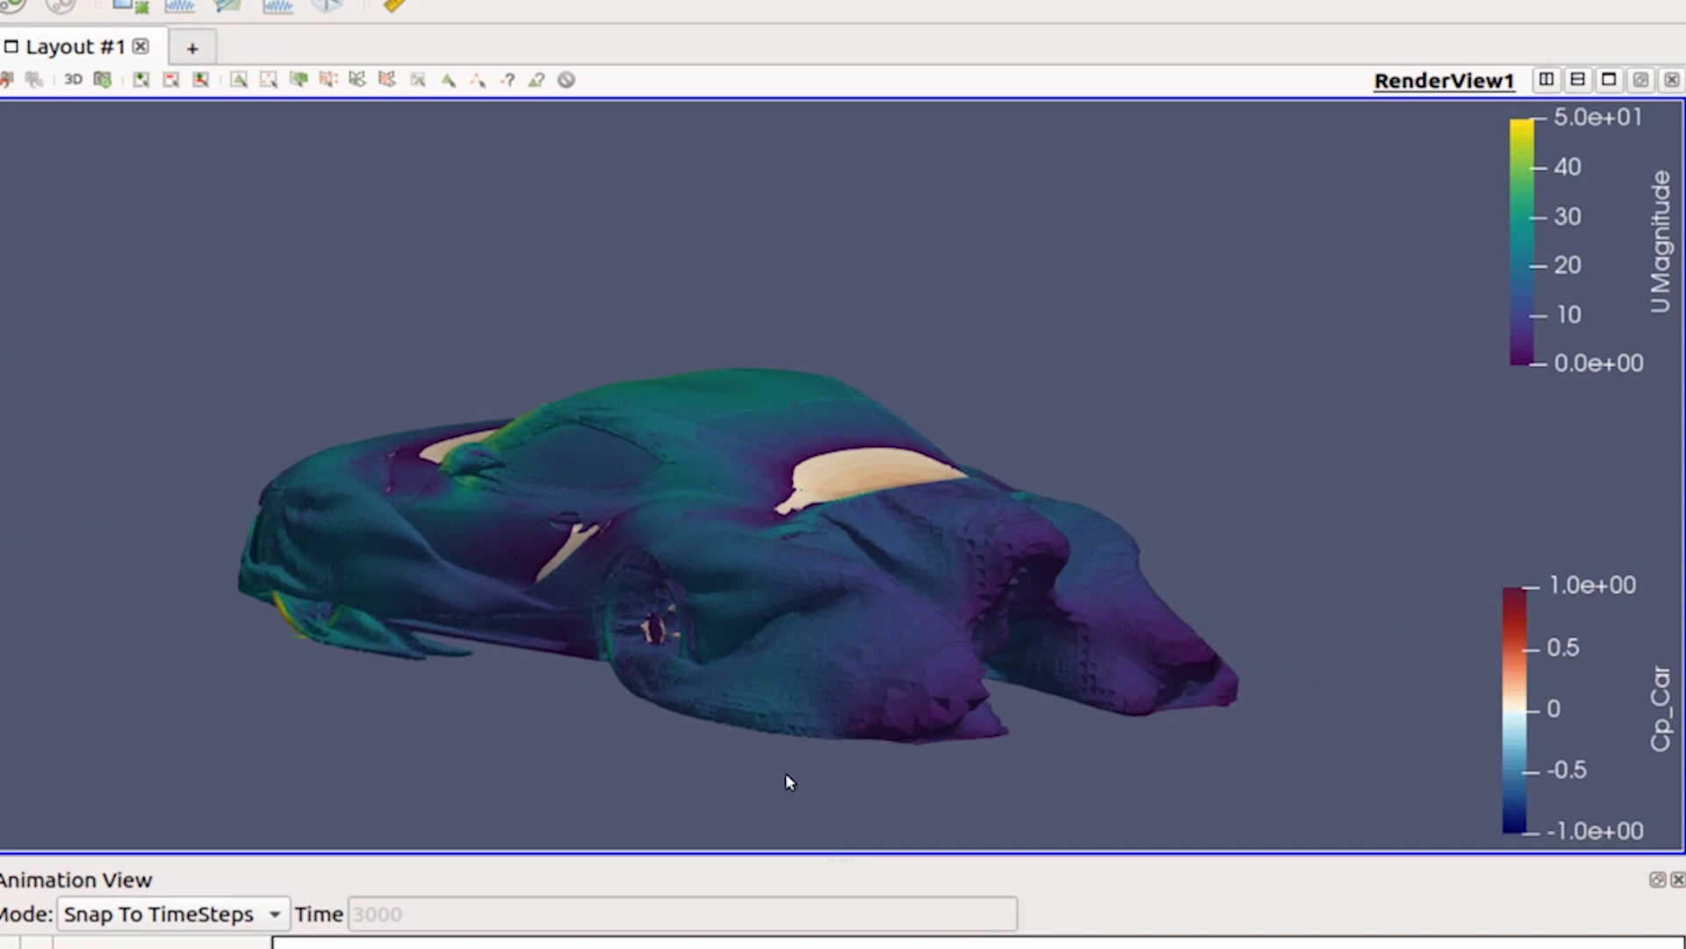
pyautogui.moveTo(1105, 691)
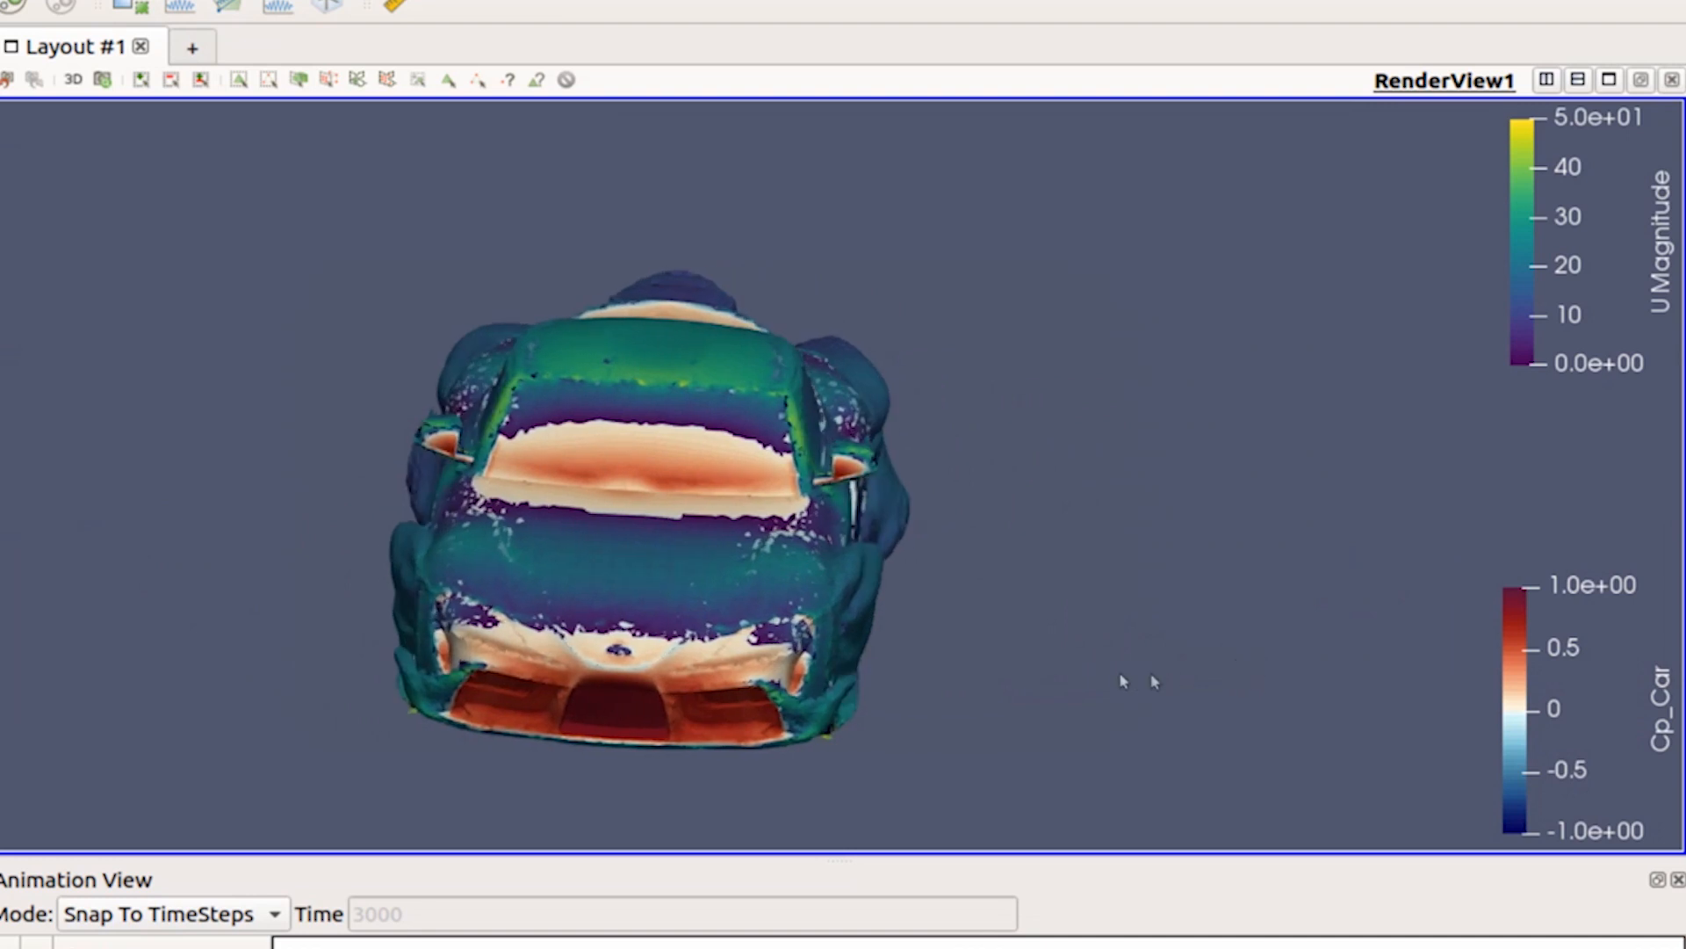
# Orbit the U Magnitude vortex surfaces through front three-quarter, wake, side and roof views
pyautogui.moveTo(1124, 682); pyautogui.dragTo(945, 685)
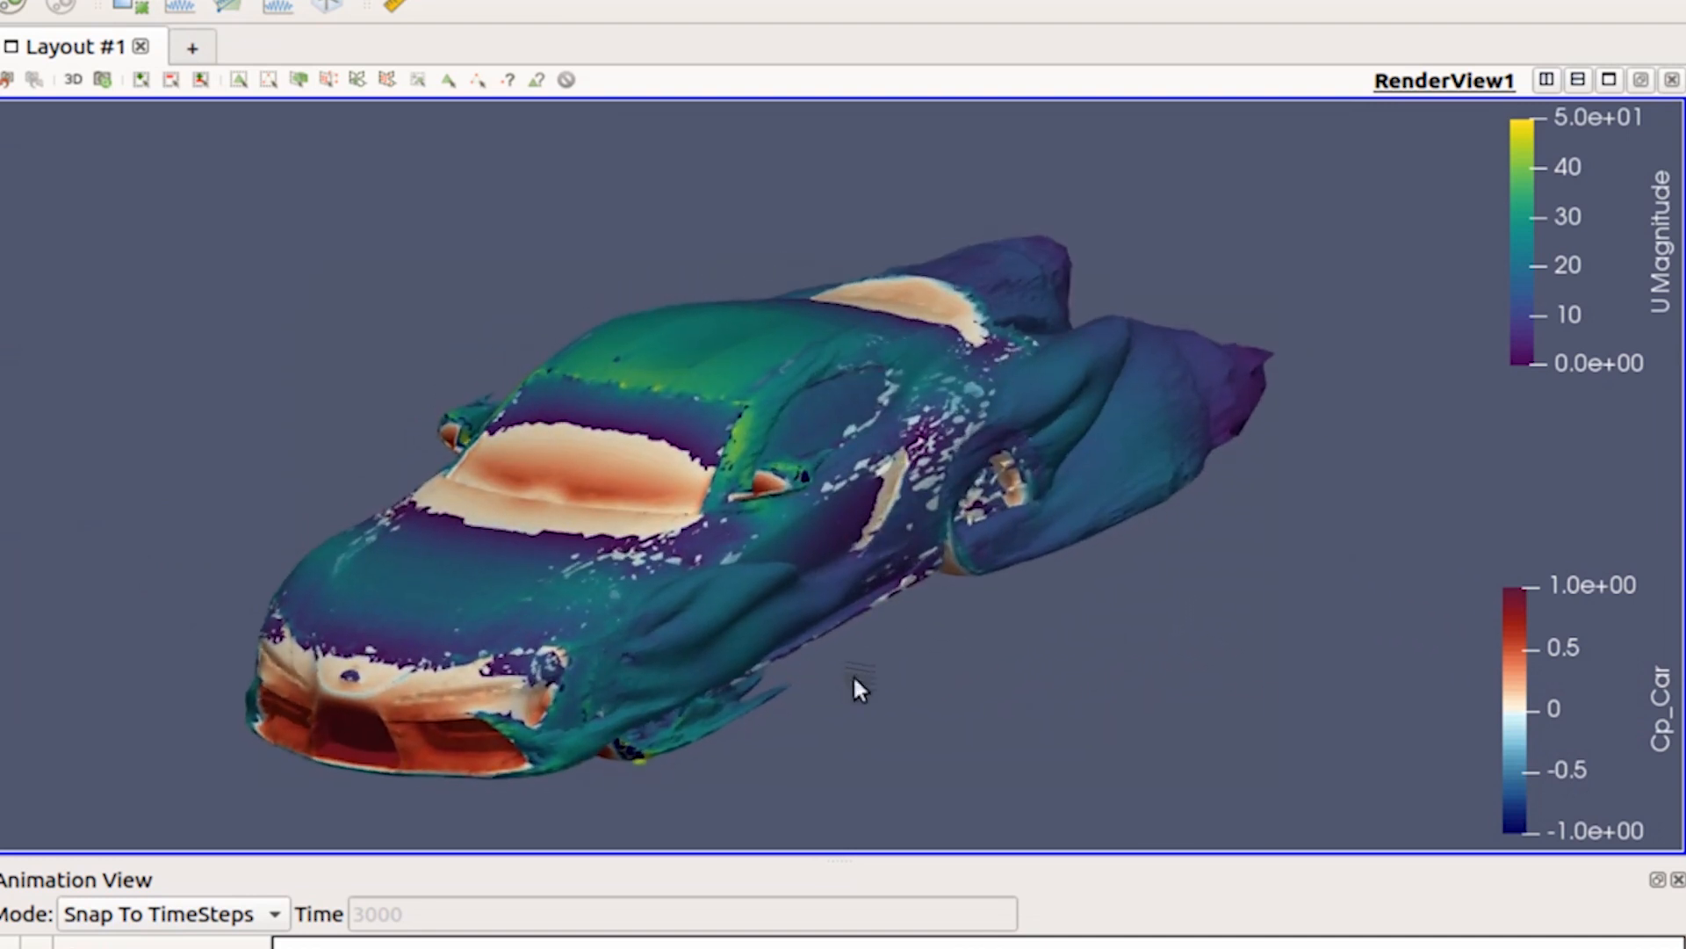
pyautogui.moveTo(856, 689); pyautogui.dragTo(618, 644)
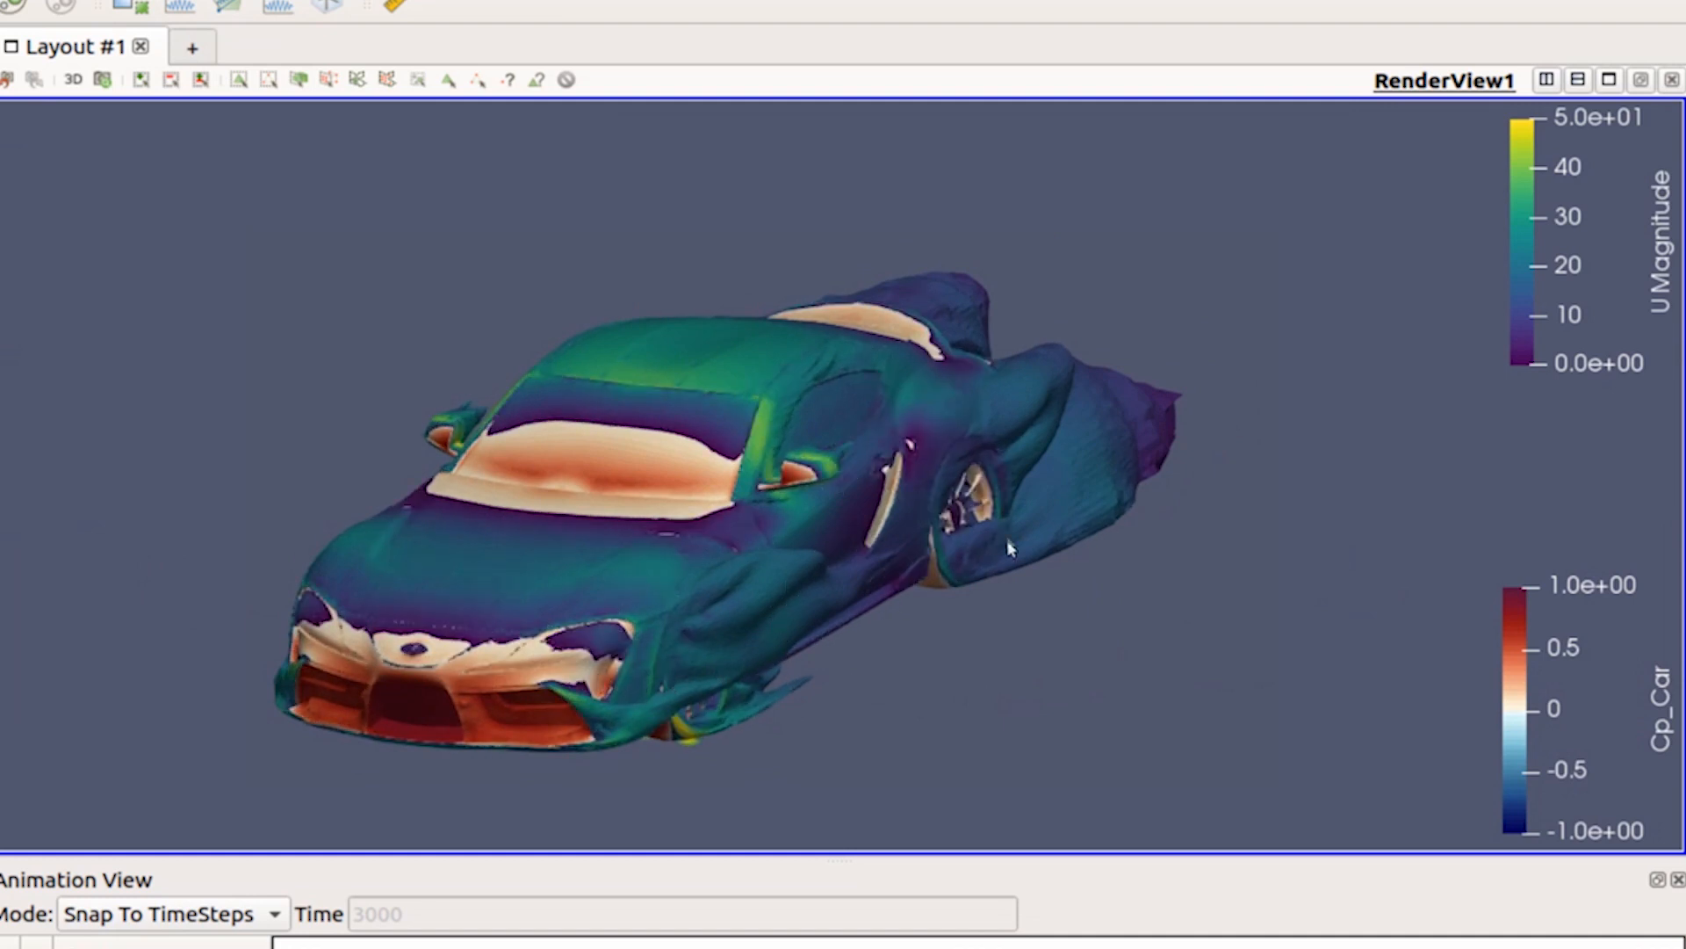
pyautogui.moveTo(1012, 548); pyautogui.dragTo(699, 515)
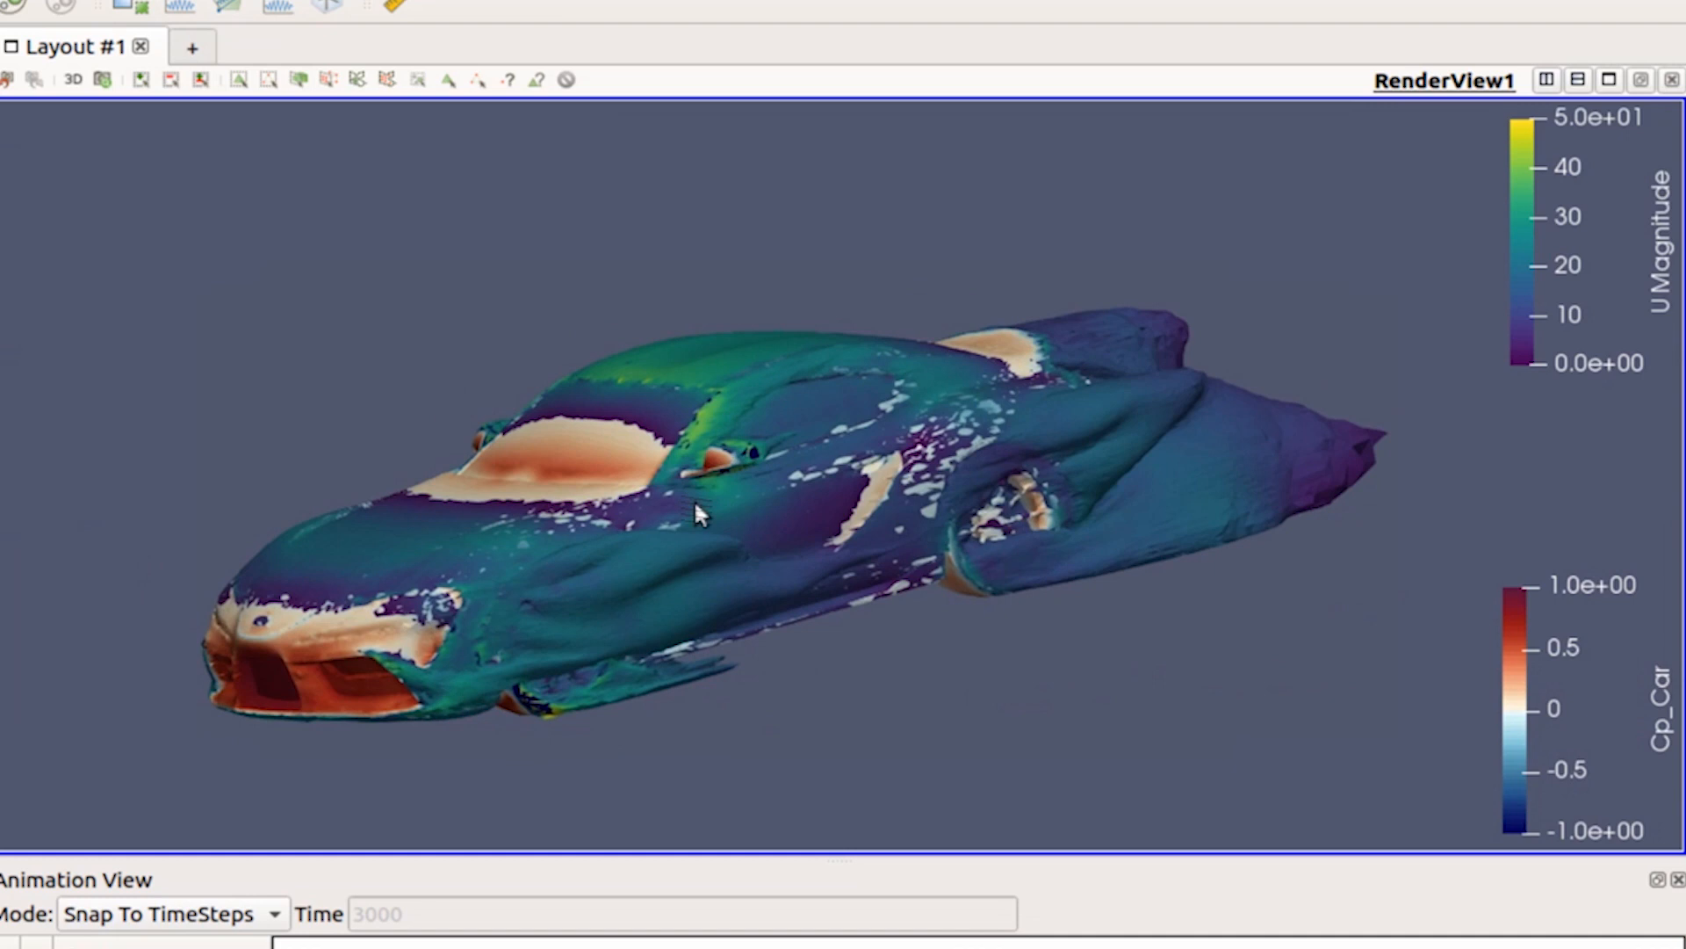
pyautogui.moveTo(699, 511); pyautogui.dragTo(770, 543)
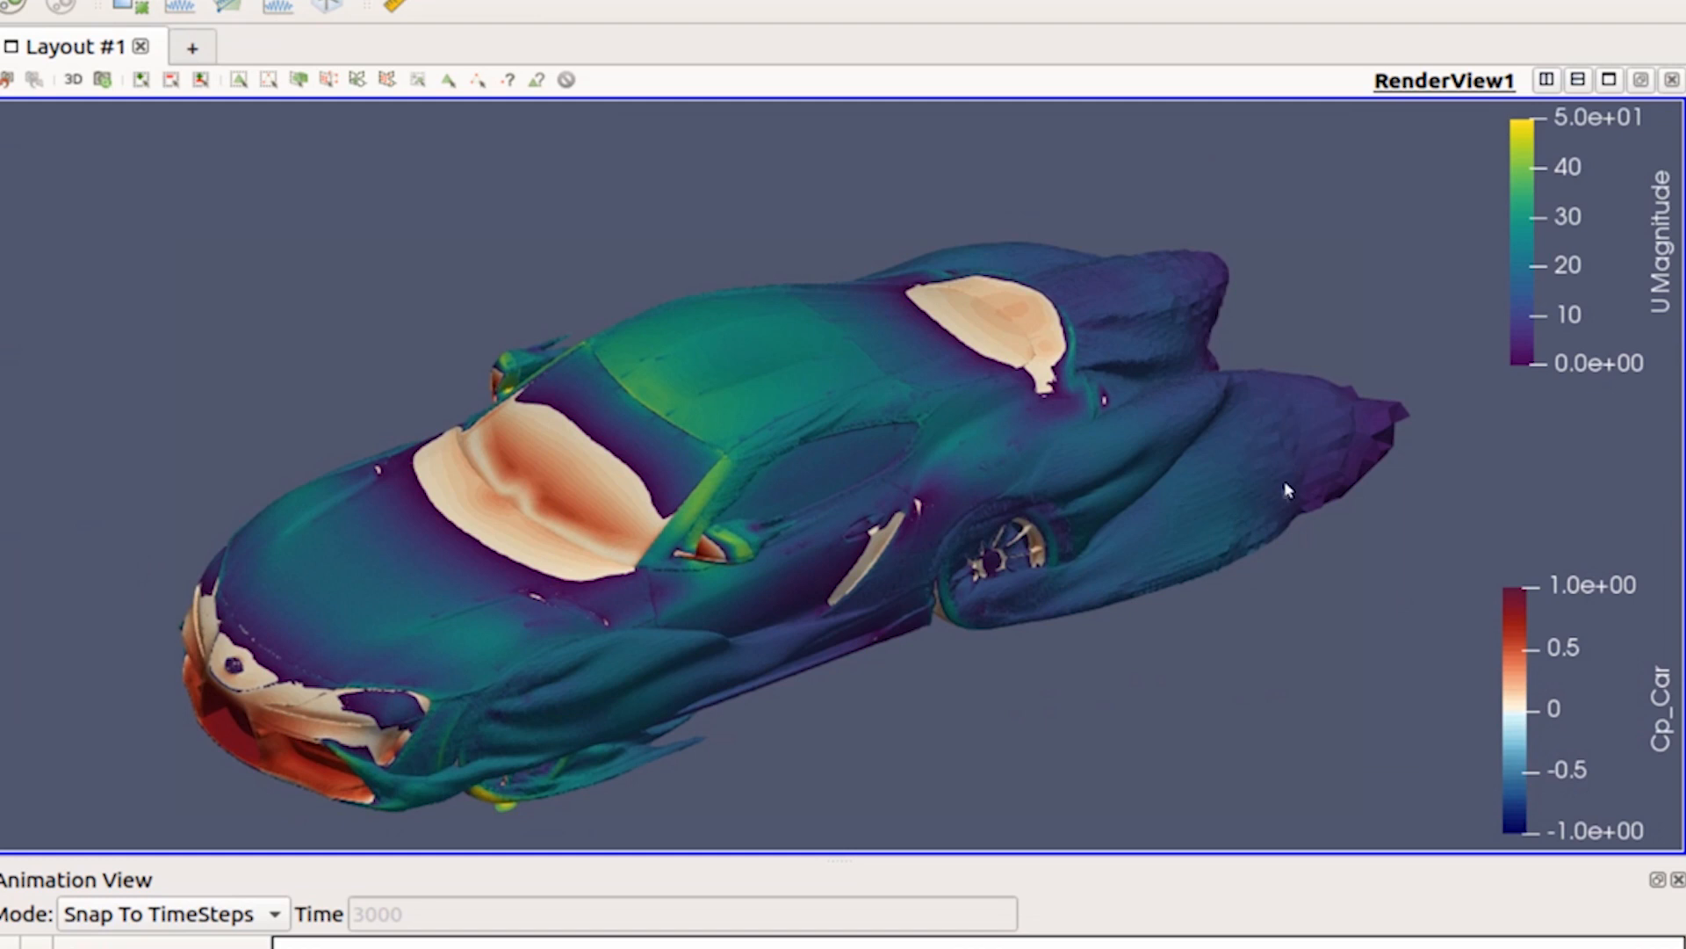
pyautogui.moveTo(1438, 564)
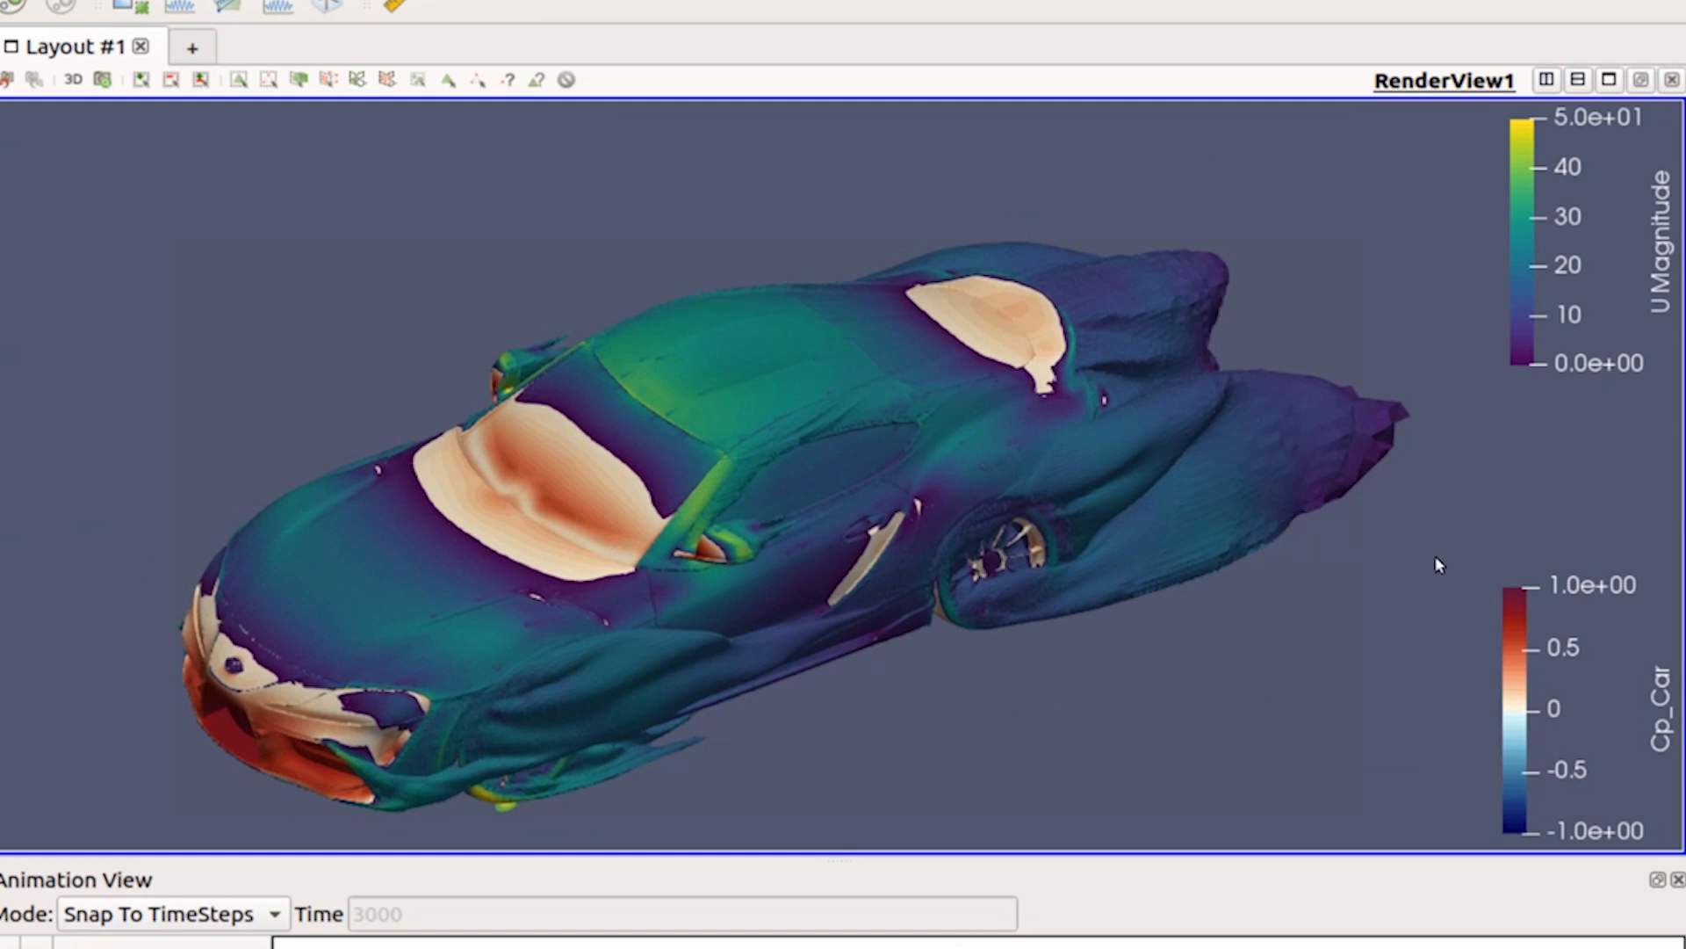
pyautogui.moveTo(128, 409)
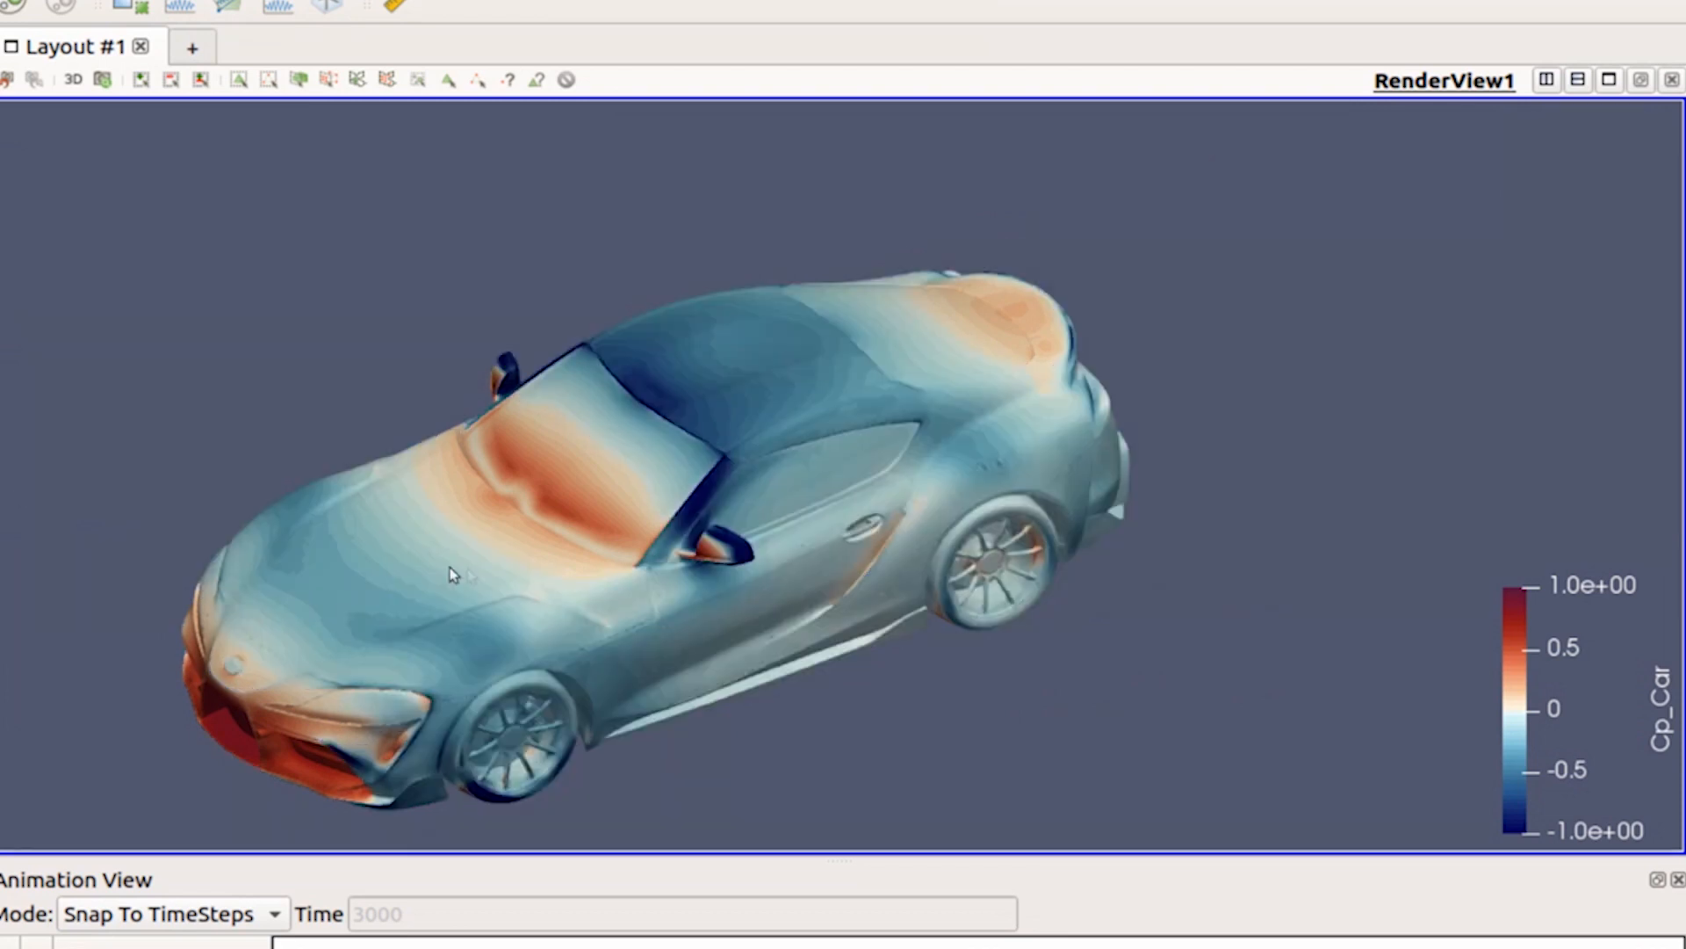
# Orbit the Cp-coloured car to its underside, then back to a top three-quarter view
pyautogui.moveTo(452, 572); pyautogui.dragTo(487, 659)
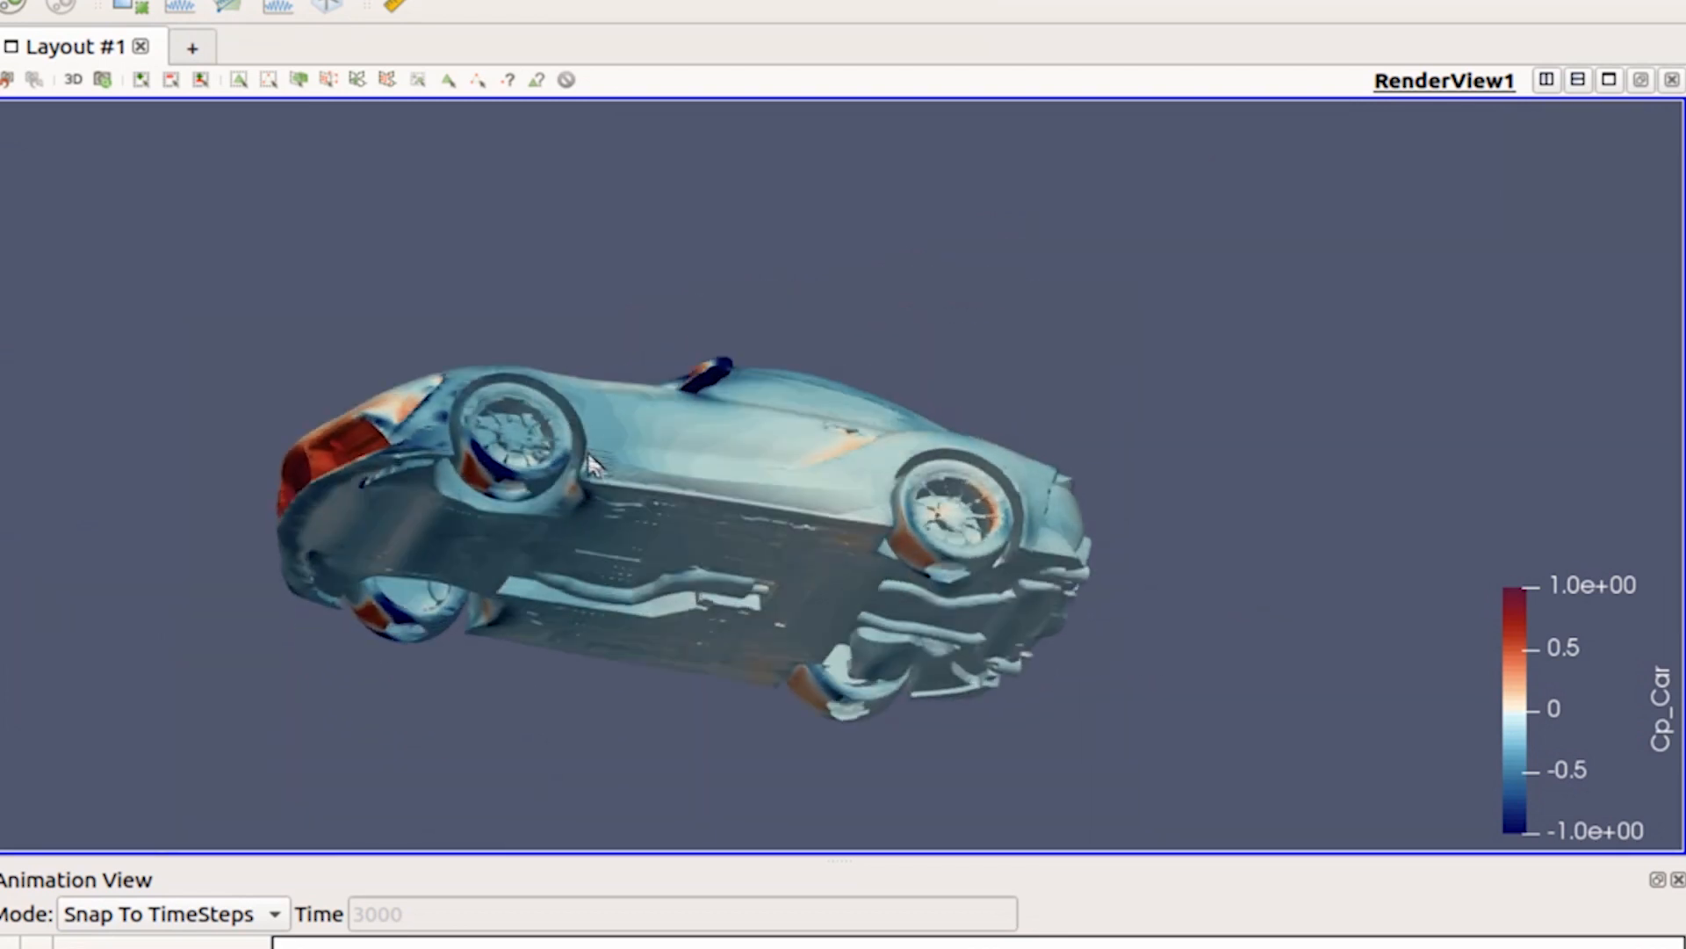
pyautogui.moveTo(592, 462); pyautogui.dragTo(645, 634)
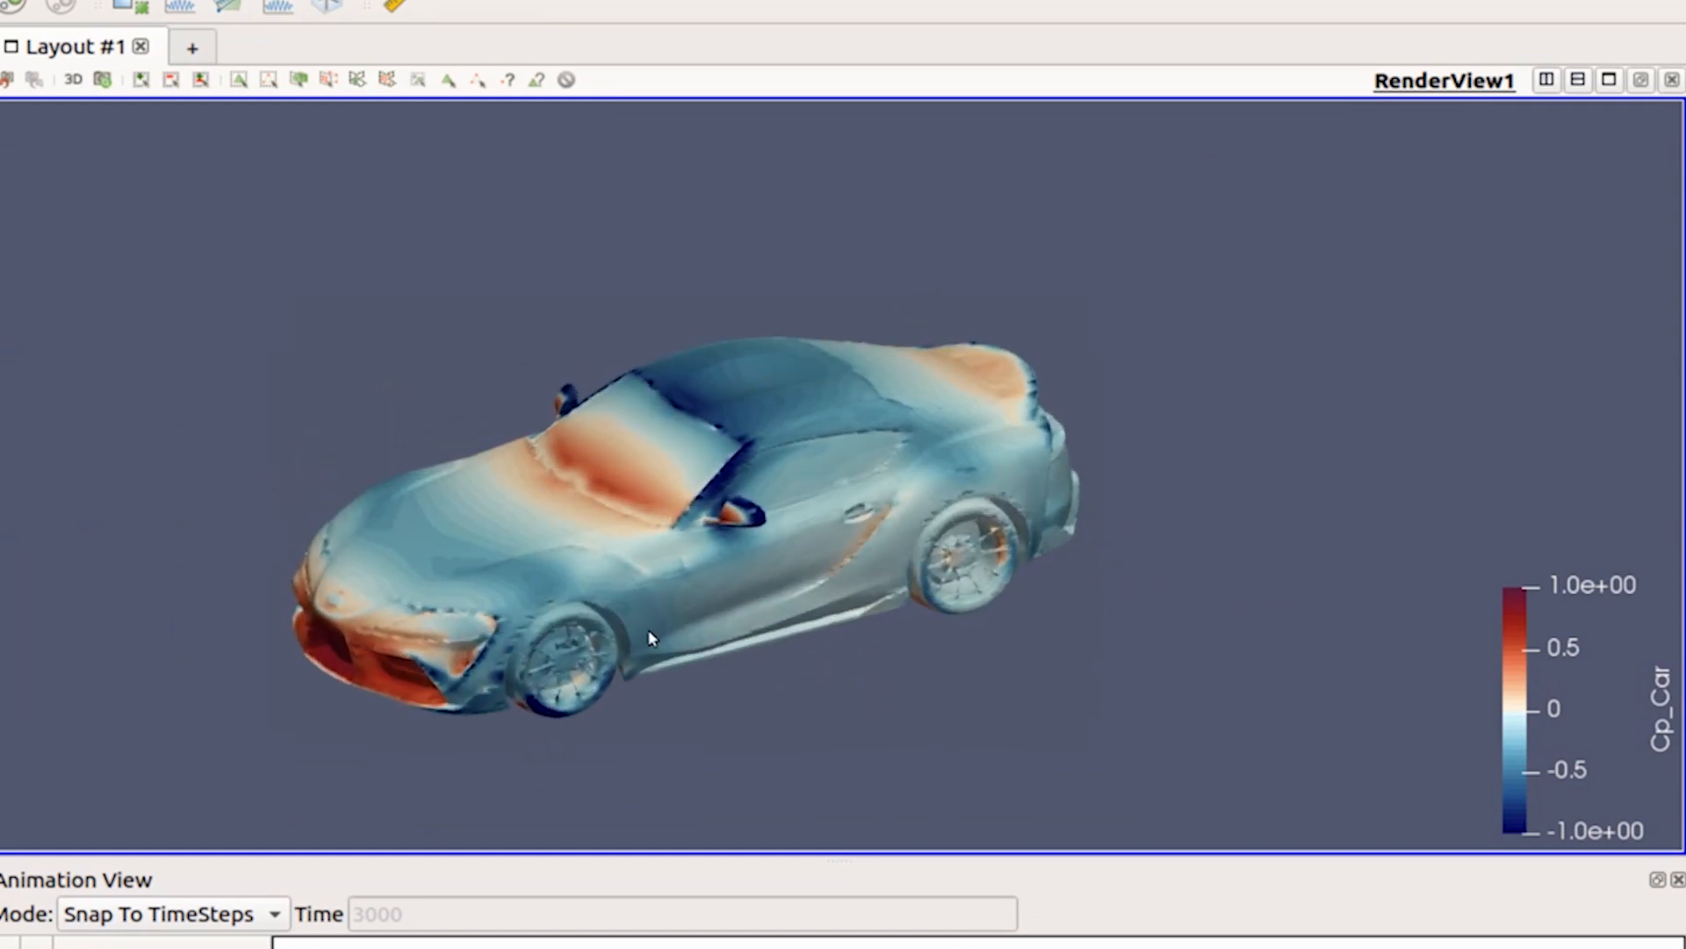